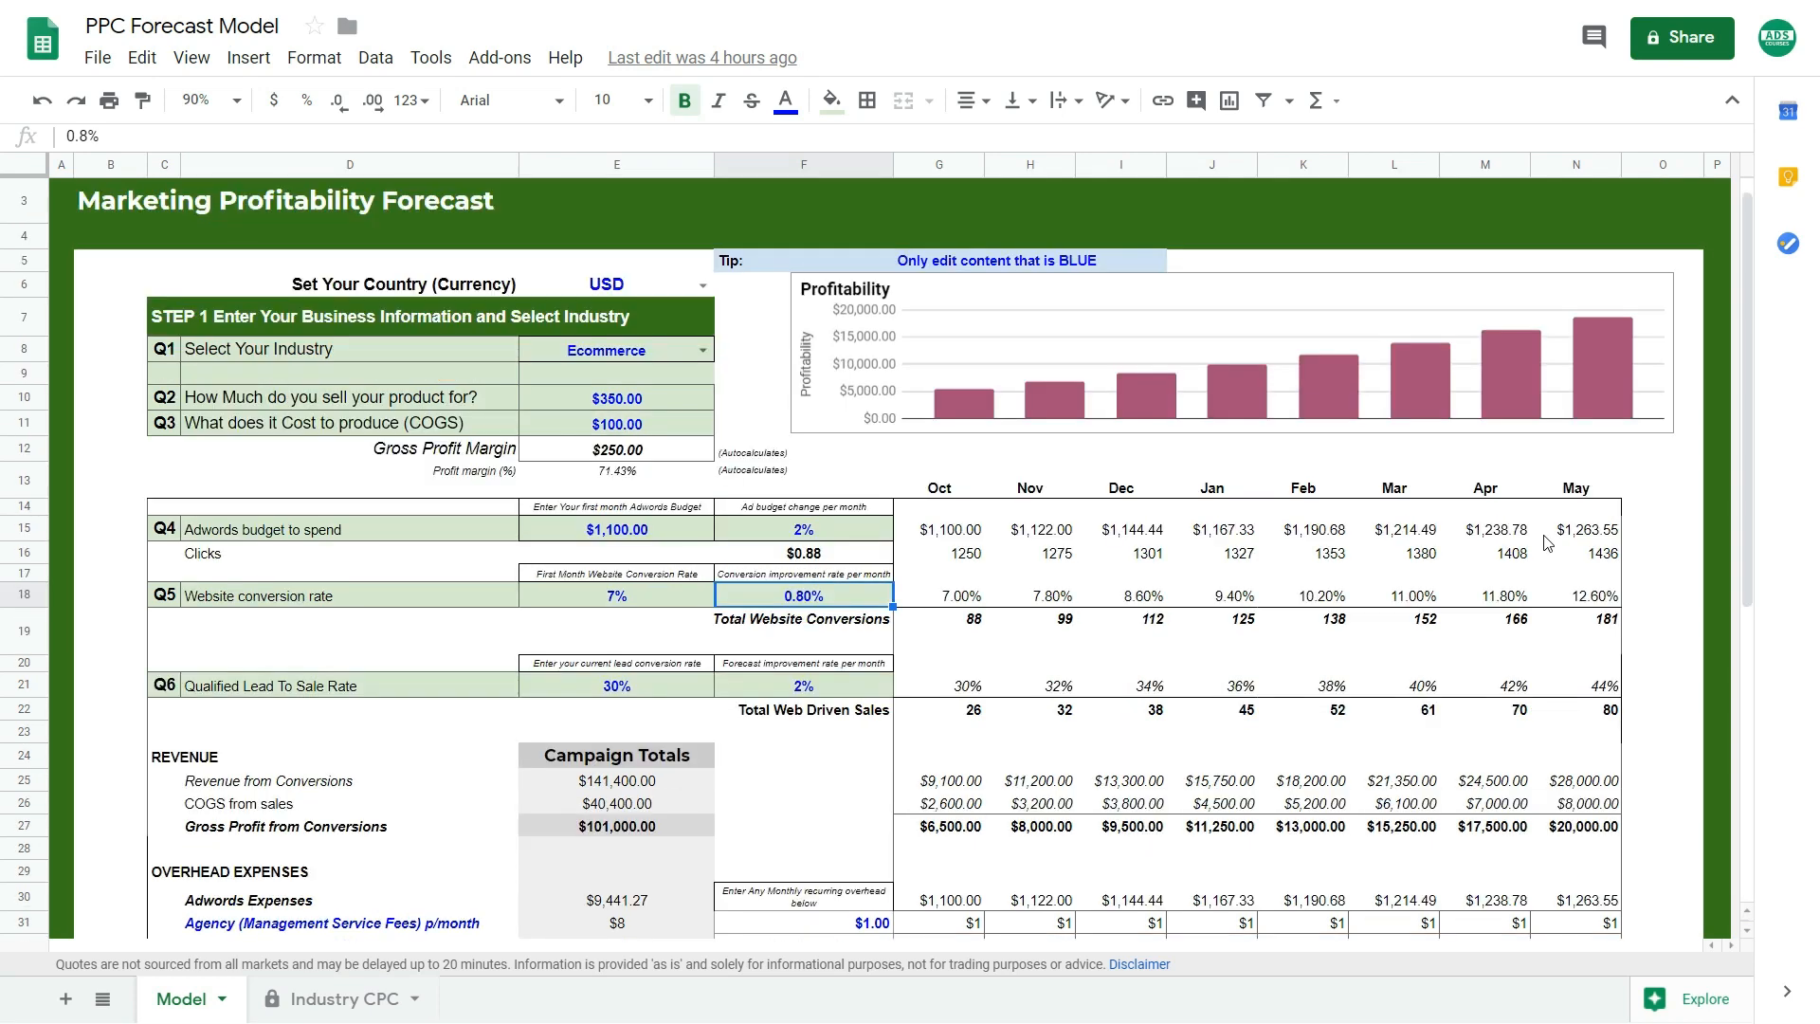
mouse_move(1141, 334)
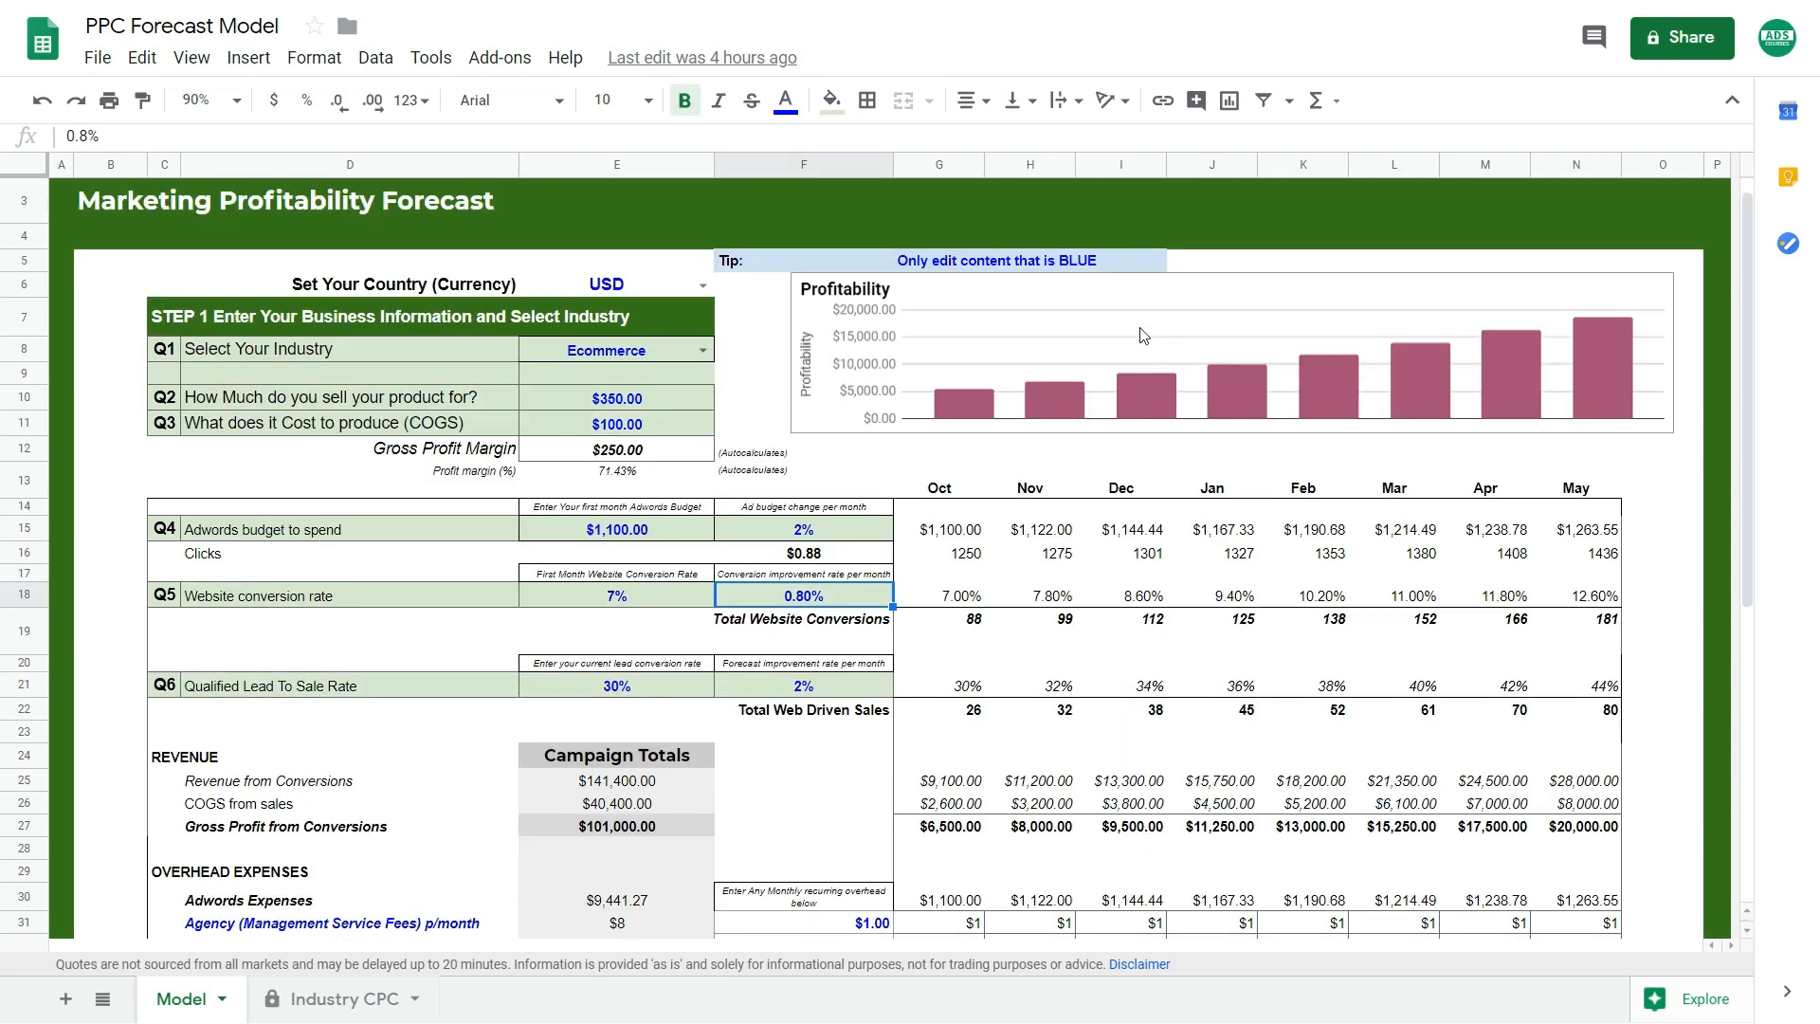
mouse_move(1047, 276)
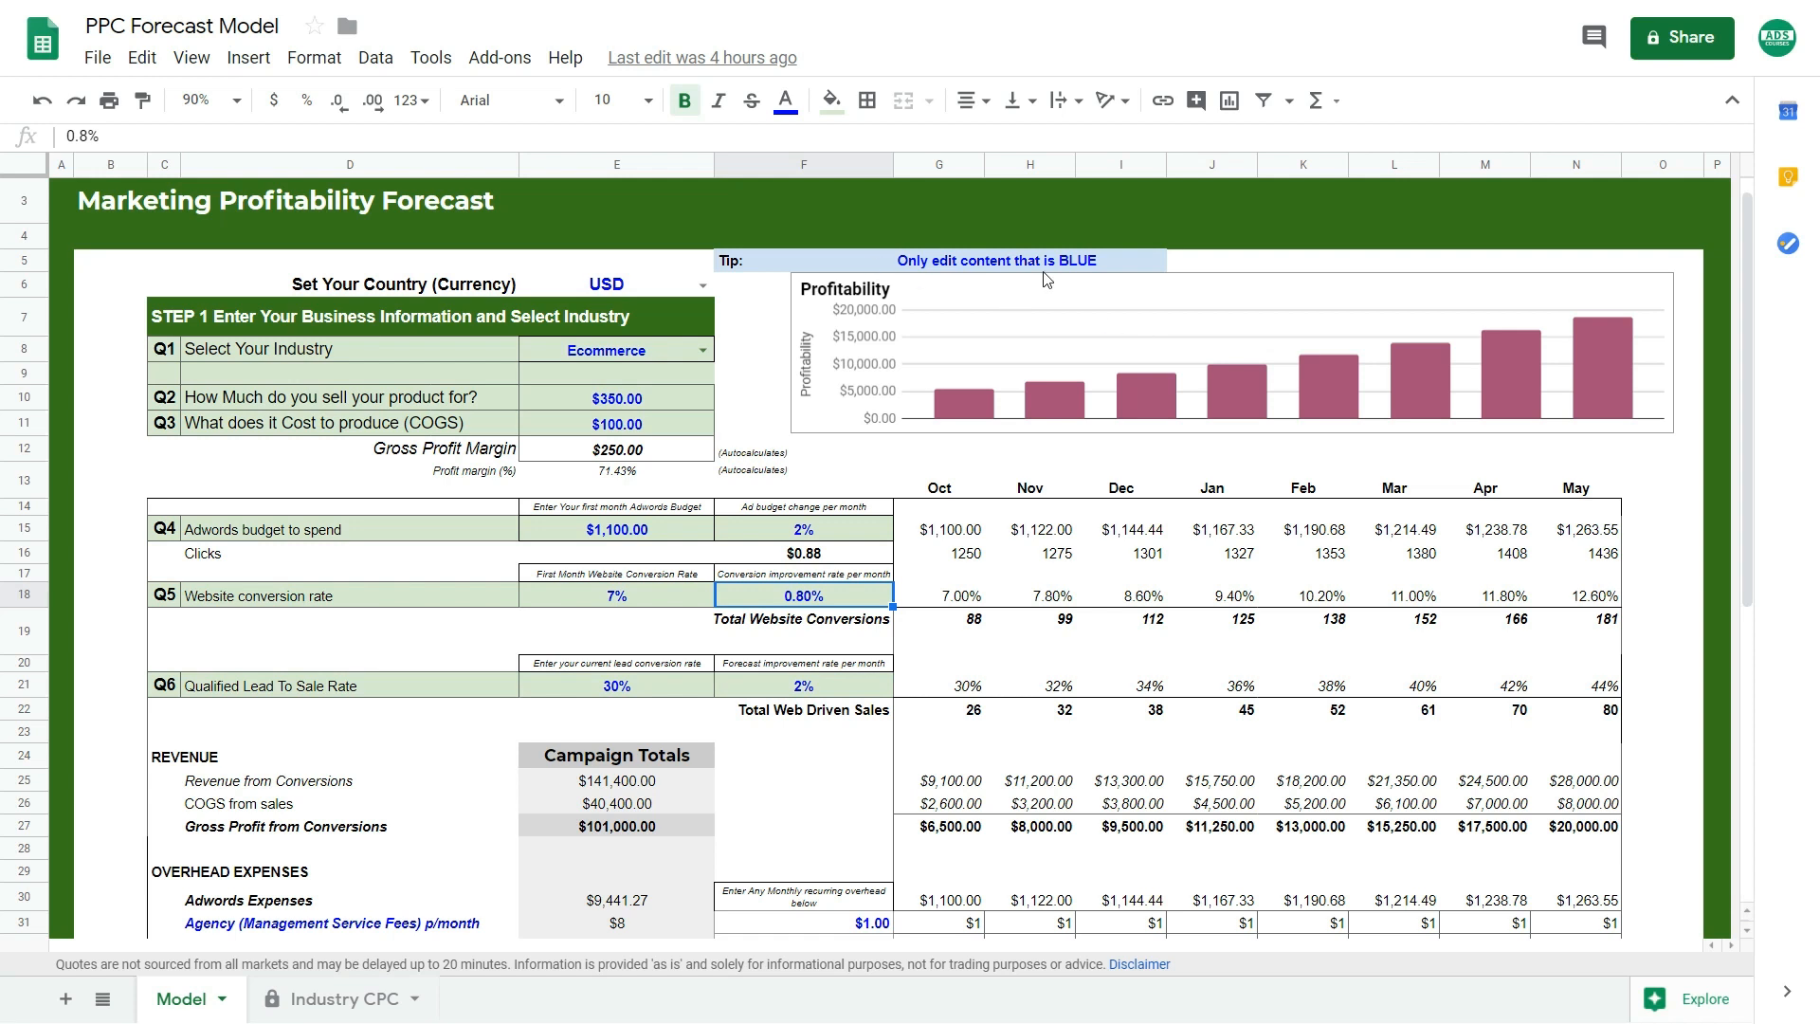
mouse_move(622, 493)
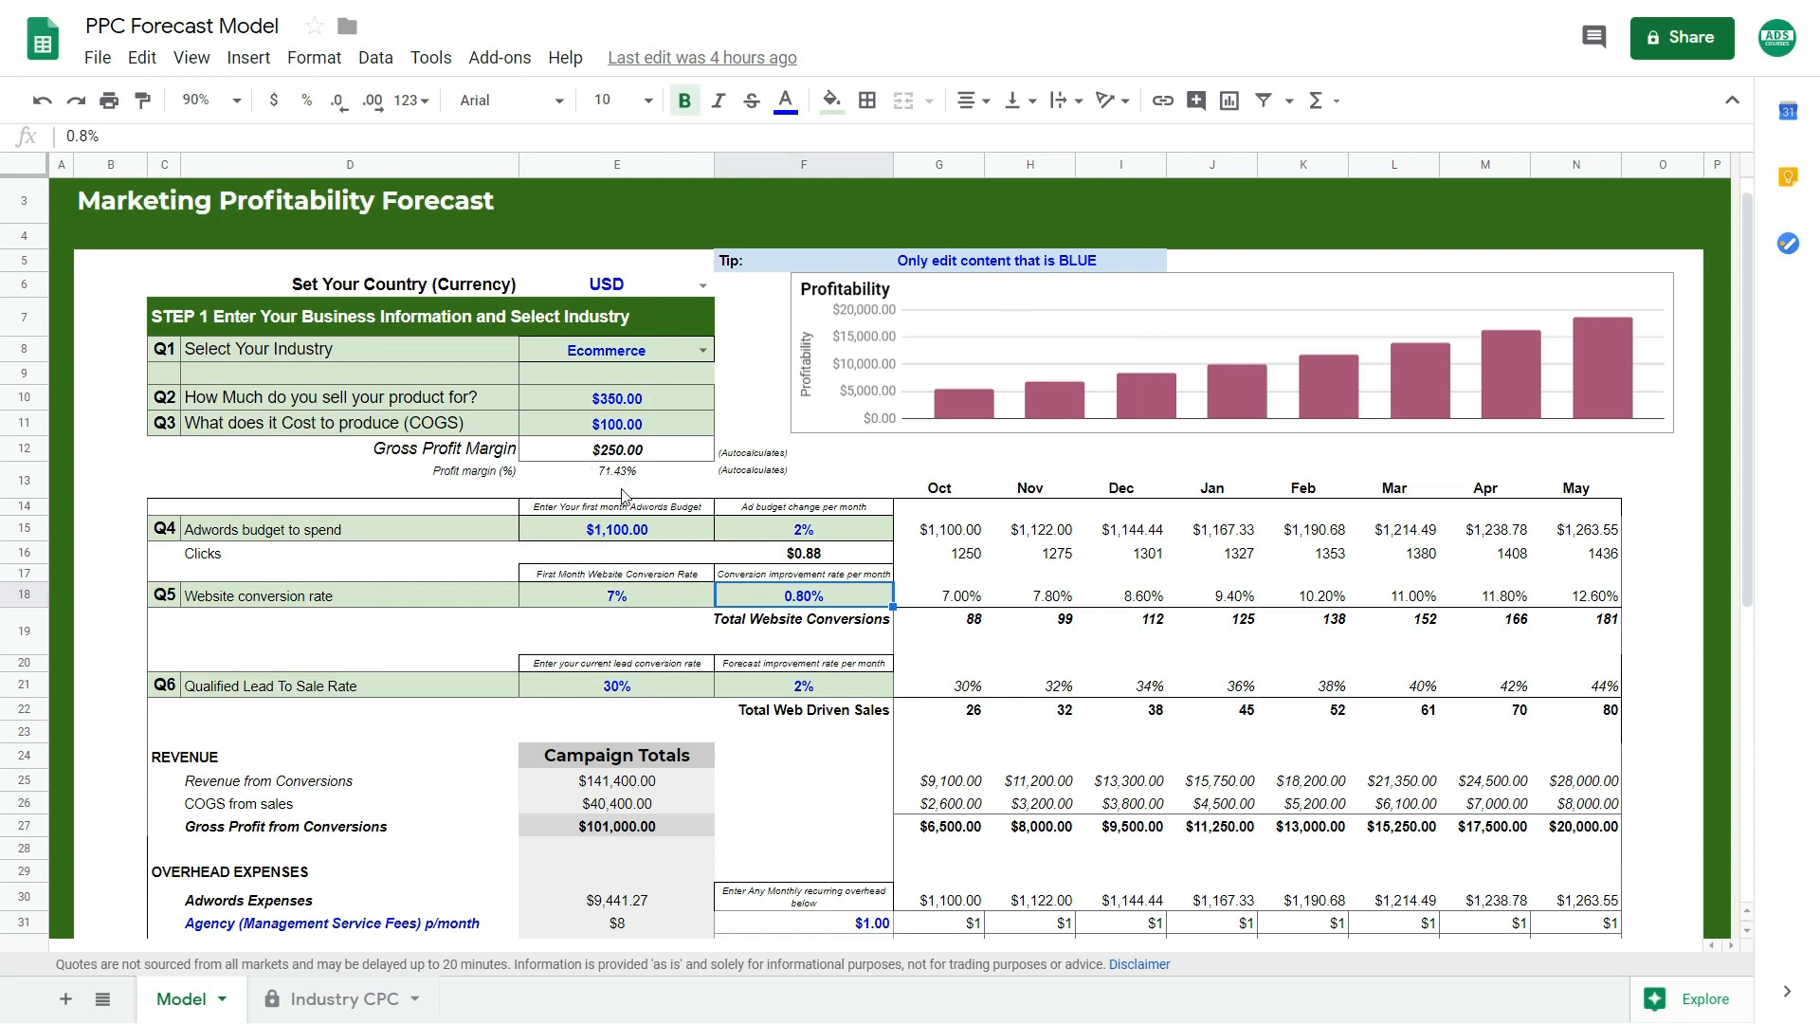
mouse_move(656, 720)
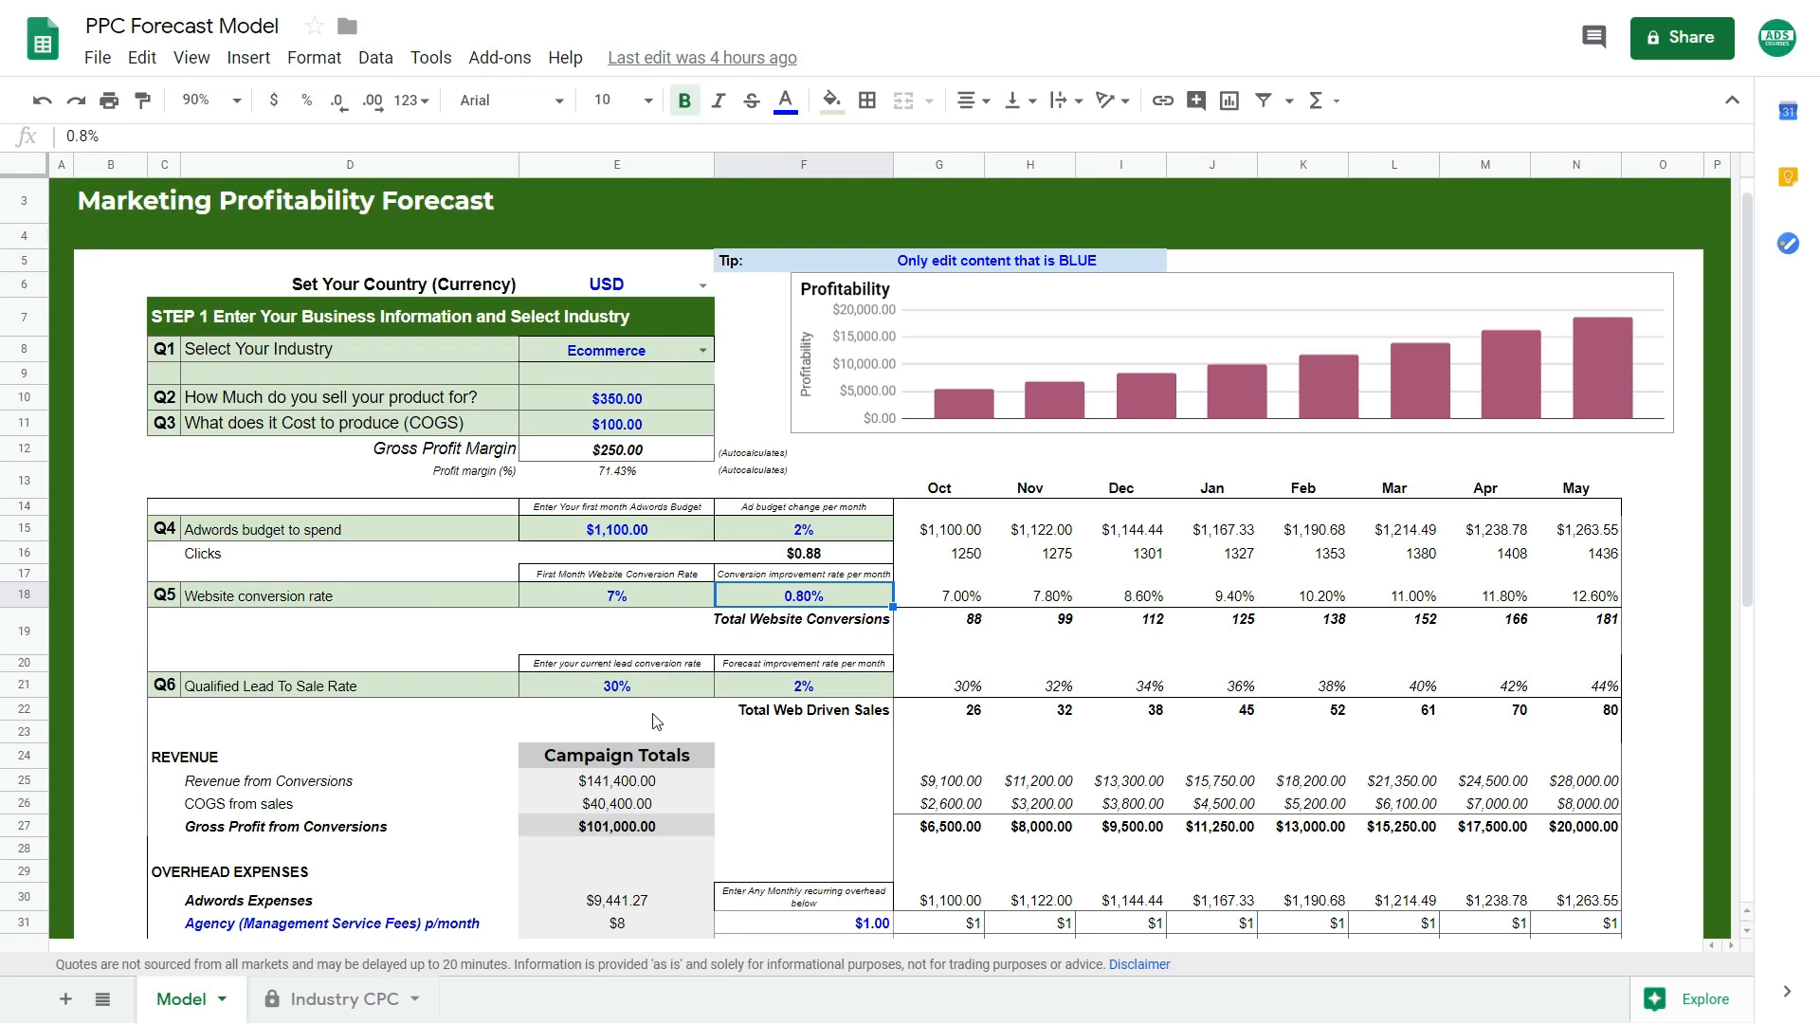
Check the chosen currency, then view the Industry CPC sheet's GBP GOOGLEFINANCE exchange-rate formula
scroll("down", 3)
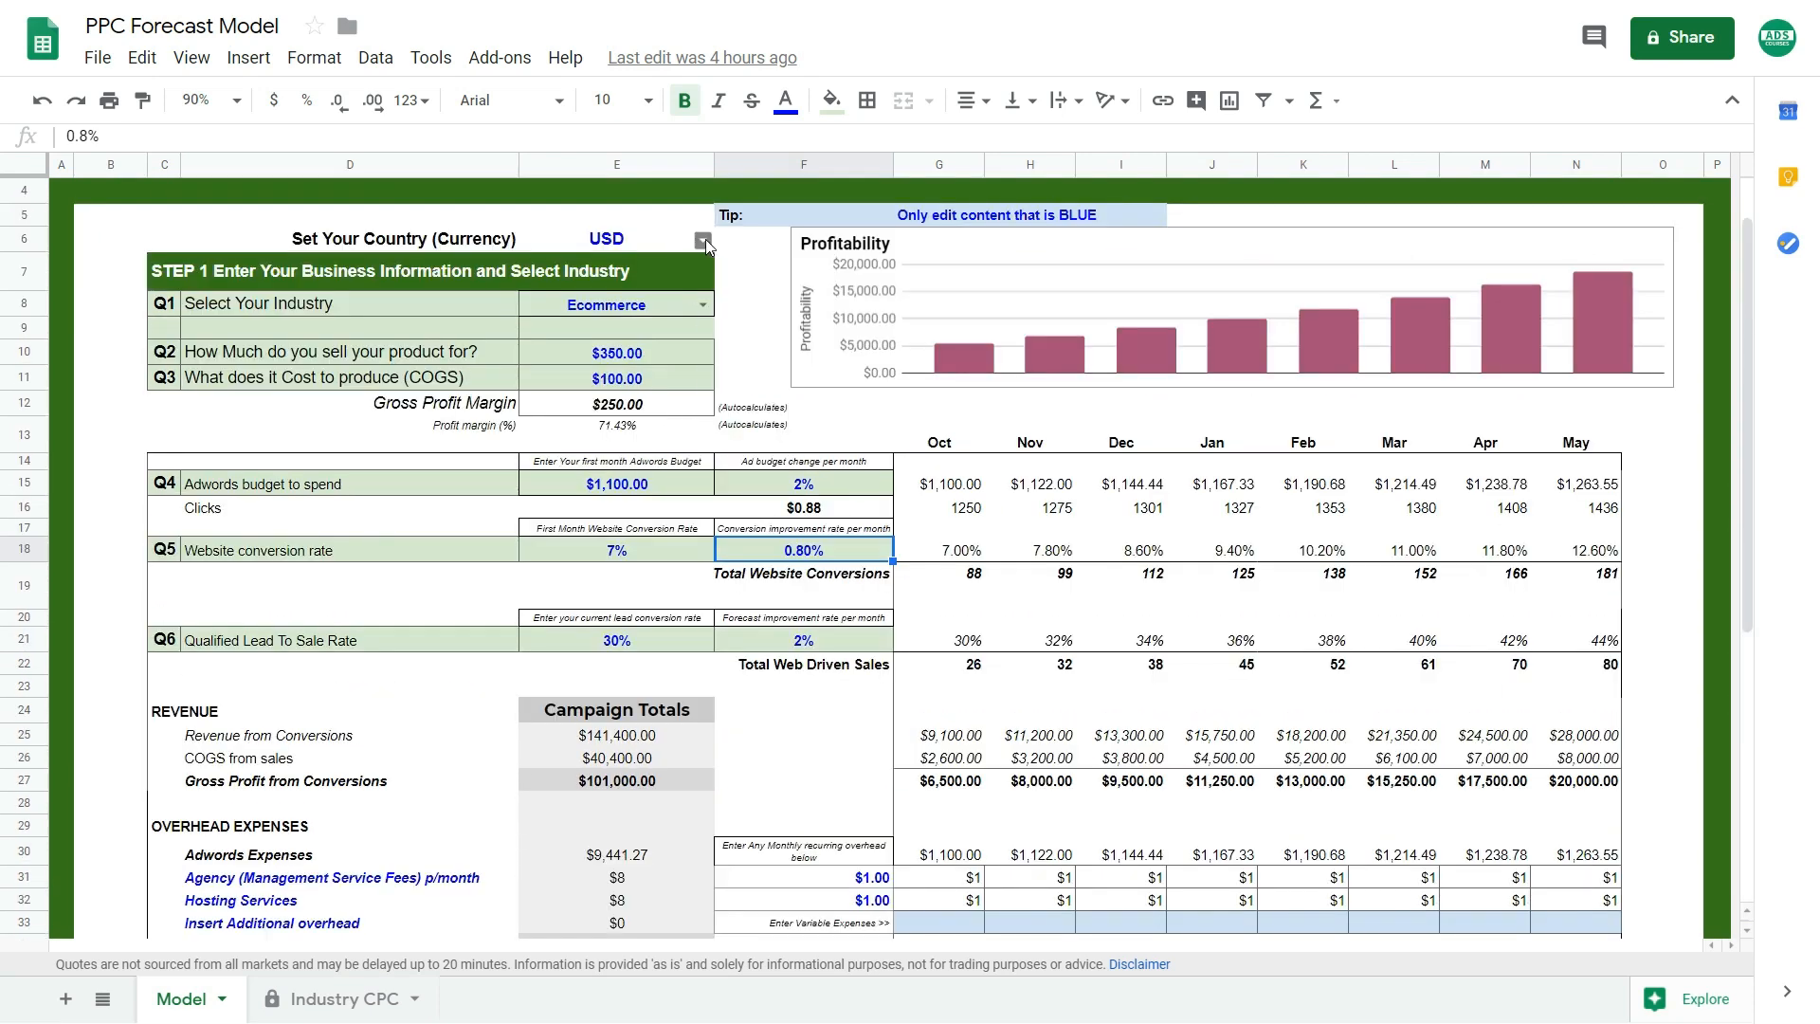
left_click(703, 243)
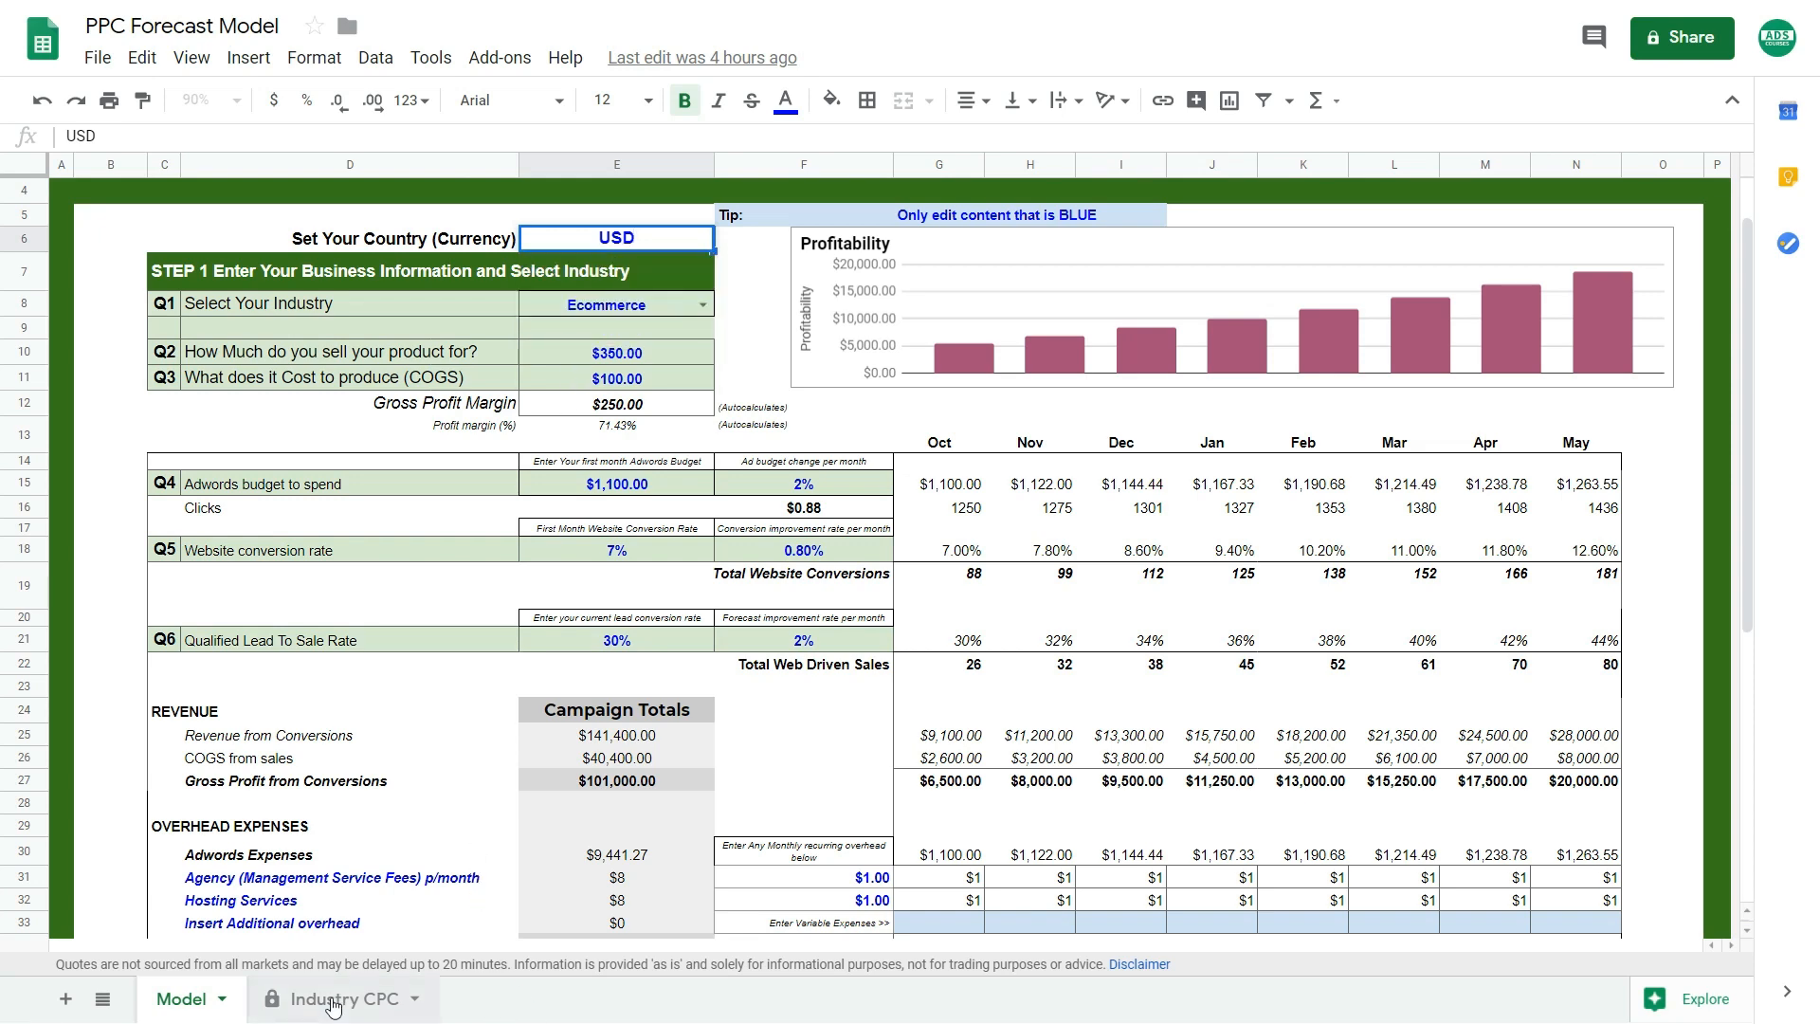
left_click(337, 999)
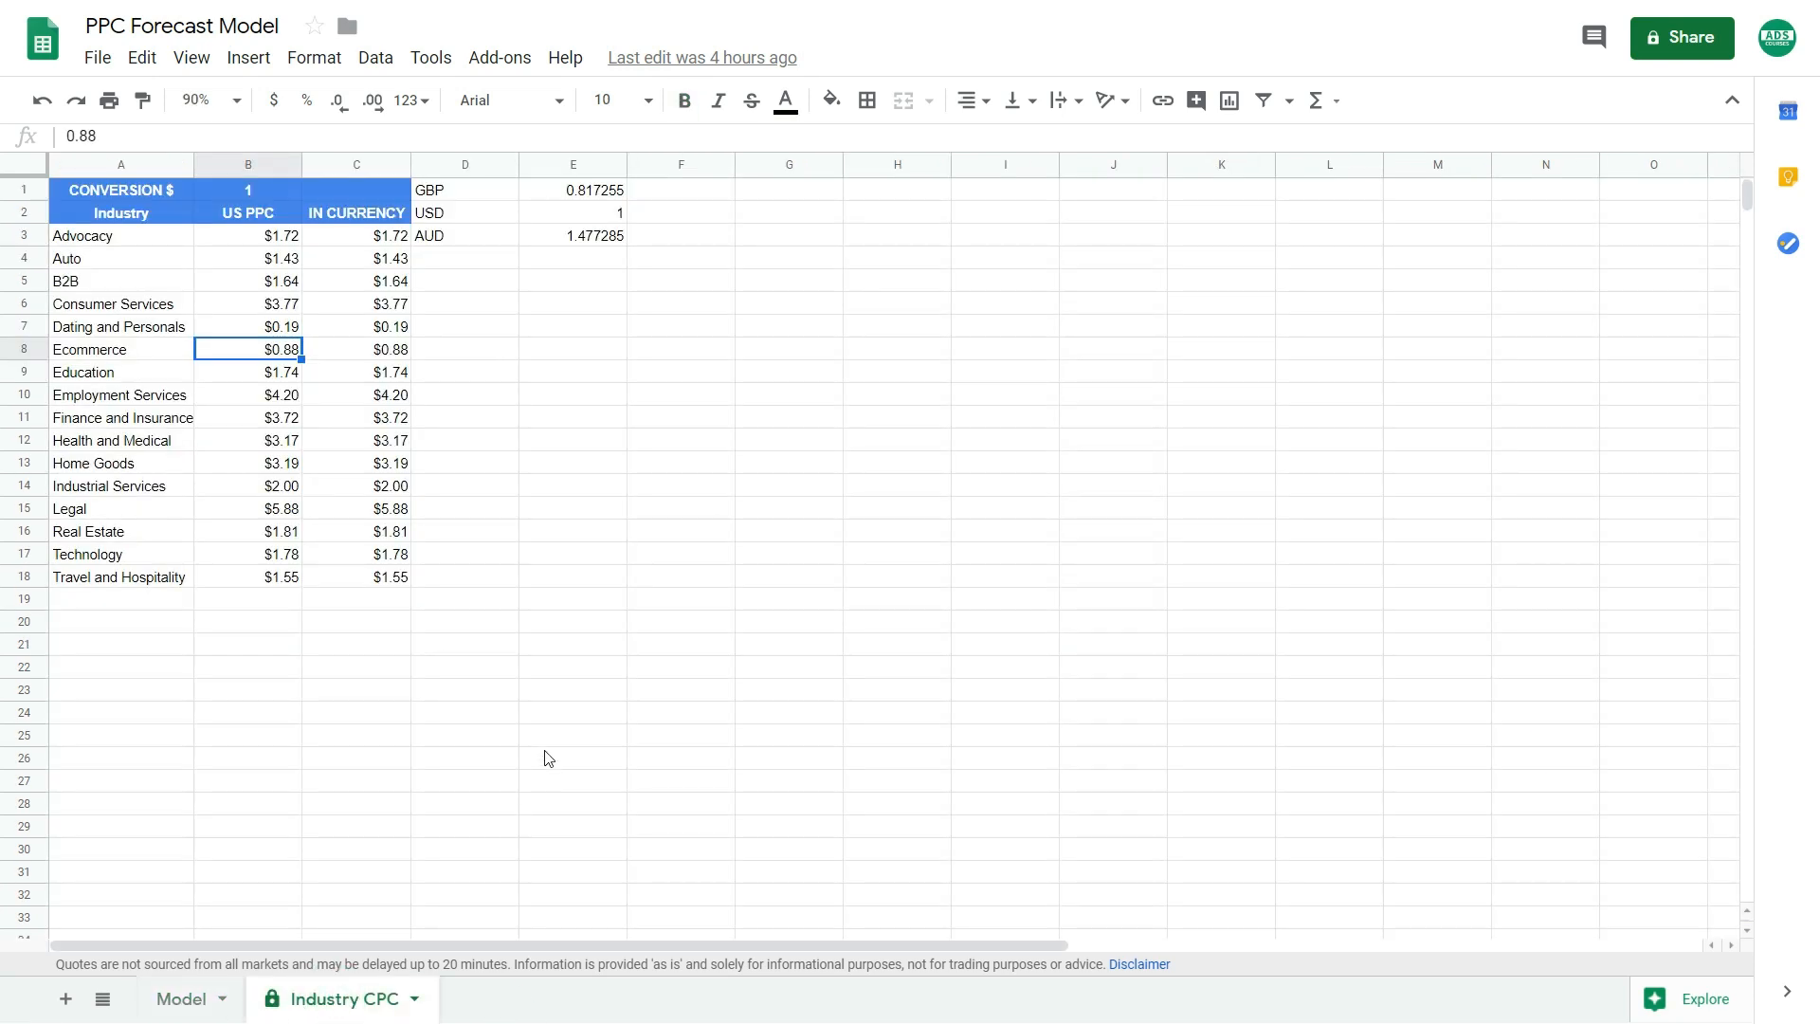
mouse_move(519, 240)
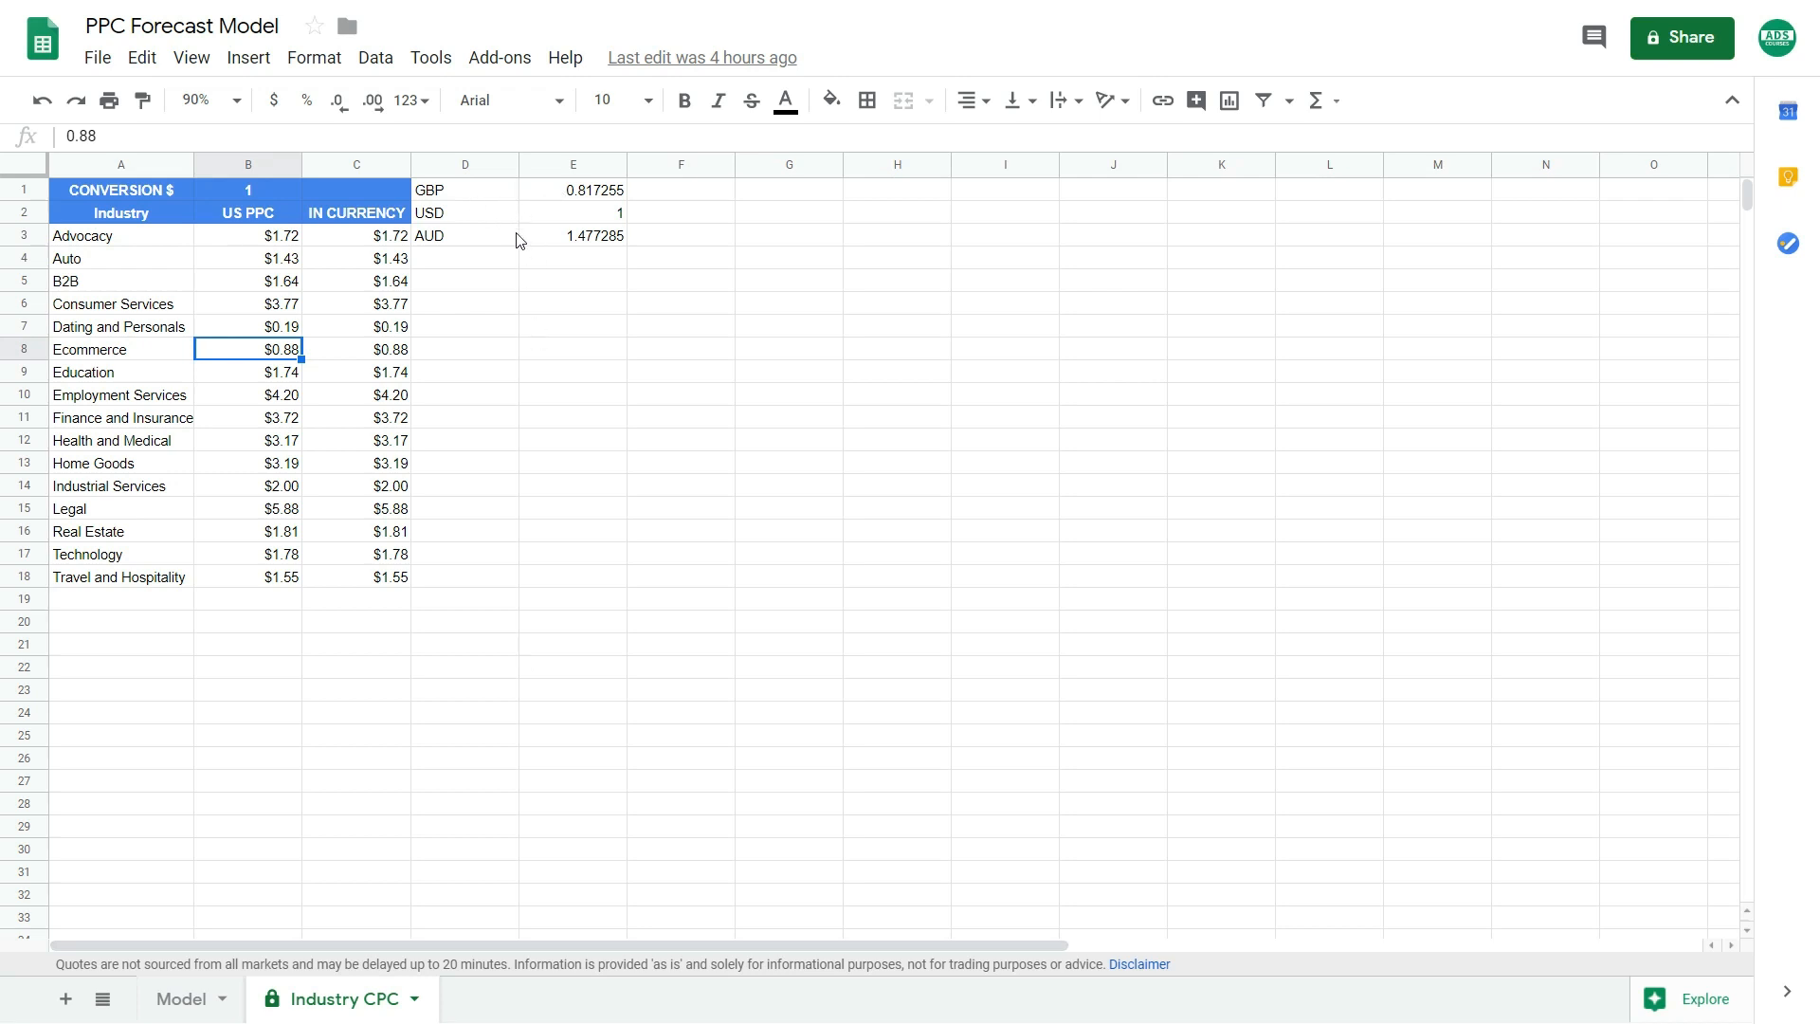
left_click(466, 189)
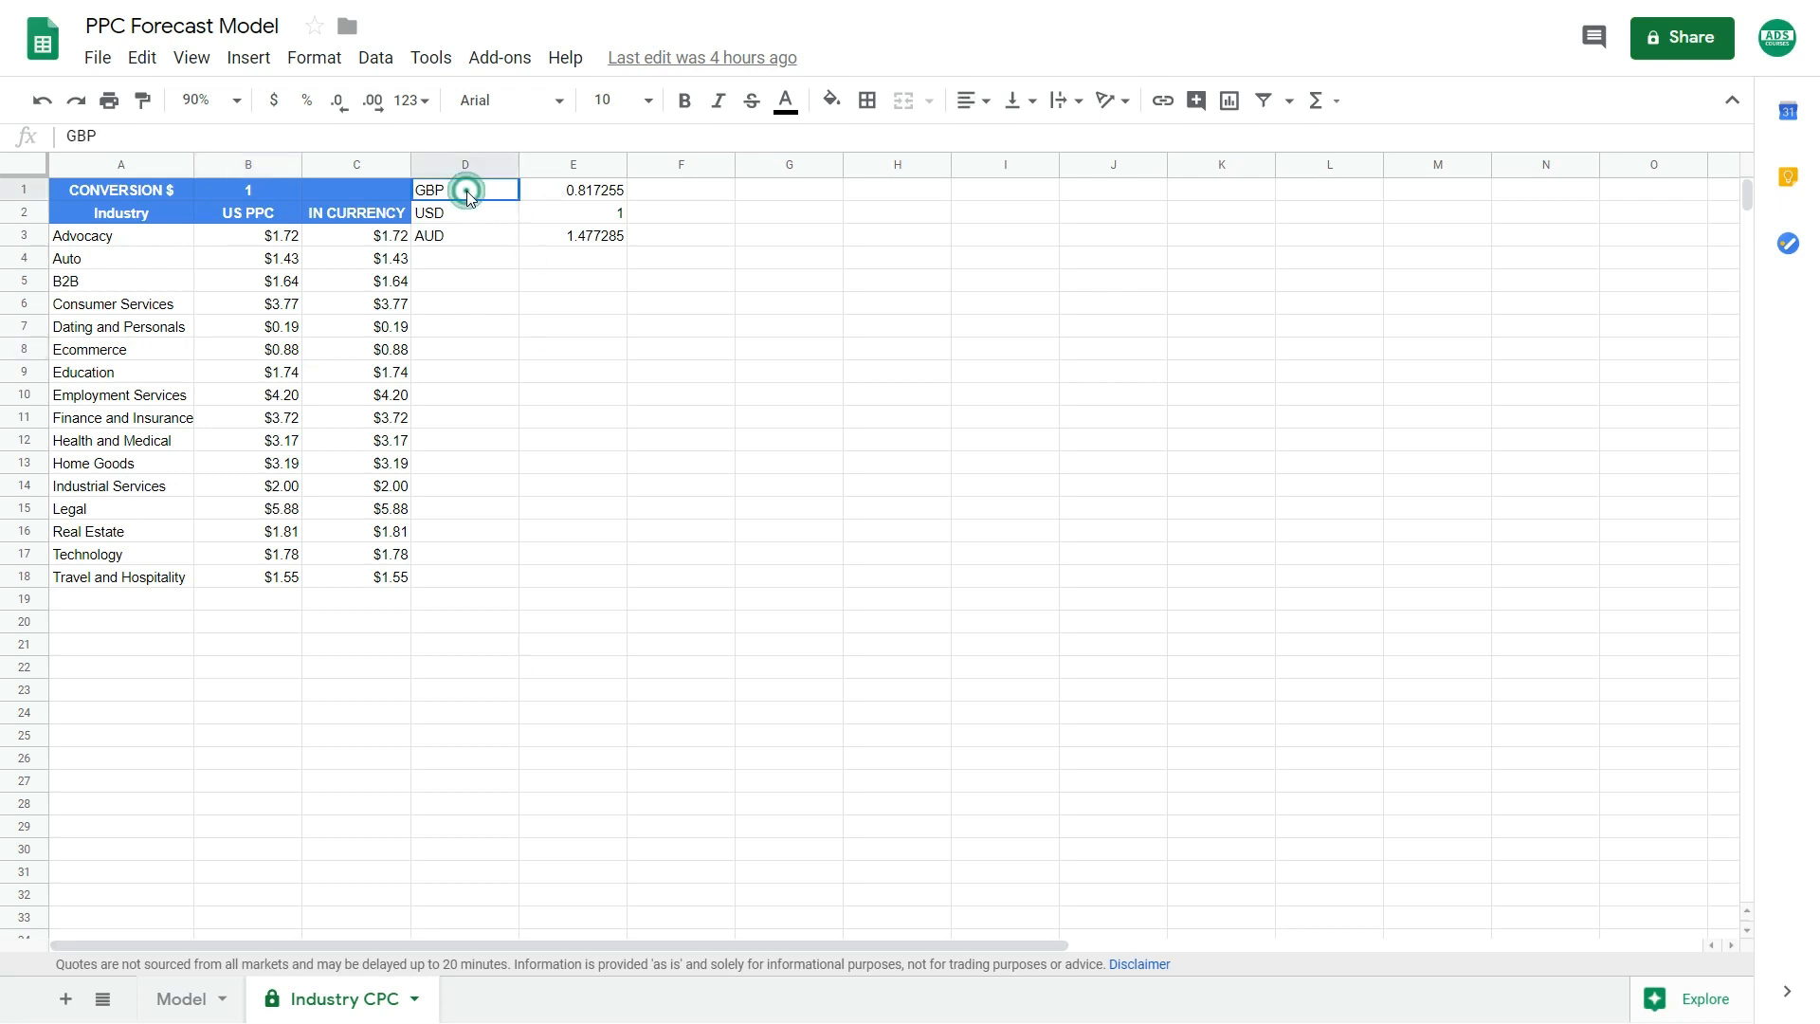
left_click(571, 189)
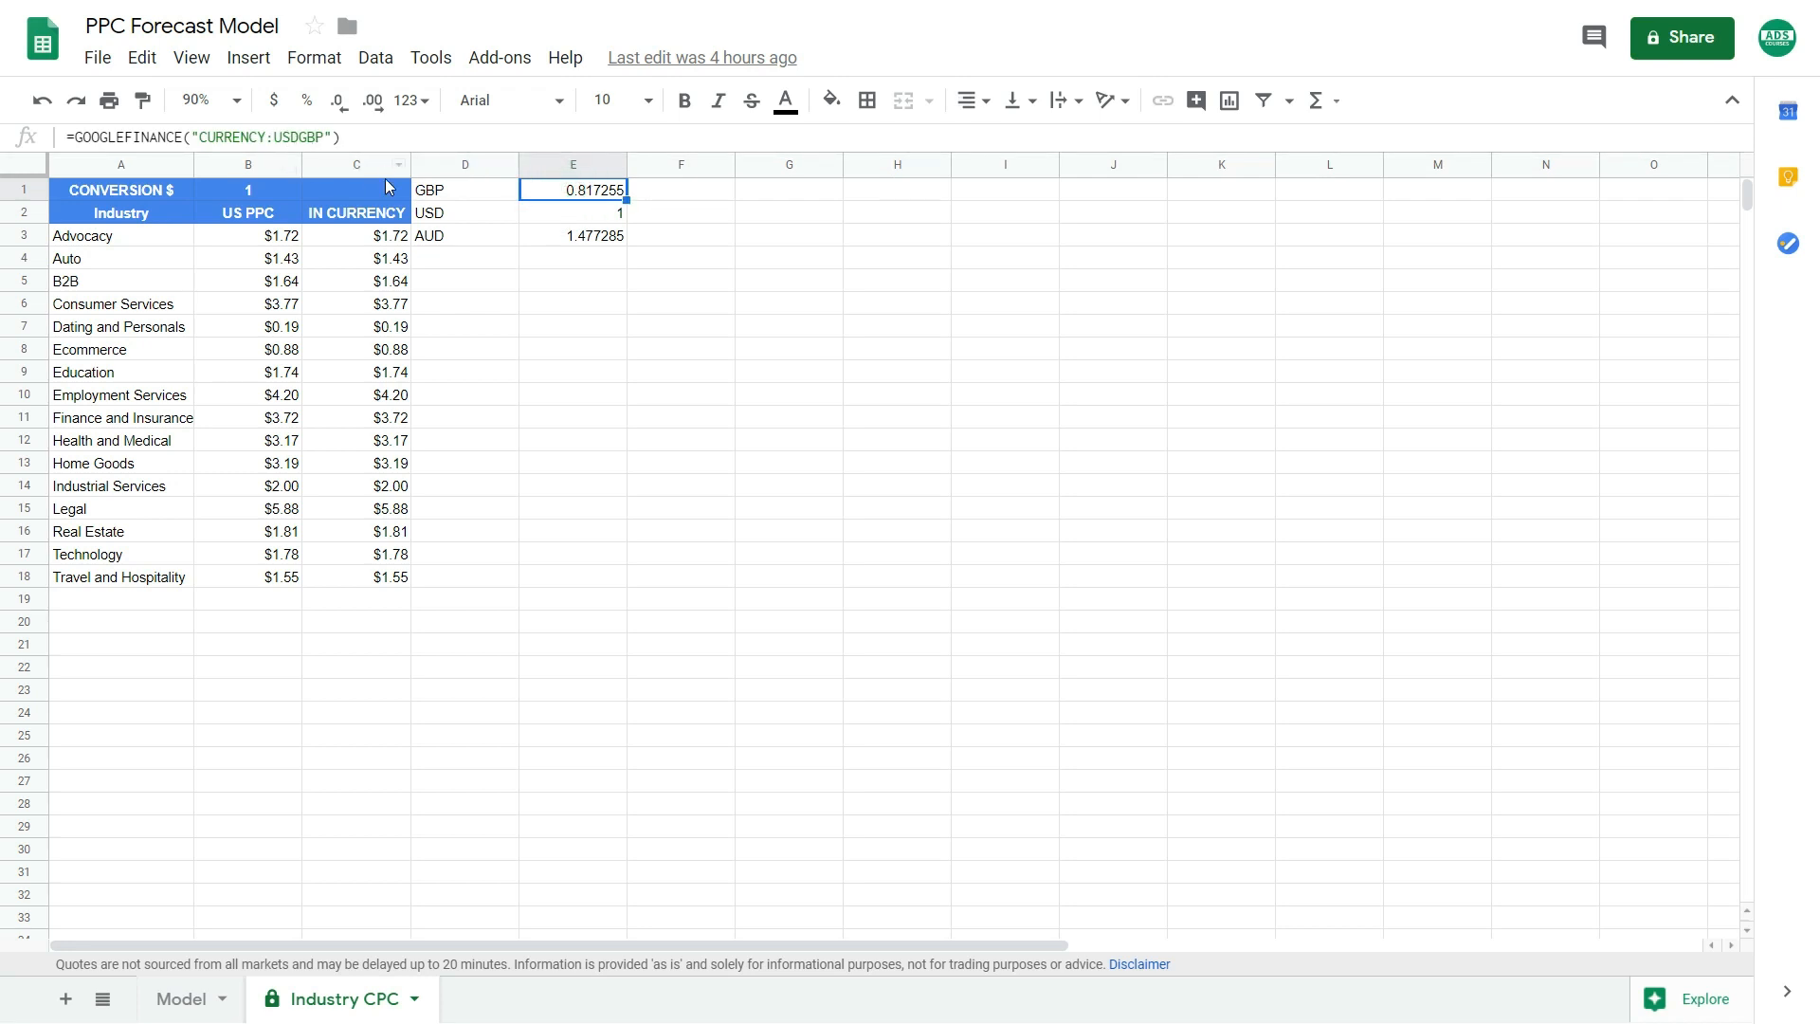
mouse_move(220, 910)
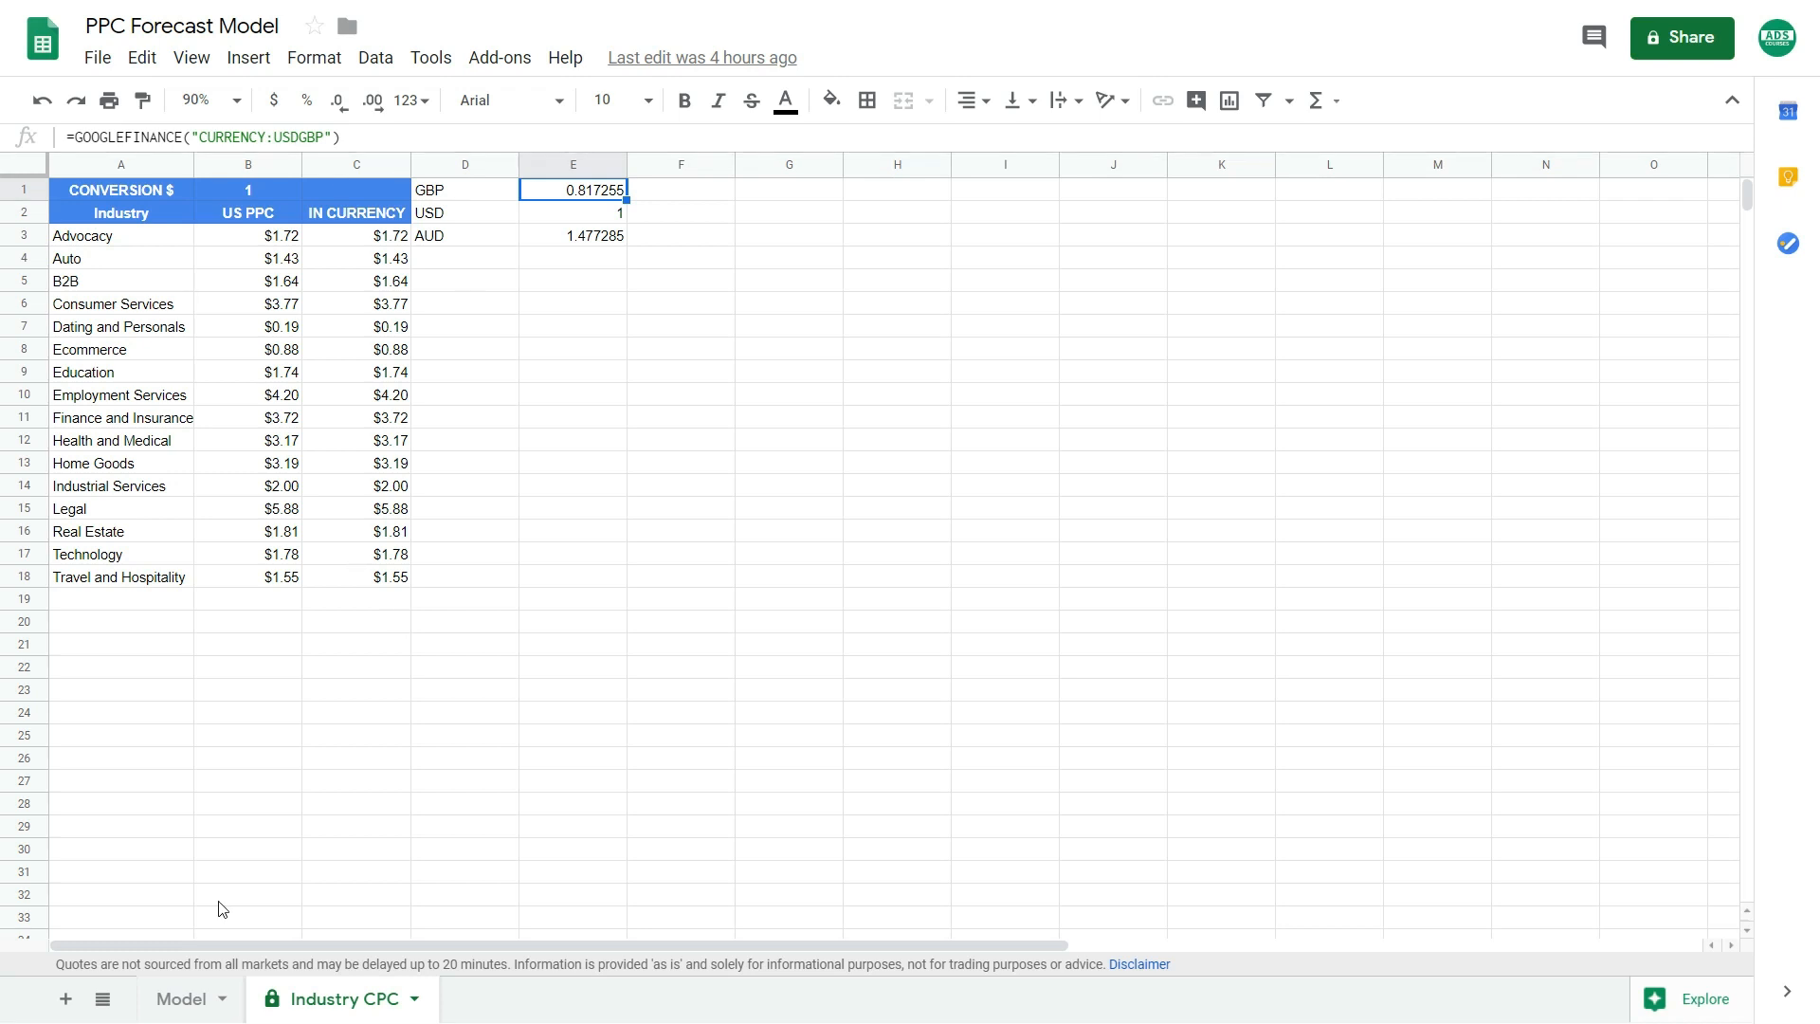
left_click(180, 997)
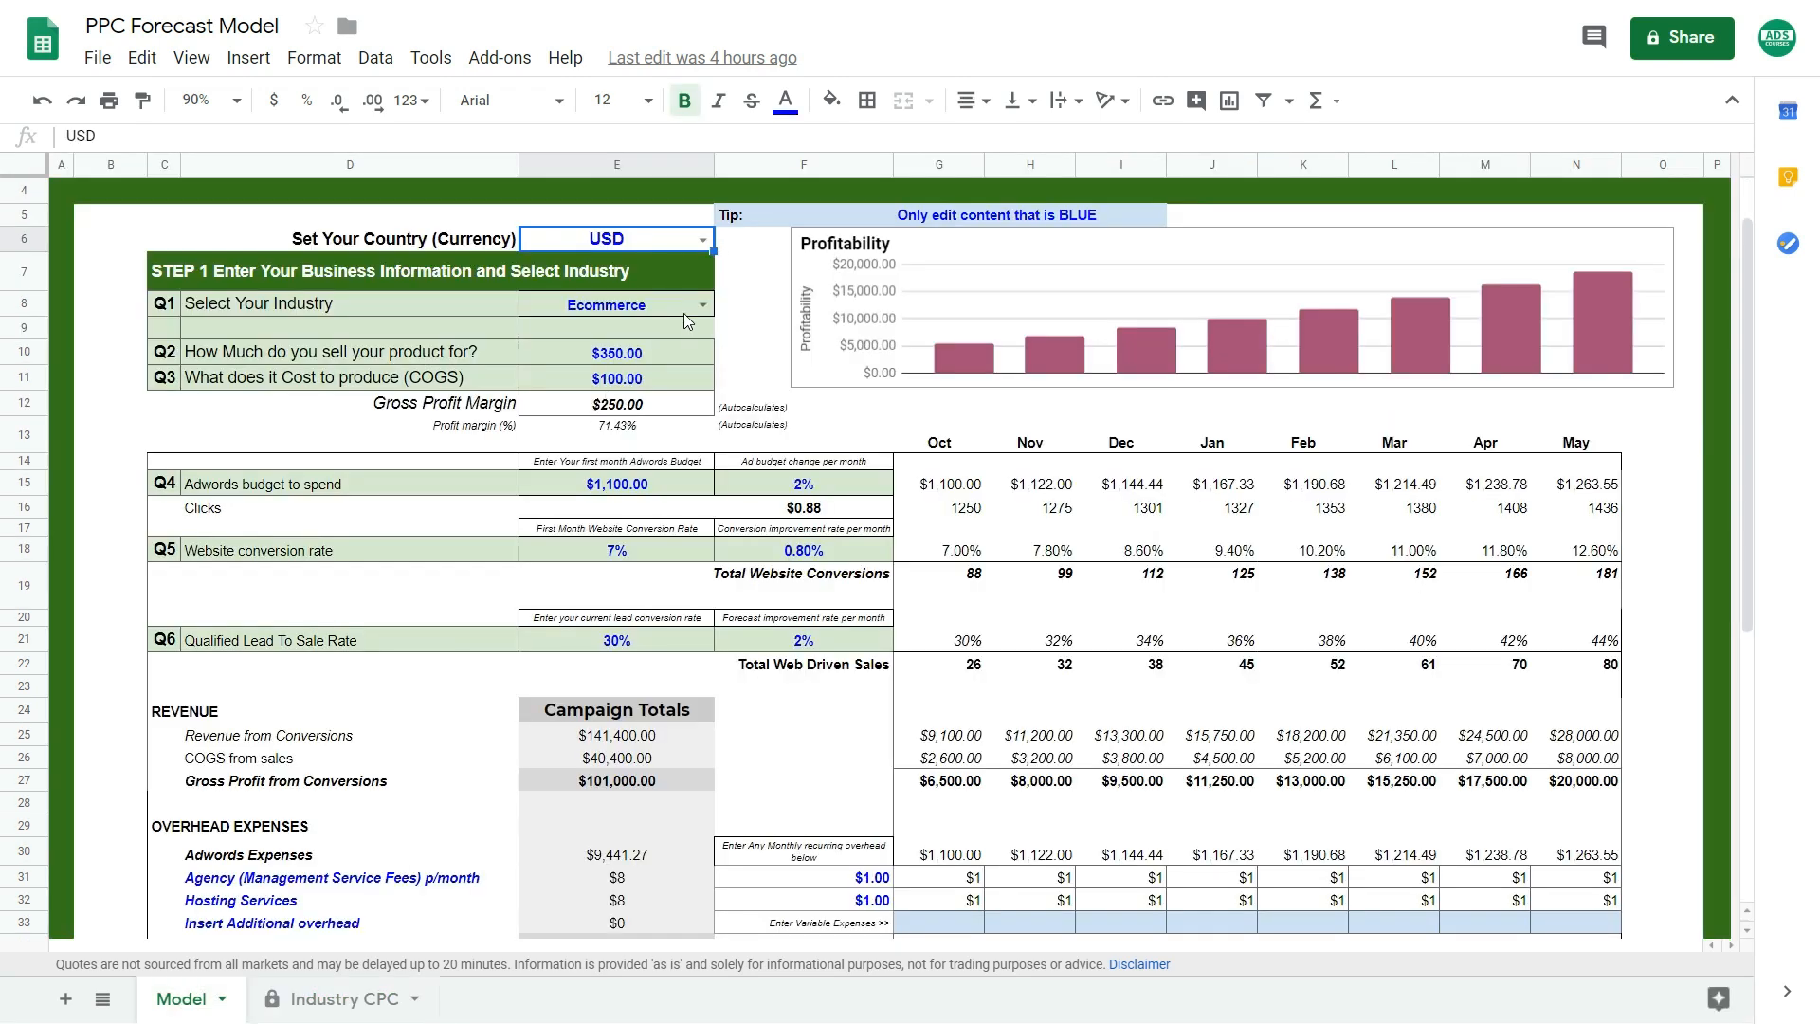
left_click(337, 997)
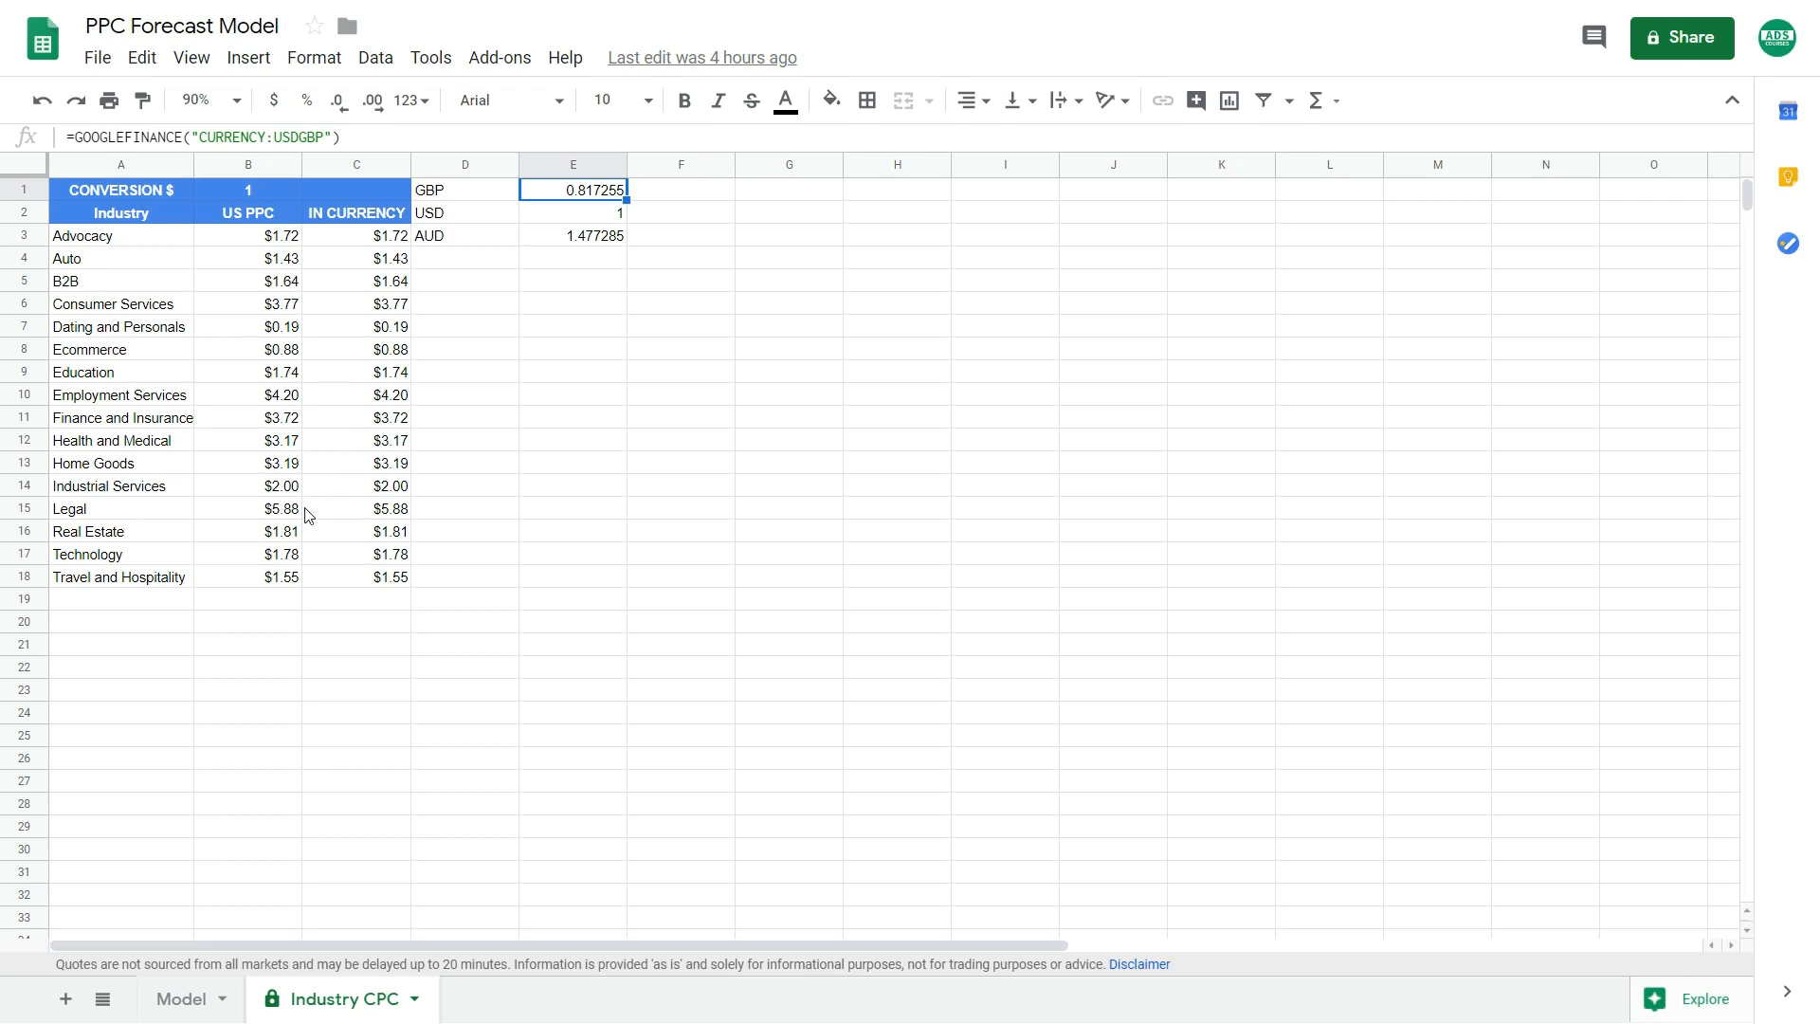
mouse_move(224, 368)
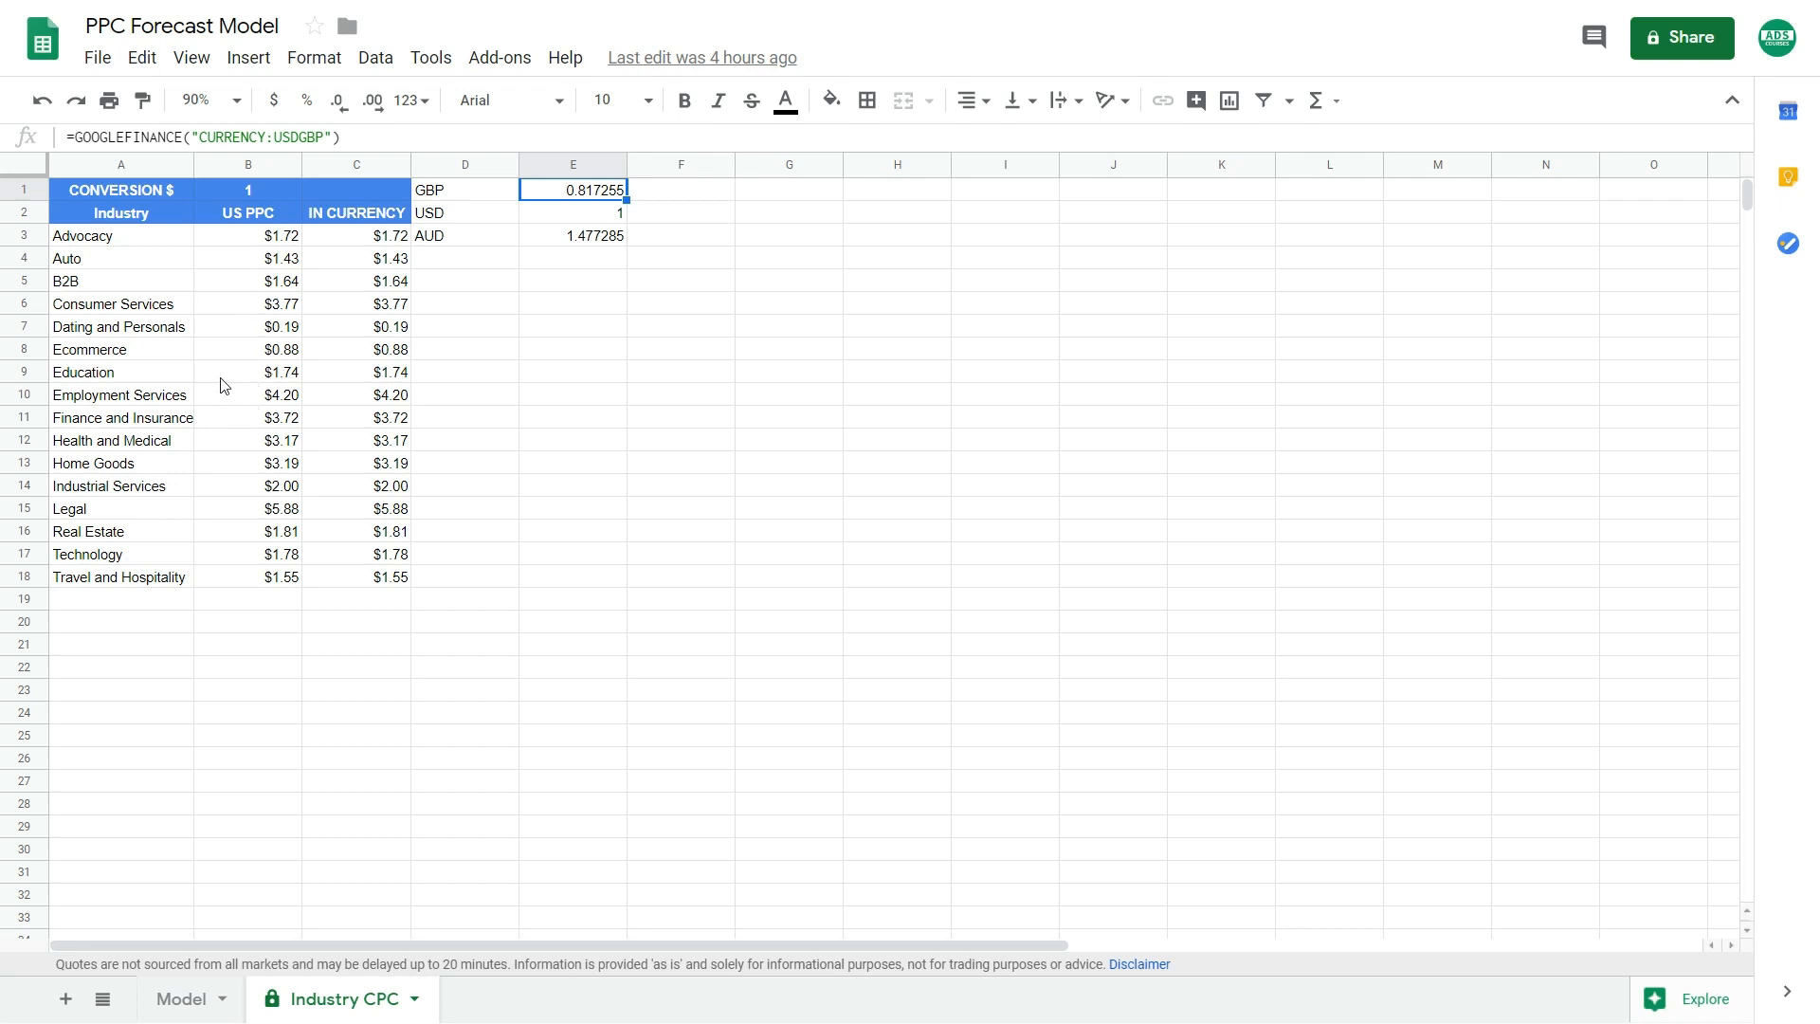
left_click(248, 349)
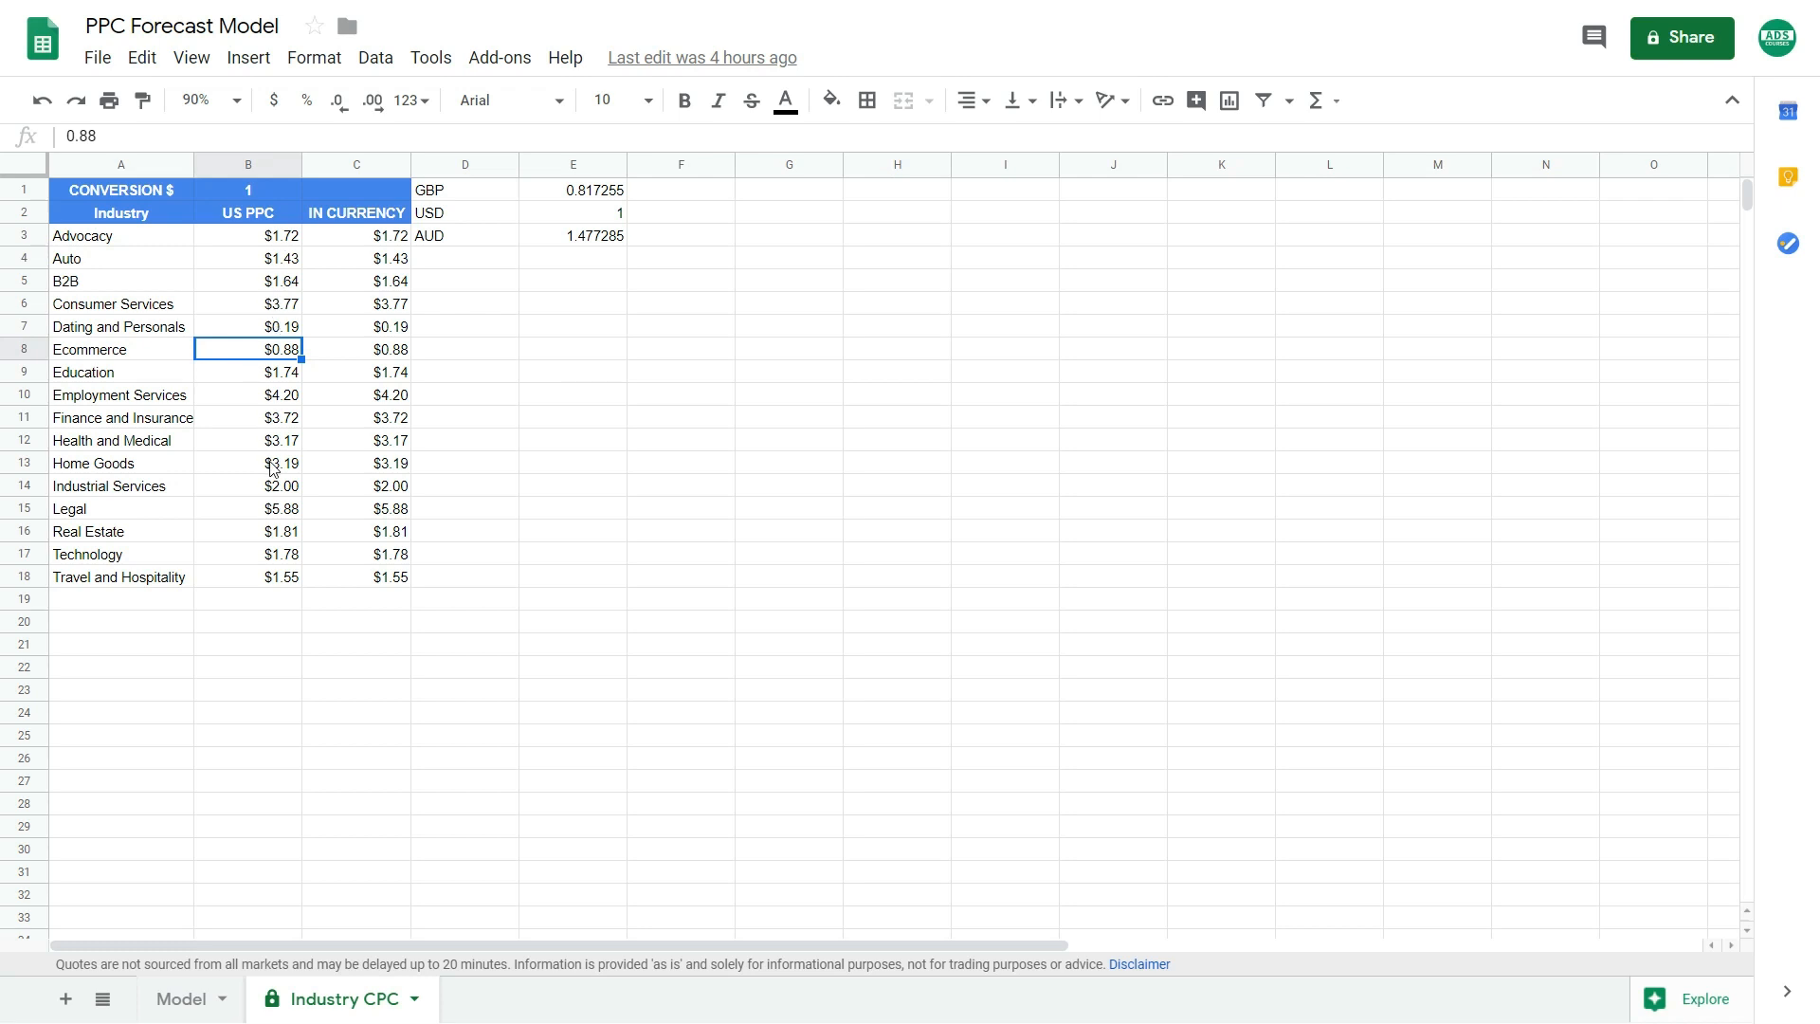
Switch the Model sheet industry to Auto and review price, COGS and gross margin cells
left_click(182, 998)
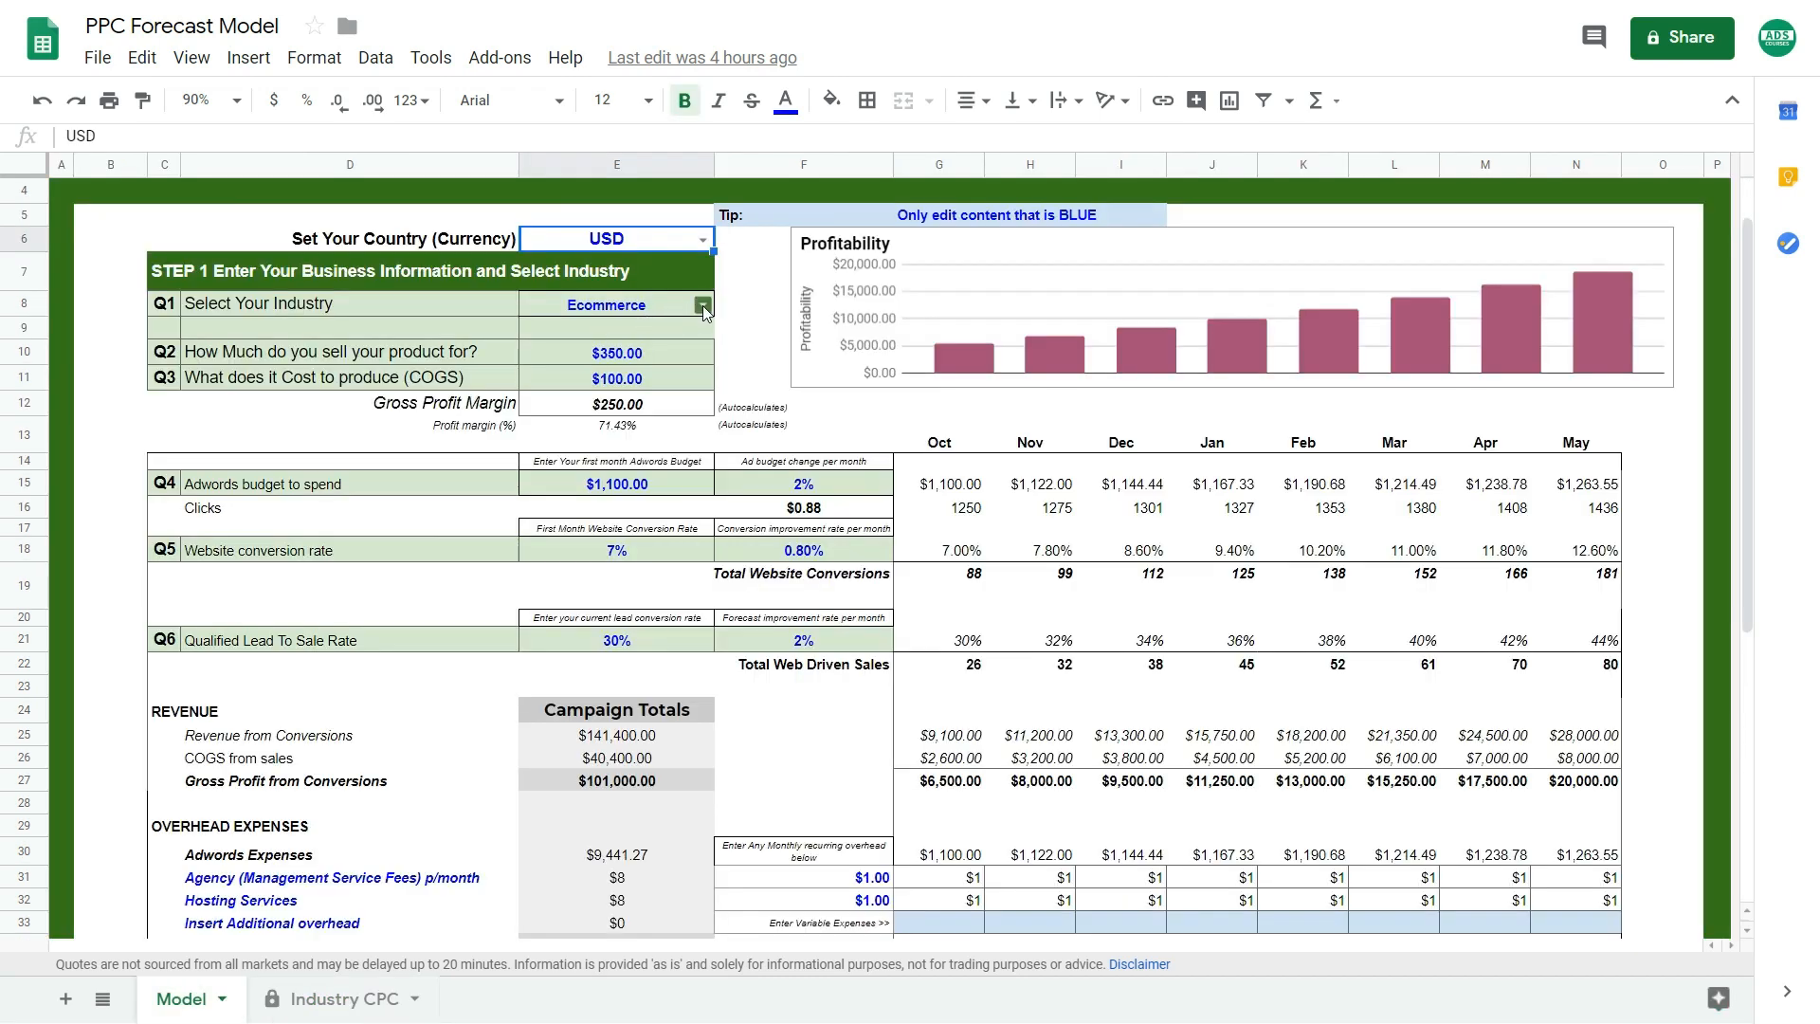
left_click(702, 304)
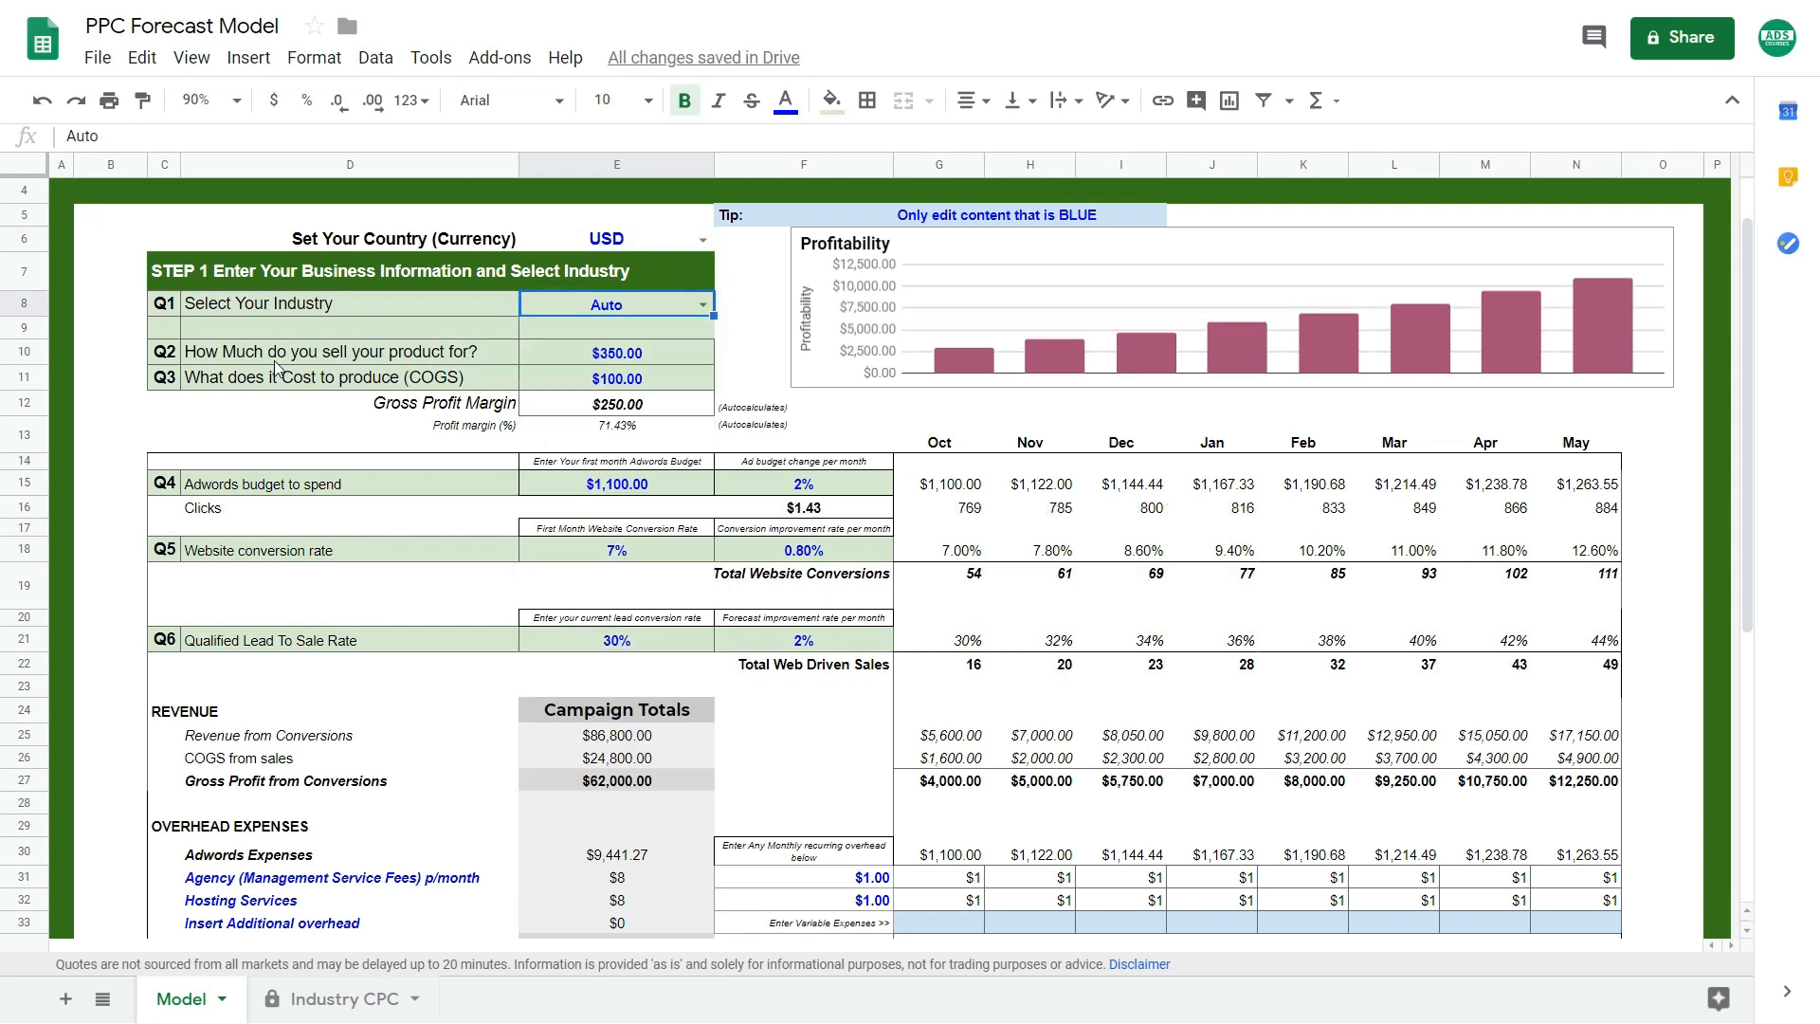
mouse_move(421, 375)
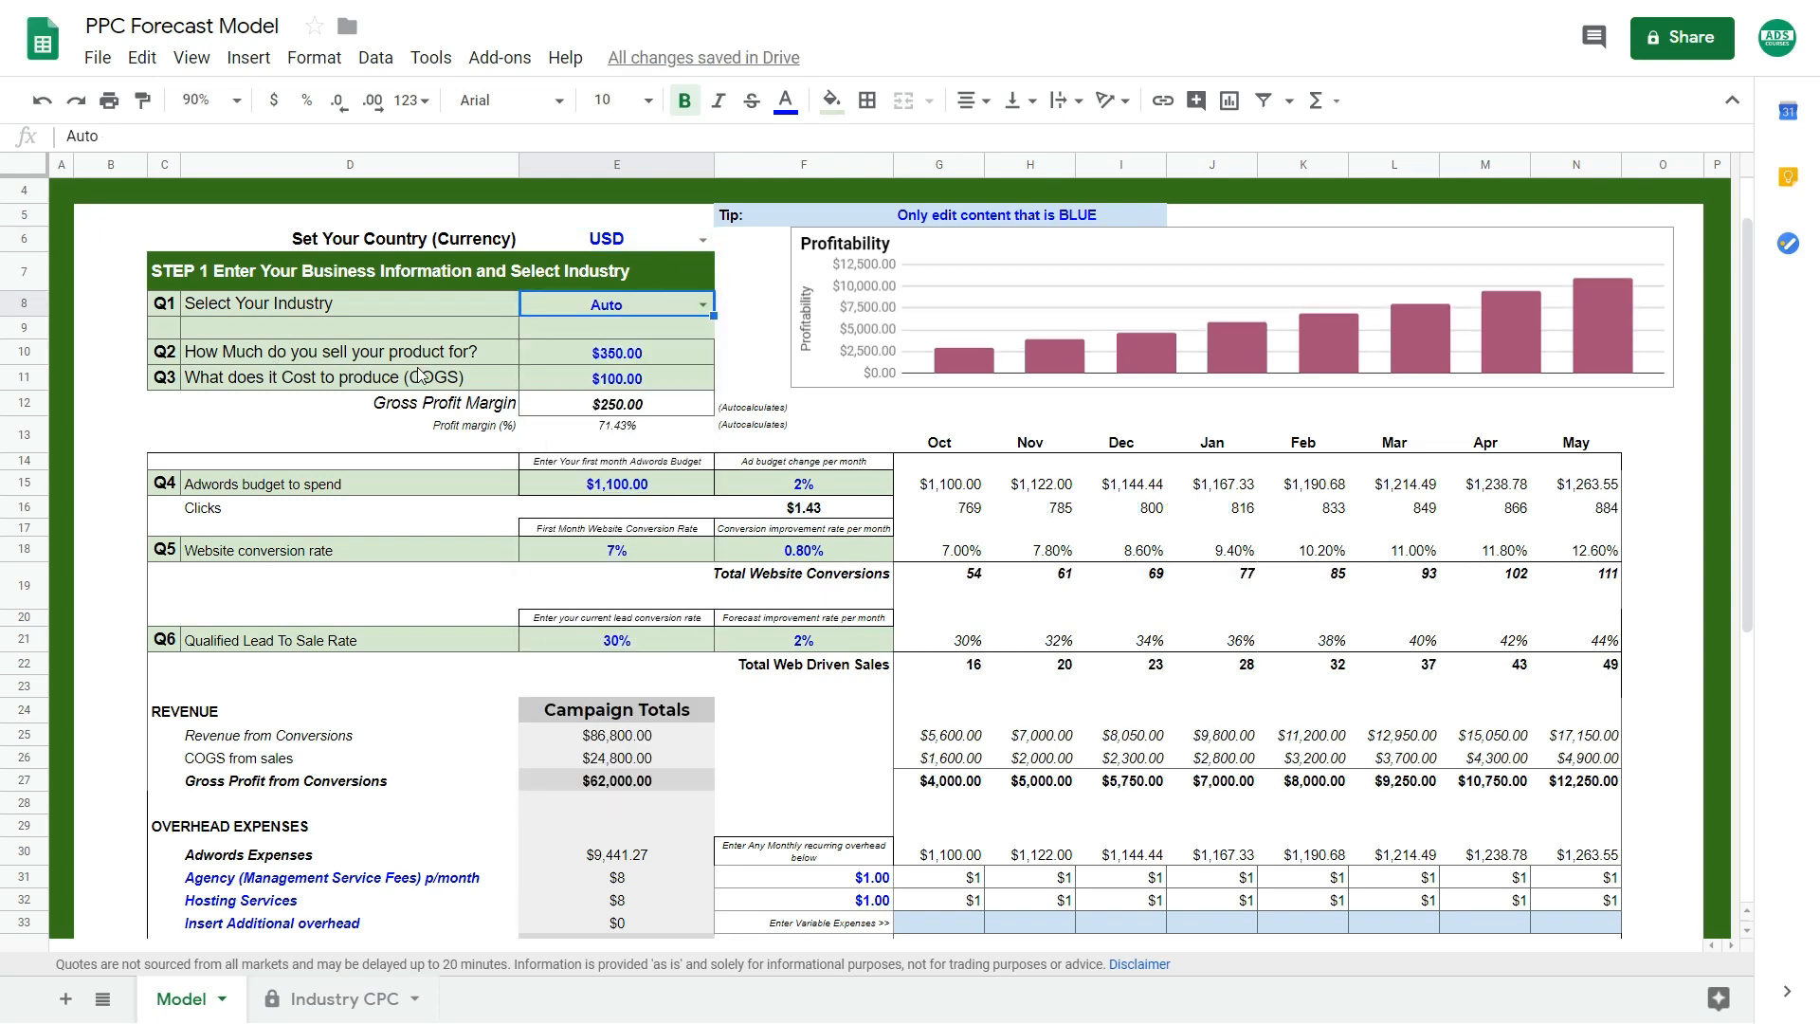
left_click(570, 352)
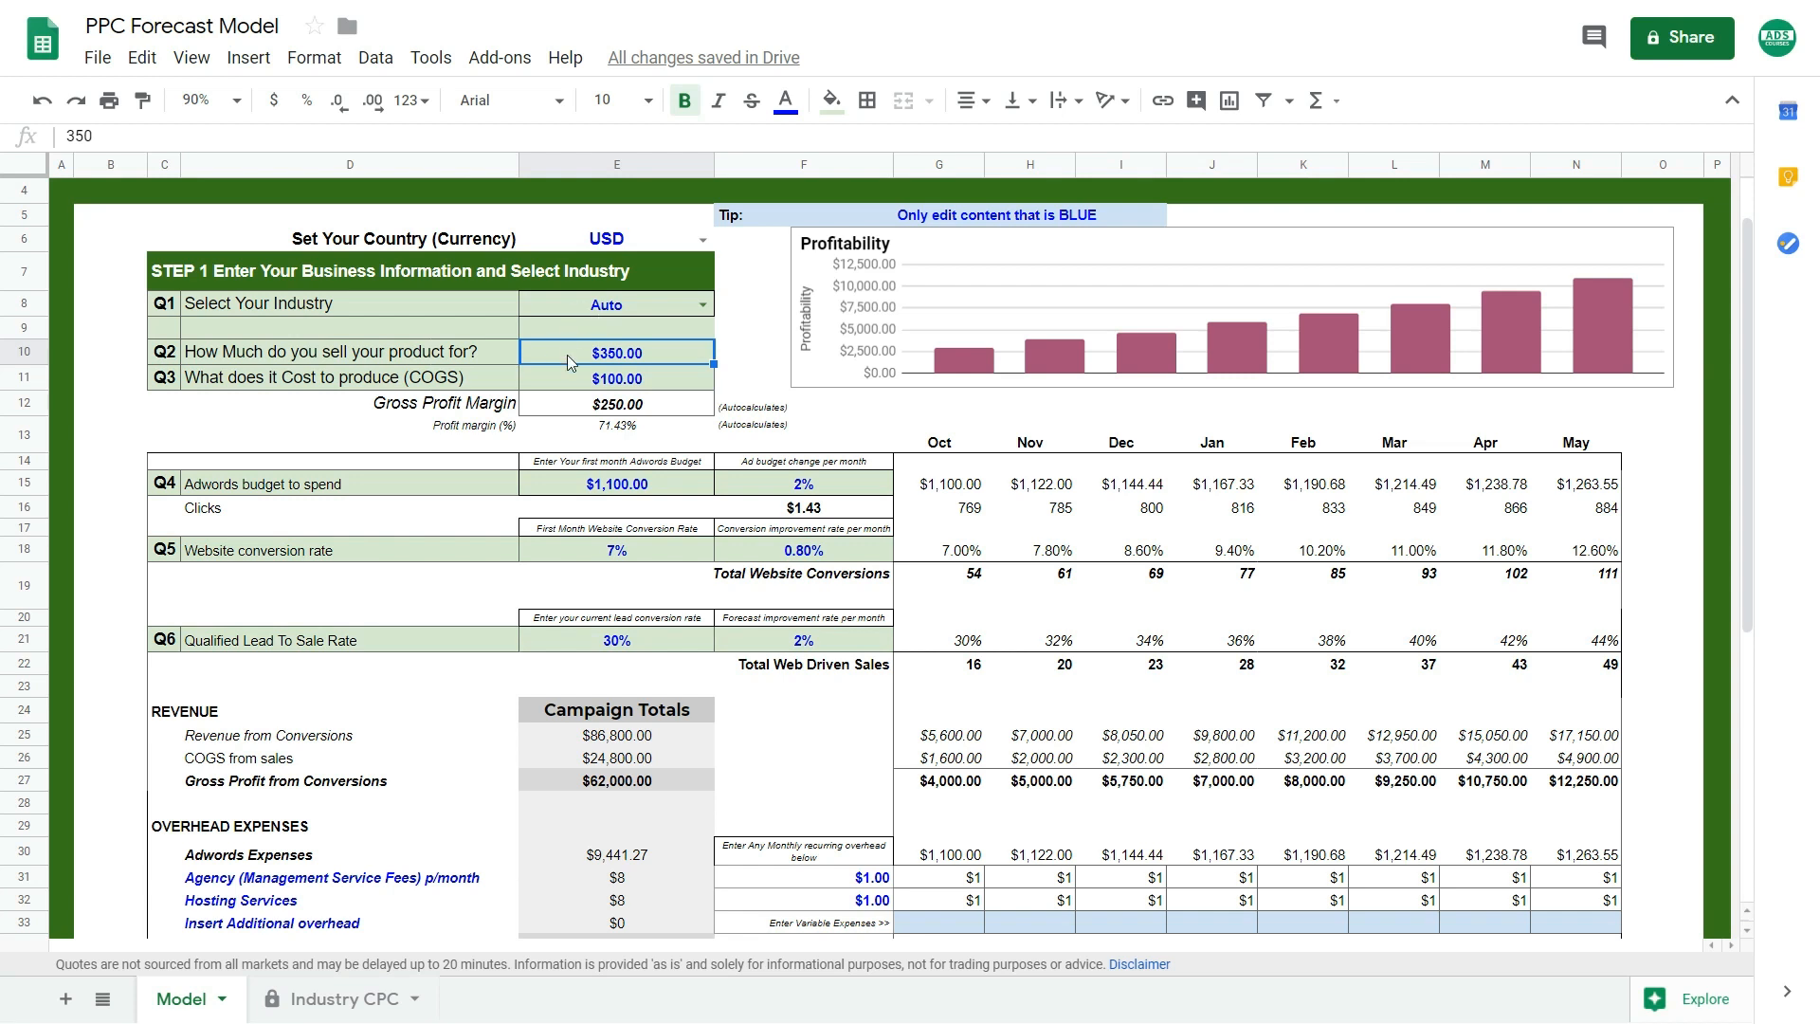
mouse_move(584, 366)
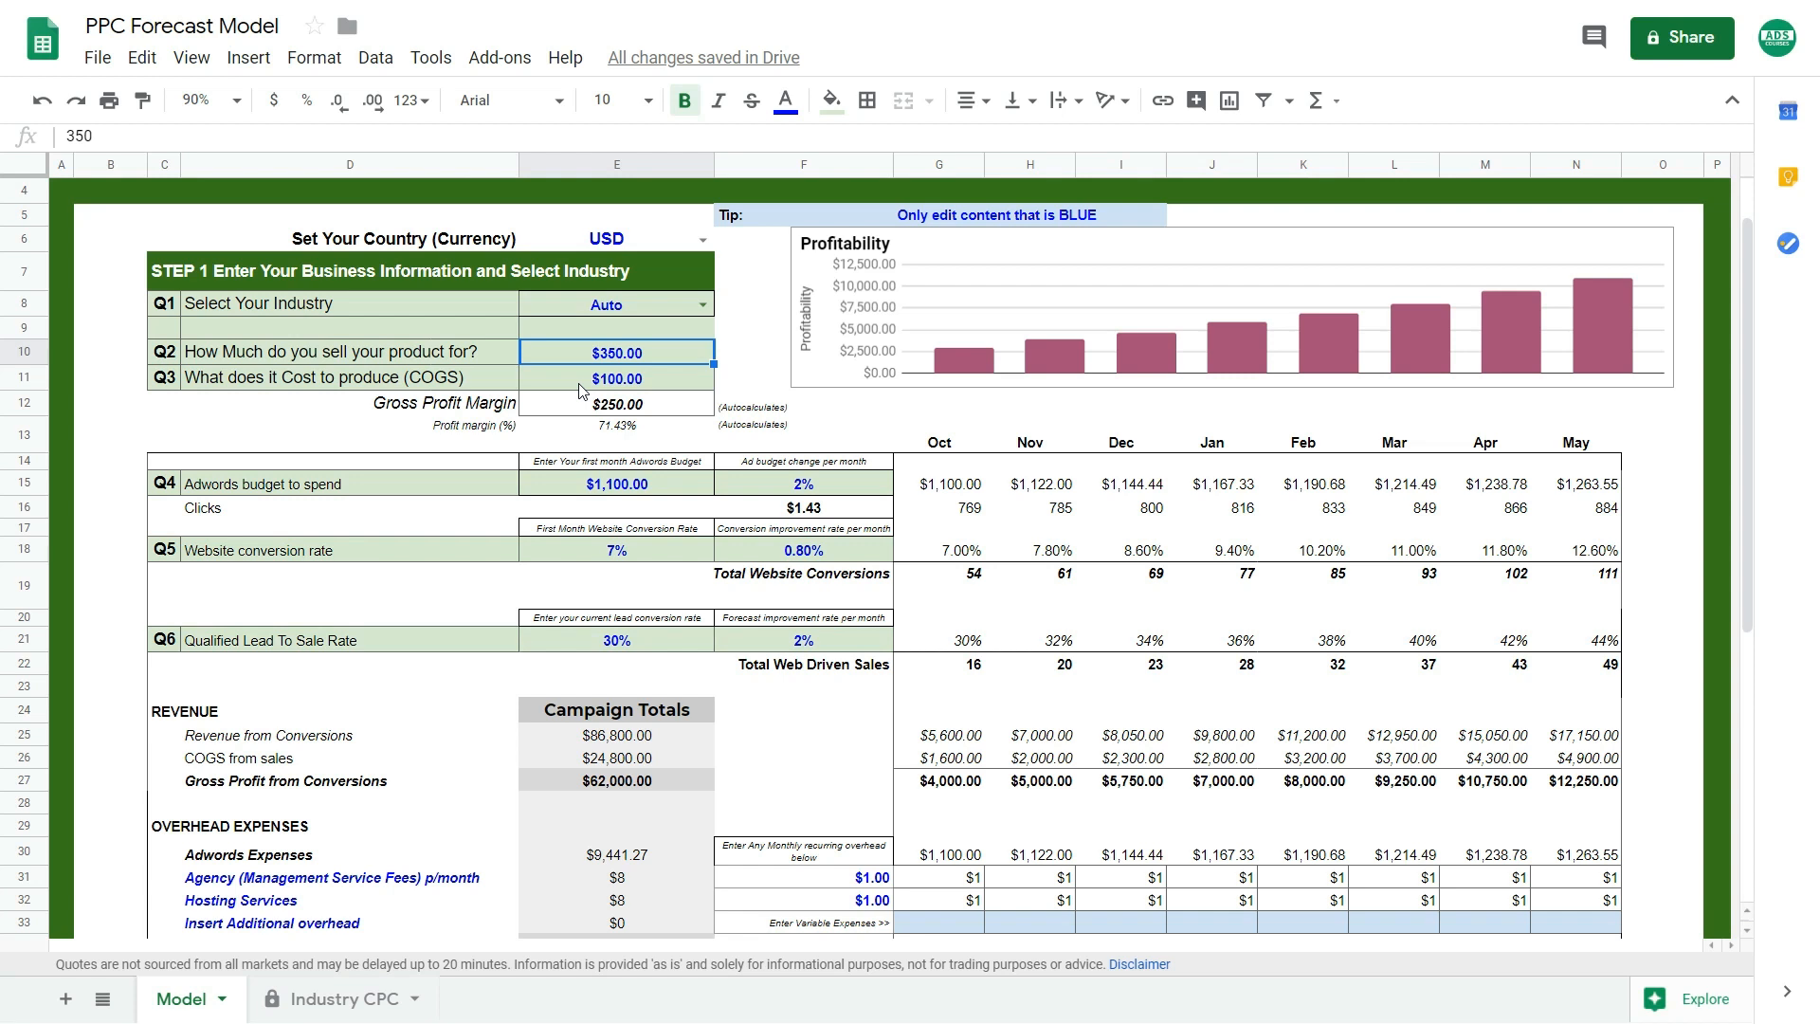
left_click(616, 377)
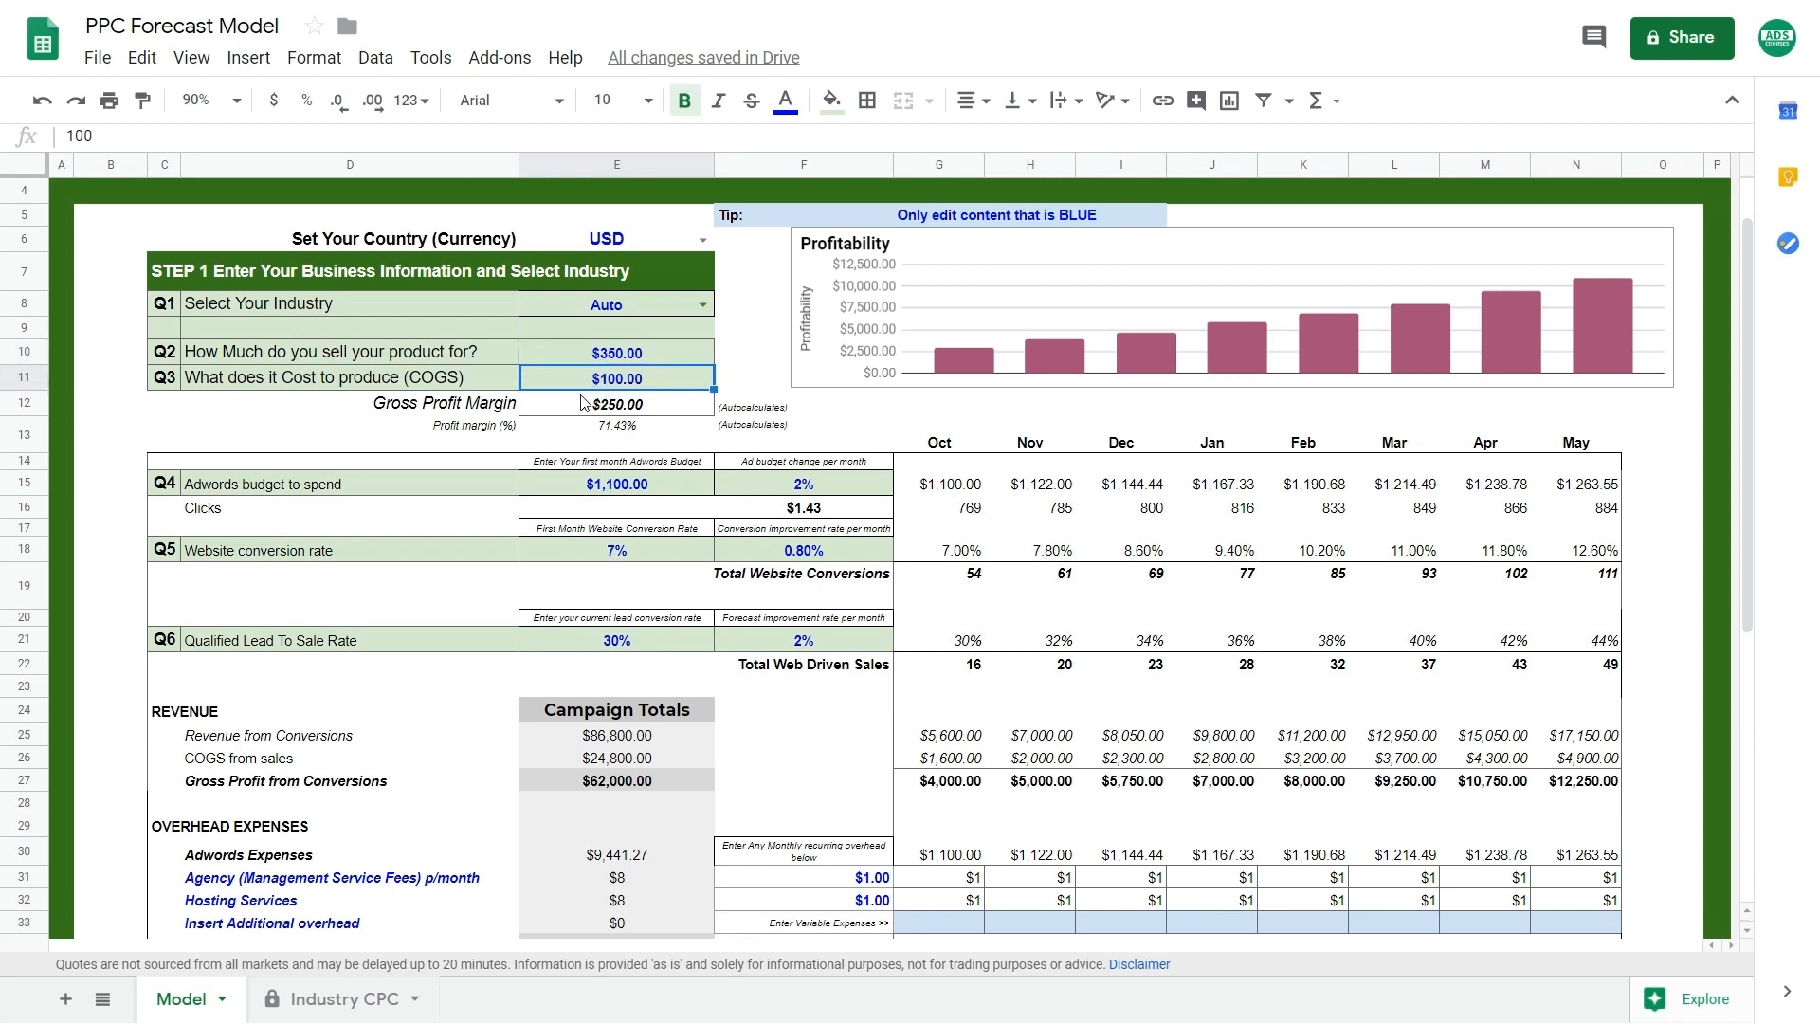
left_click(616, 404)
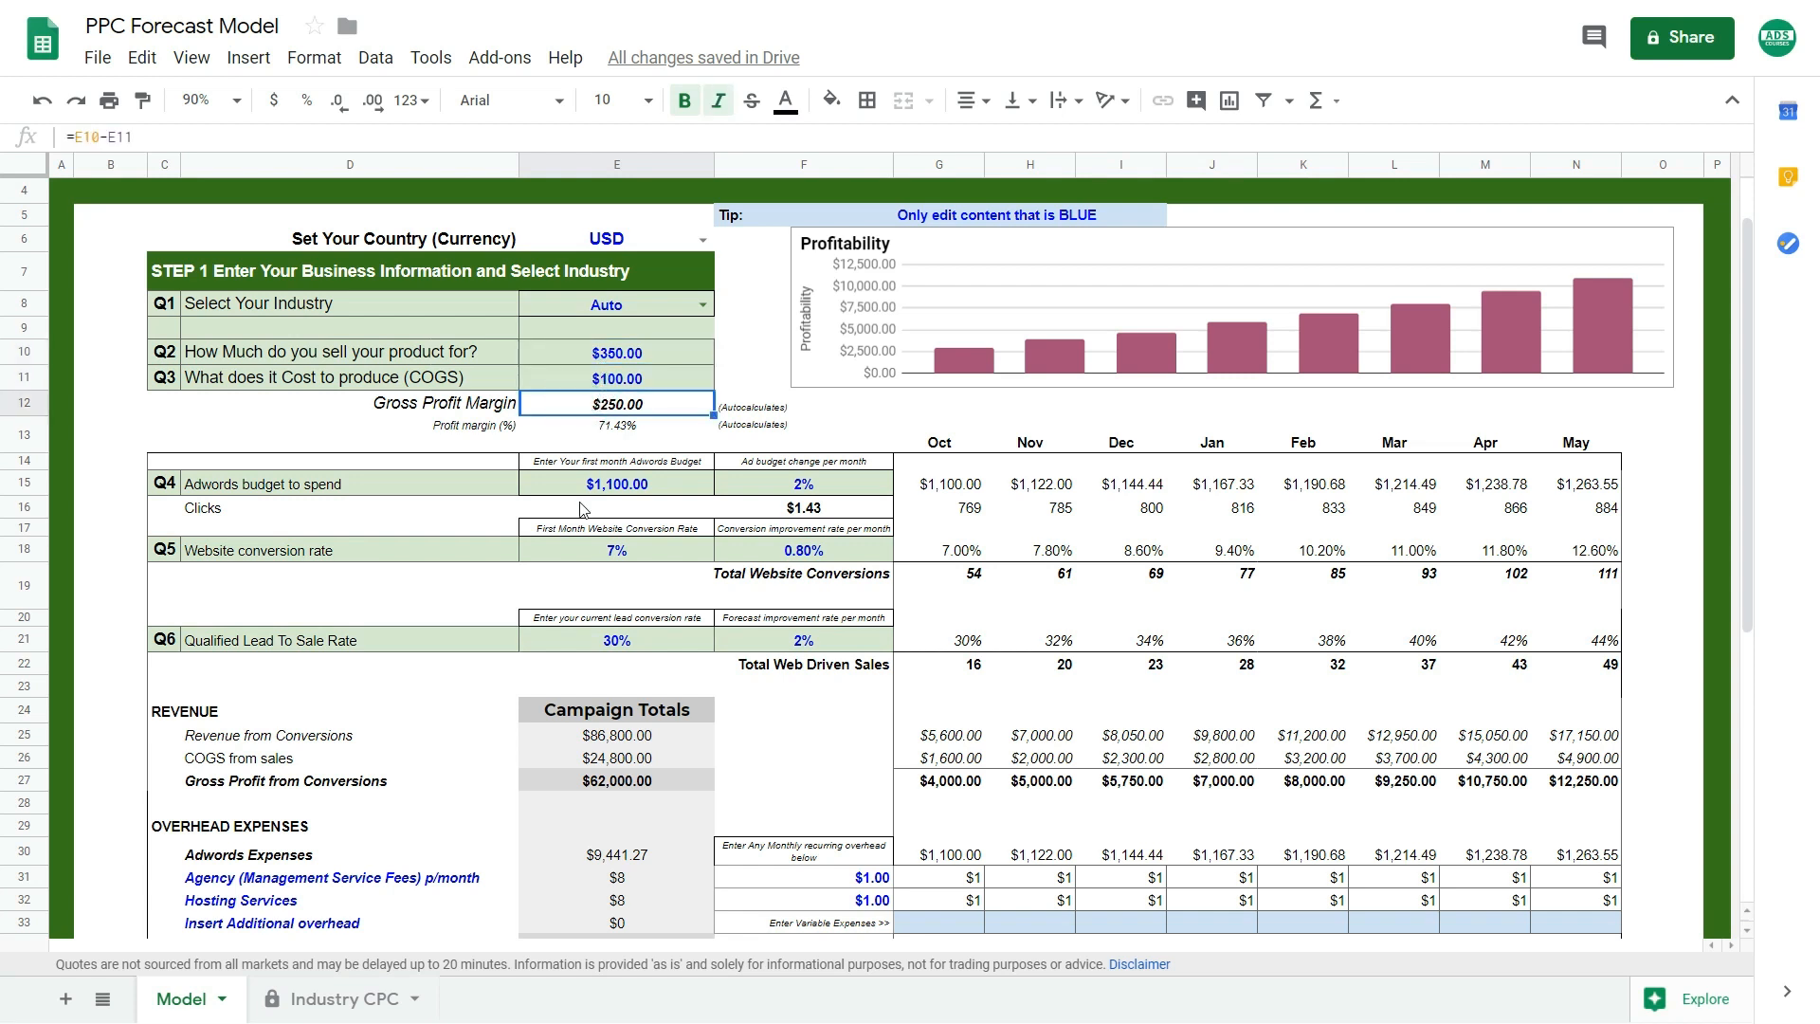
scroll("down", 3)
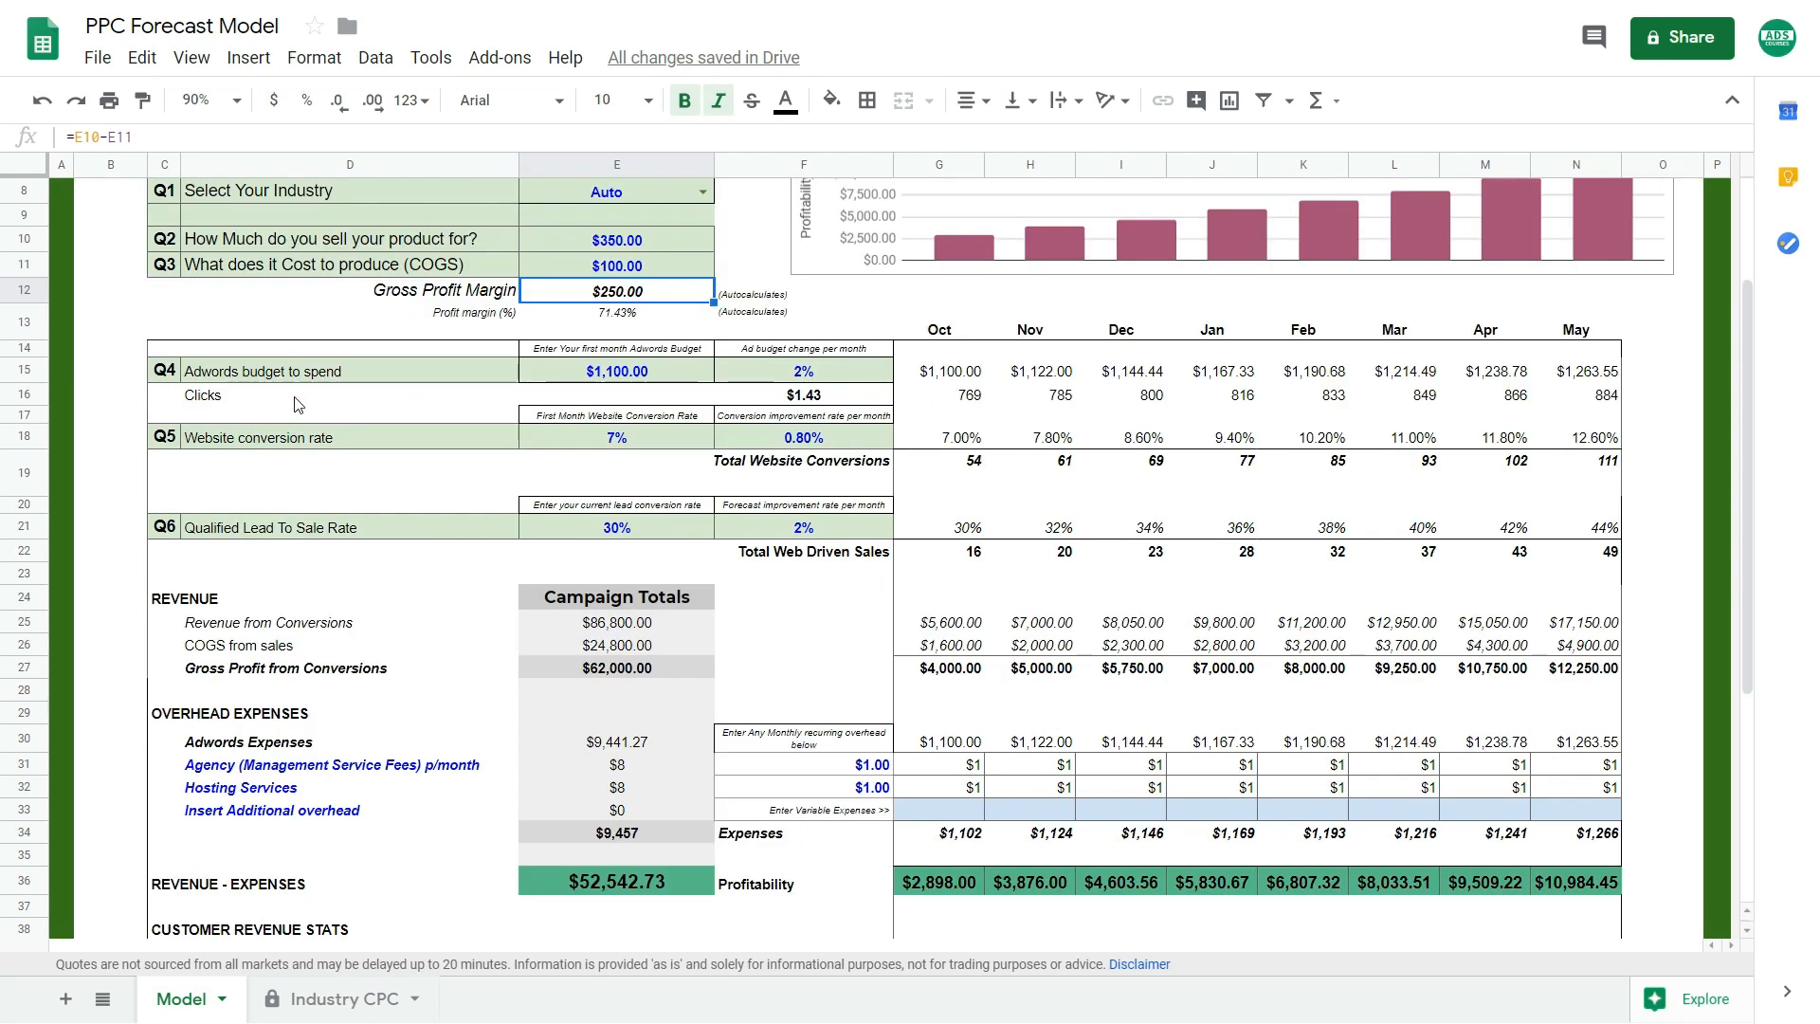
left_click(617, 372)
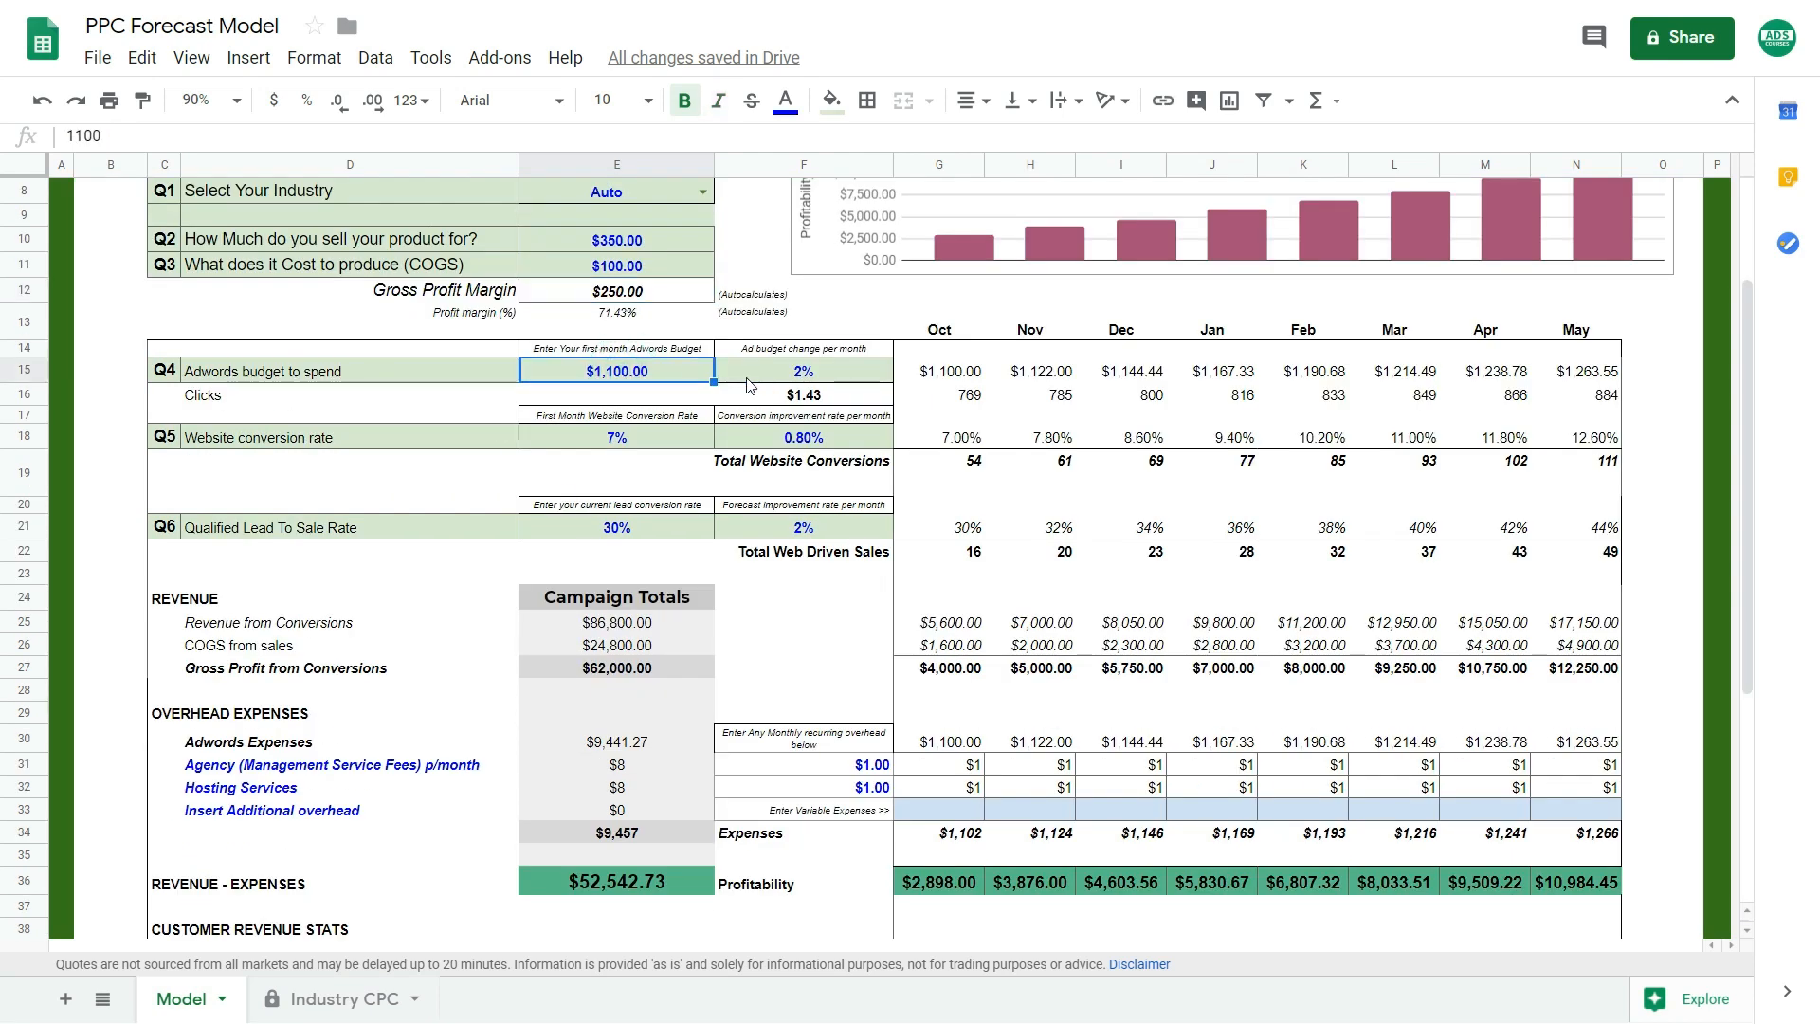
left_click(802, 372)
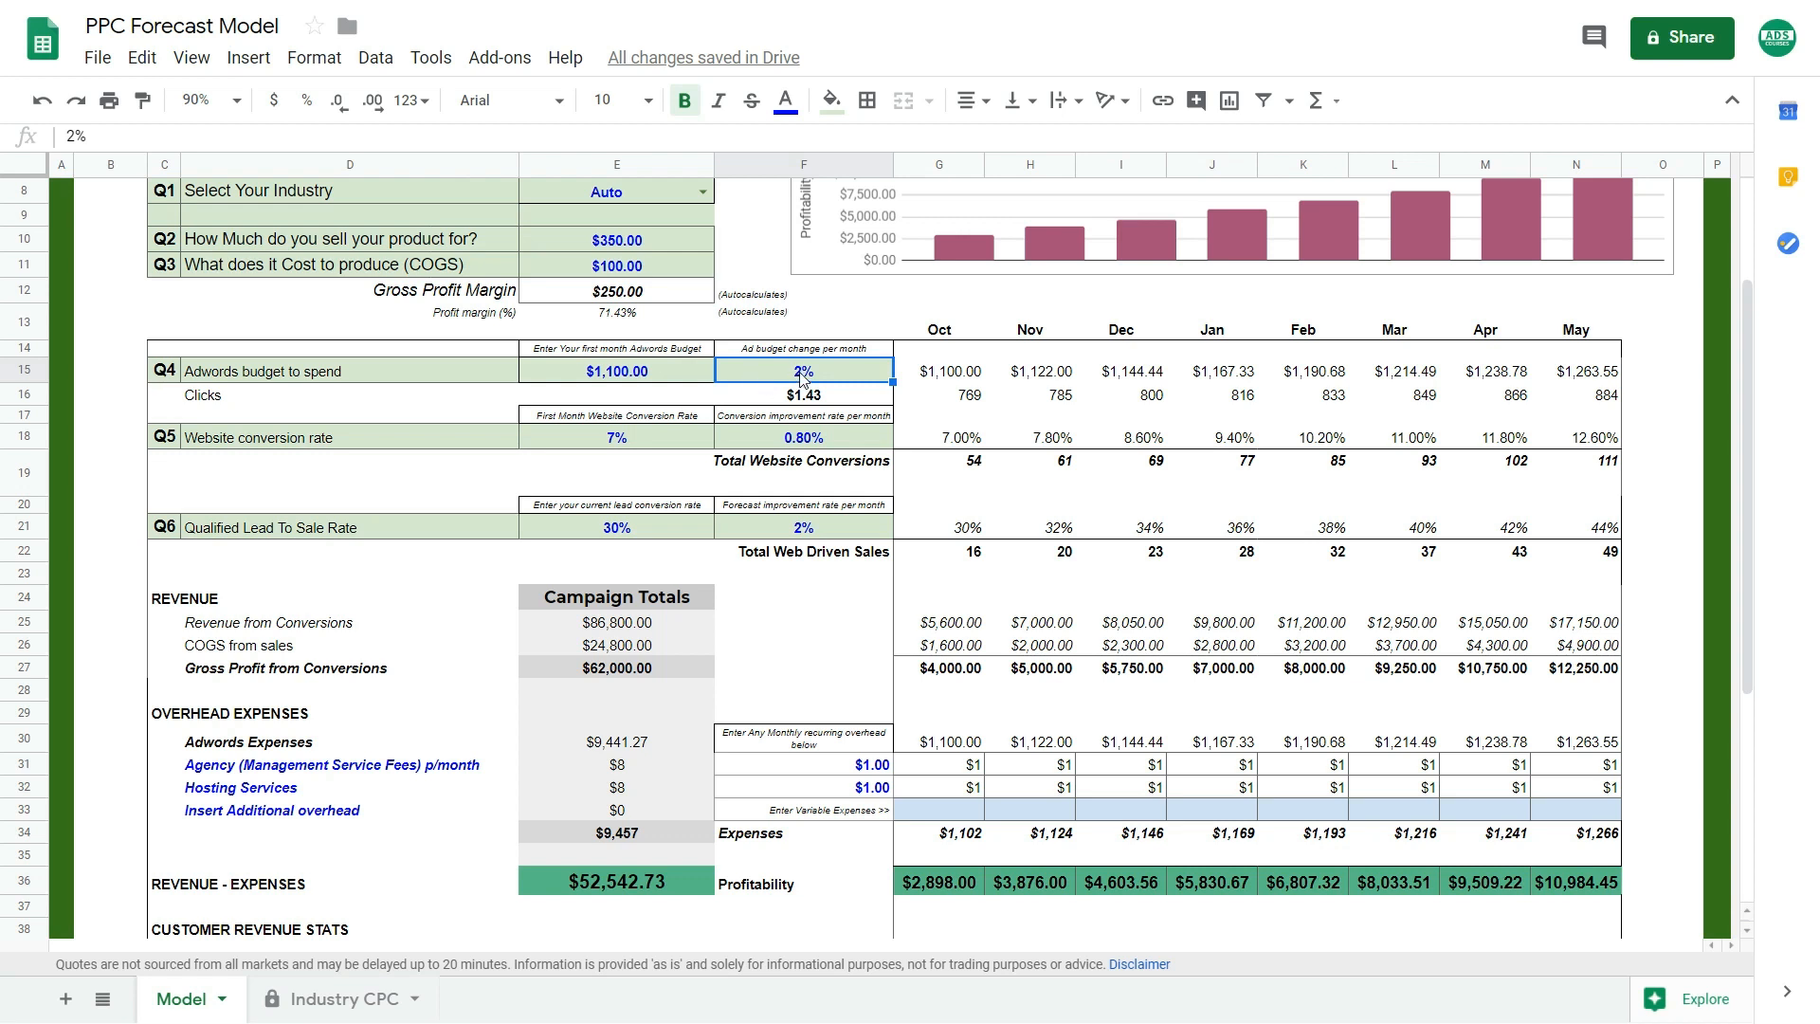
mouse_move(758, 374)
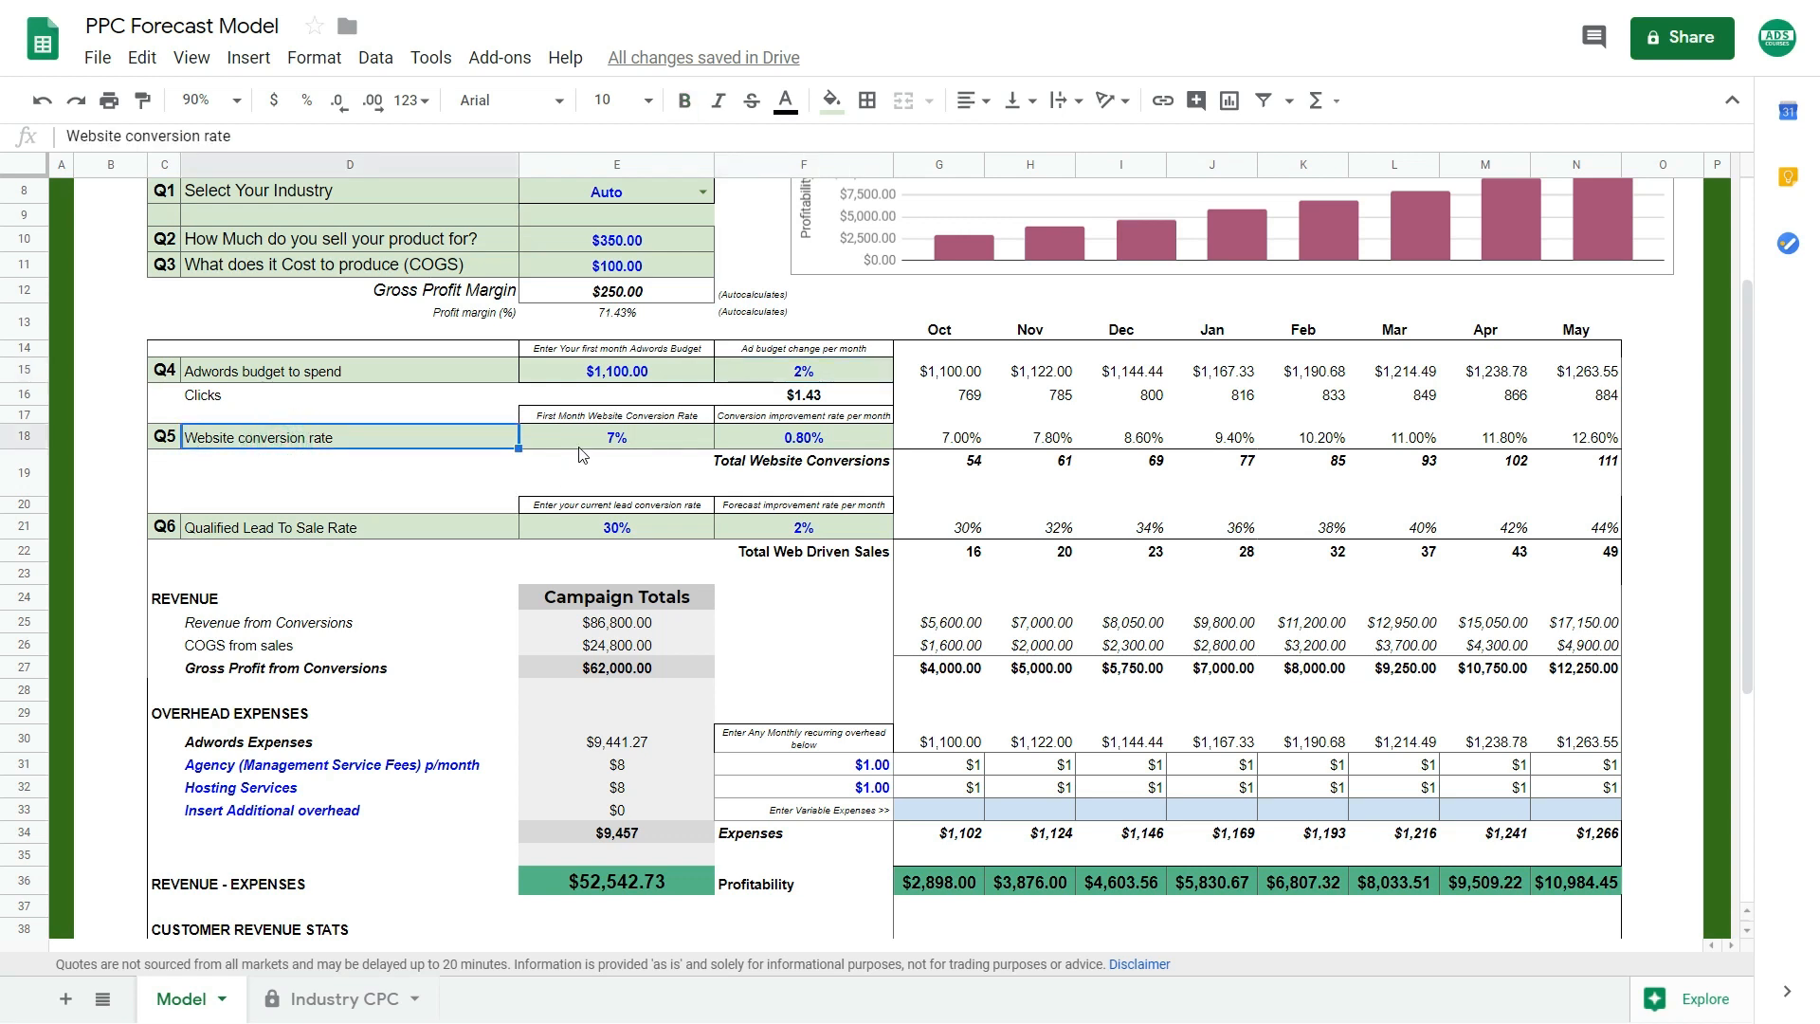
left_click(614, 436)
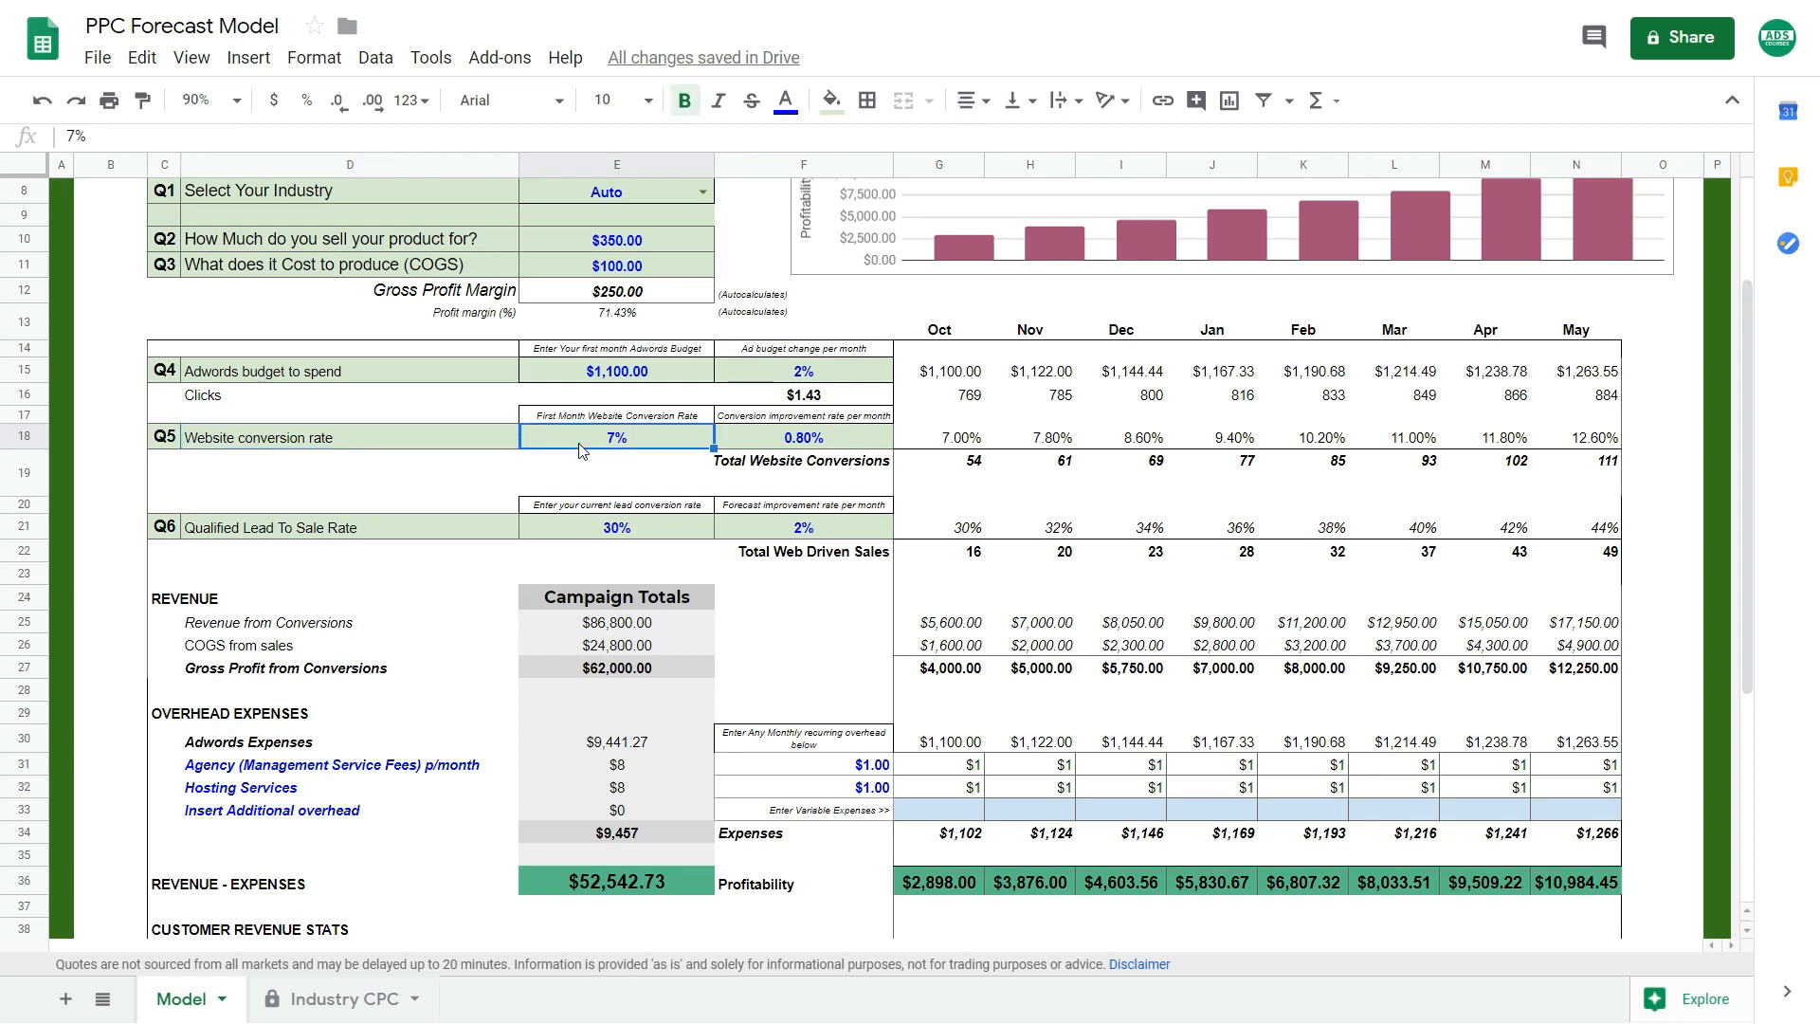
left_click(804, 438)
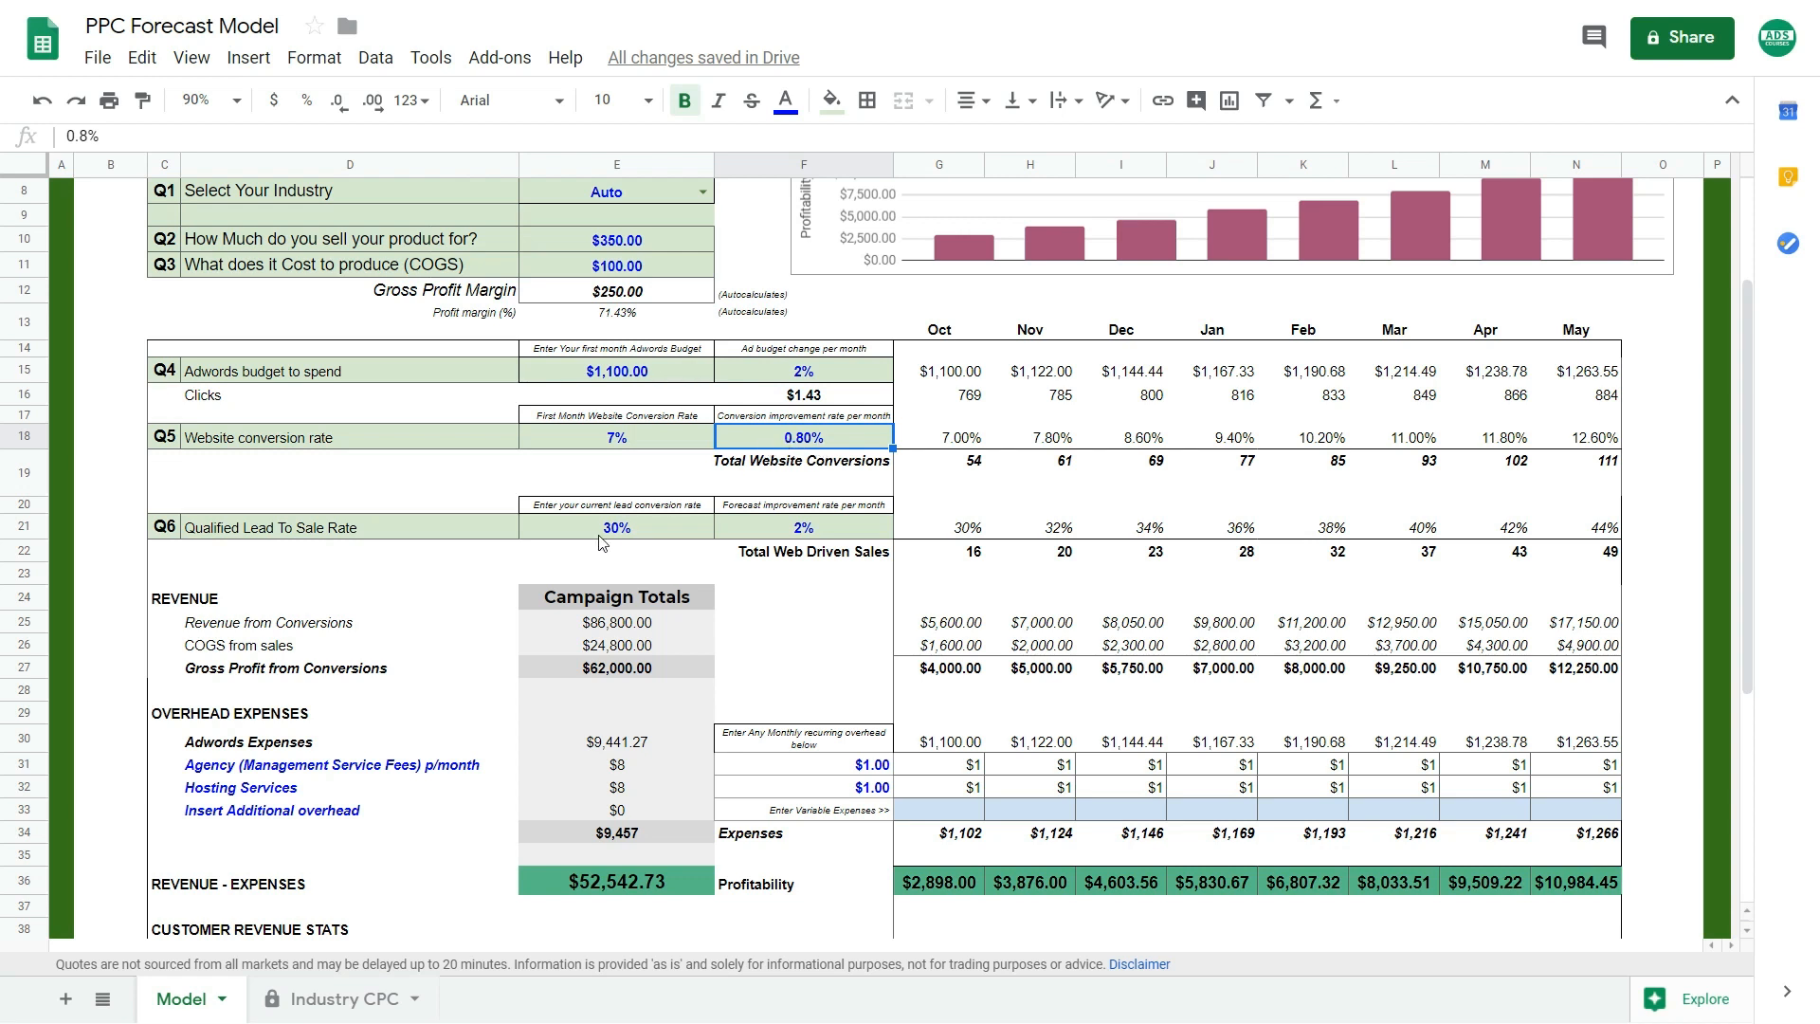
left_click(616, 527)
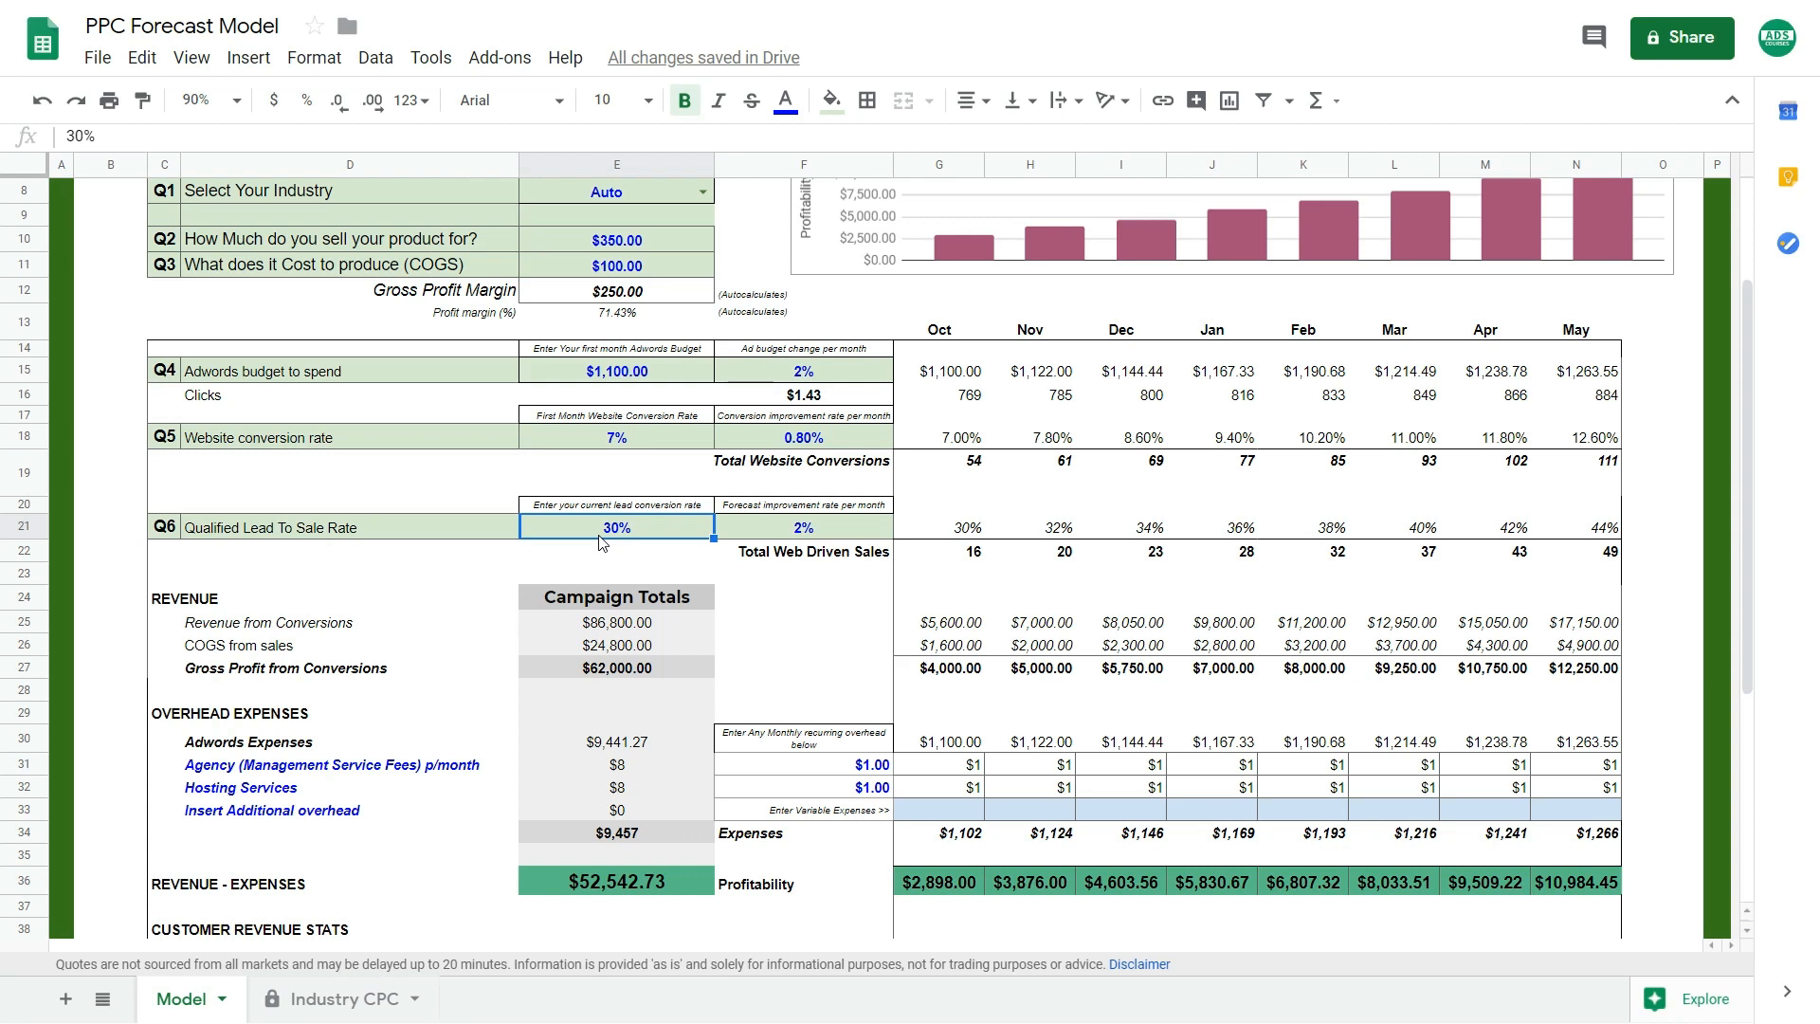
mouse_move(728, 531)
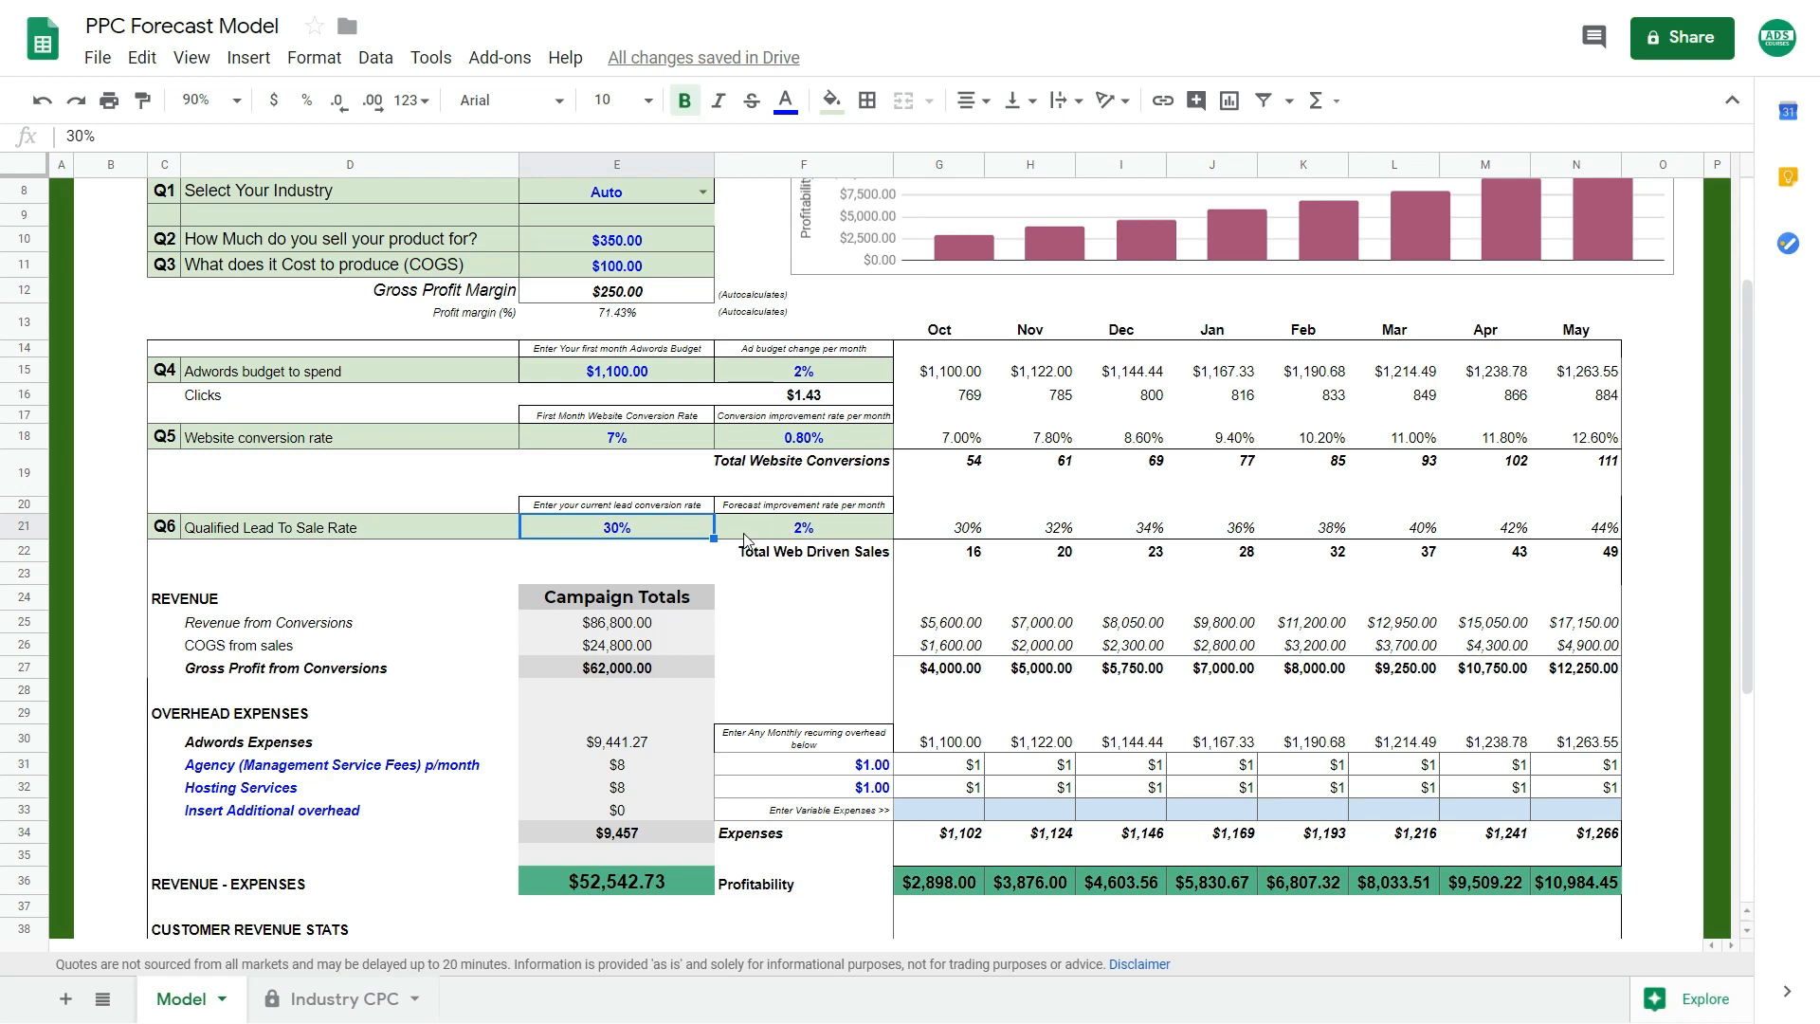
mouse_move(622, 535)
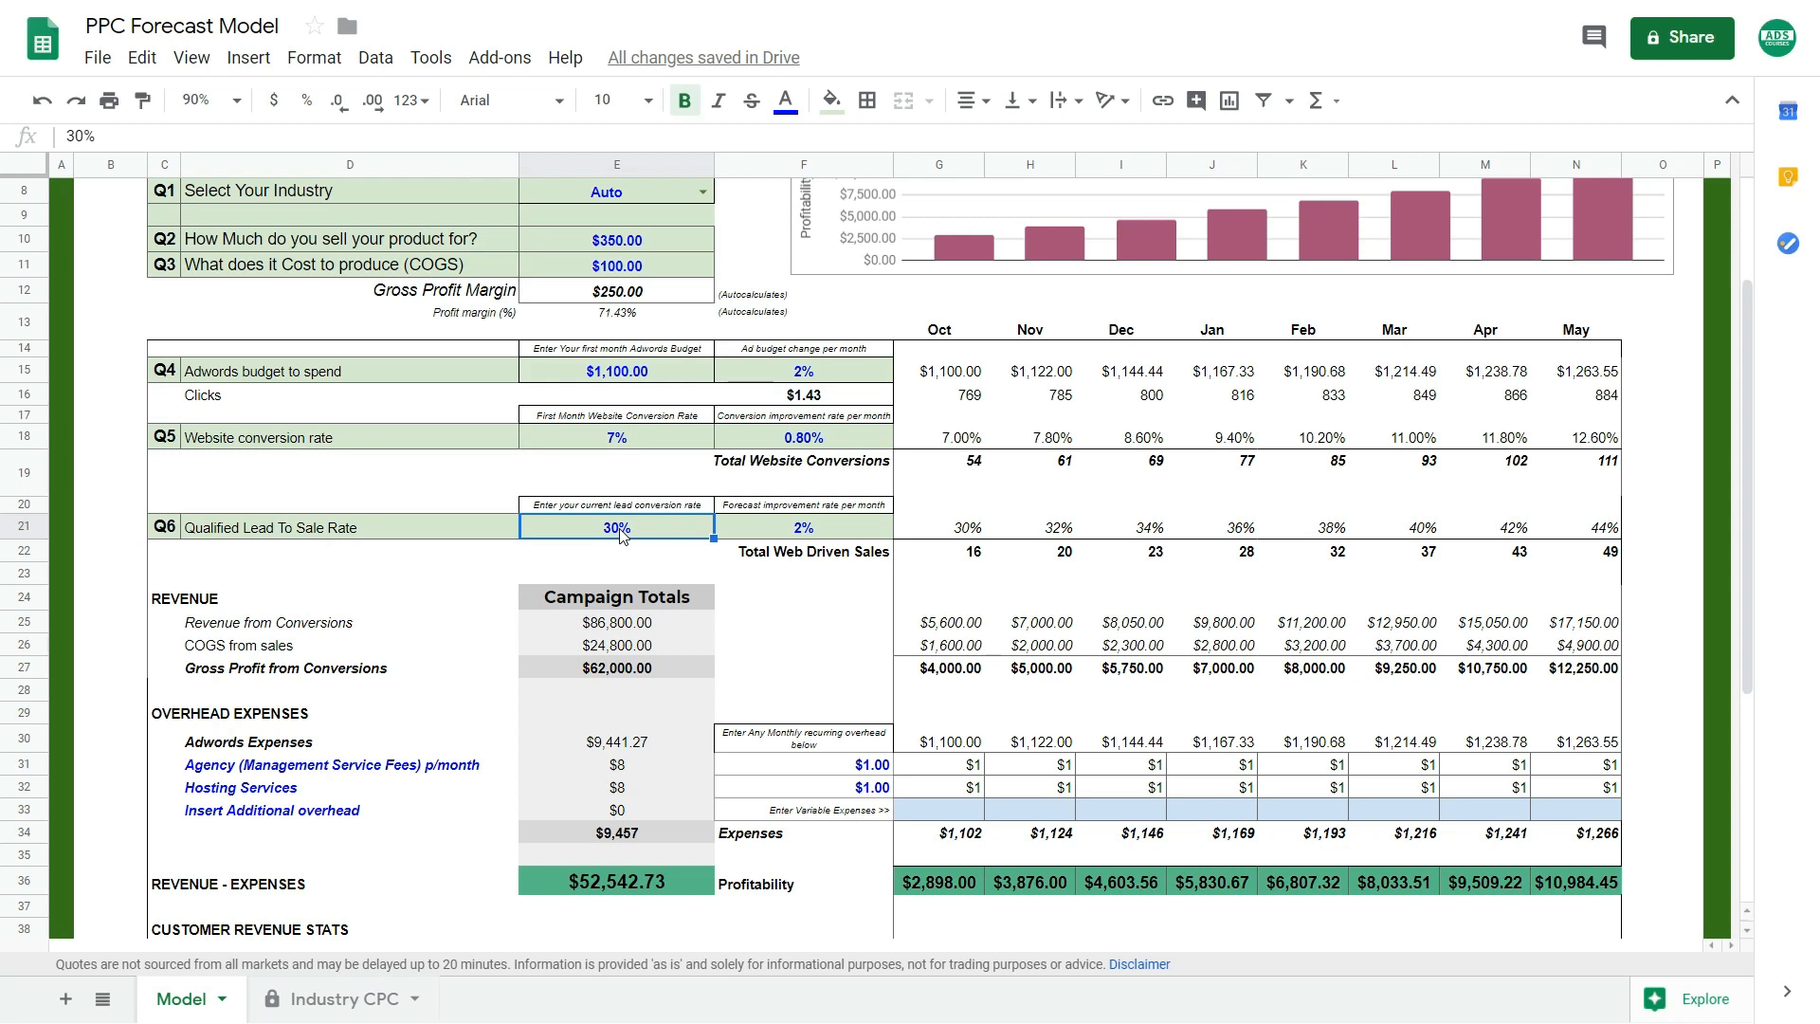
left_click(804, 764)
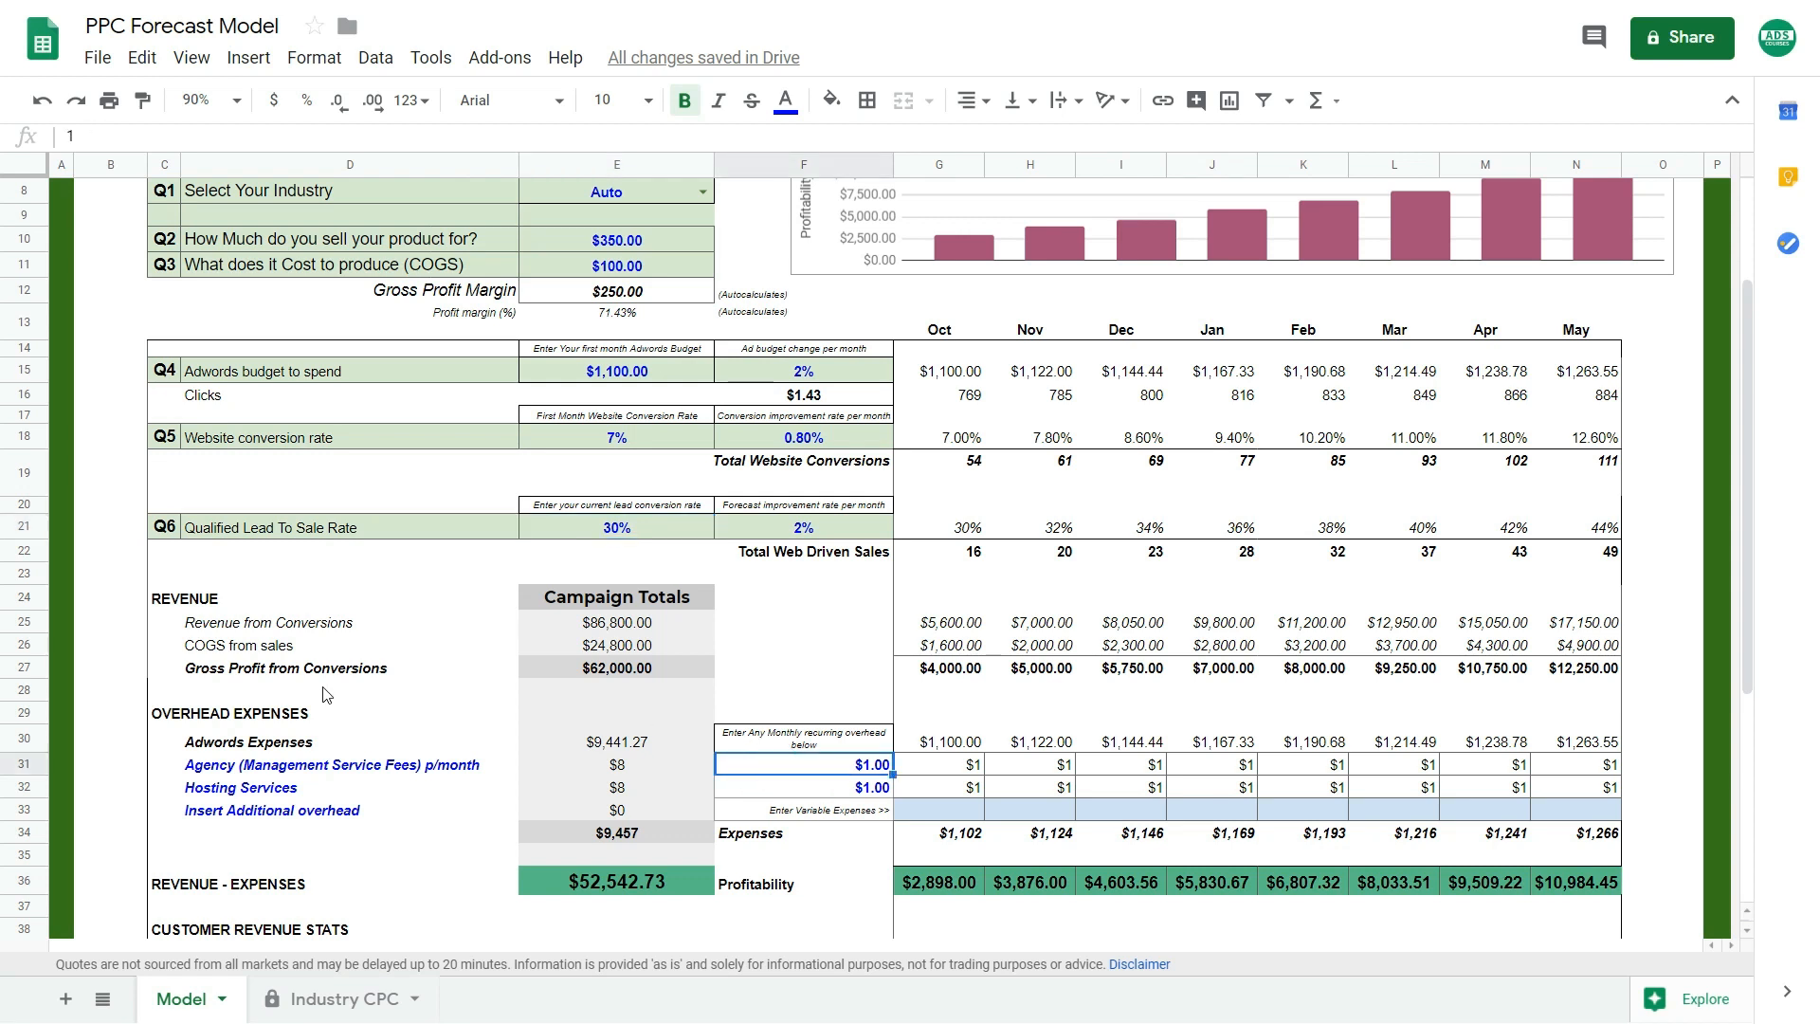
mouse_move(694, 783)
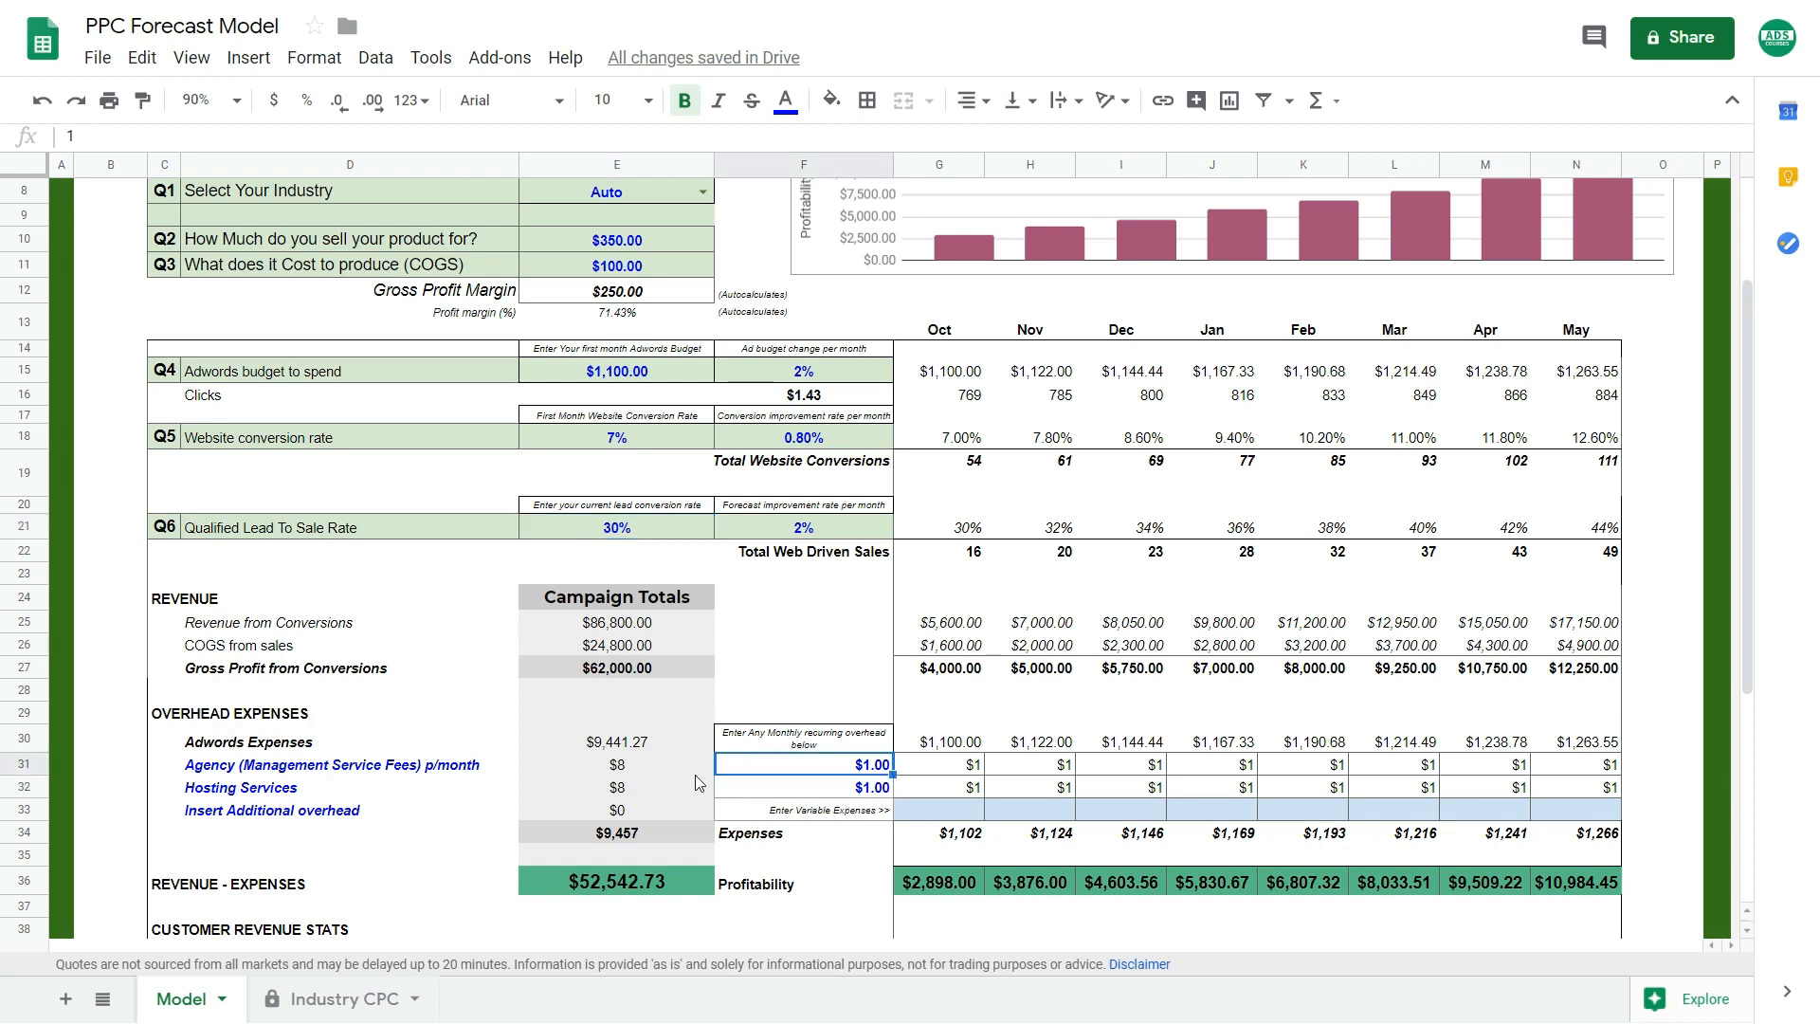
mouse_move(330, 797)
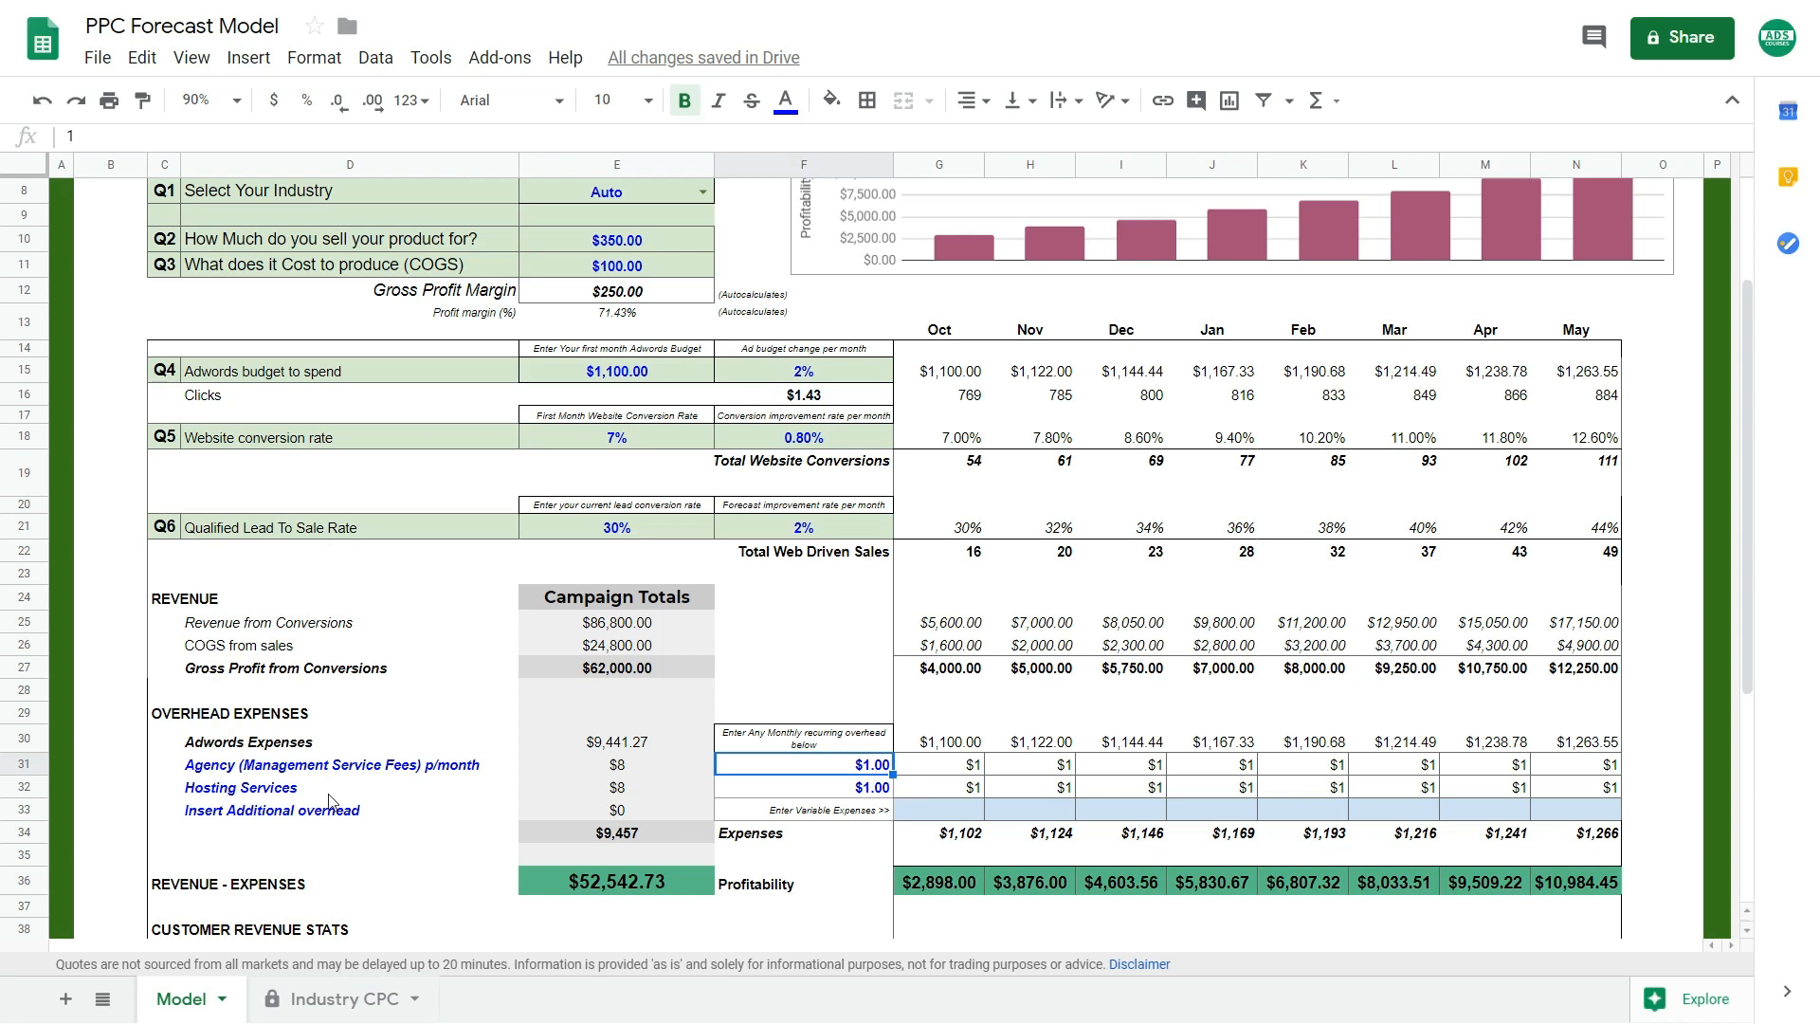
mouse_move(334, 821)
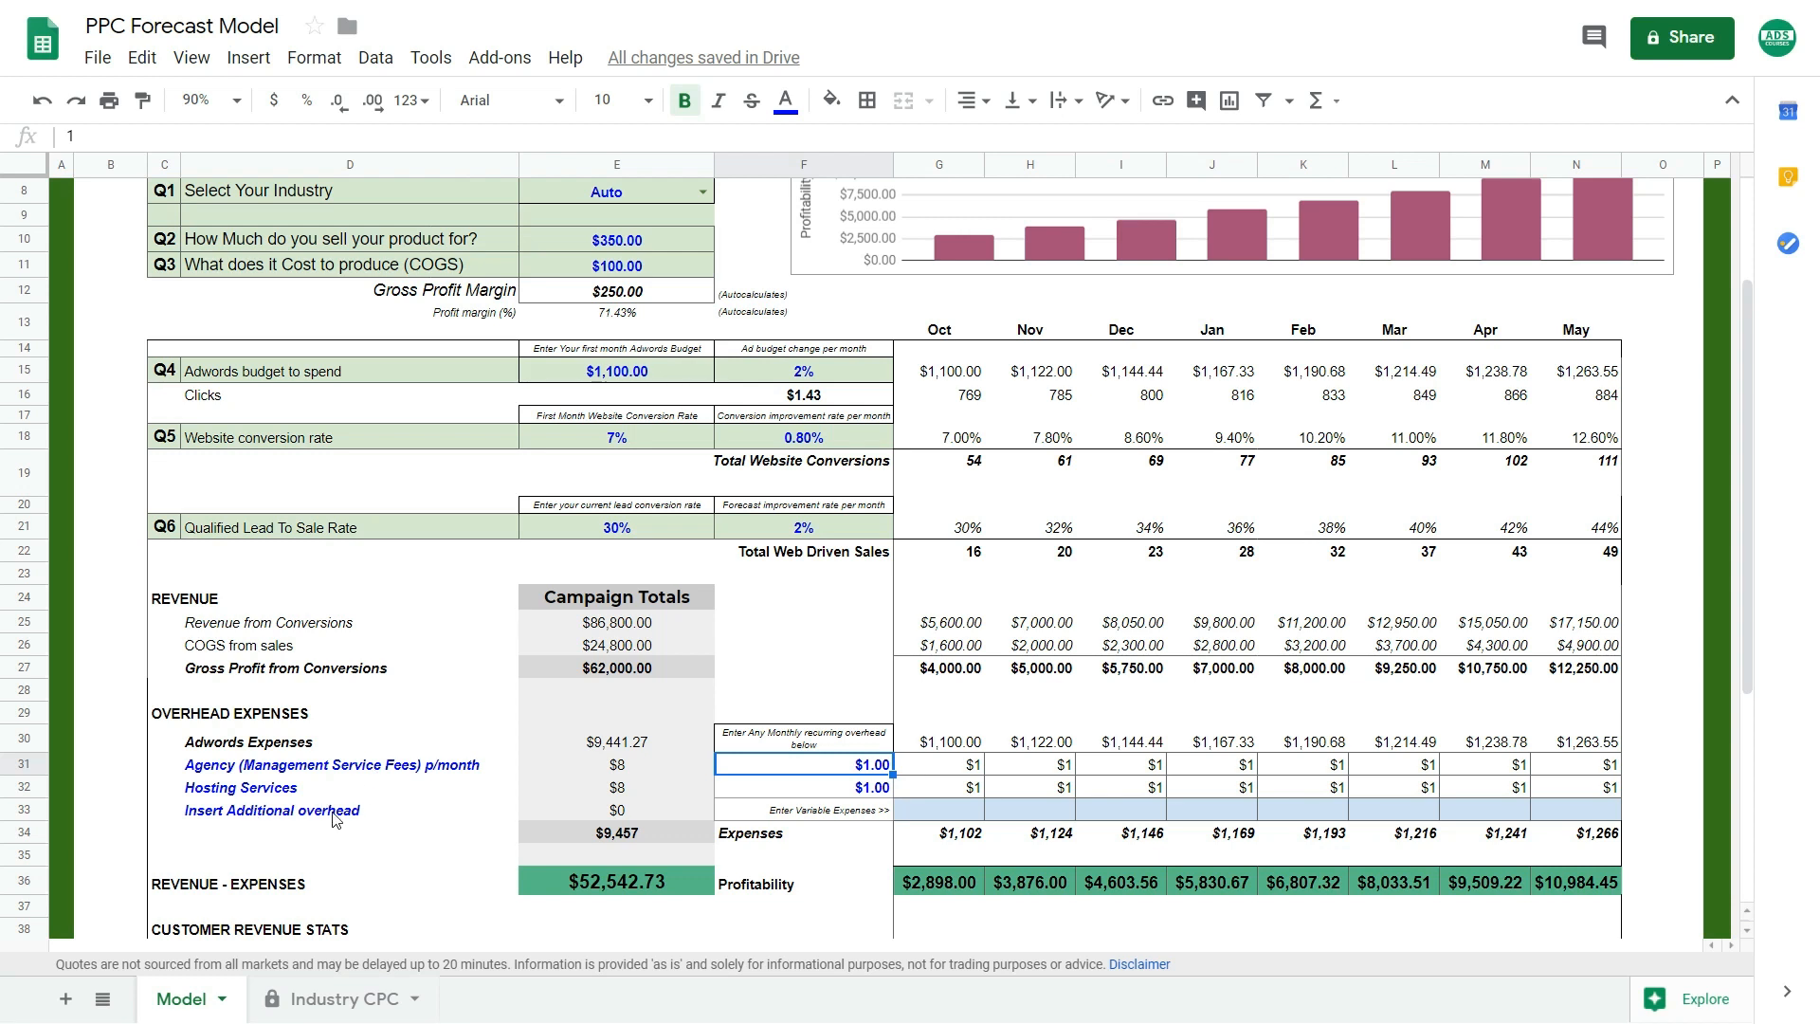
mouse_move(713, 836)
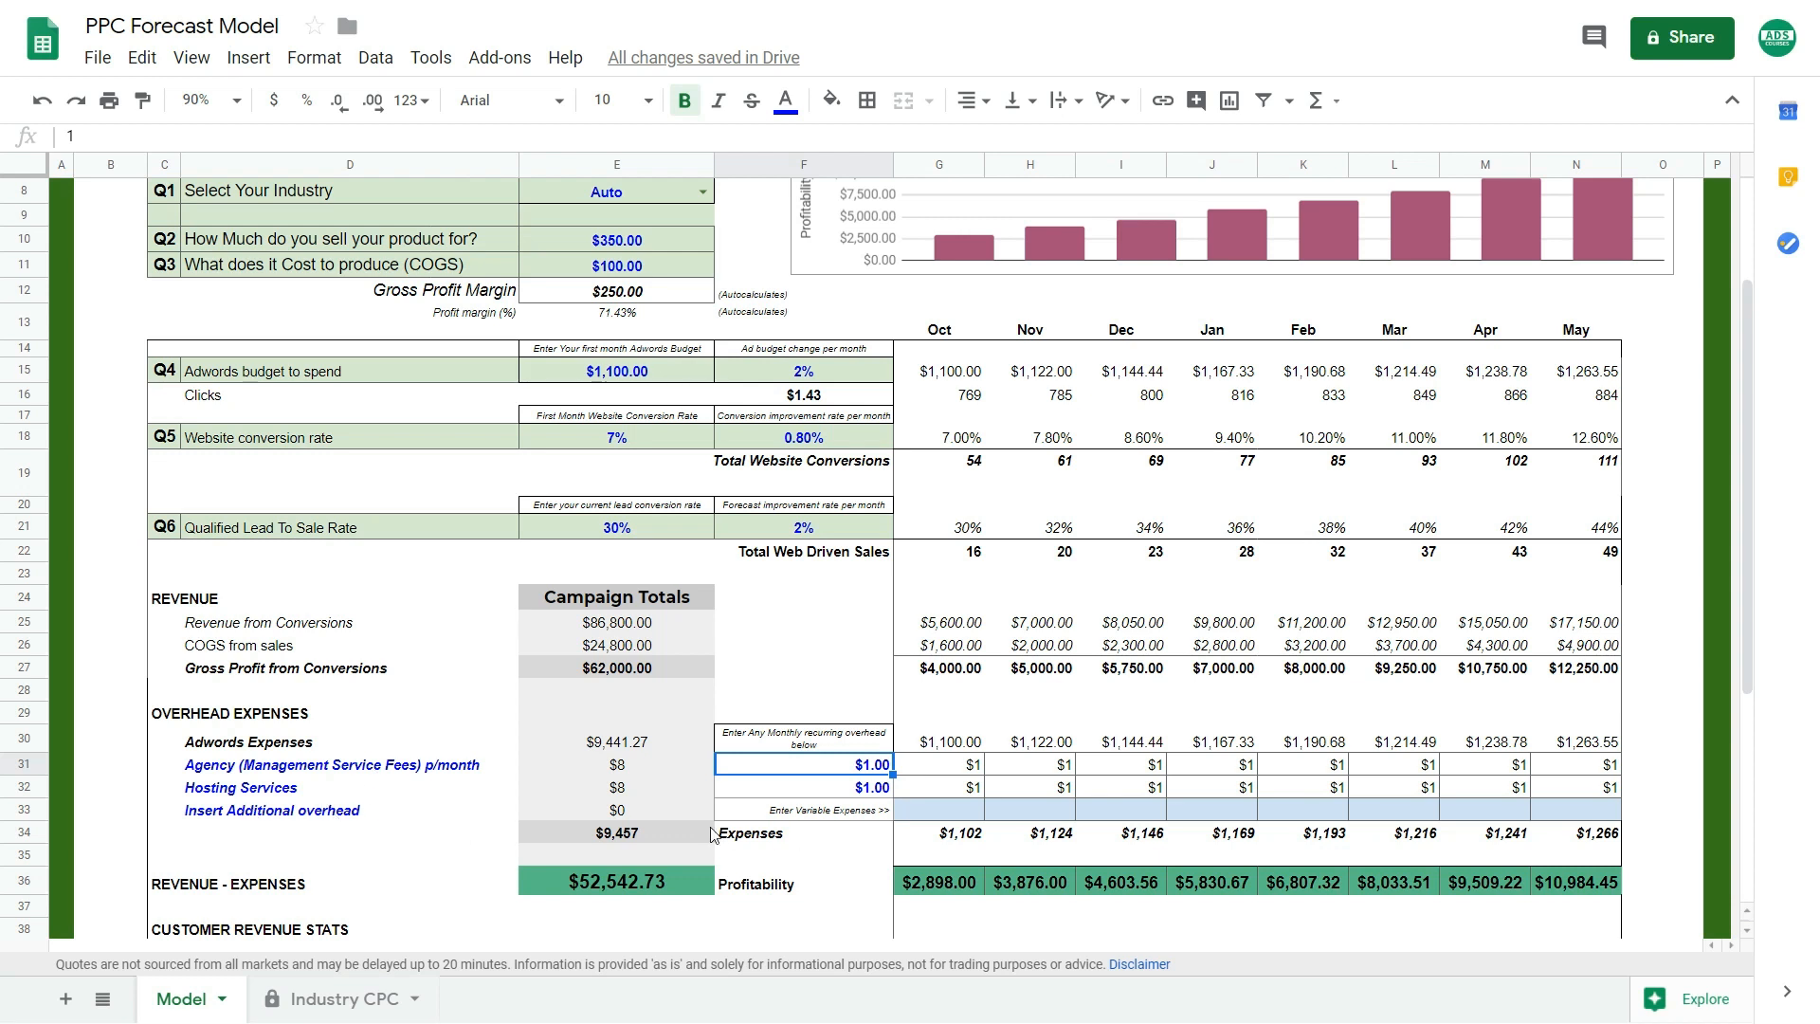
scroll("down", 3)
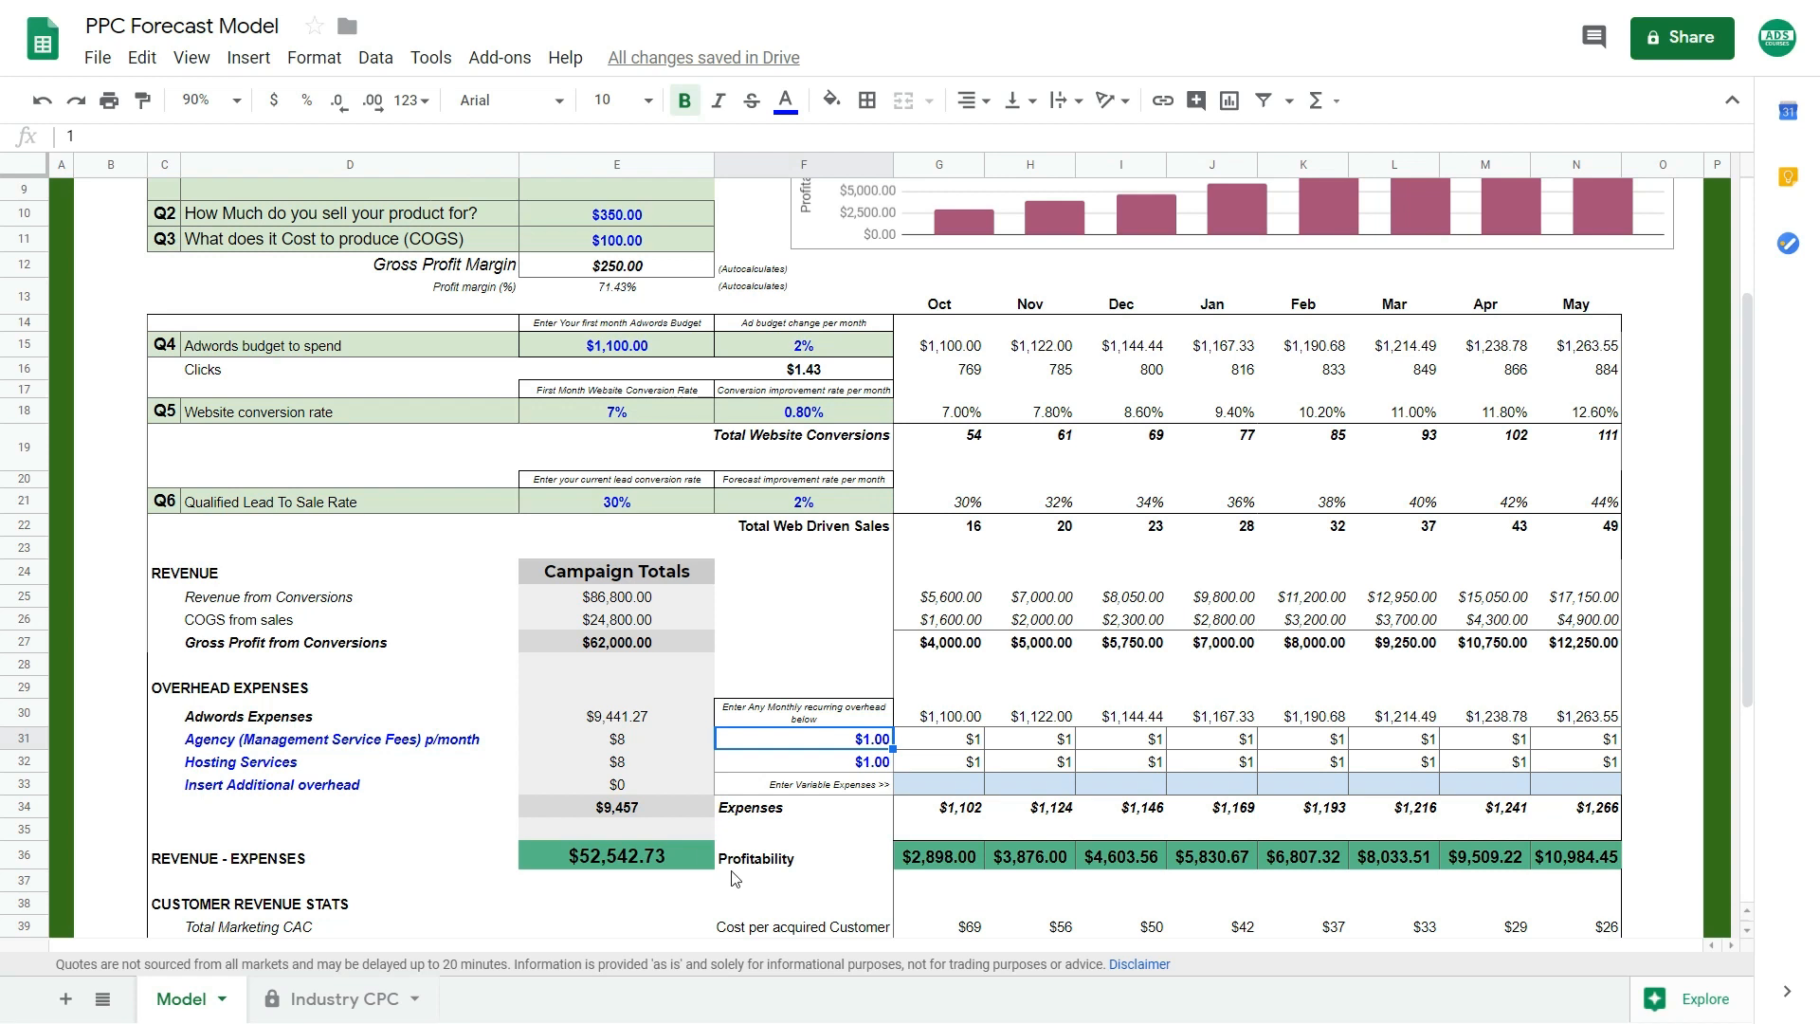
left_click(616, 855)
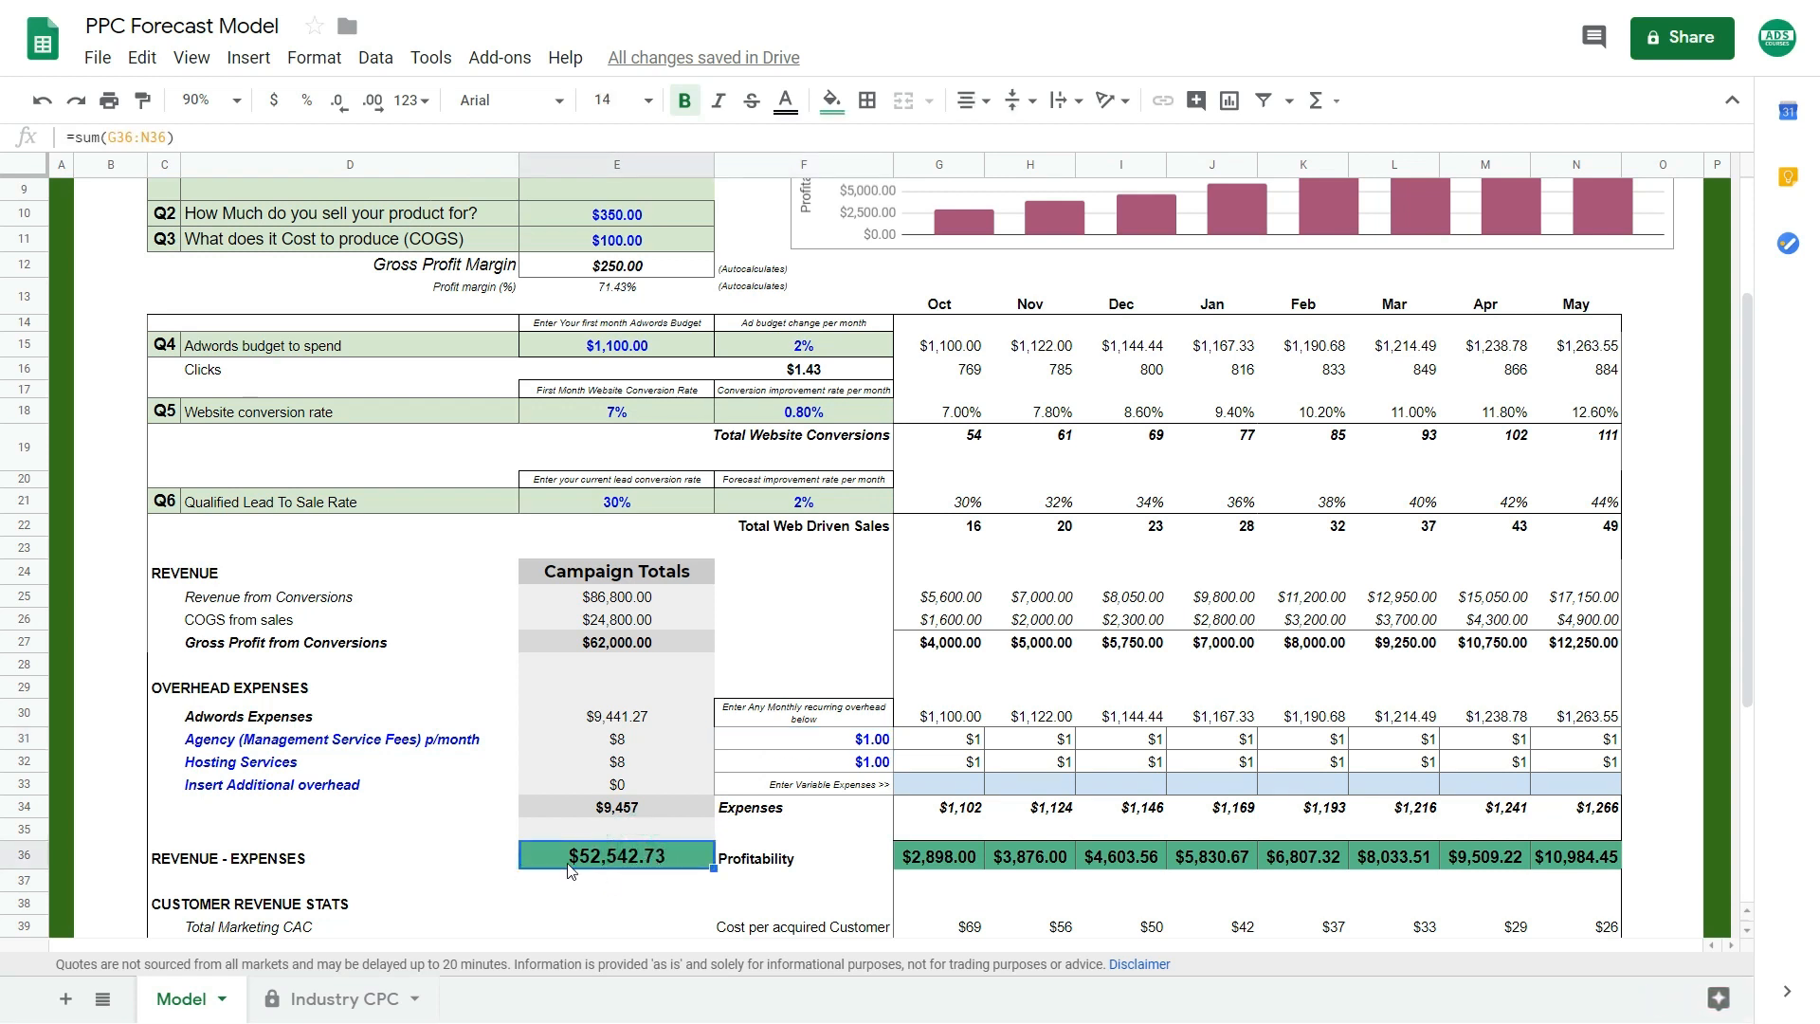
left_click(938, 857)
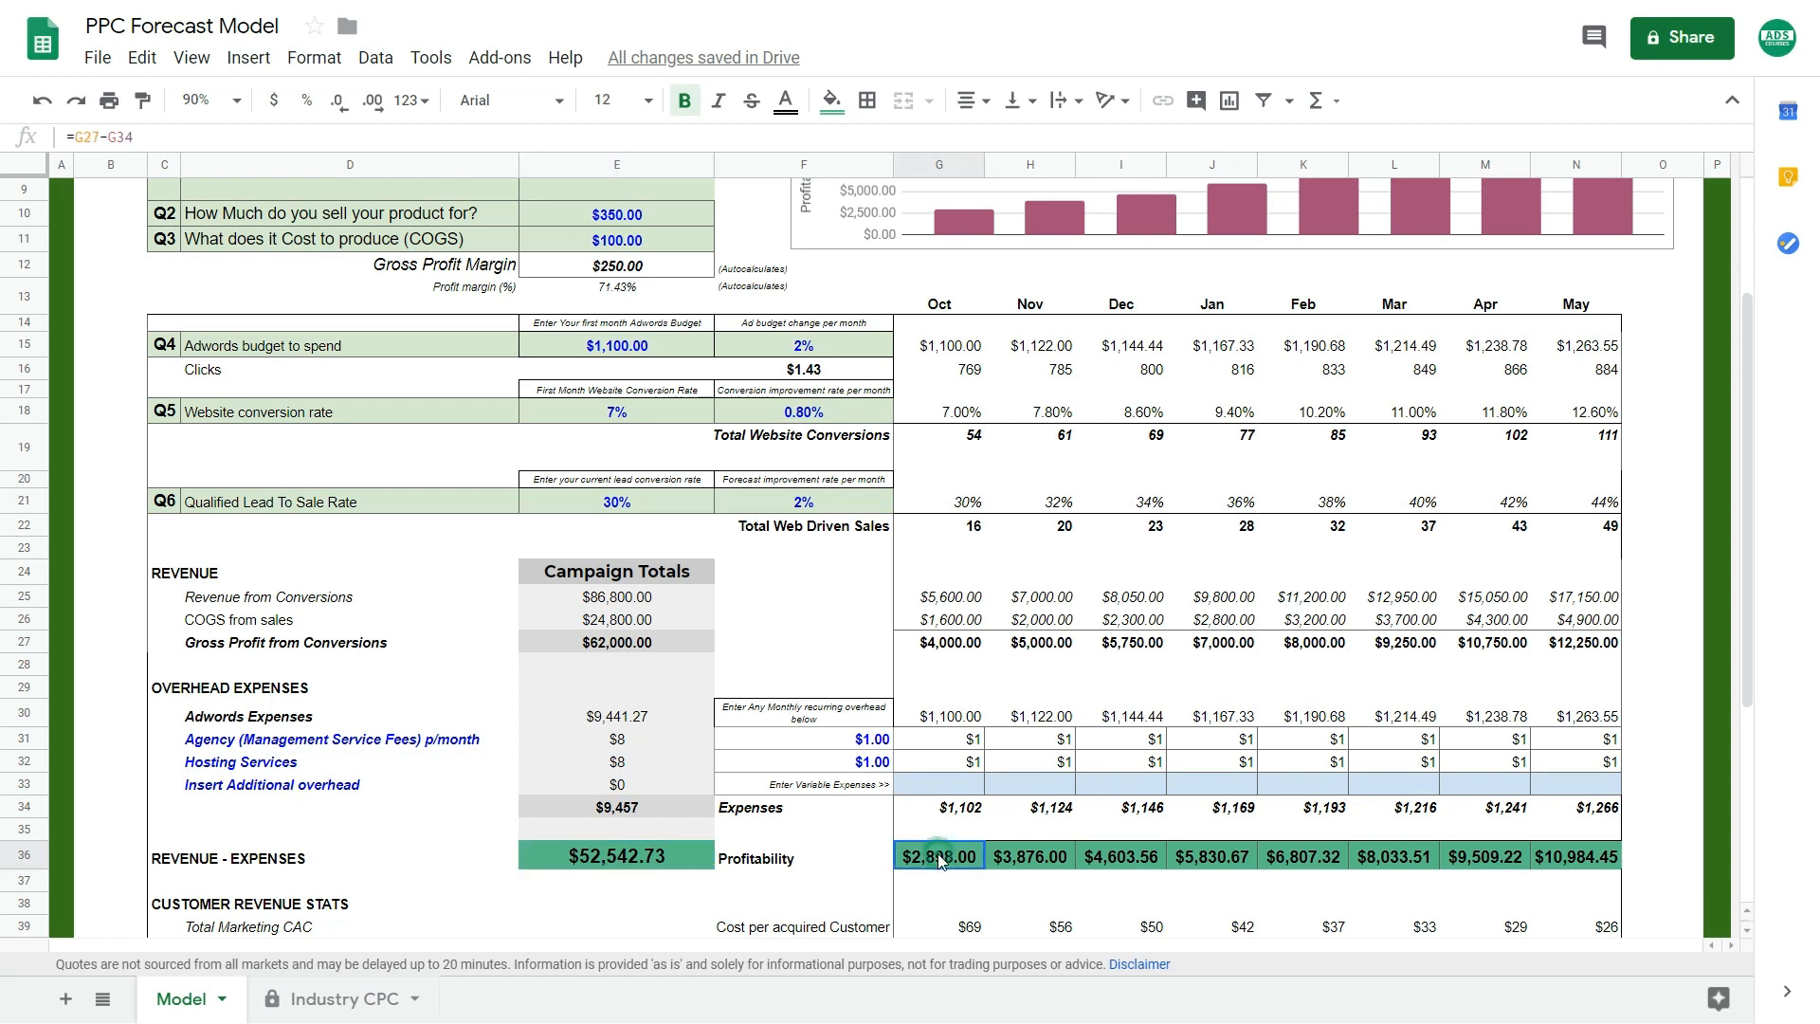
left_click(1486, 855)
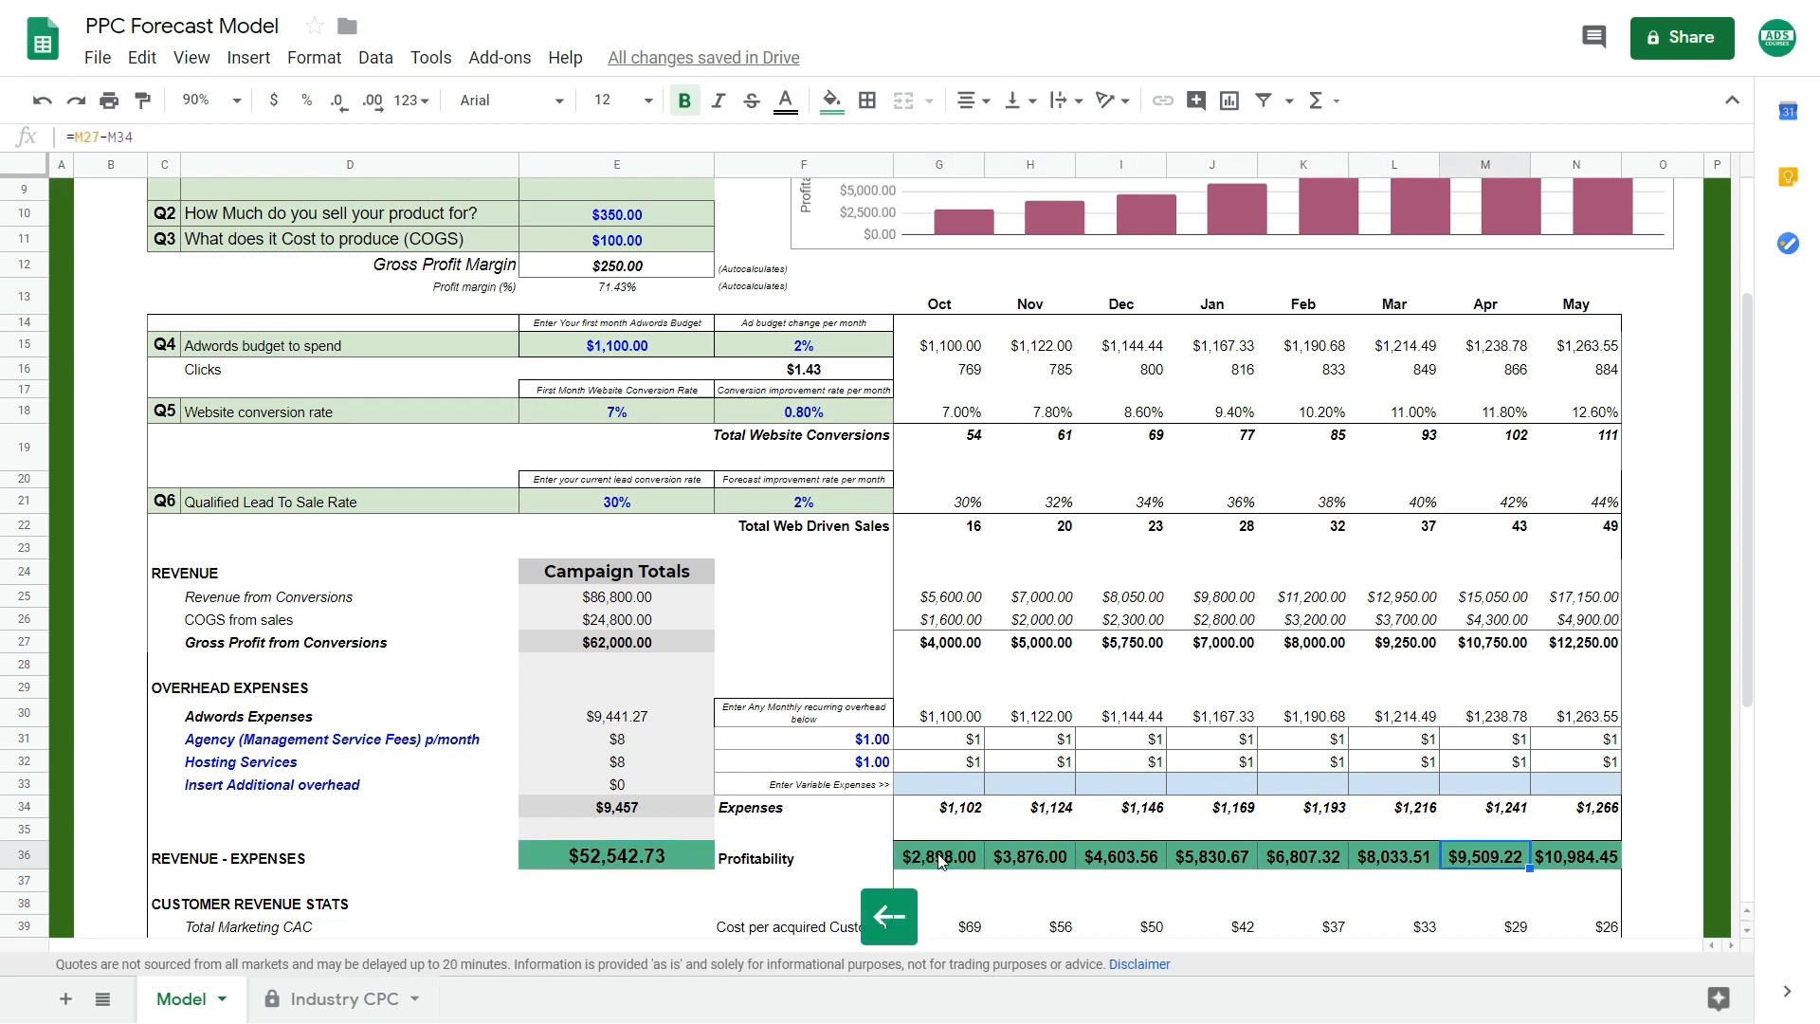
left_click(1304, 881)
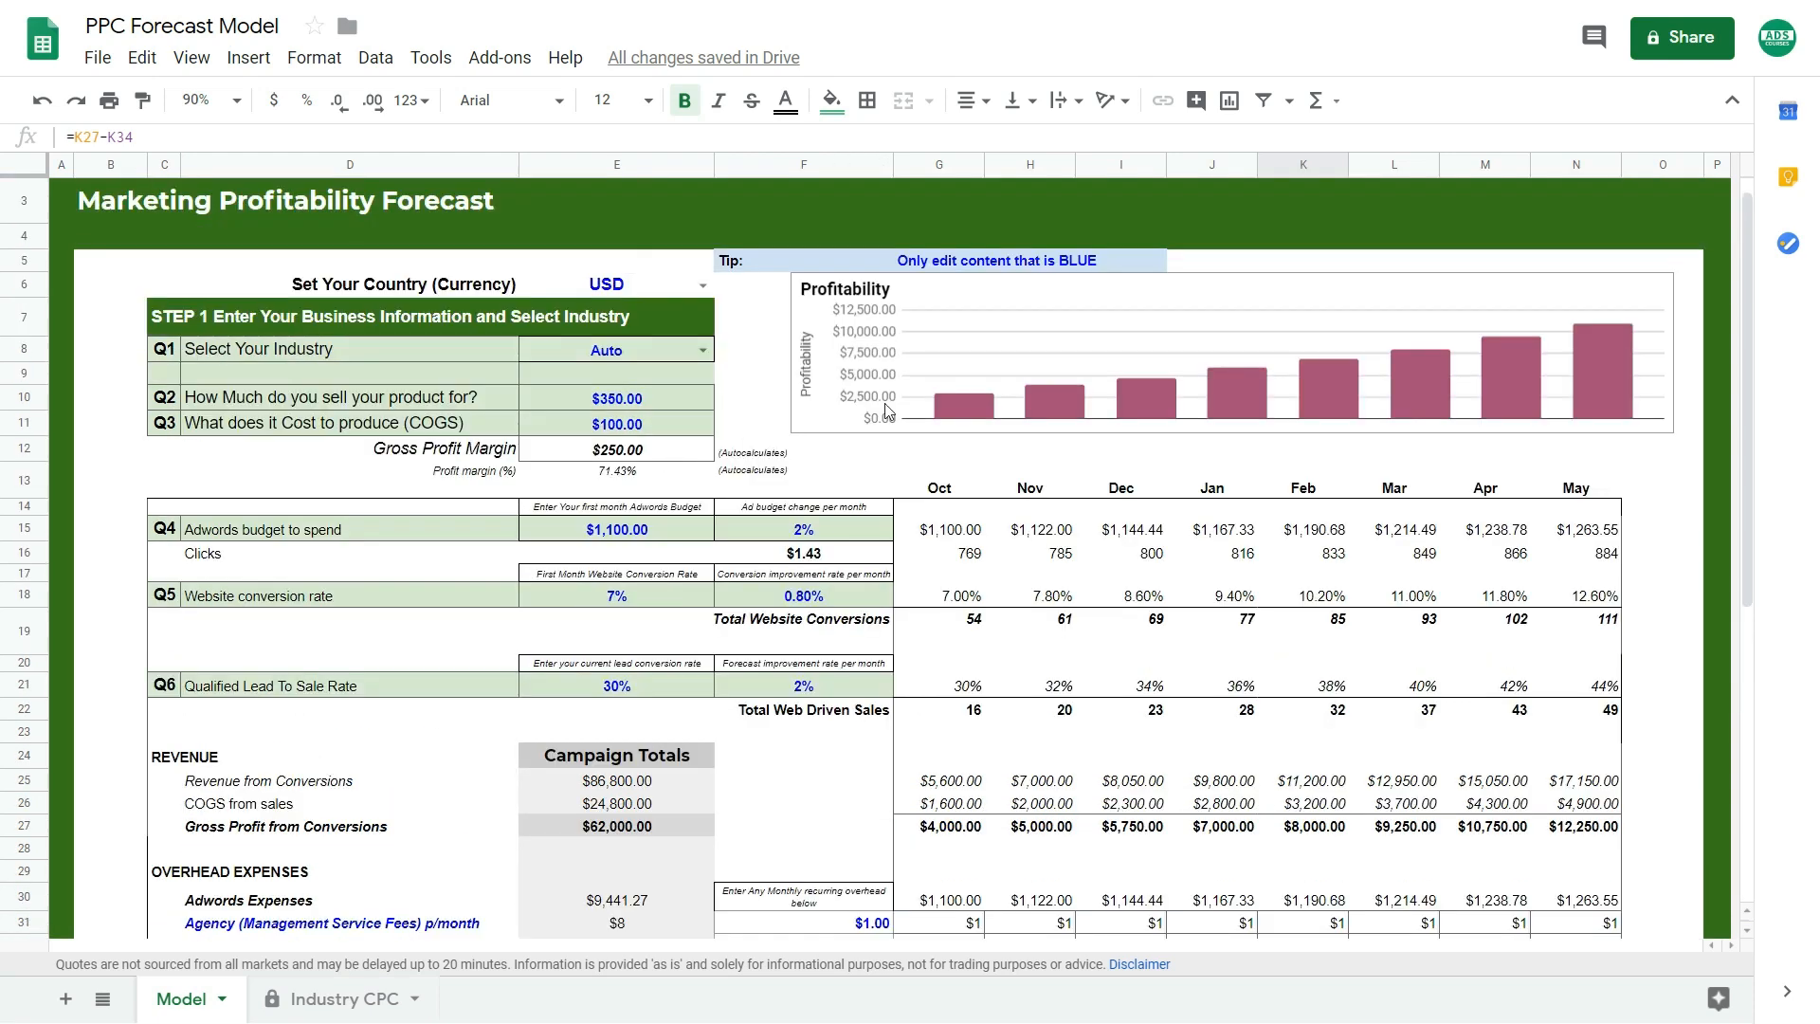
mouse_move(1566, 338)
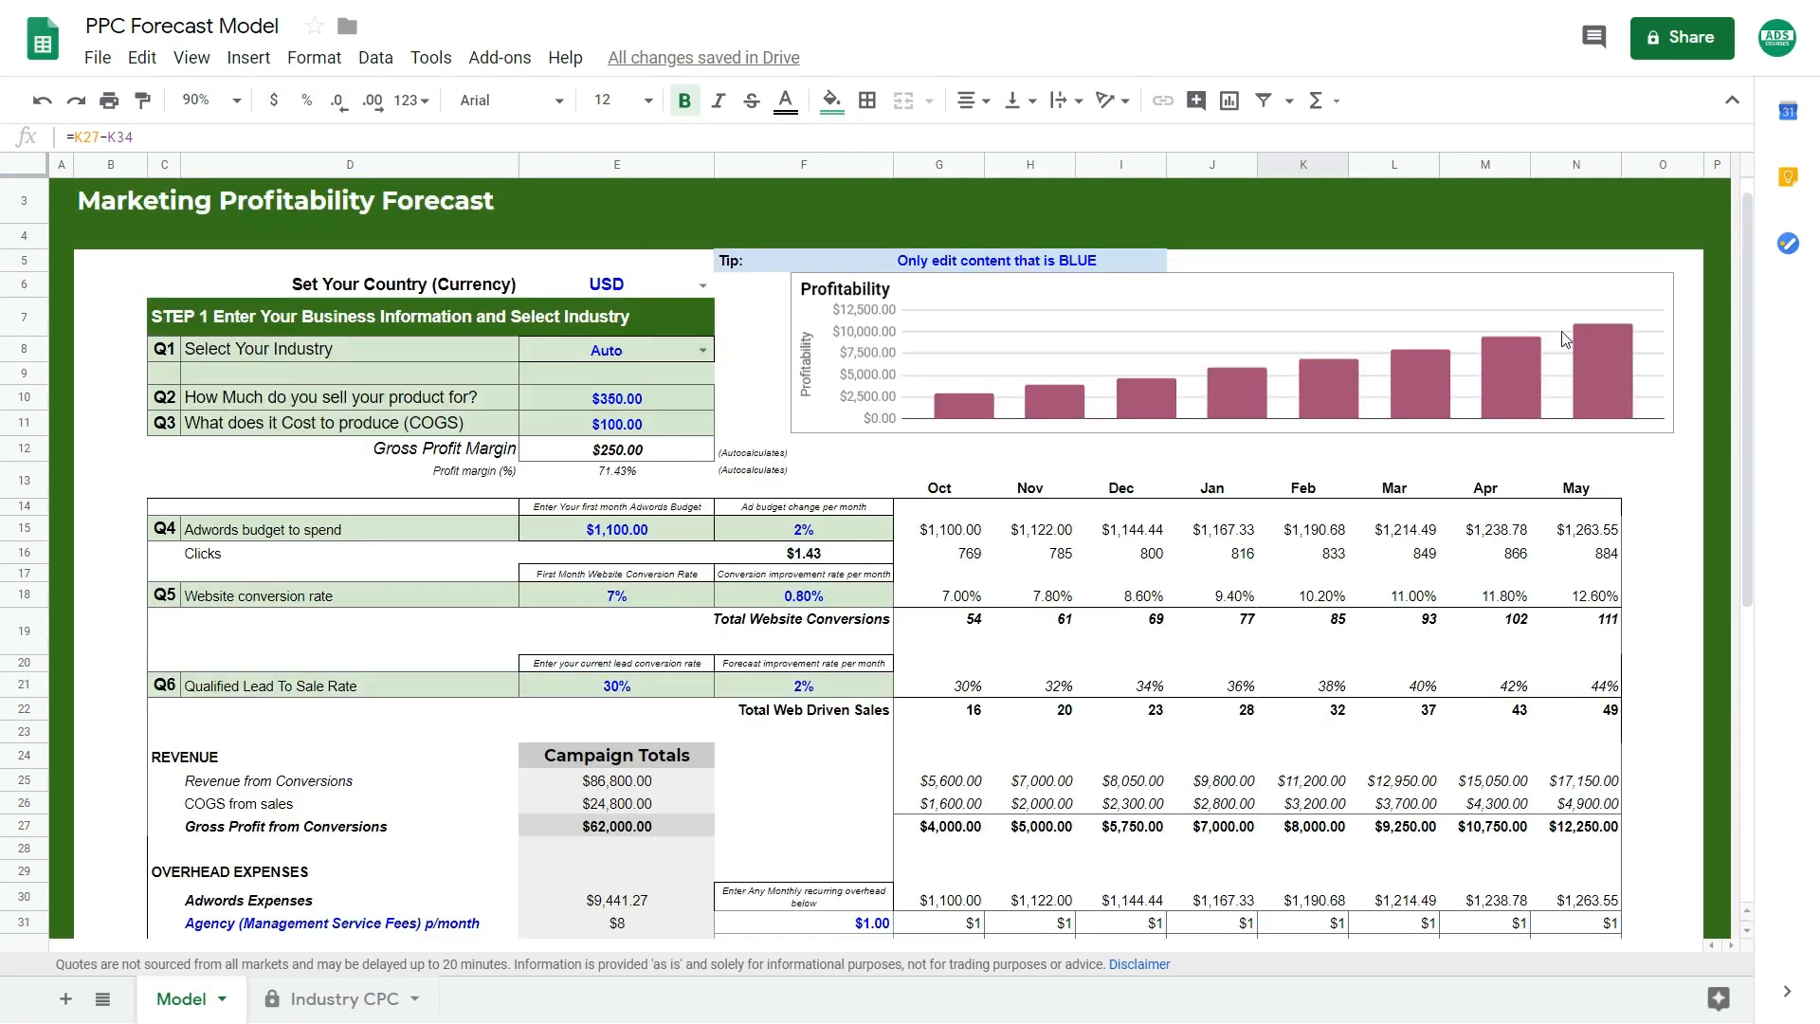
scroll("down", 3)
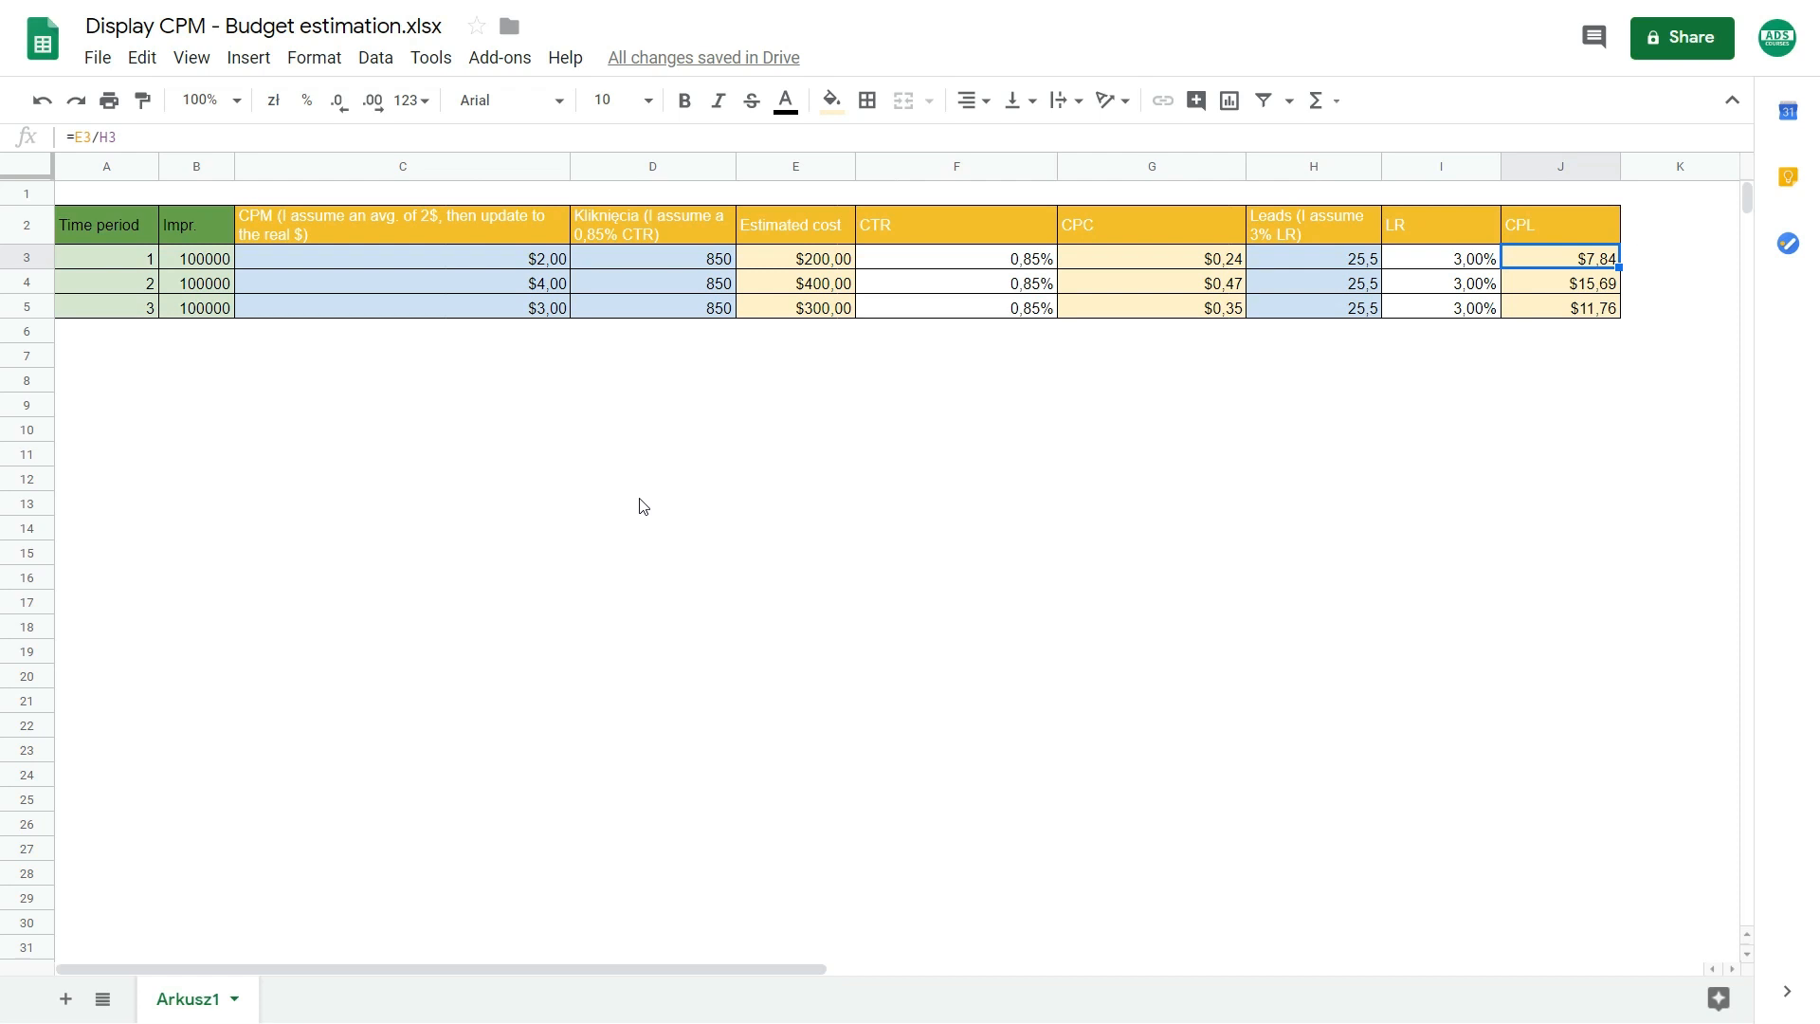
mouse_move(140, 311)
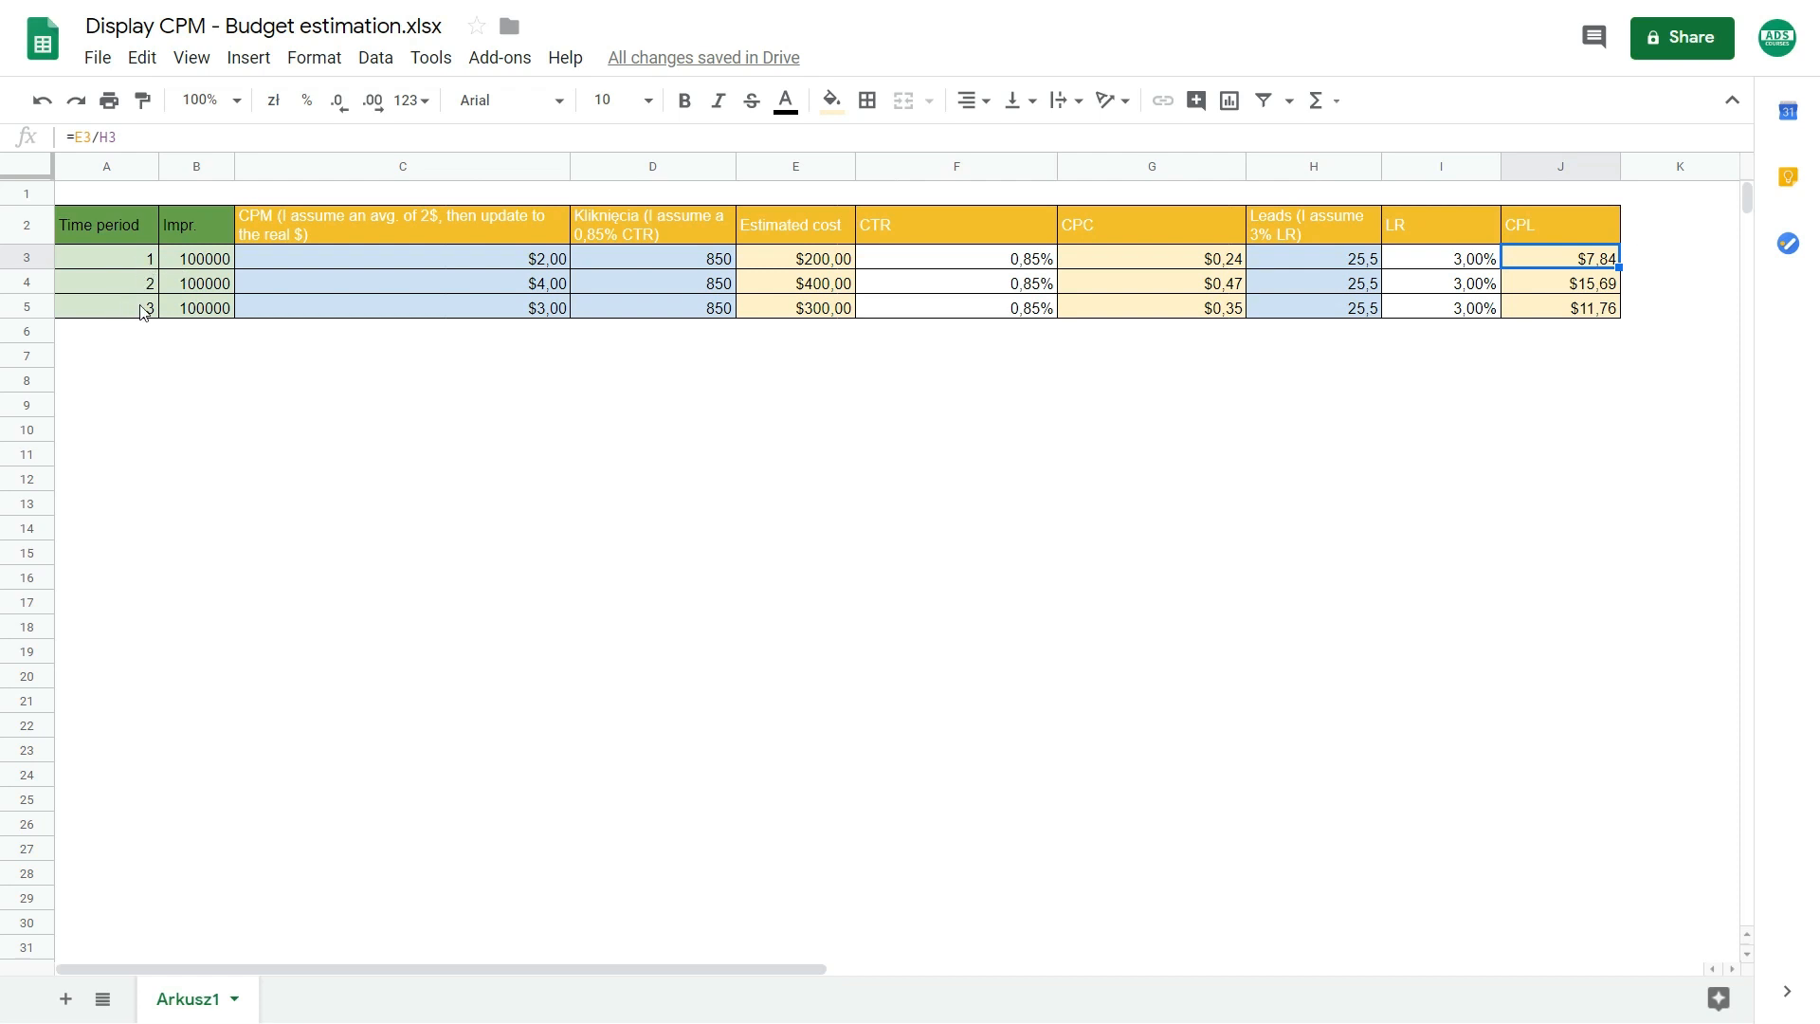
mouse_move(137, 259)
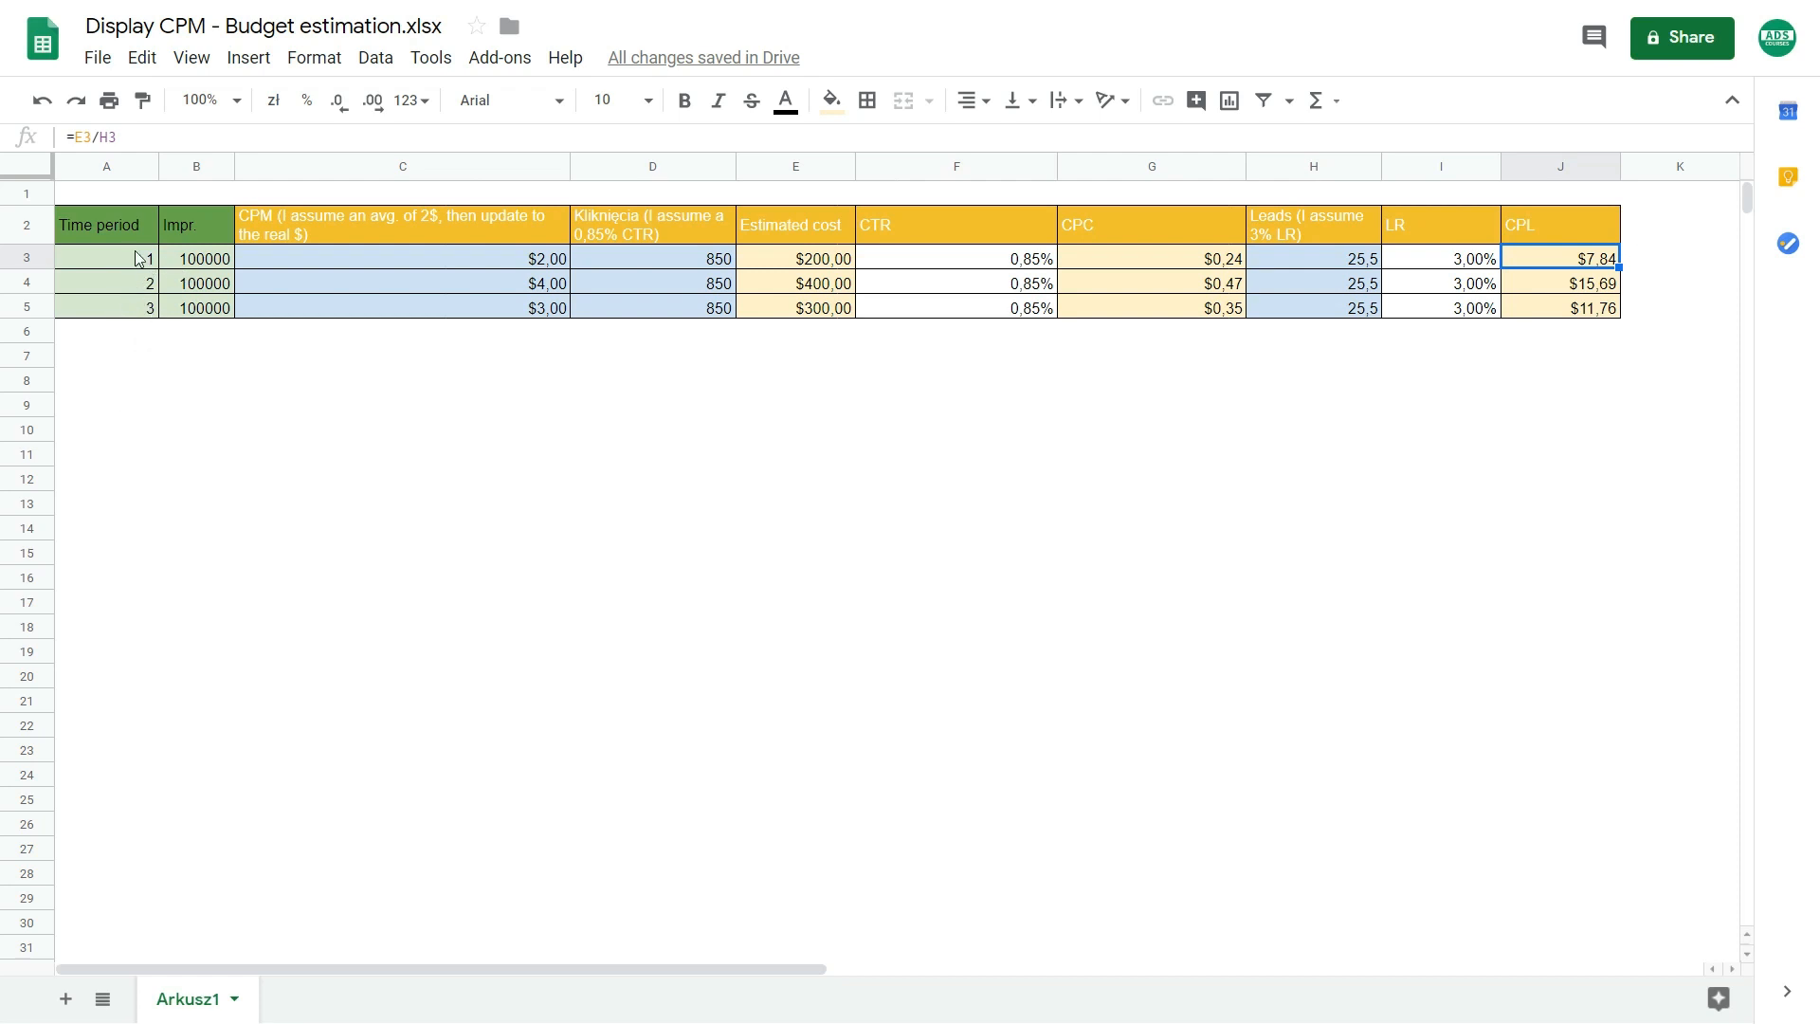
mouse_move(131, 285)
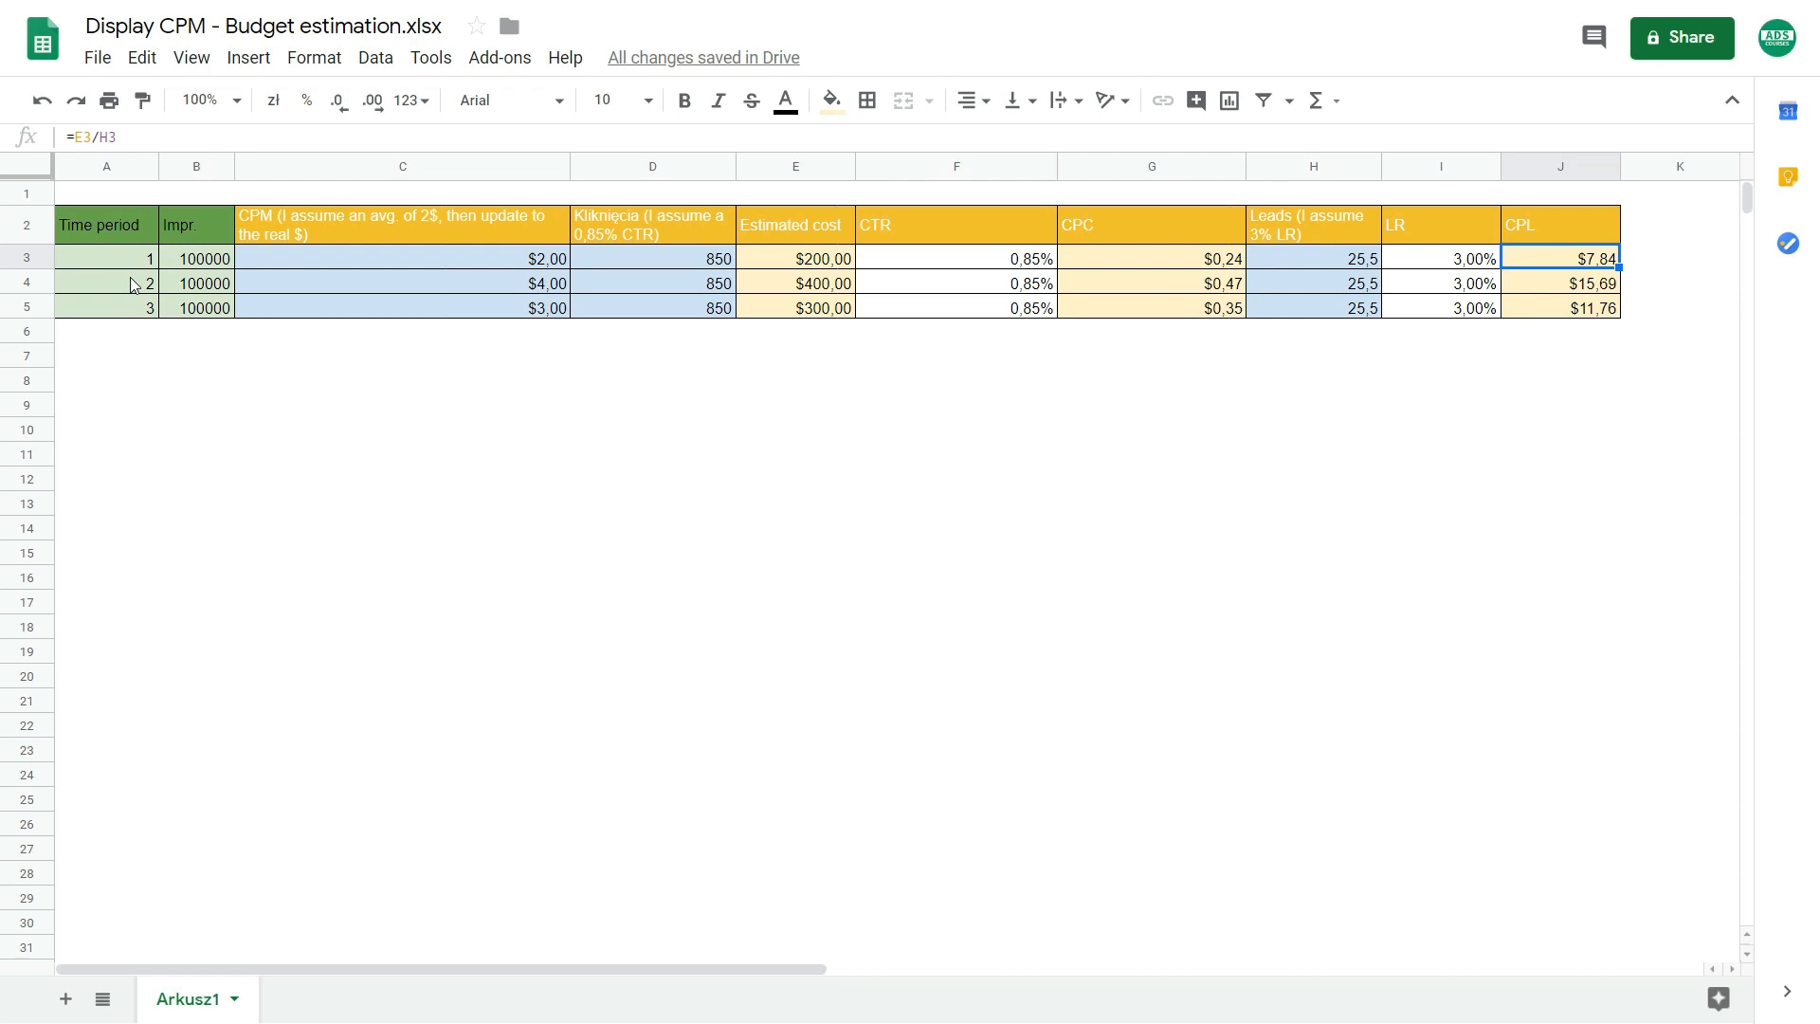
mouse_move(142, 262)
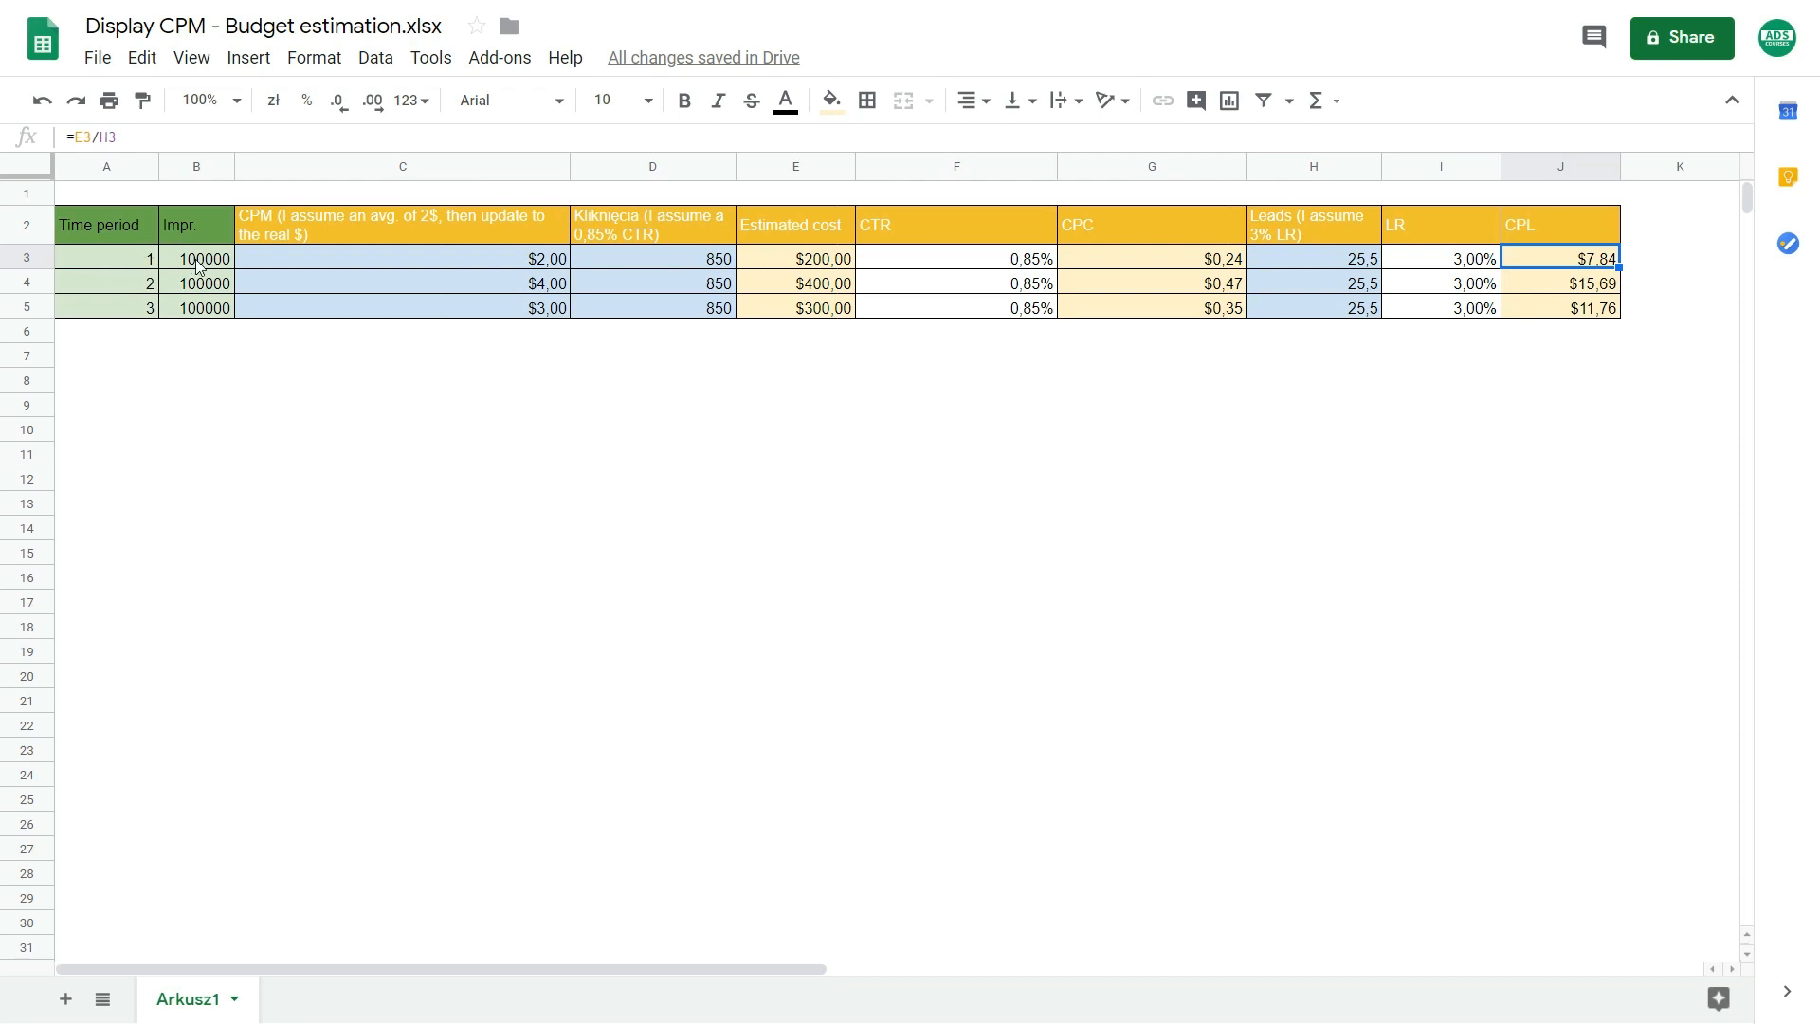
left_click(201, 258)
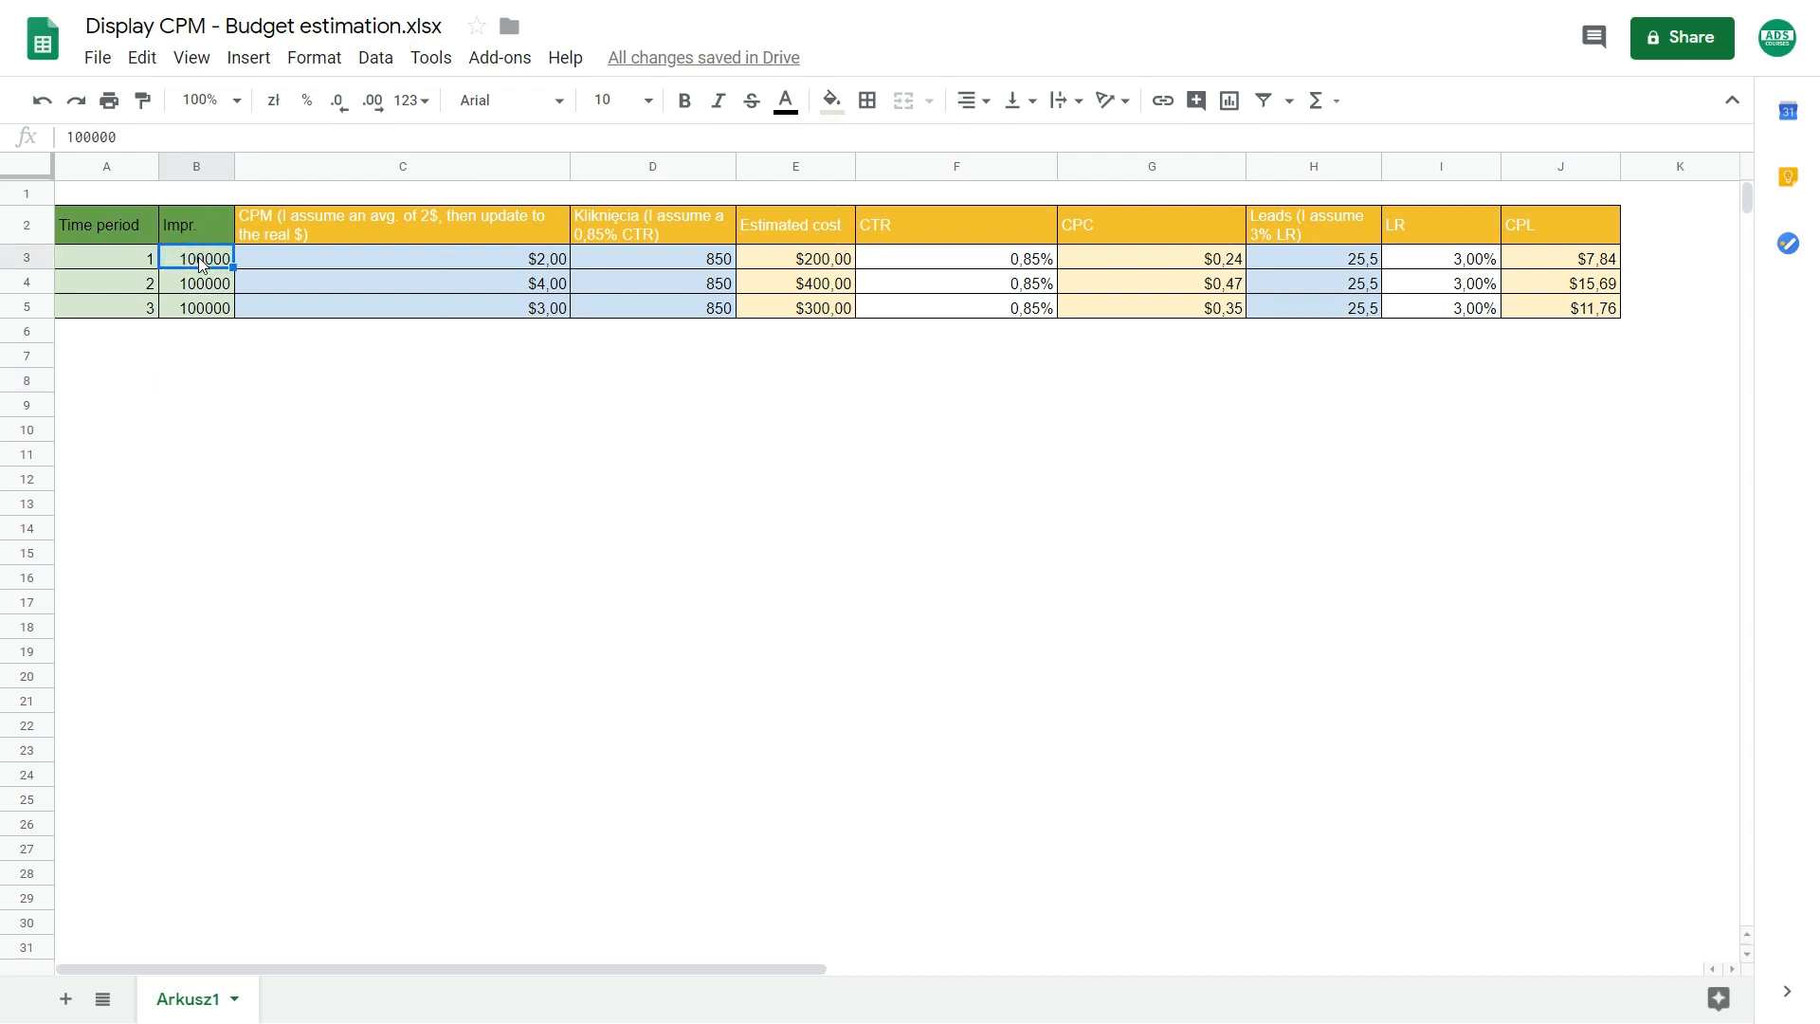
mouse_move(383, 258)
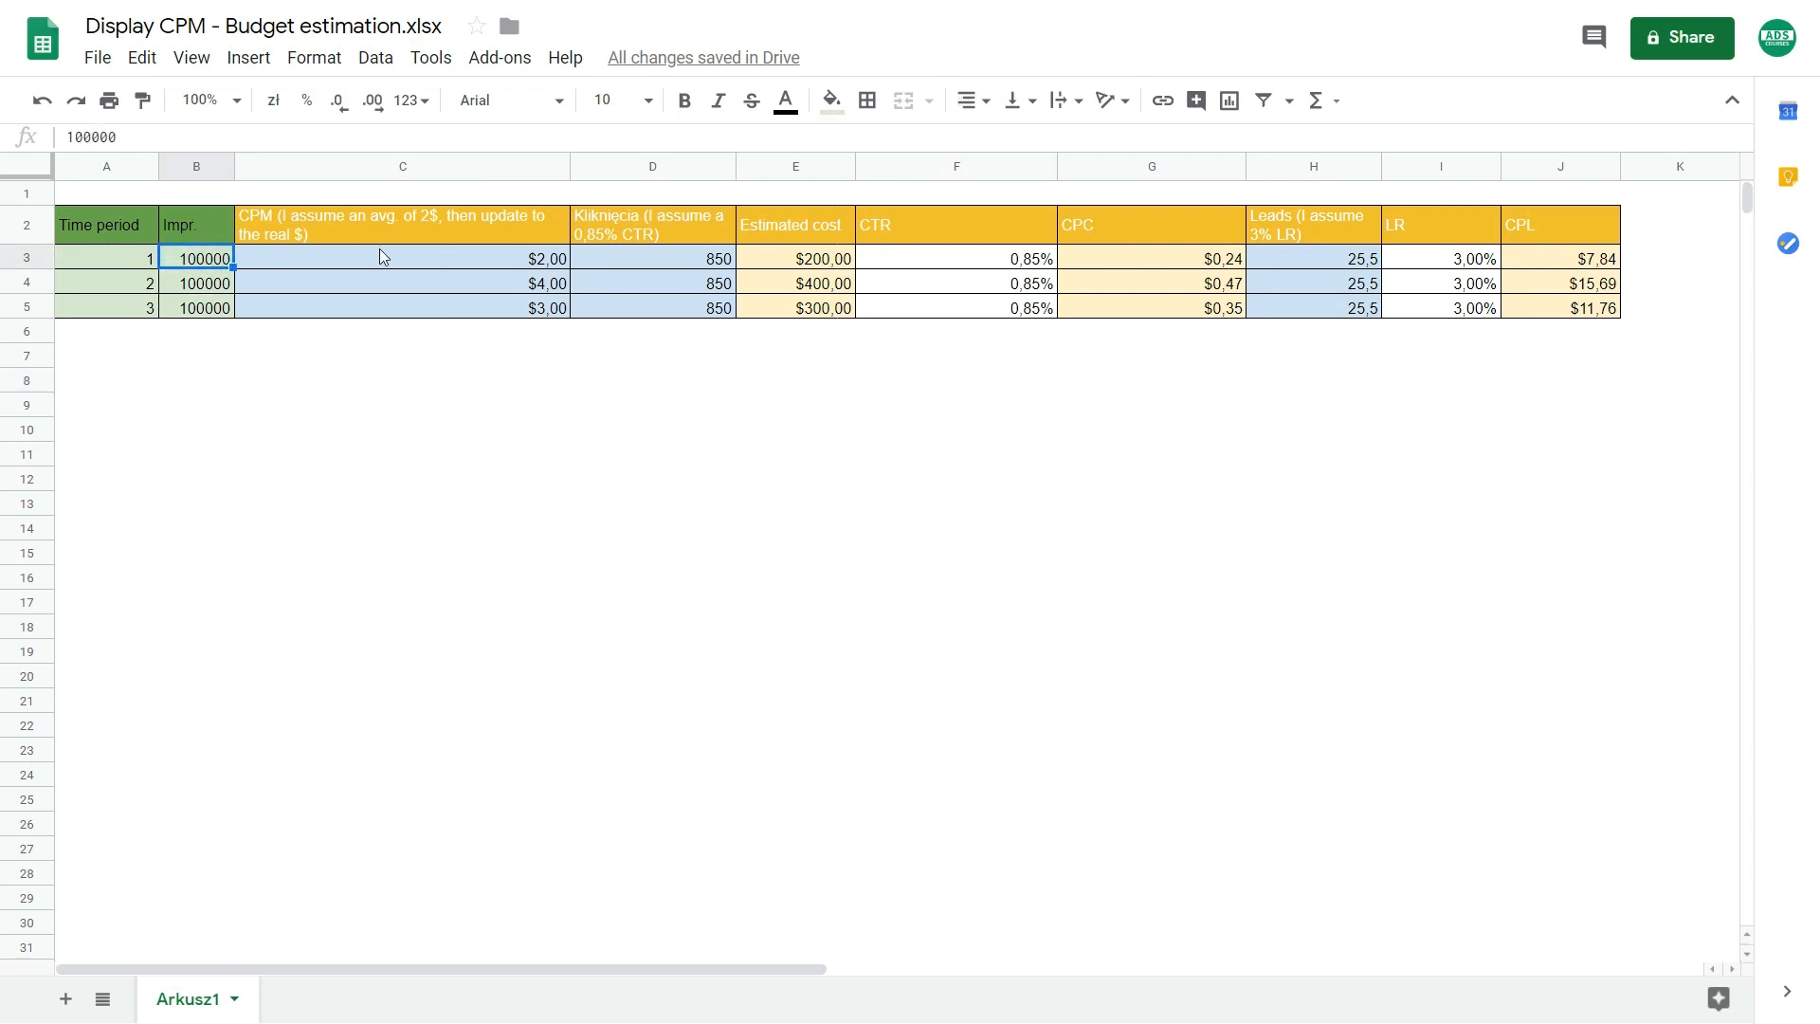
left_click(402, 283)
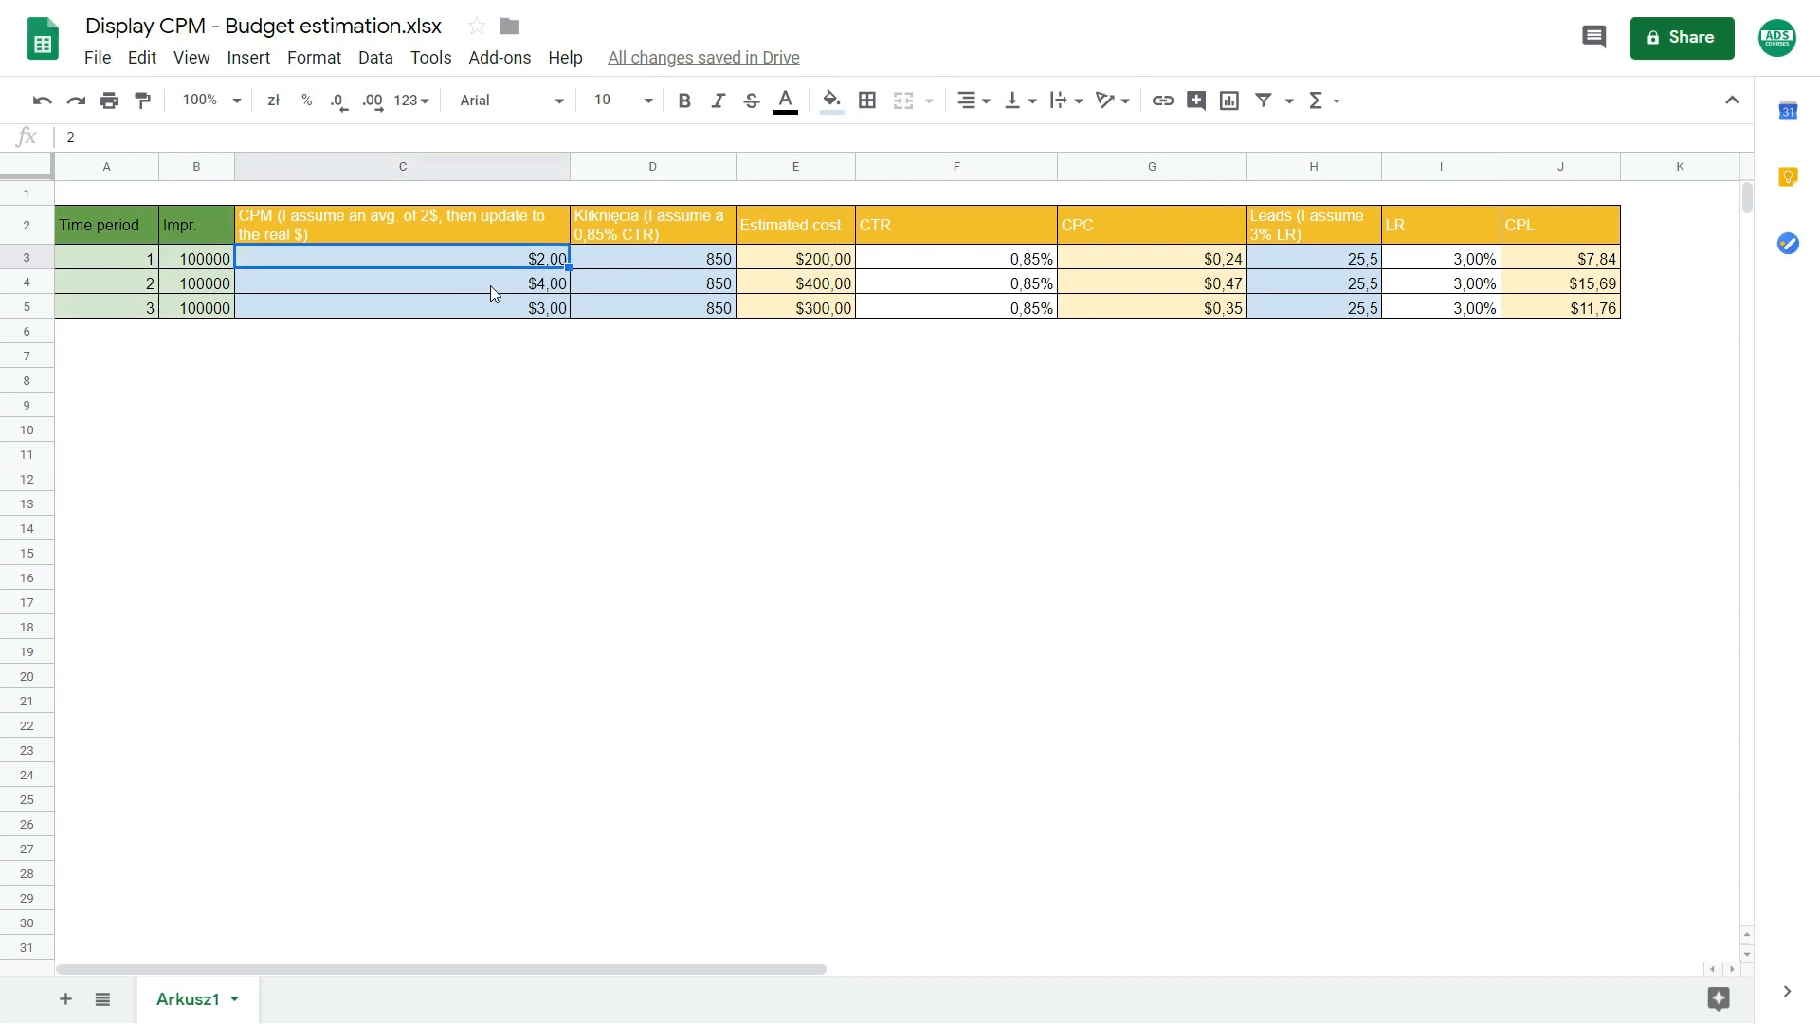
mouse_move(461, 300)
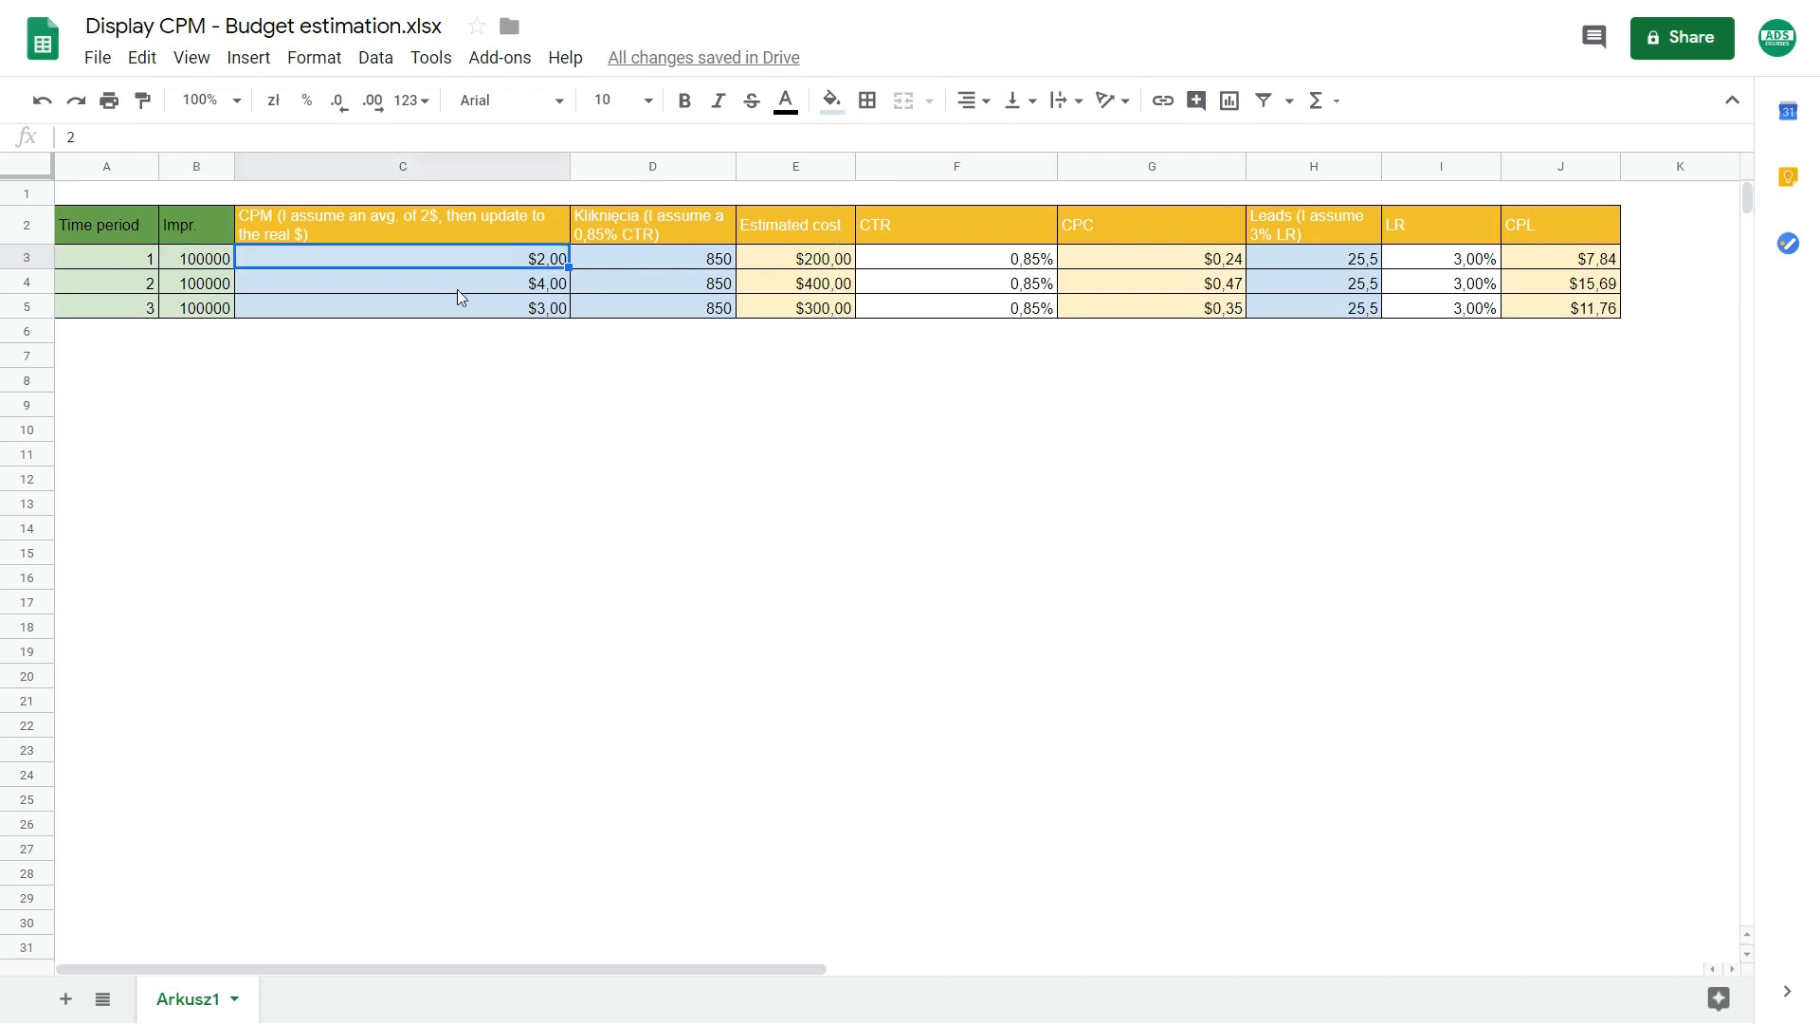
left_click(106, 258)
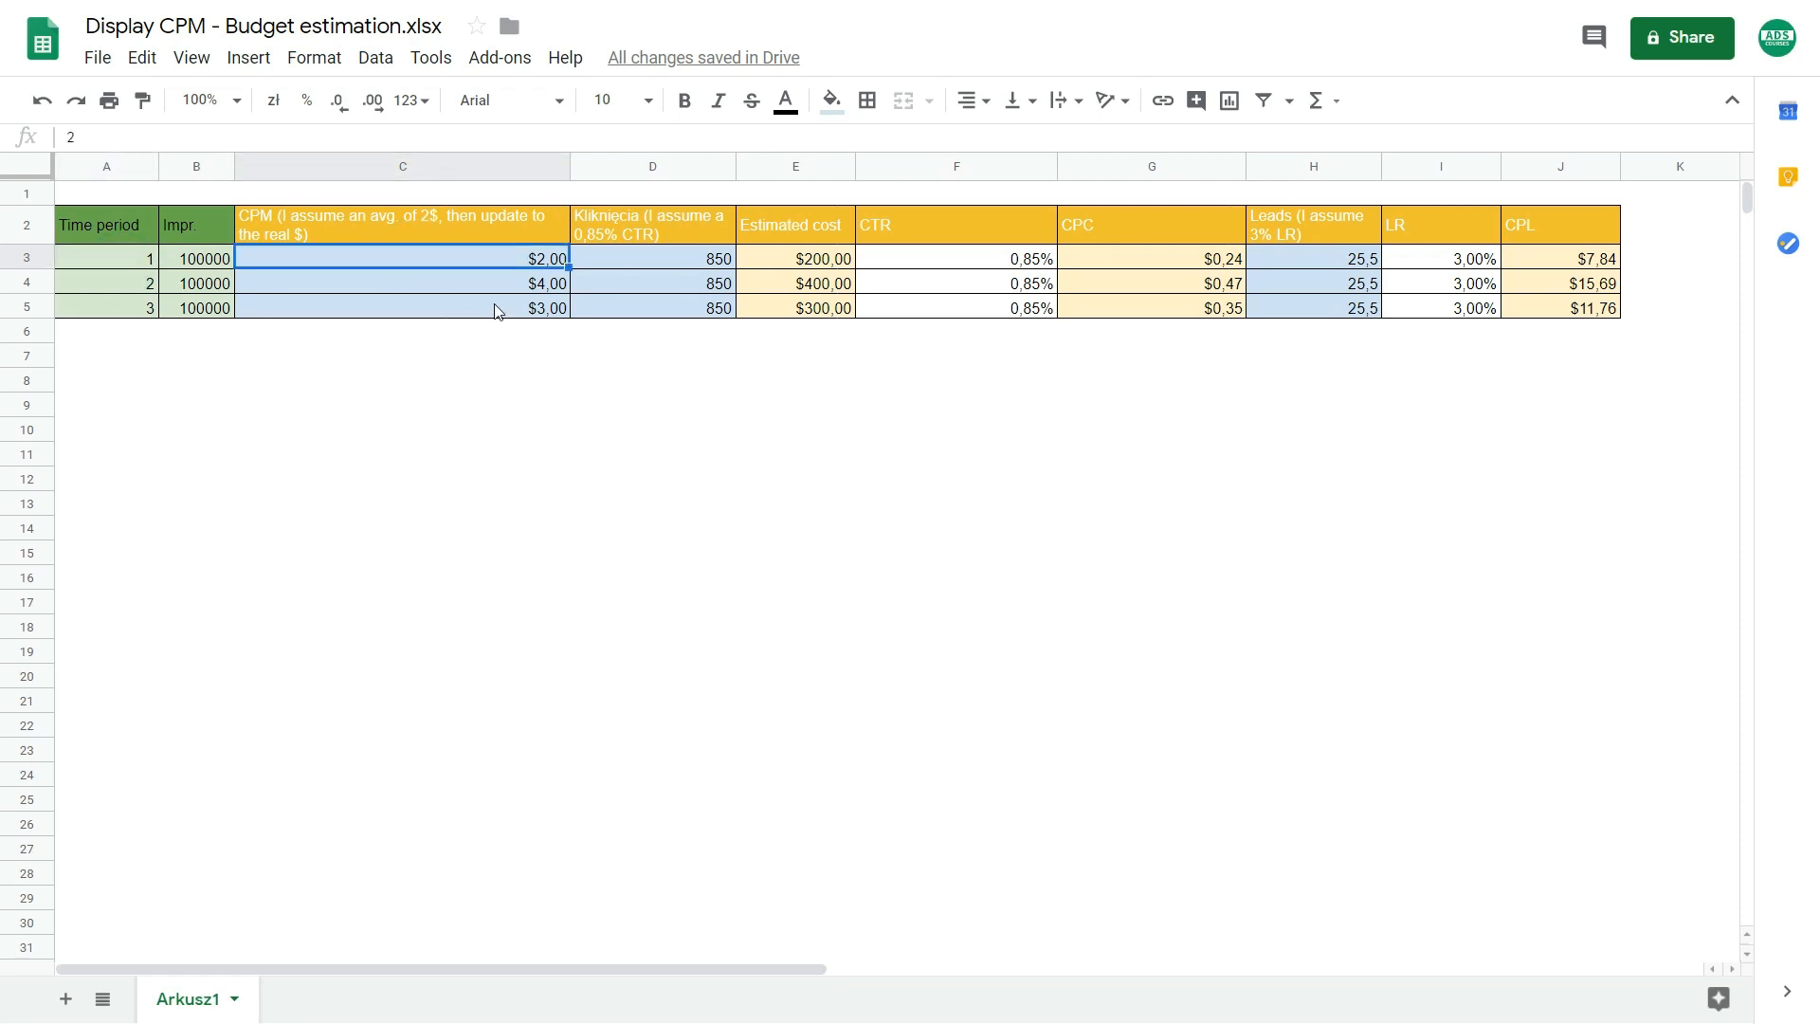
left_click(440, 282)
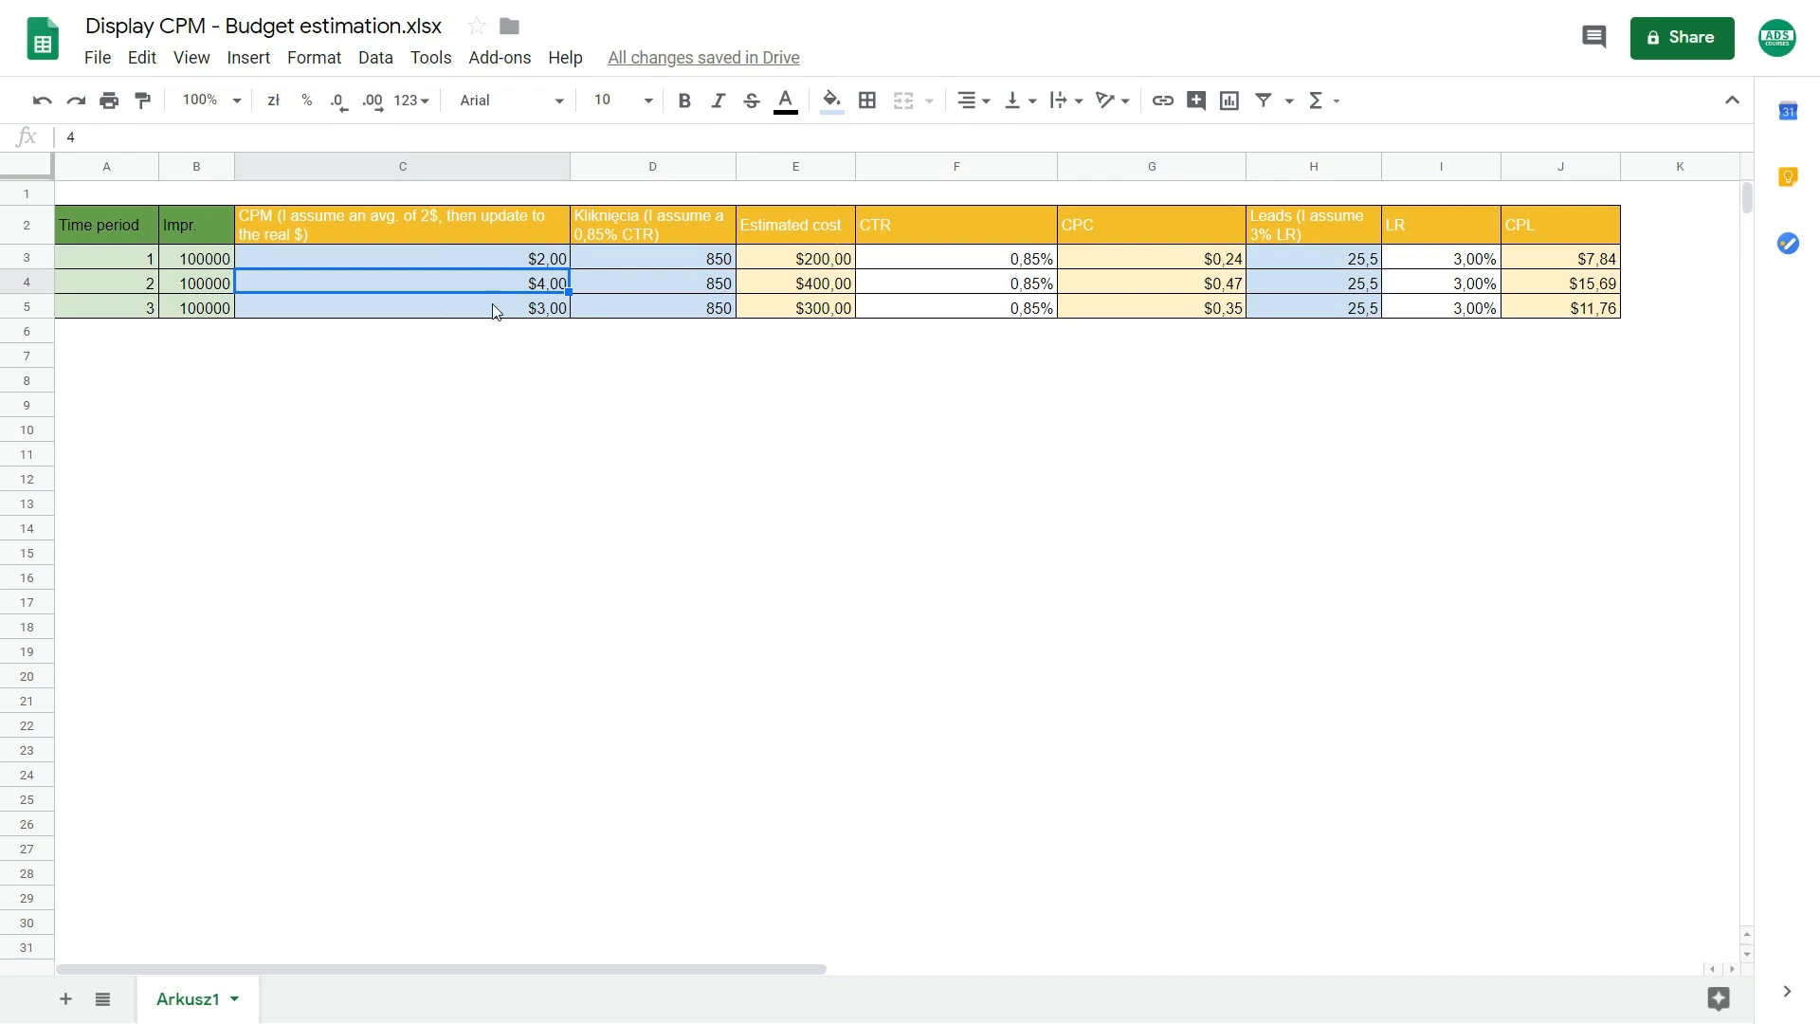
left_click(651, 273)
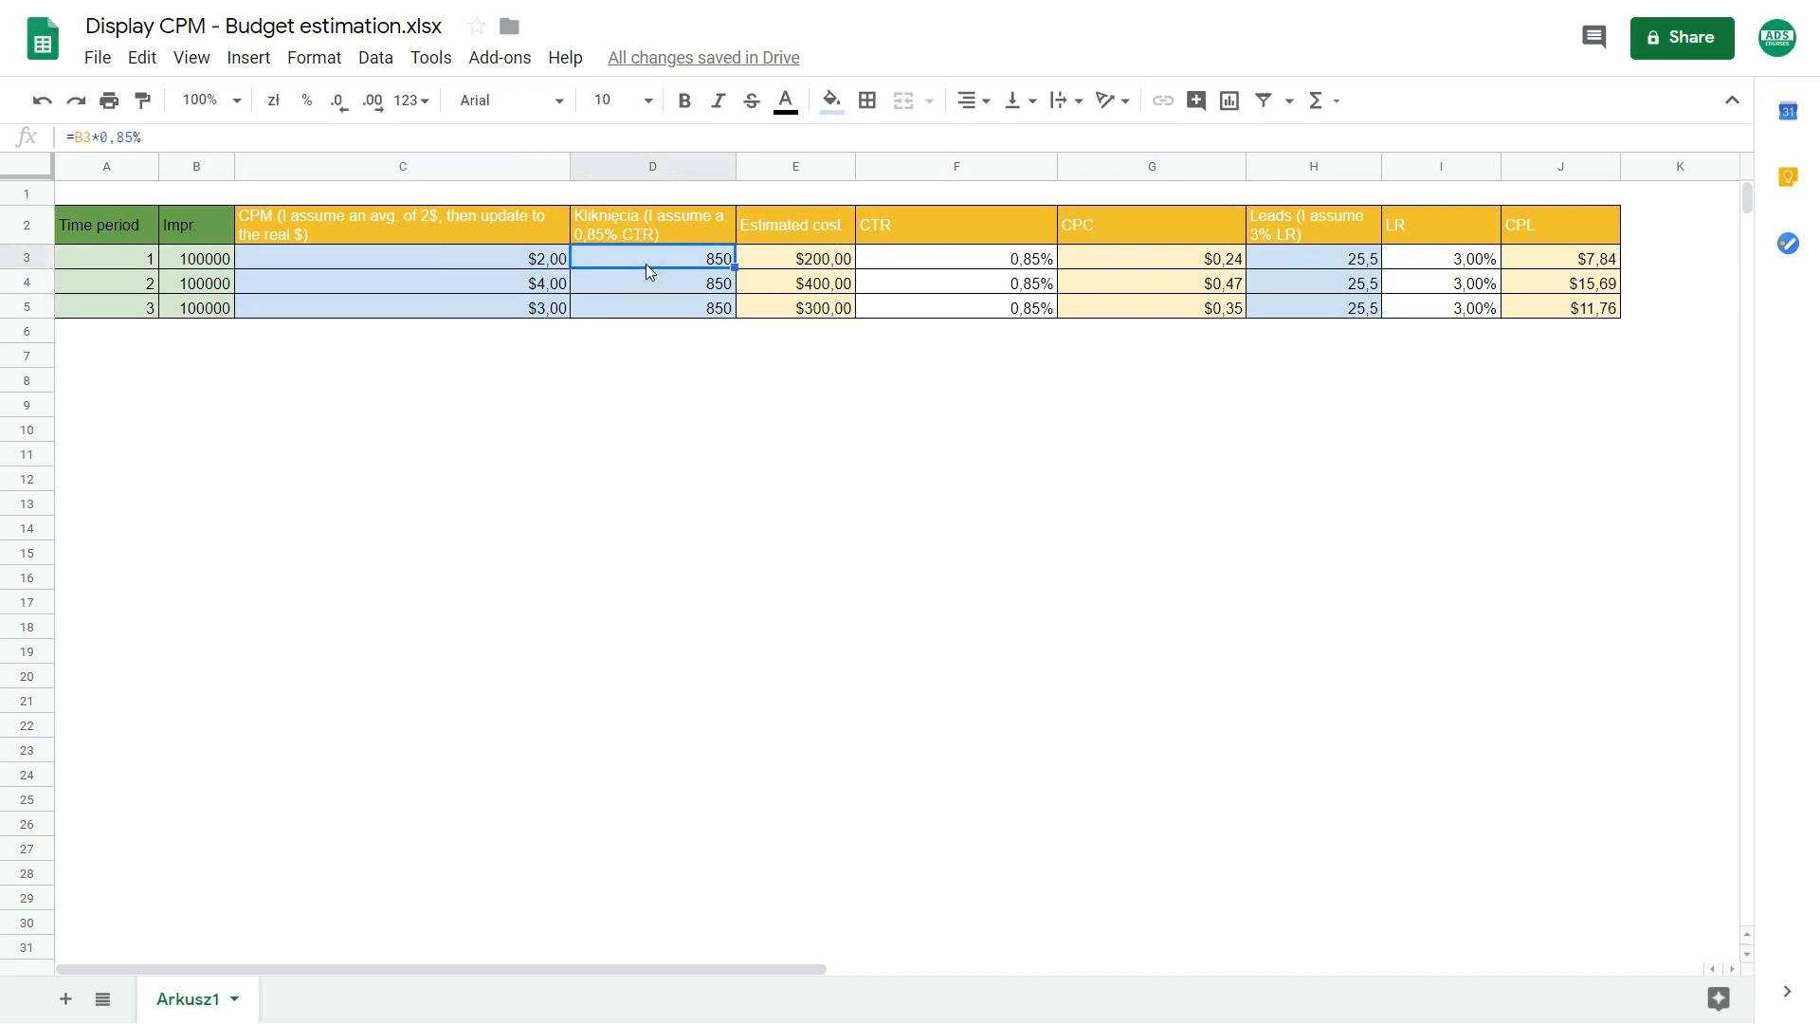
mouse_move(592, 231)
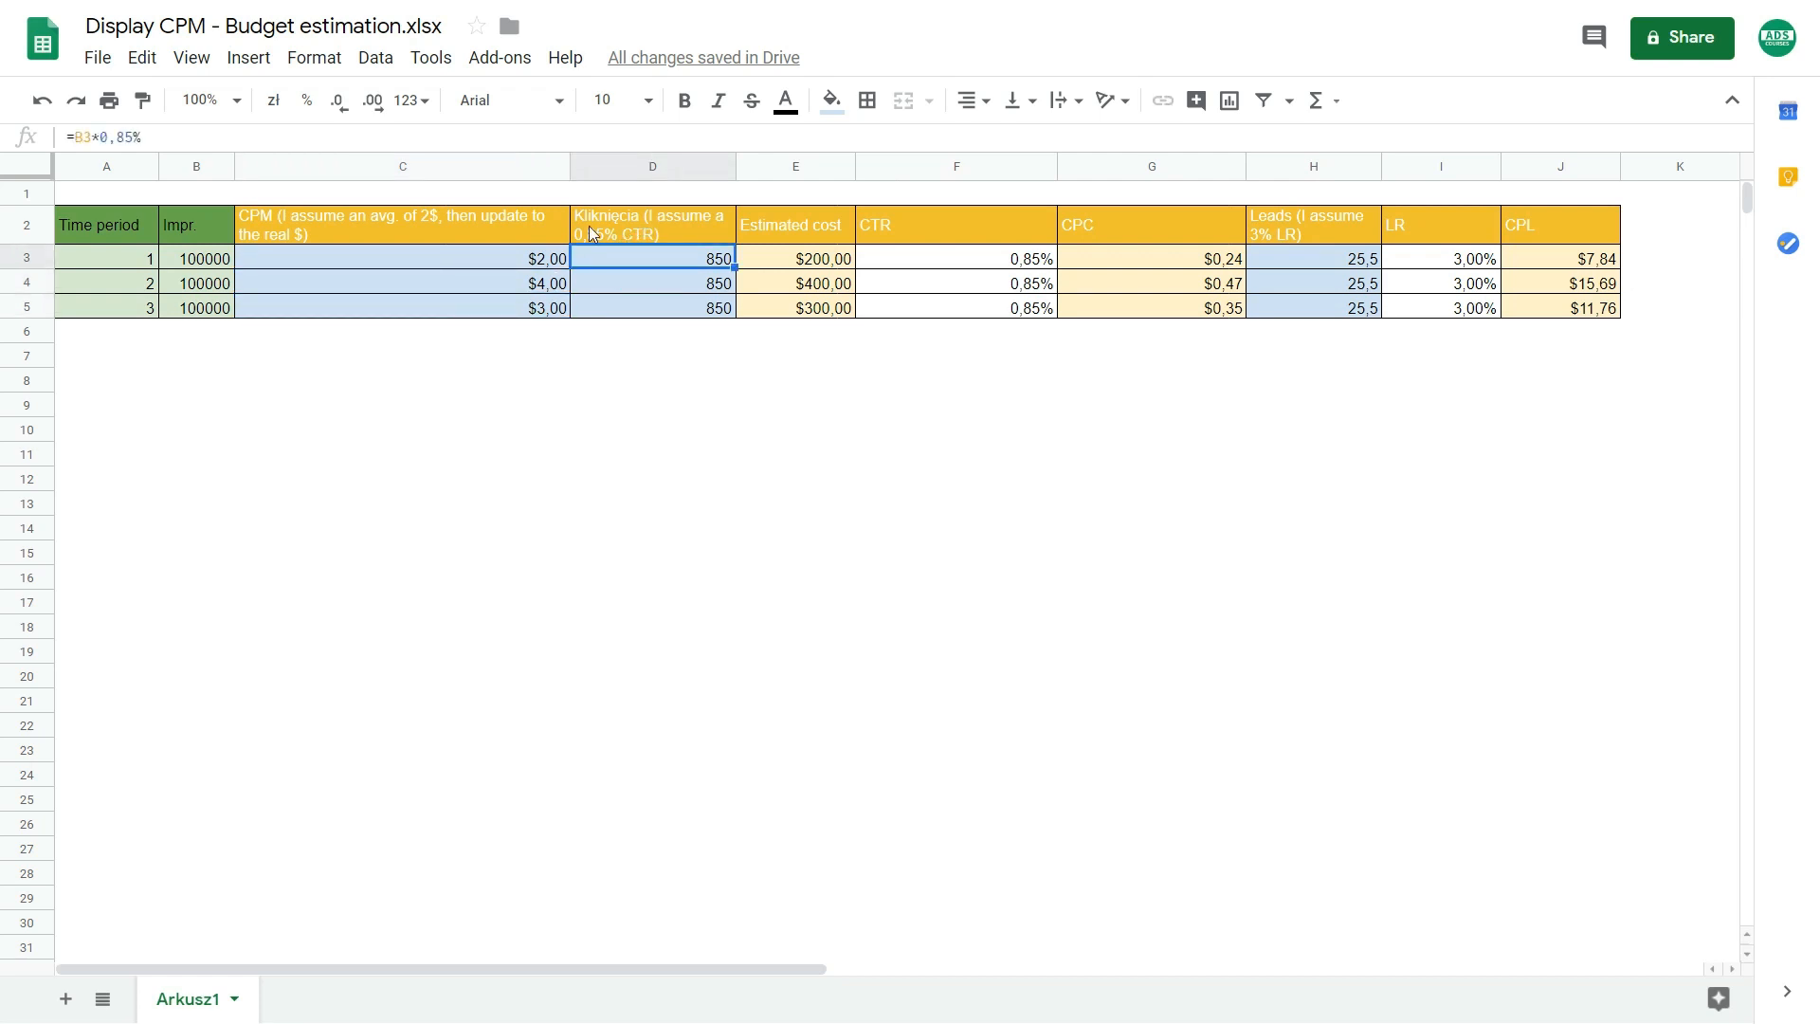
mouse_move(603, 245)
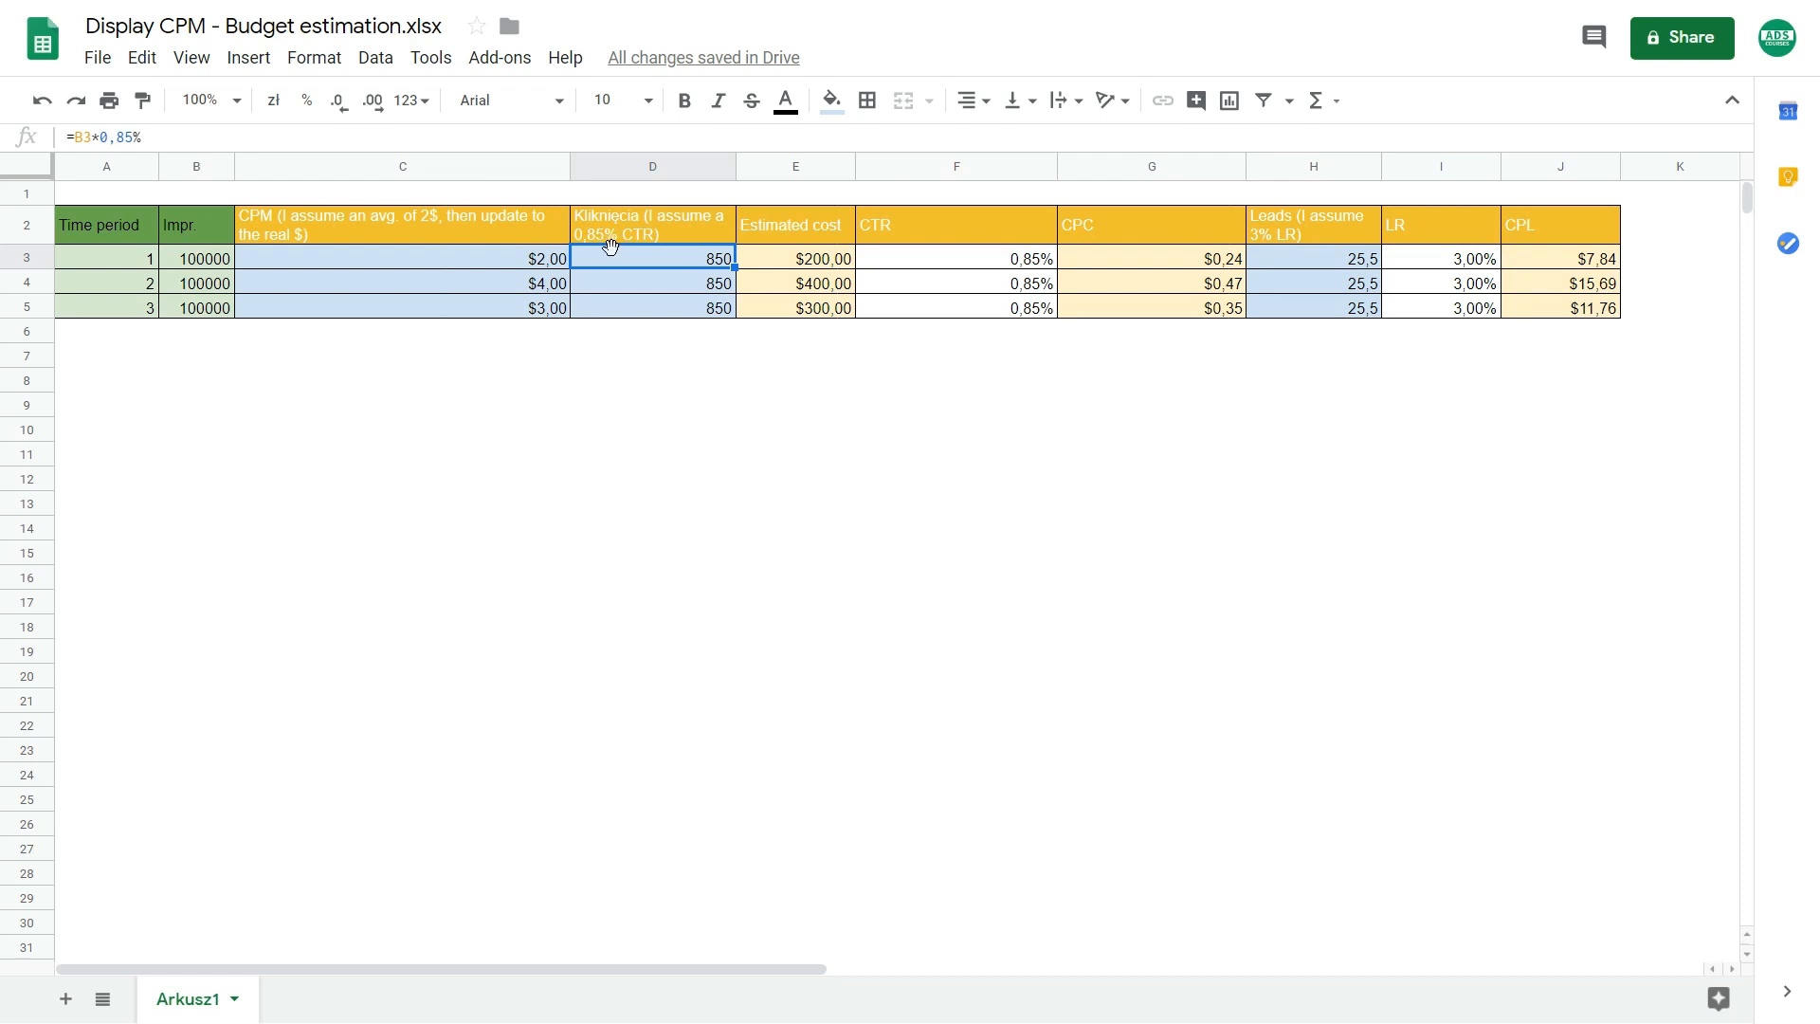
left_click(1312, 257)
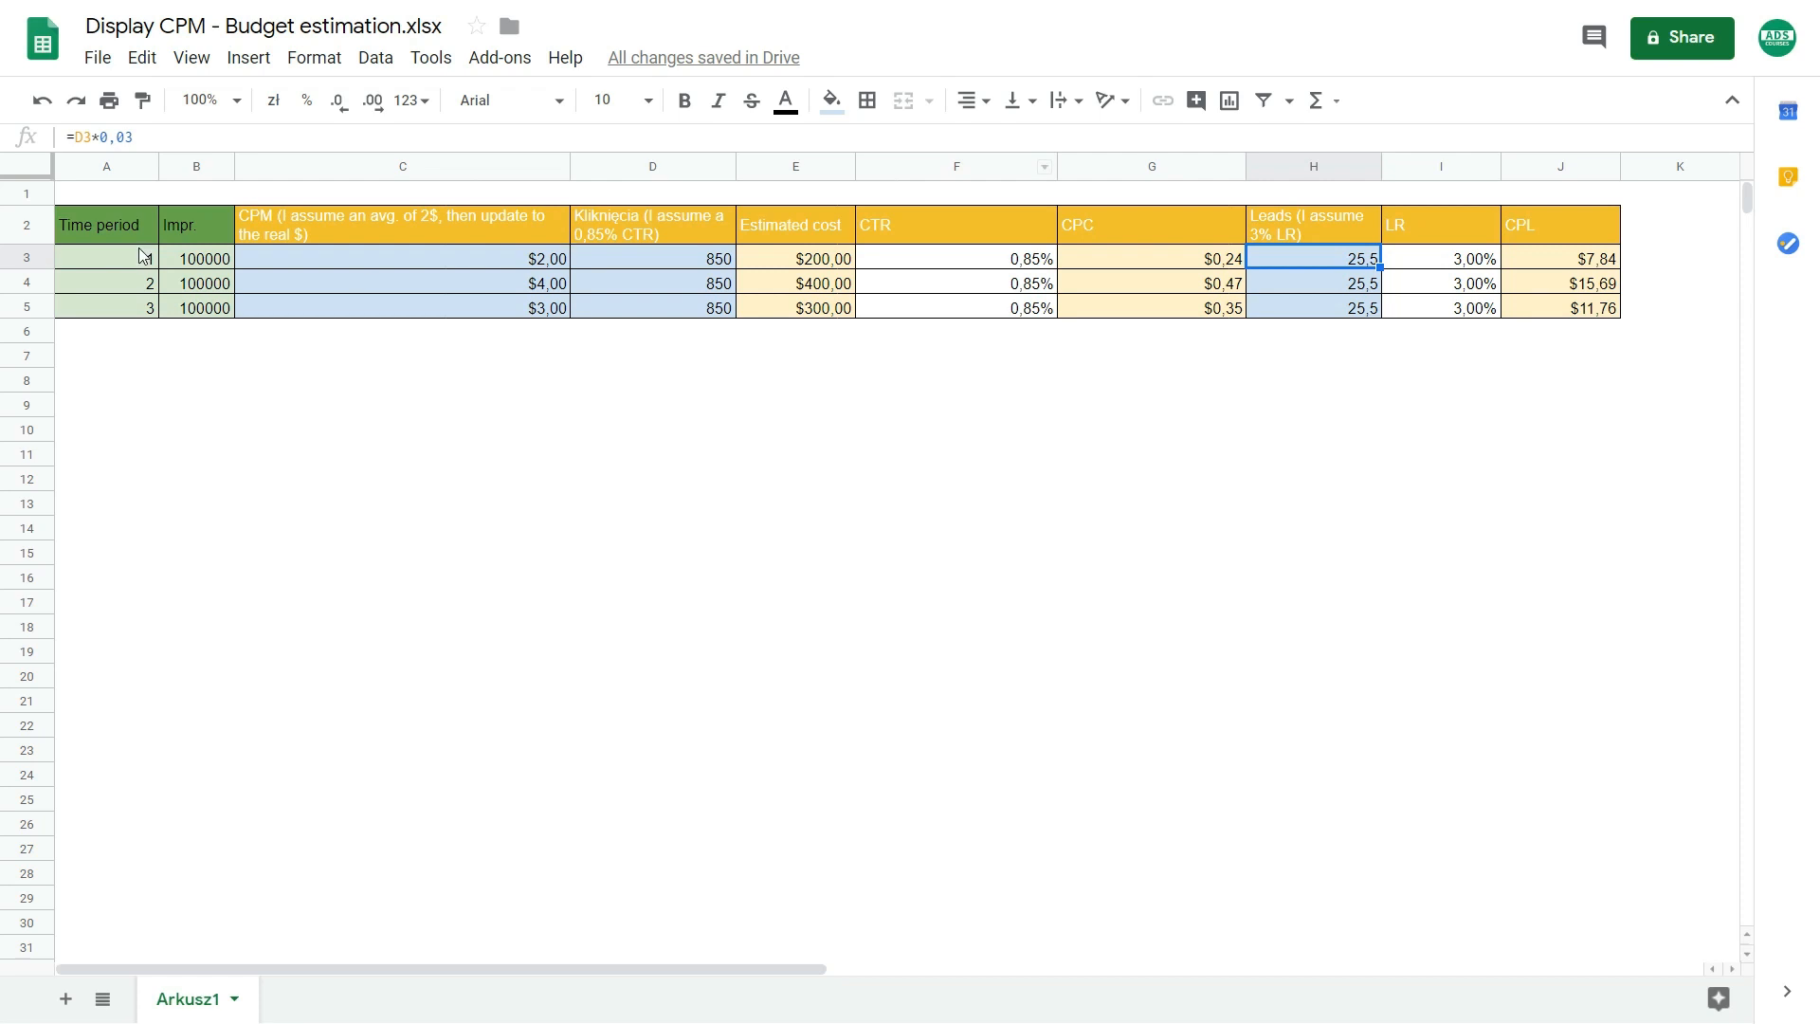
double_click(1314, 258)
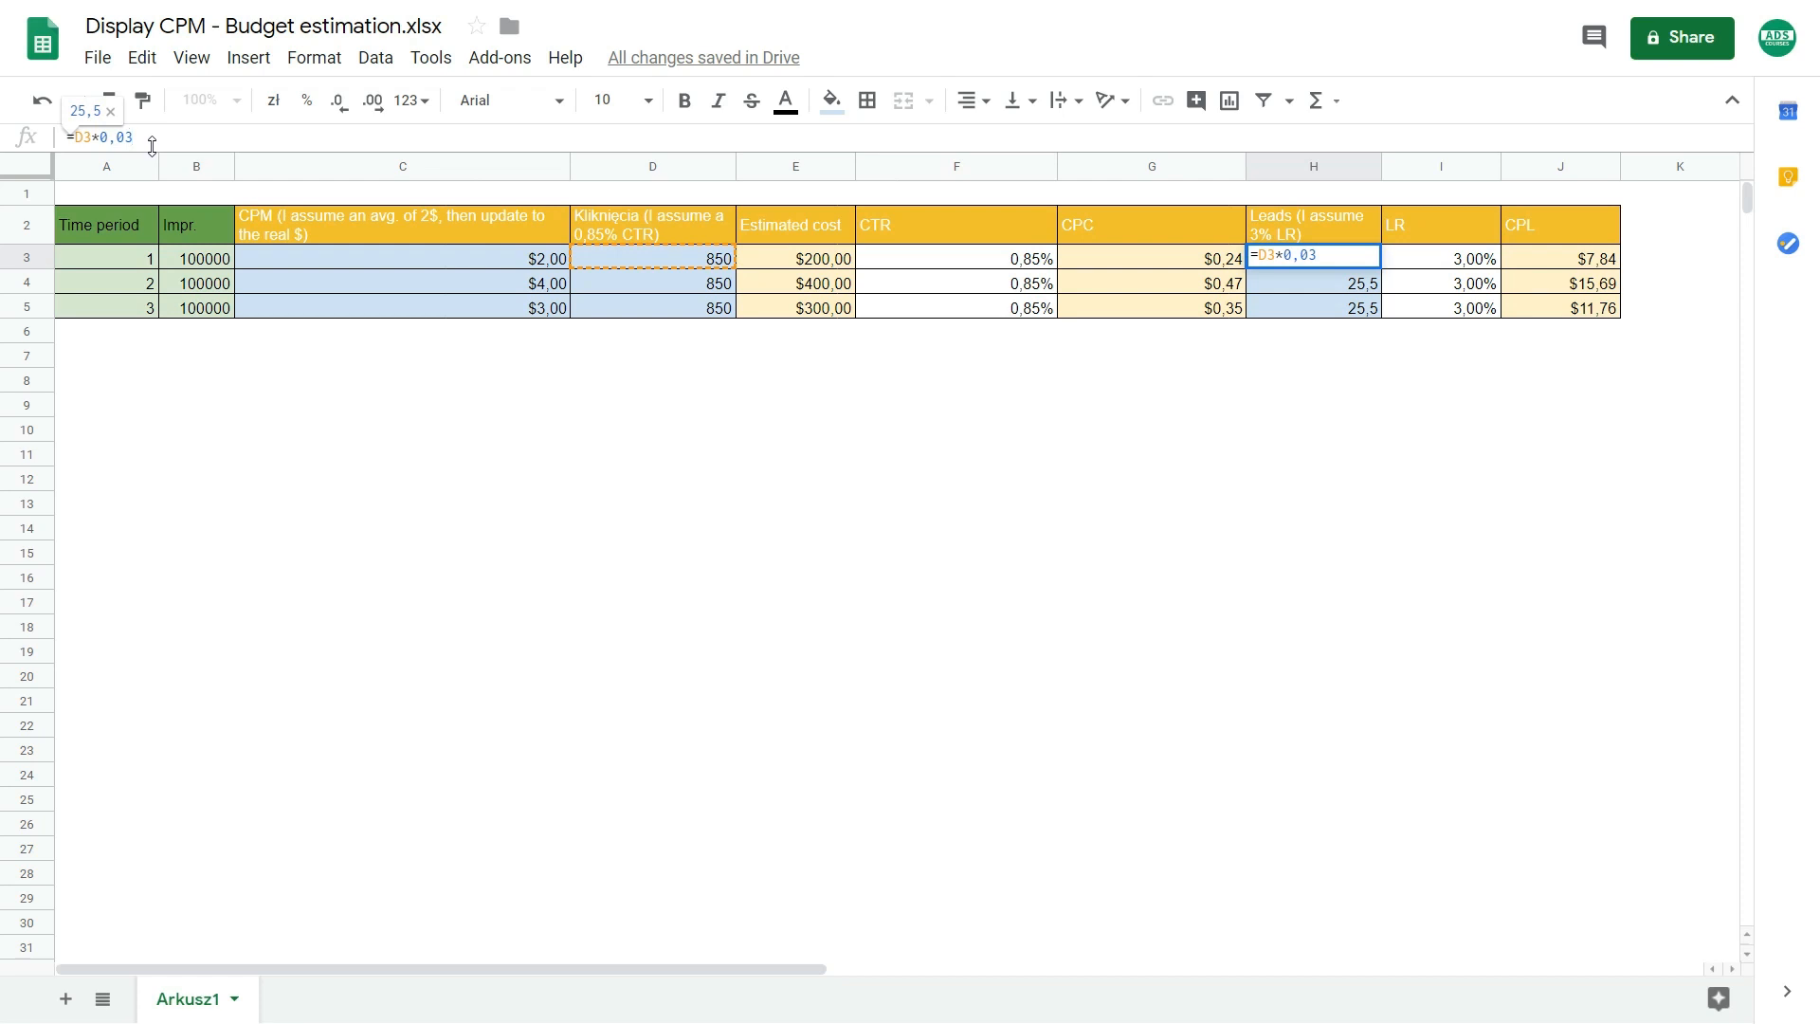
left_click(402, 478)
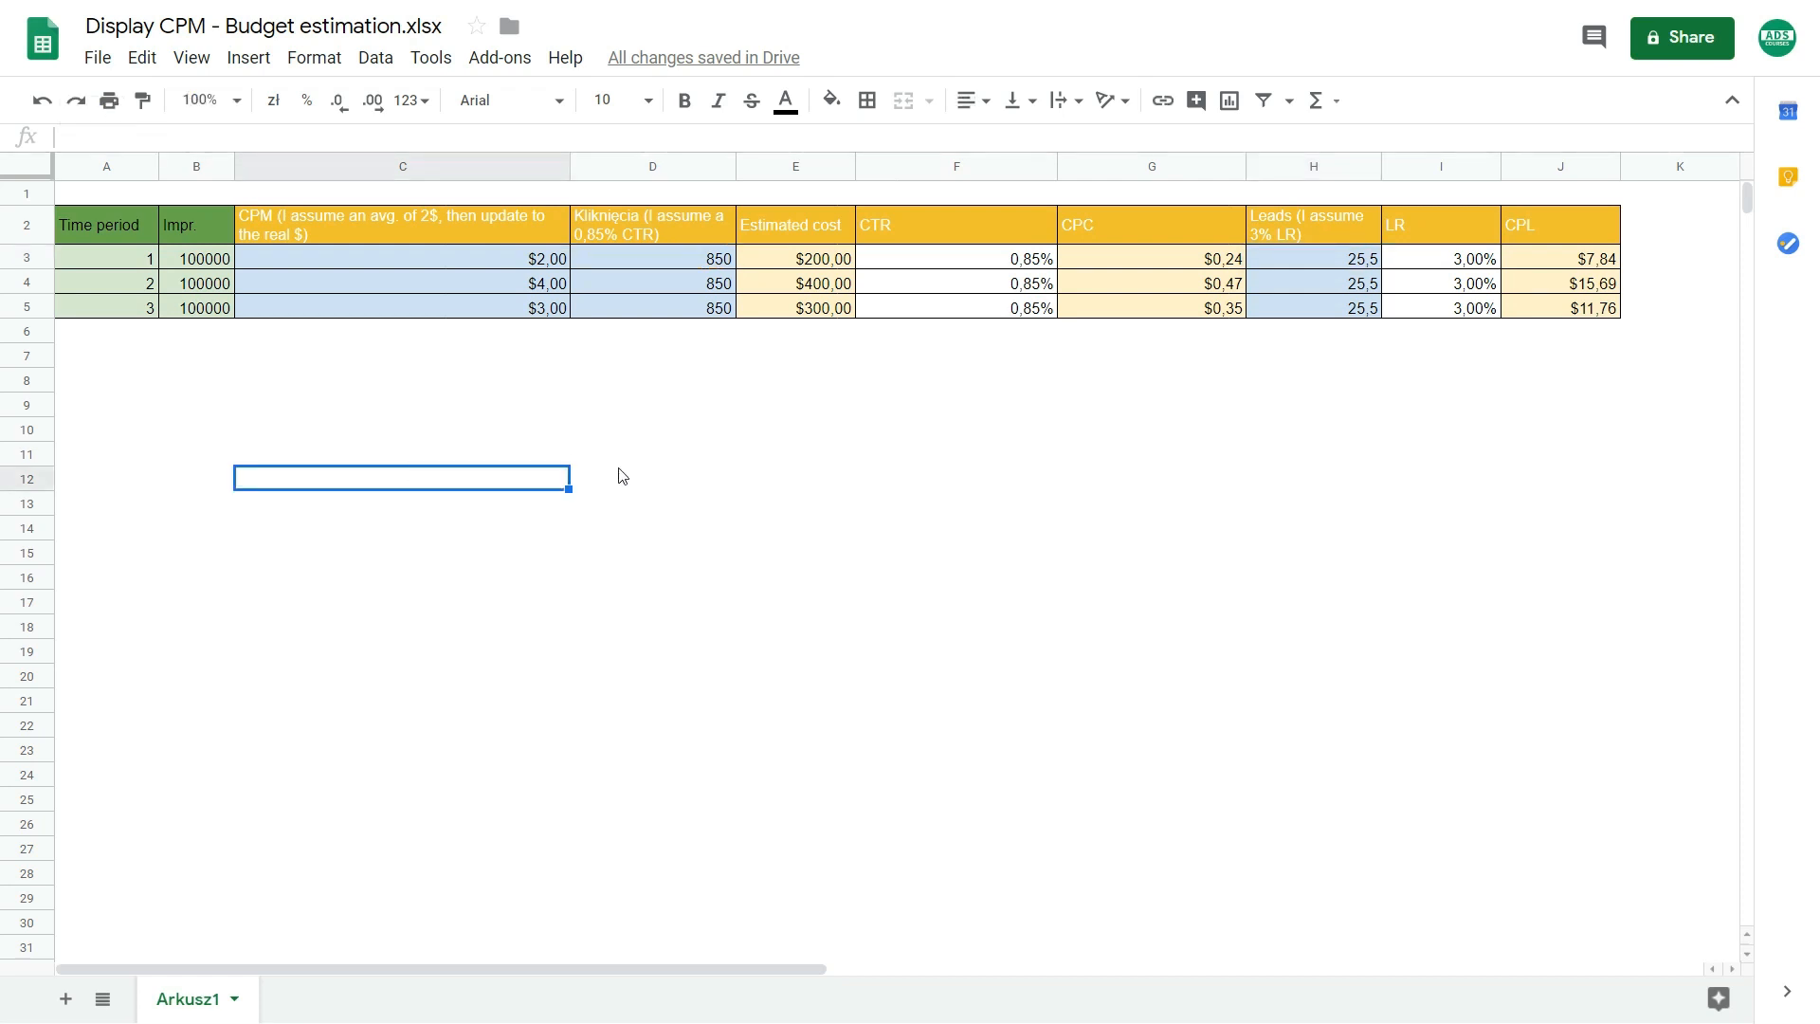
mouse_move(821, 273)
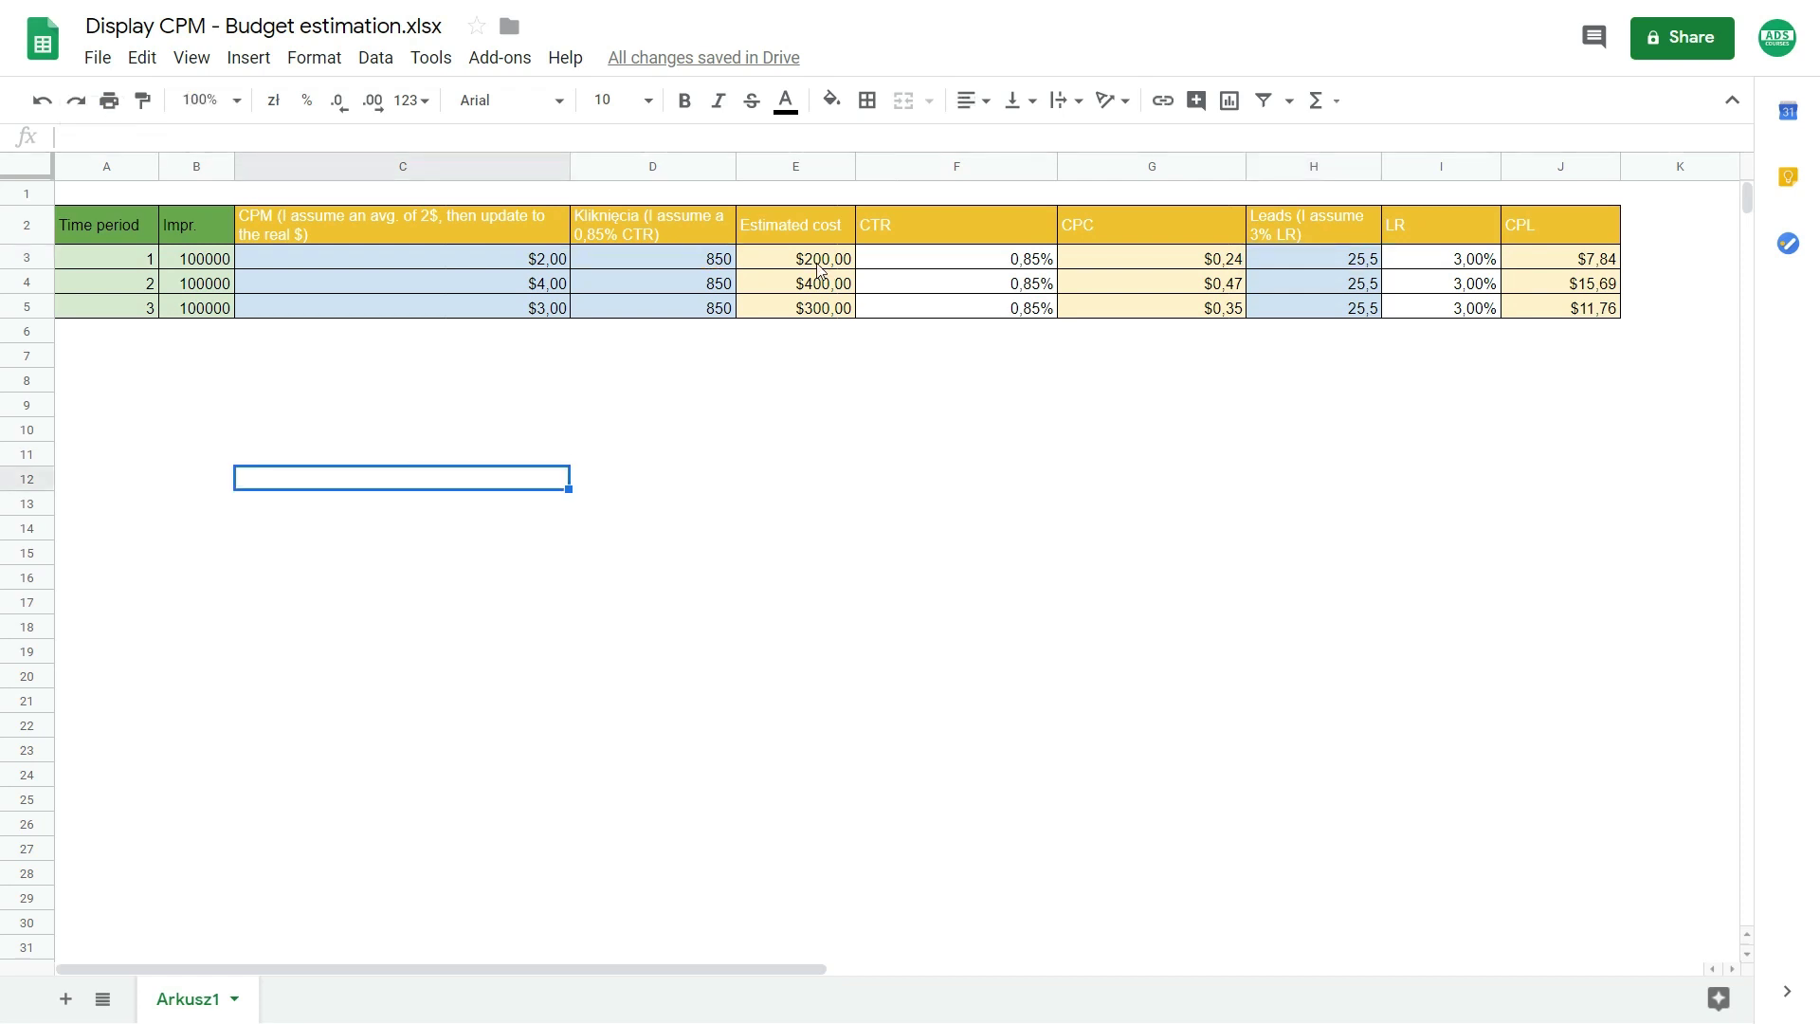
left_click(819, 258)
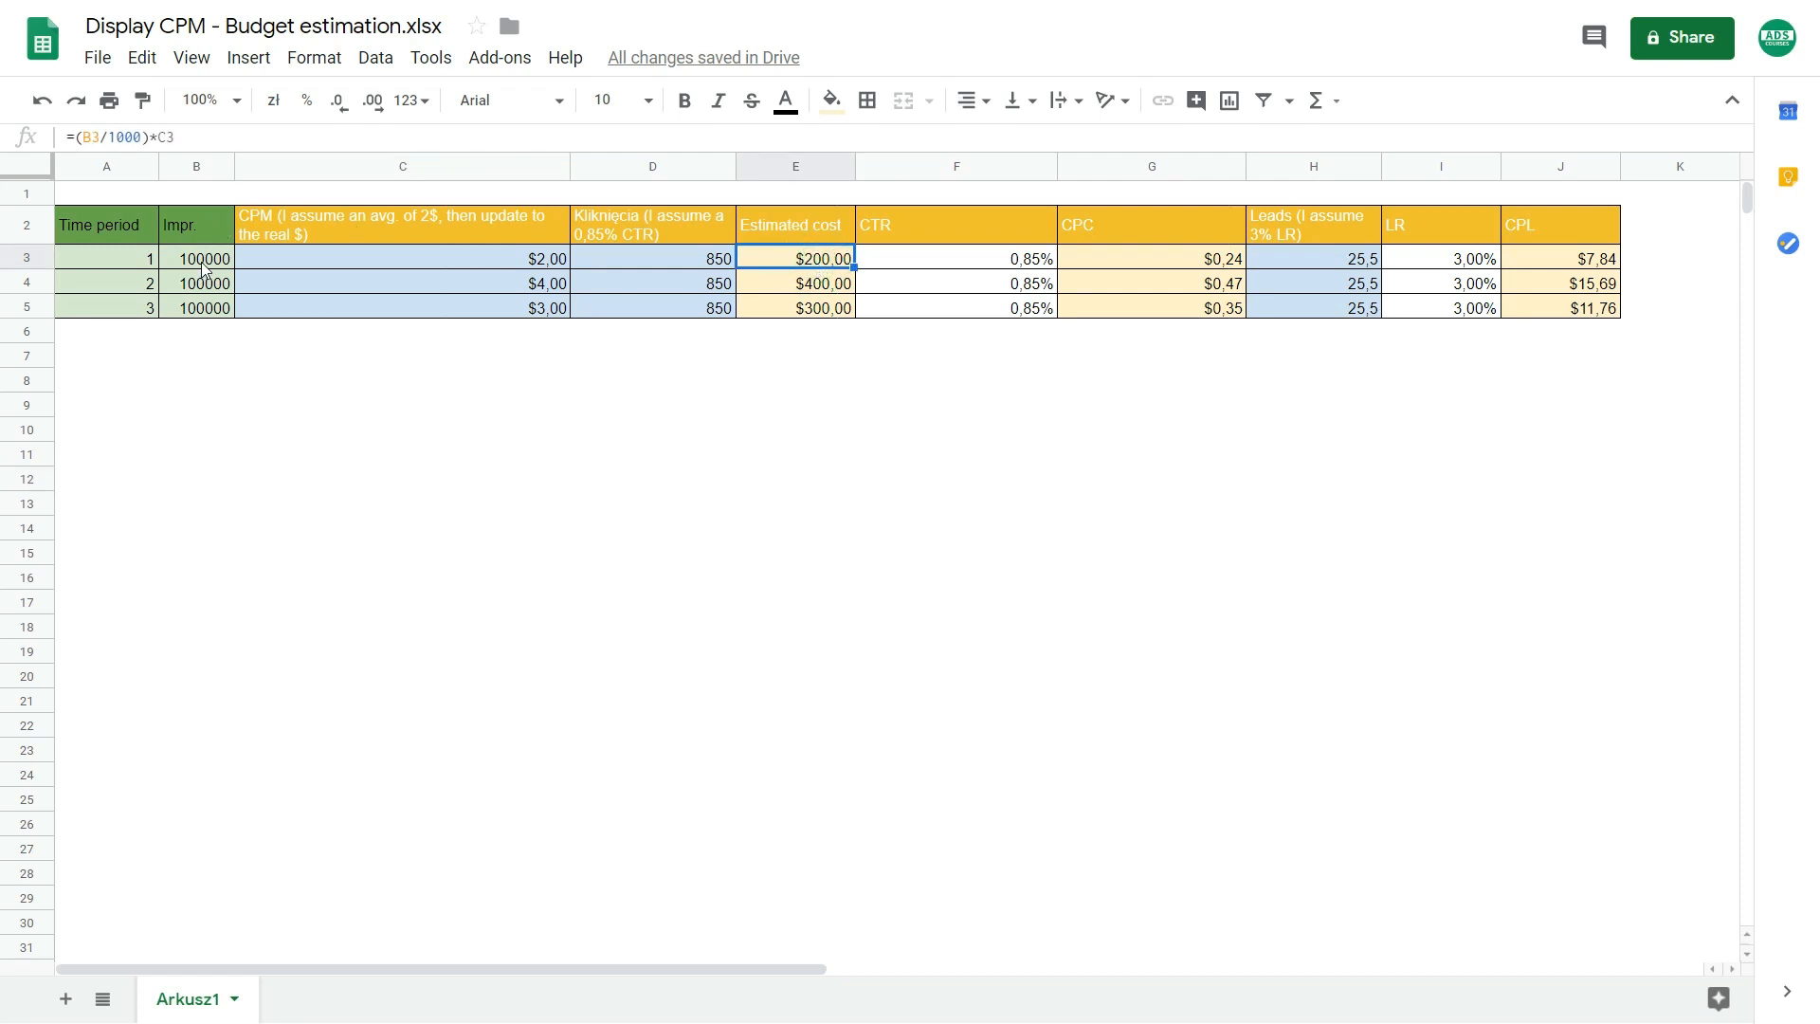
left_click(196, 258)
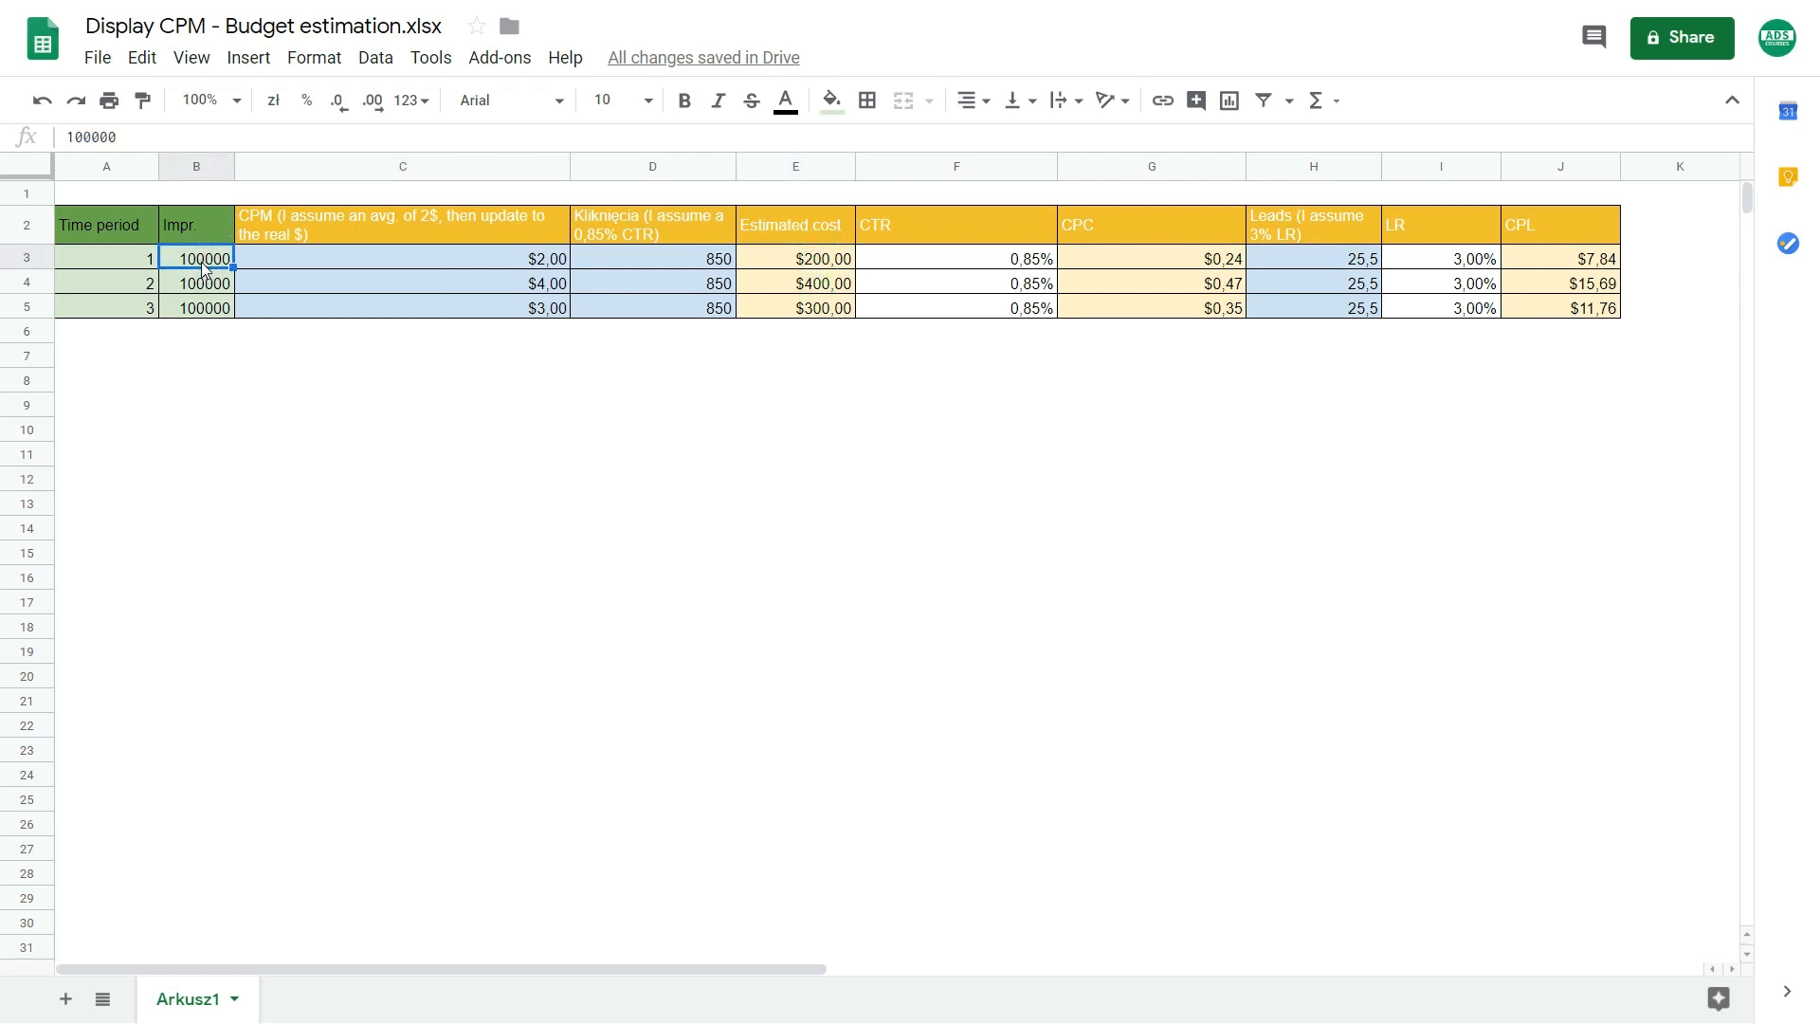
mouse_move(1141, 267)
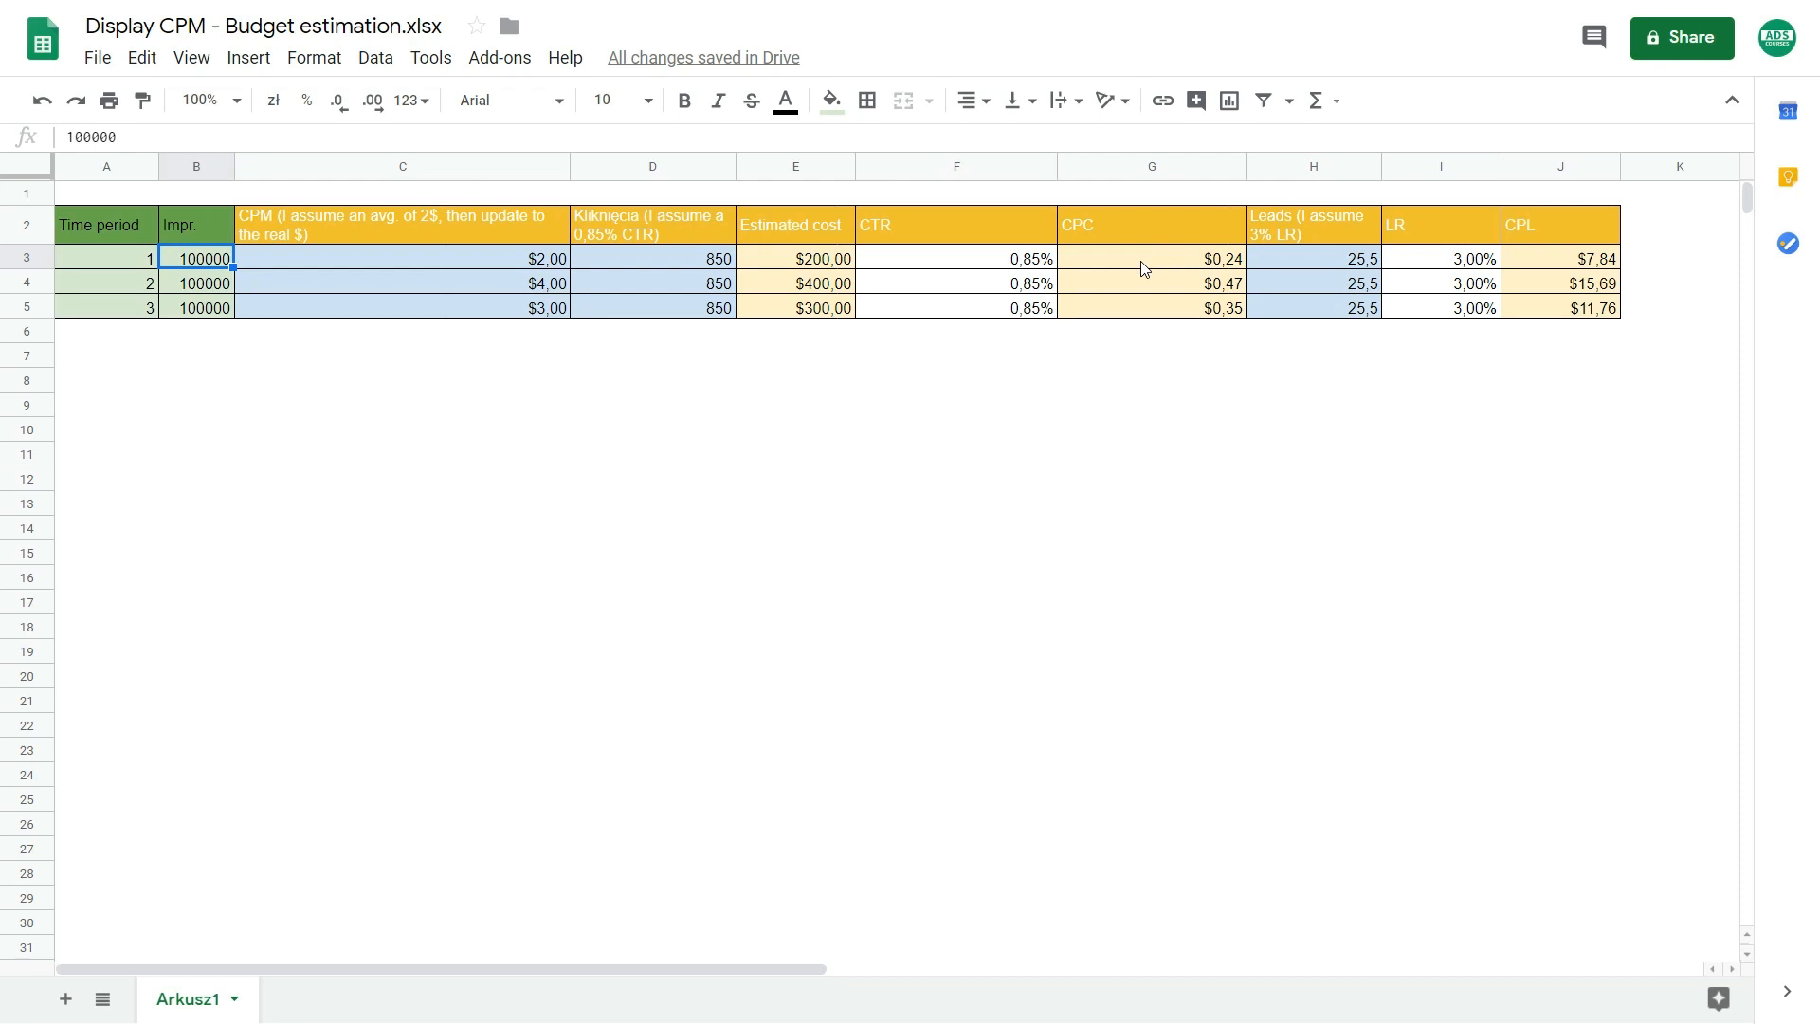
left_click(1152, 258)
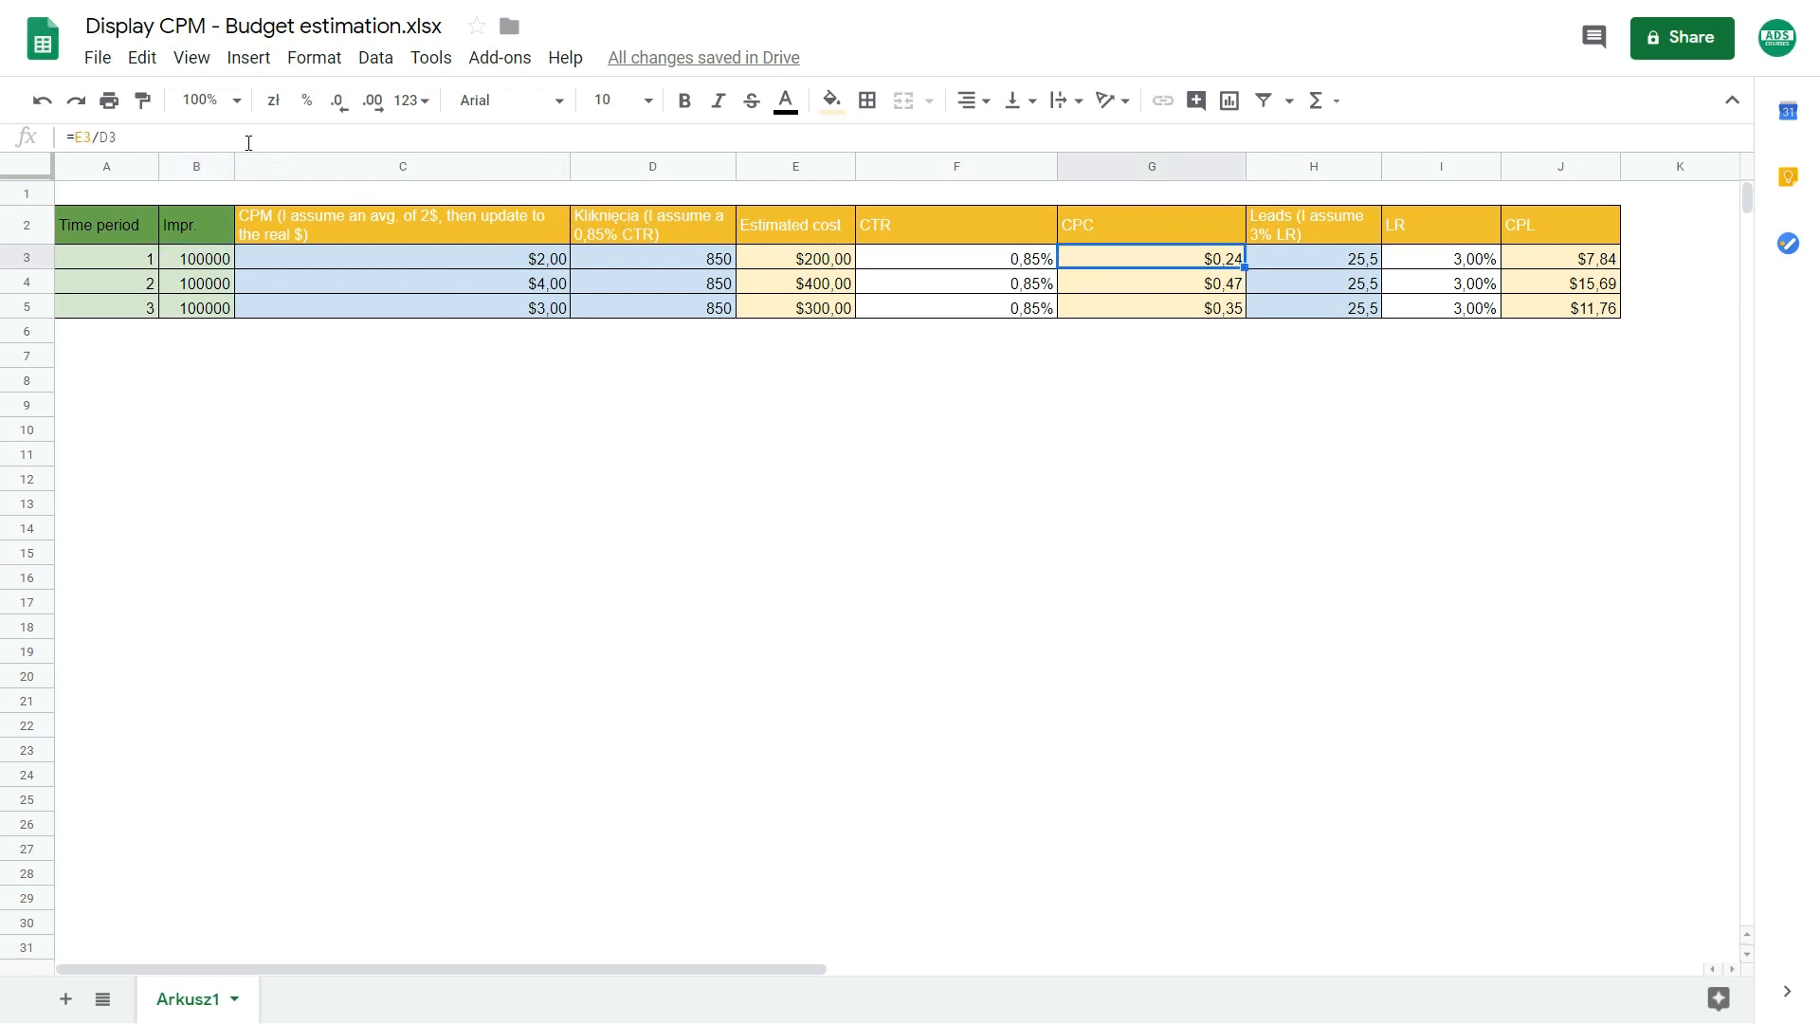
mouse_move(1534, 265)
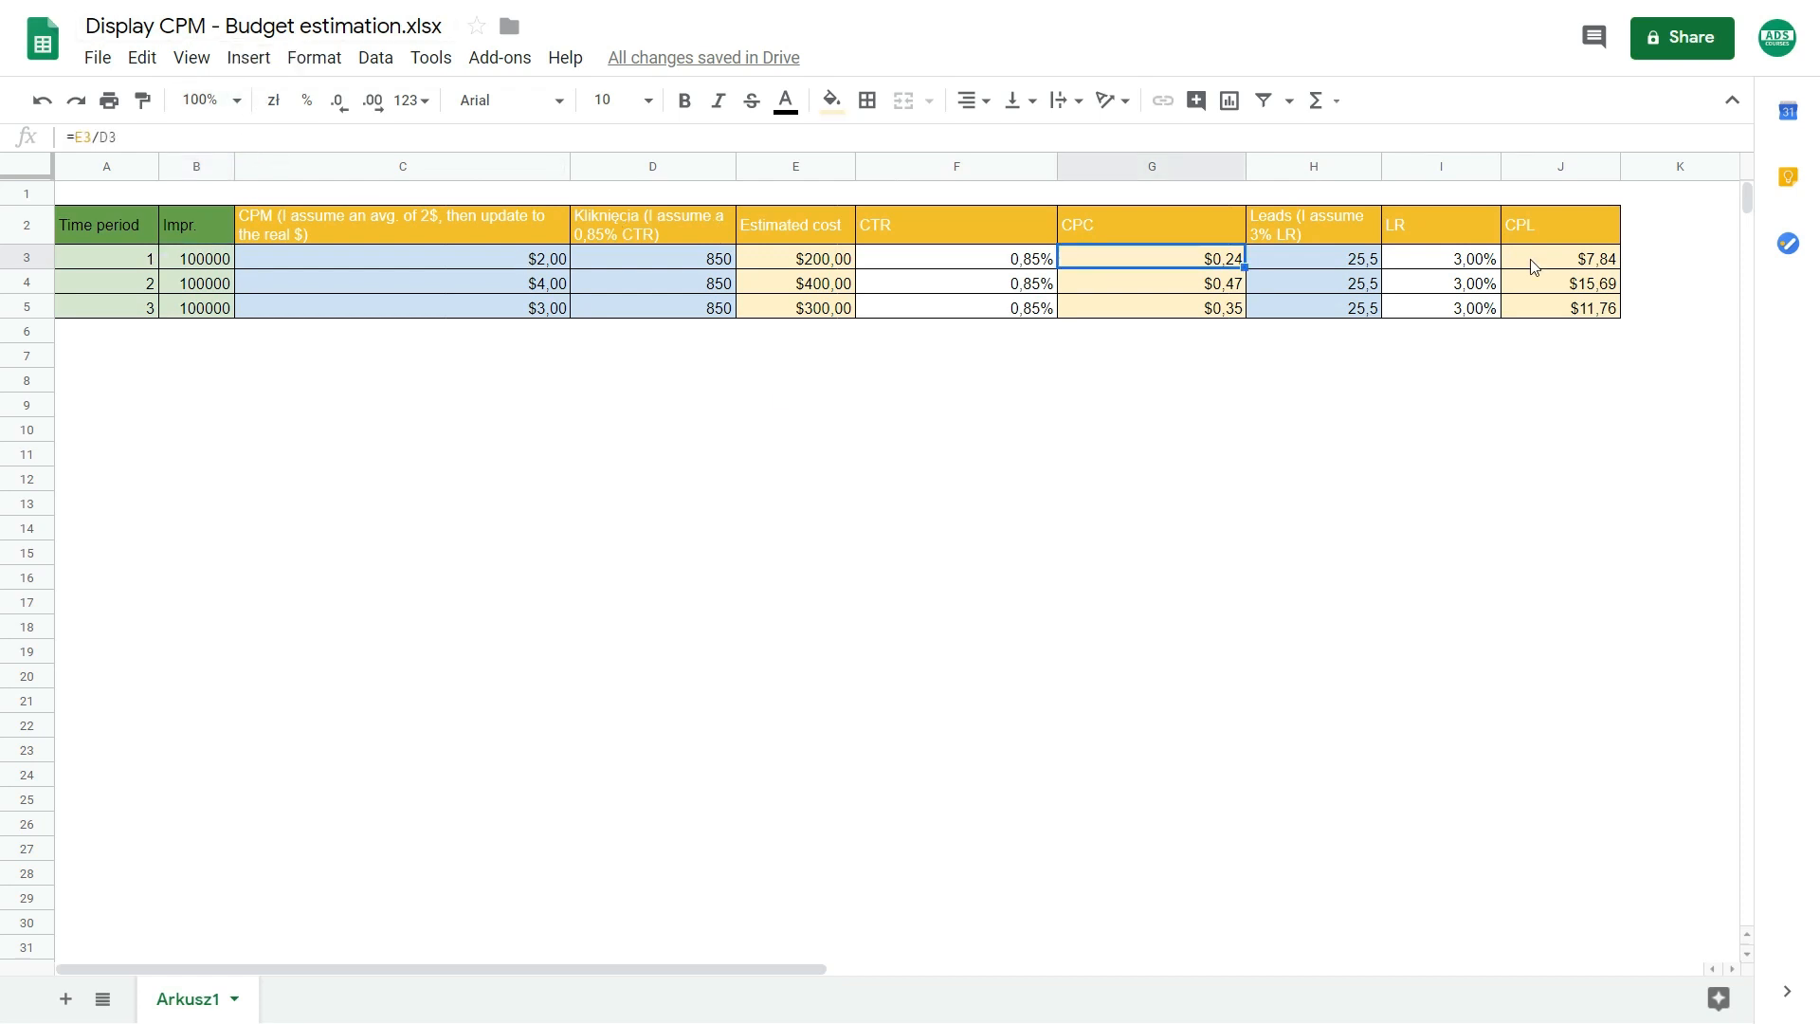
left_click(1561, 257)
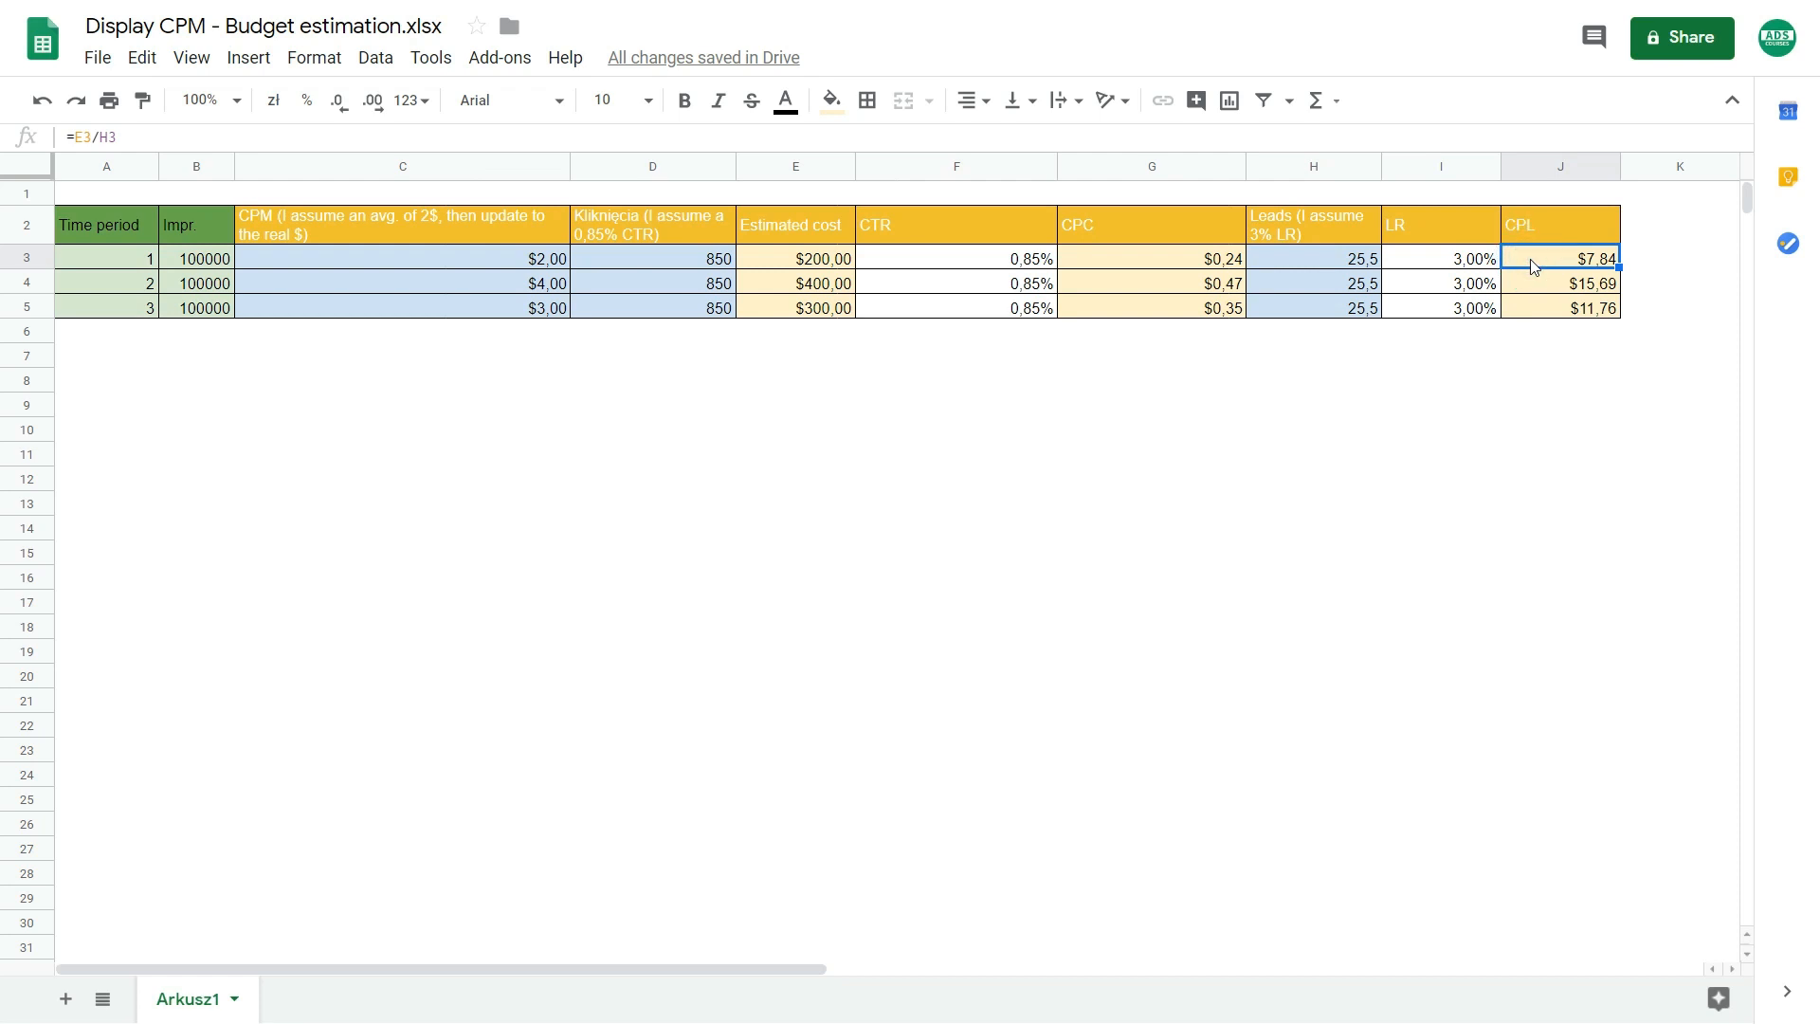
mouse_move(1132, 349)
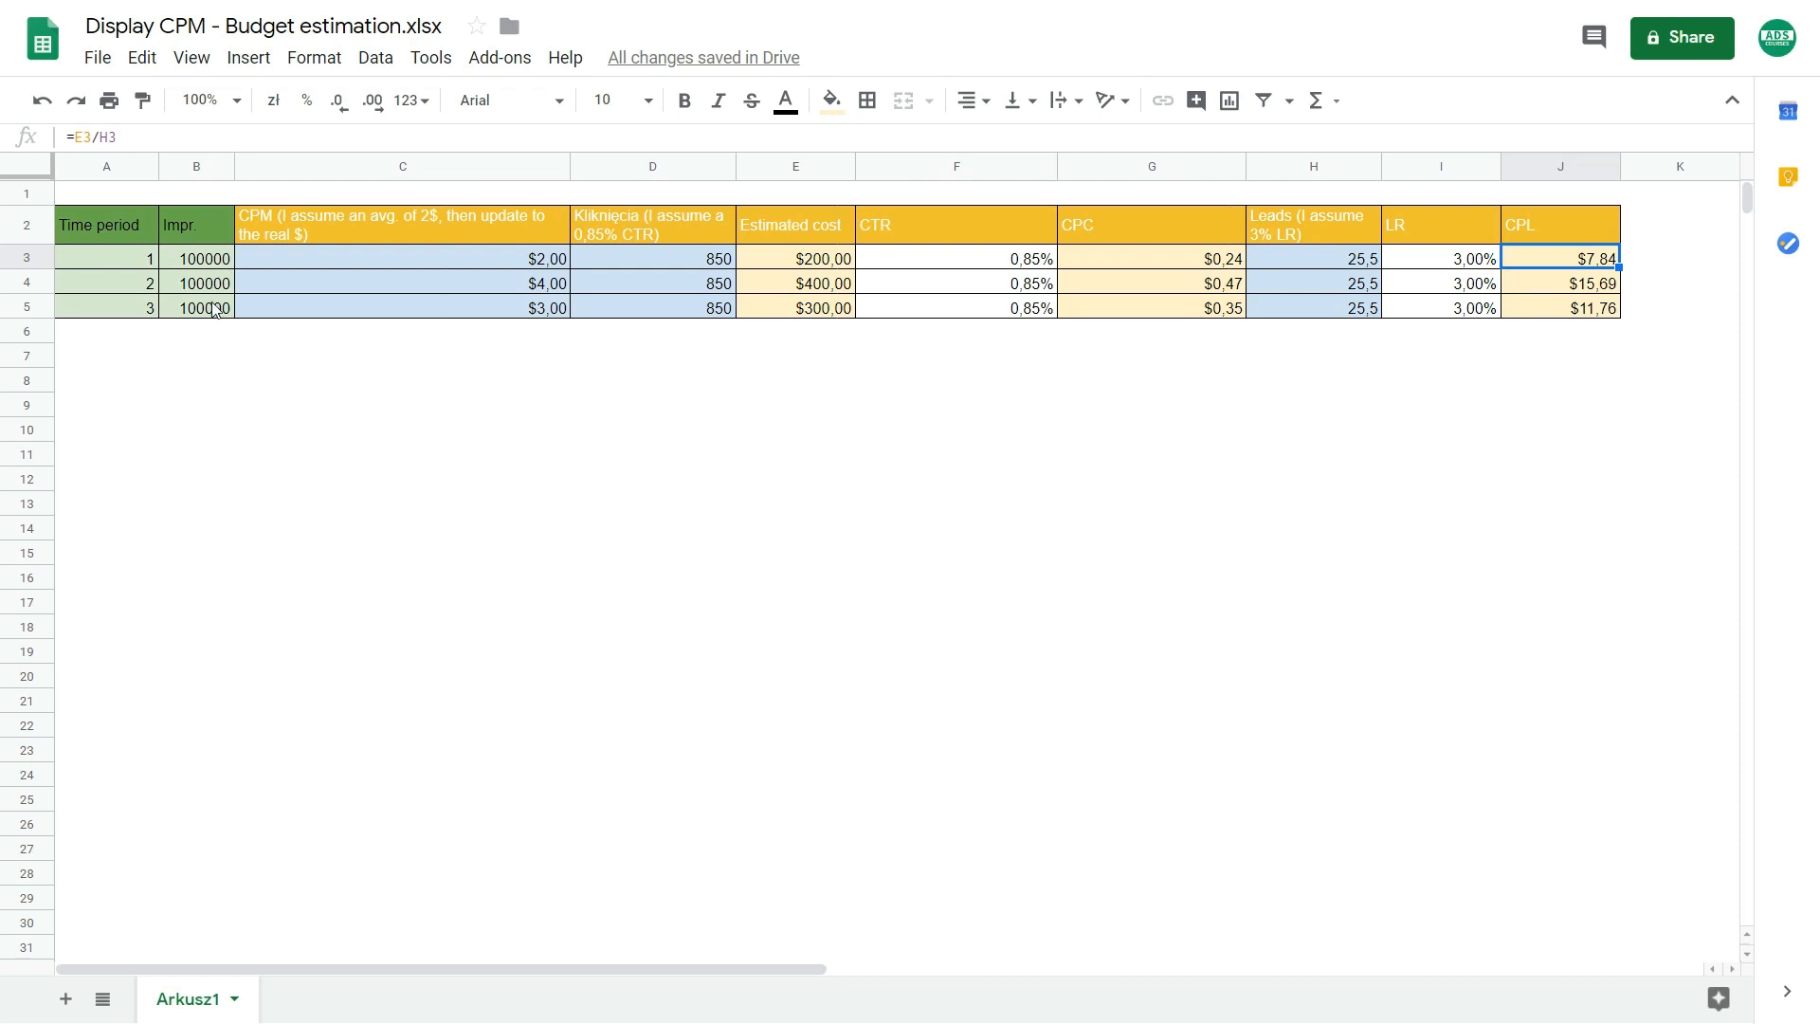
mouse_move(815, 284)
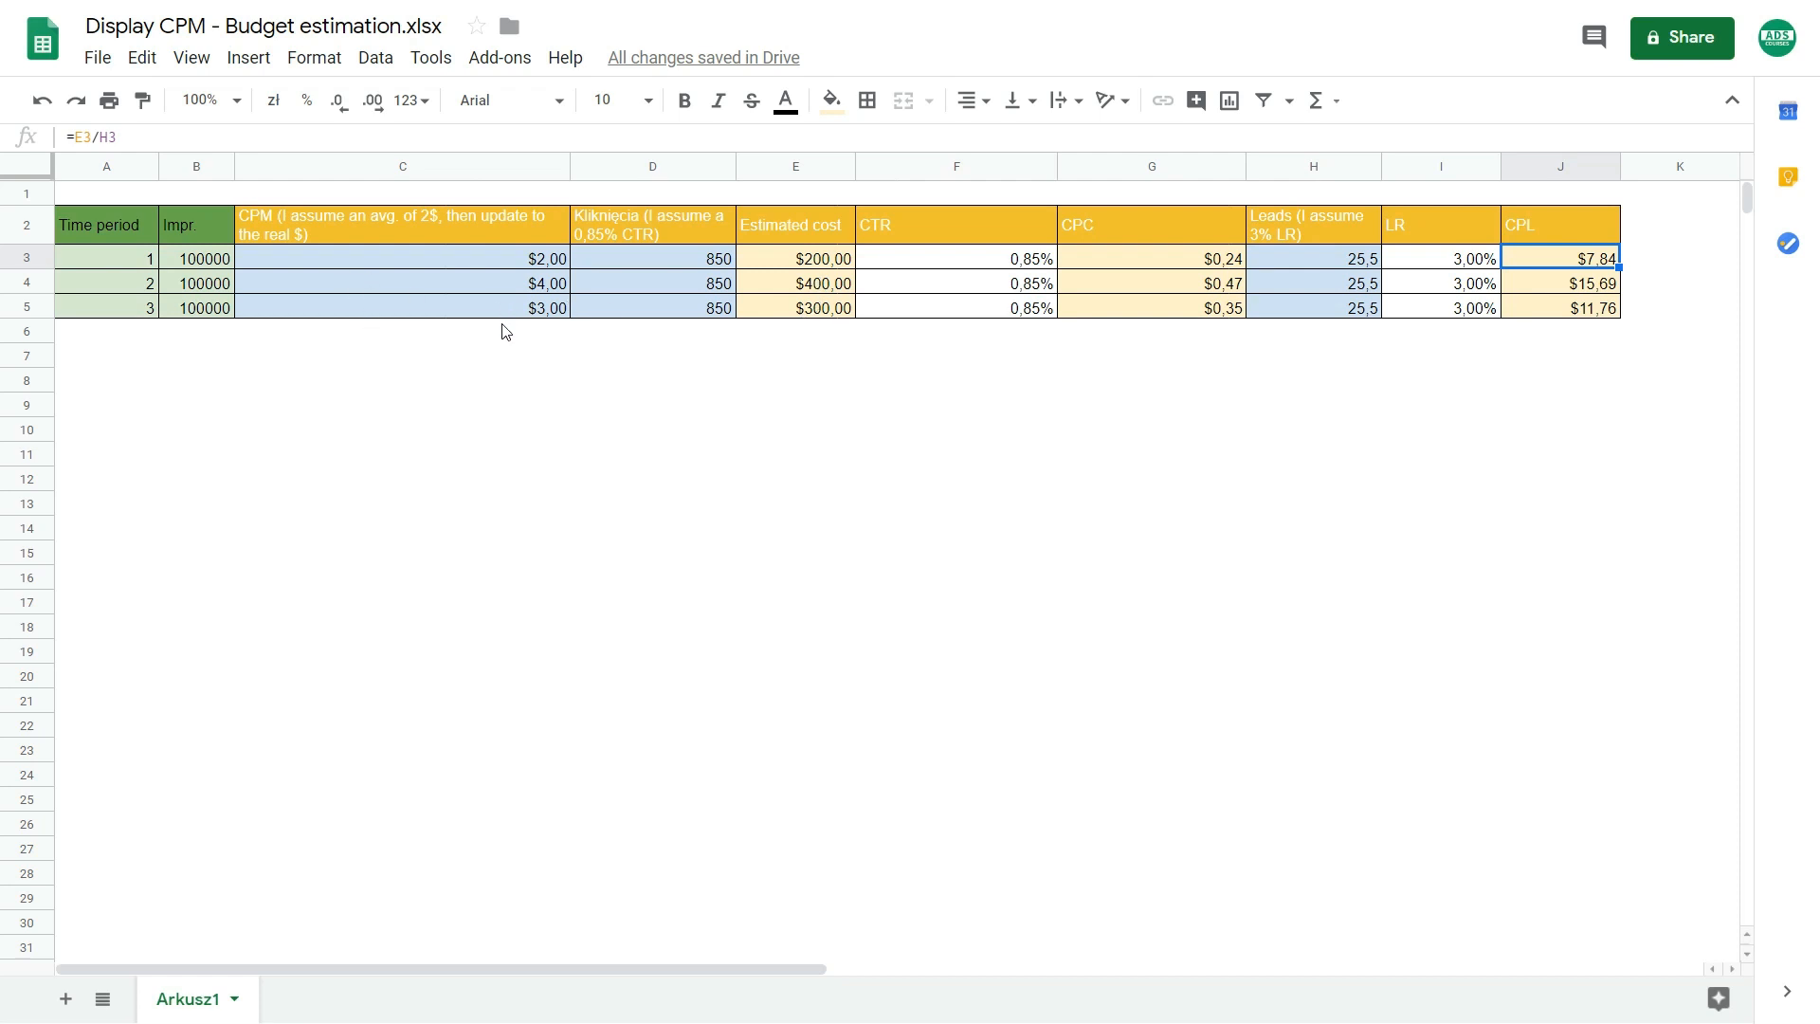
mouse_move(1564, 305)
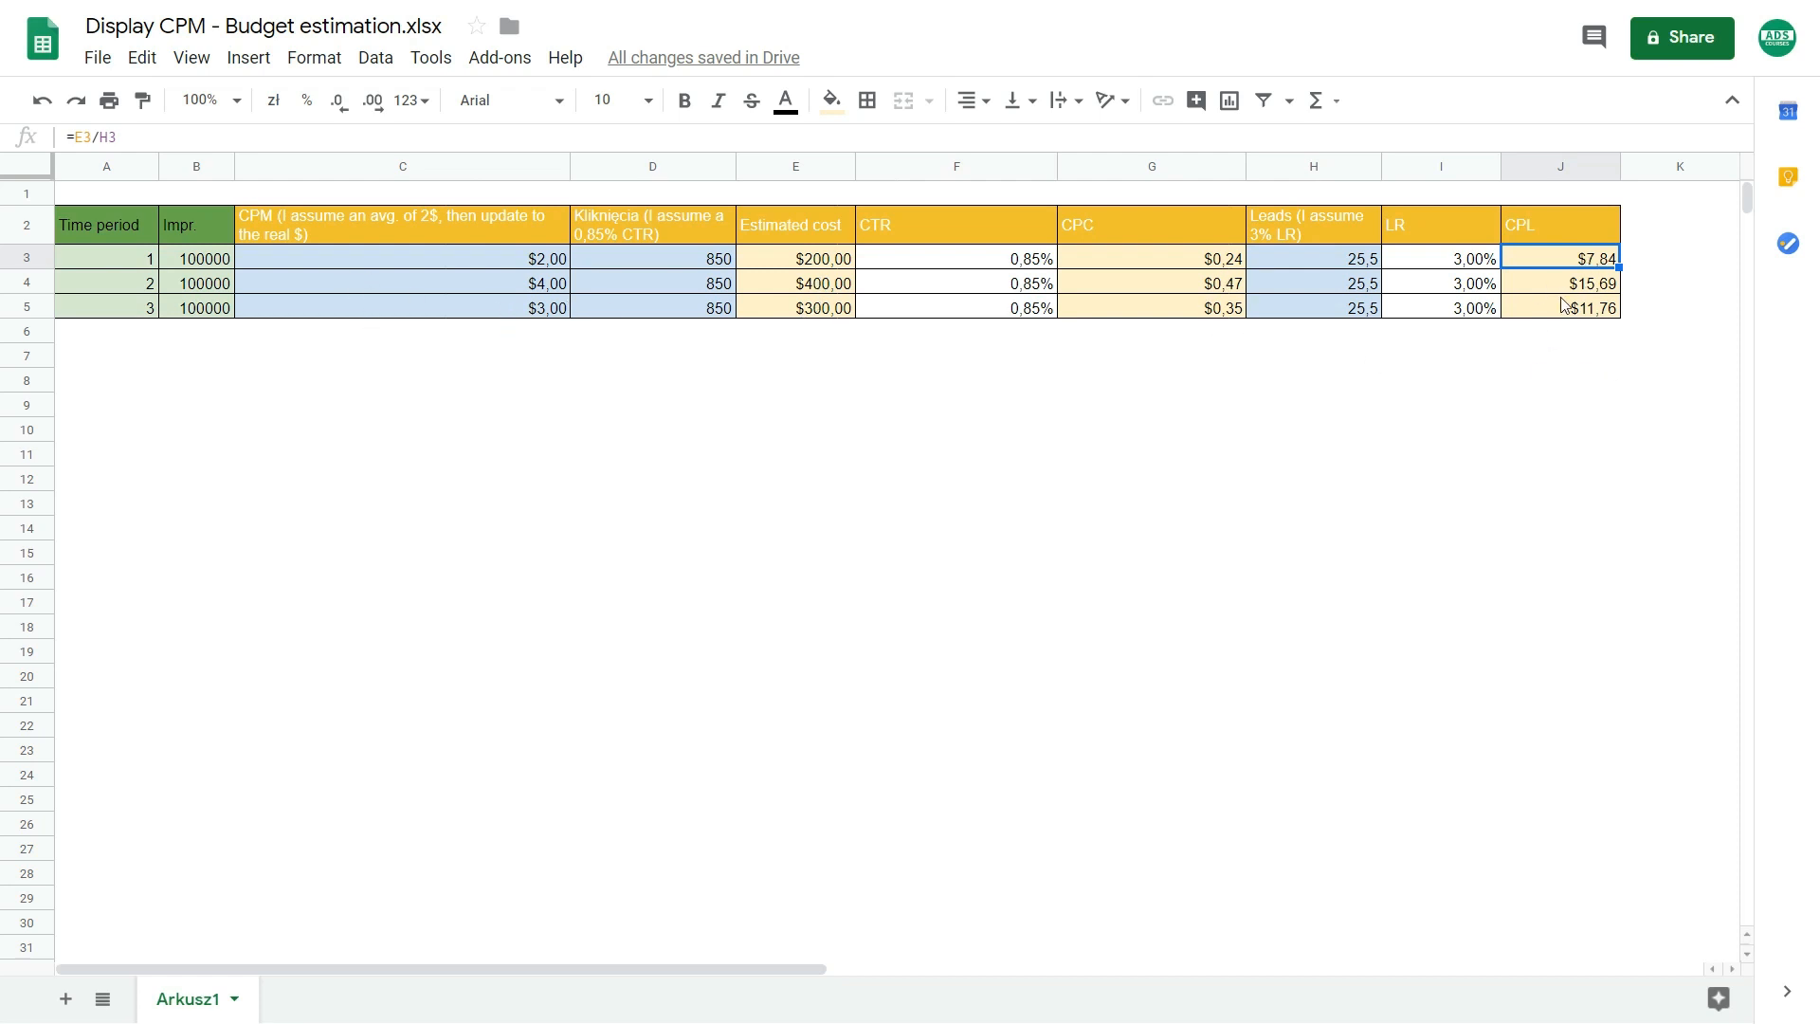
mouse_move(1489, 400)
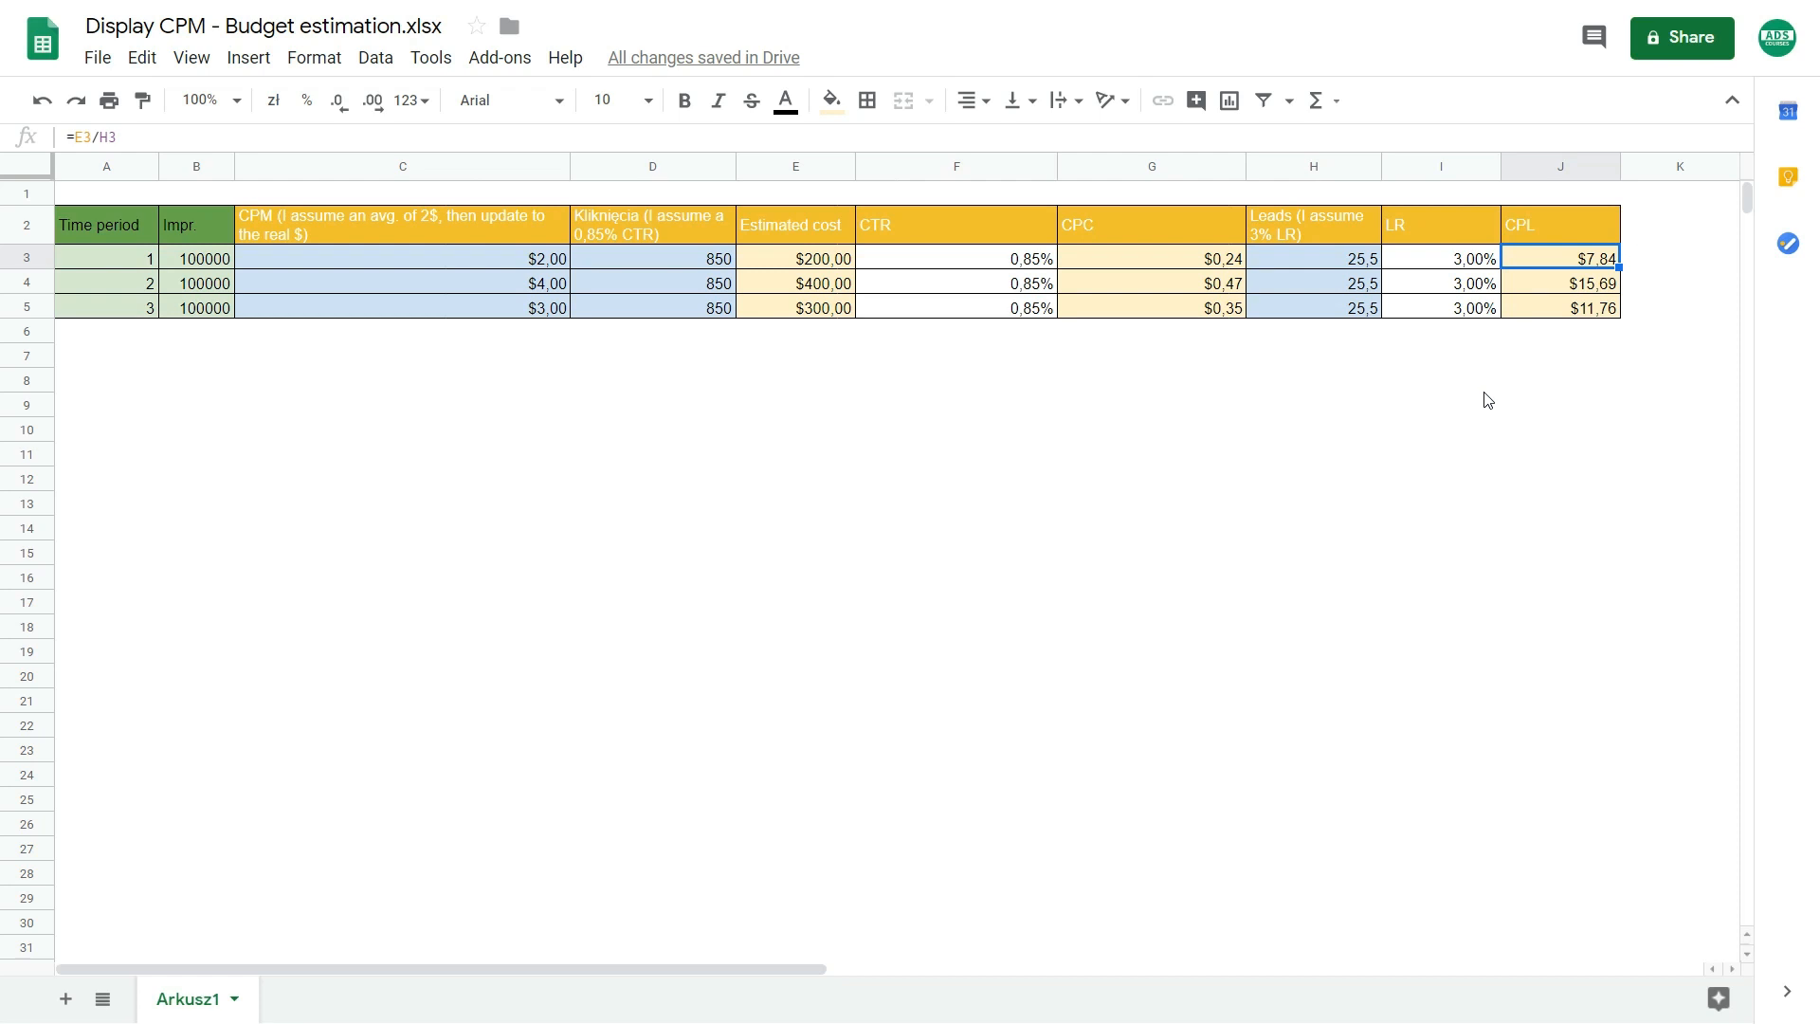
mouse_move(1208, 414)
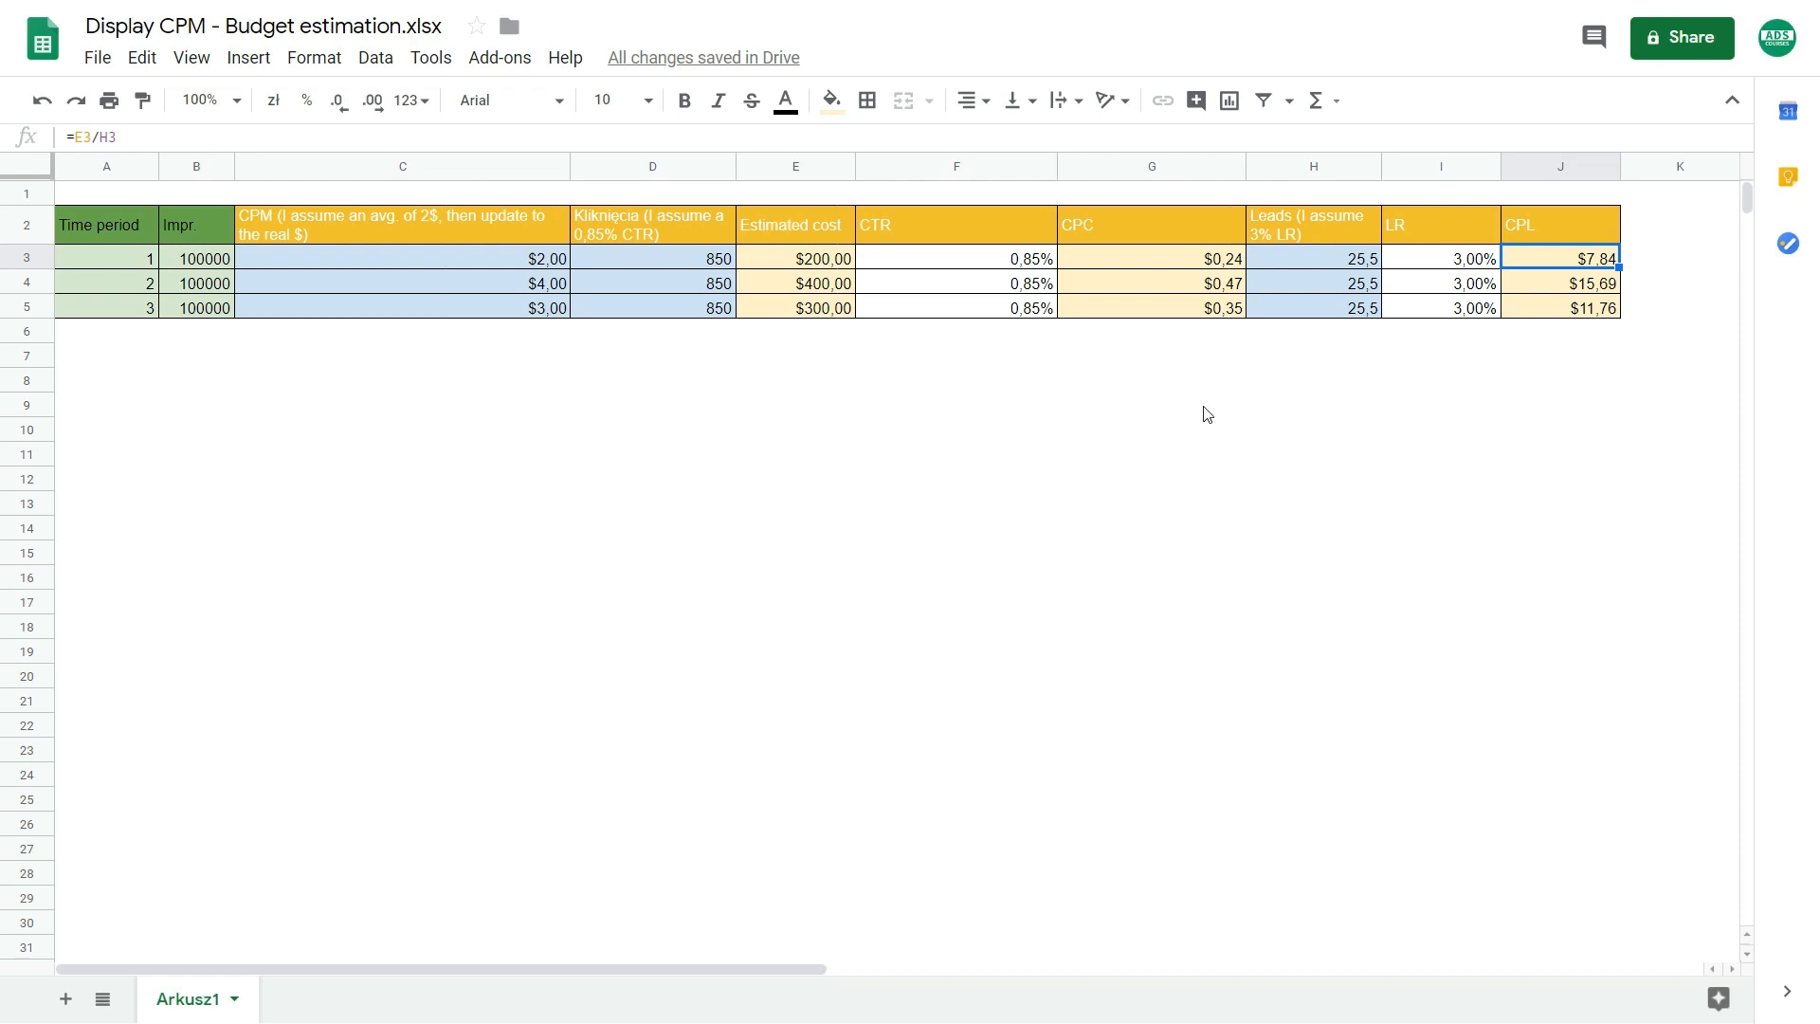
mouse_move(497, 271)
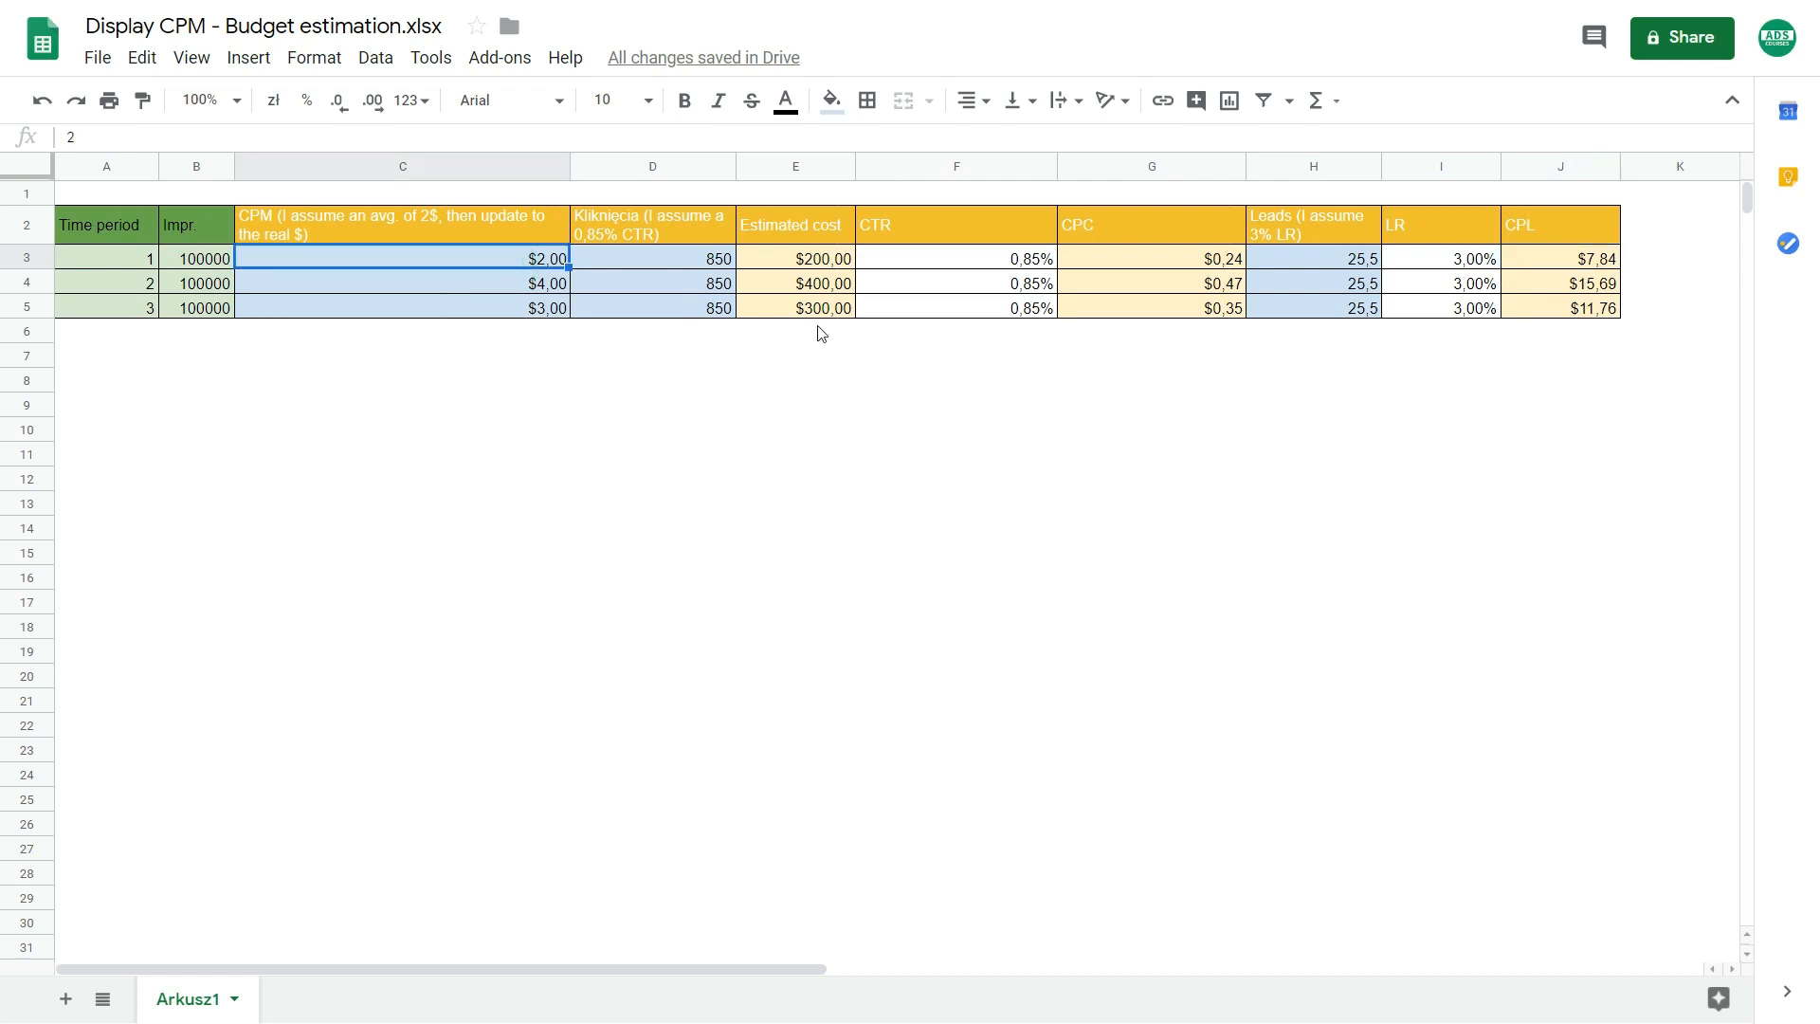
Change period 1 clicks to =B3*1%, giving 1,000 clicks and a $6.67 cost per lead
left_click(652, 259)
type("1000")
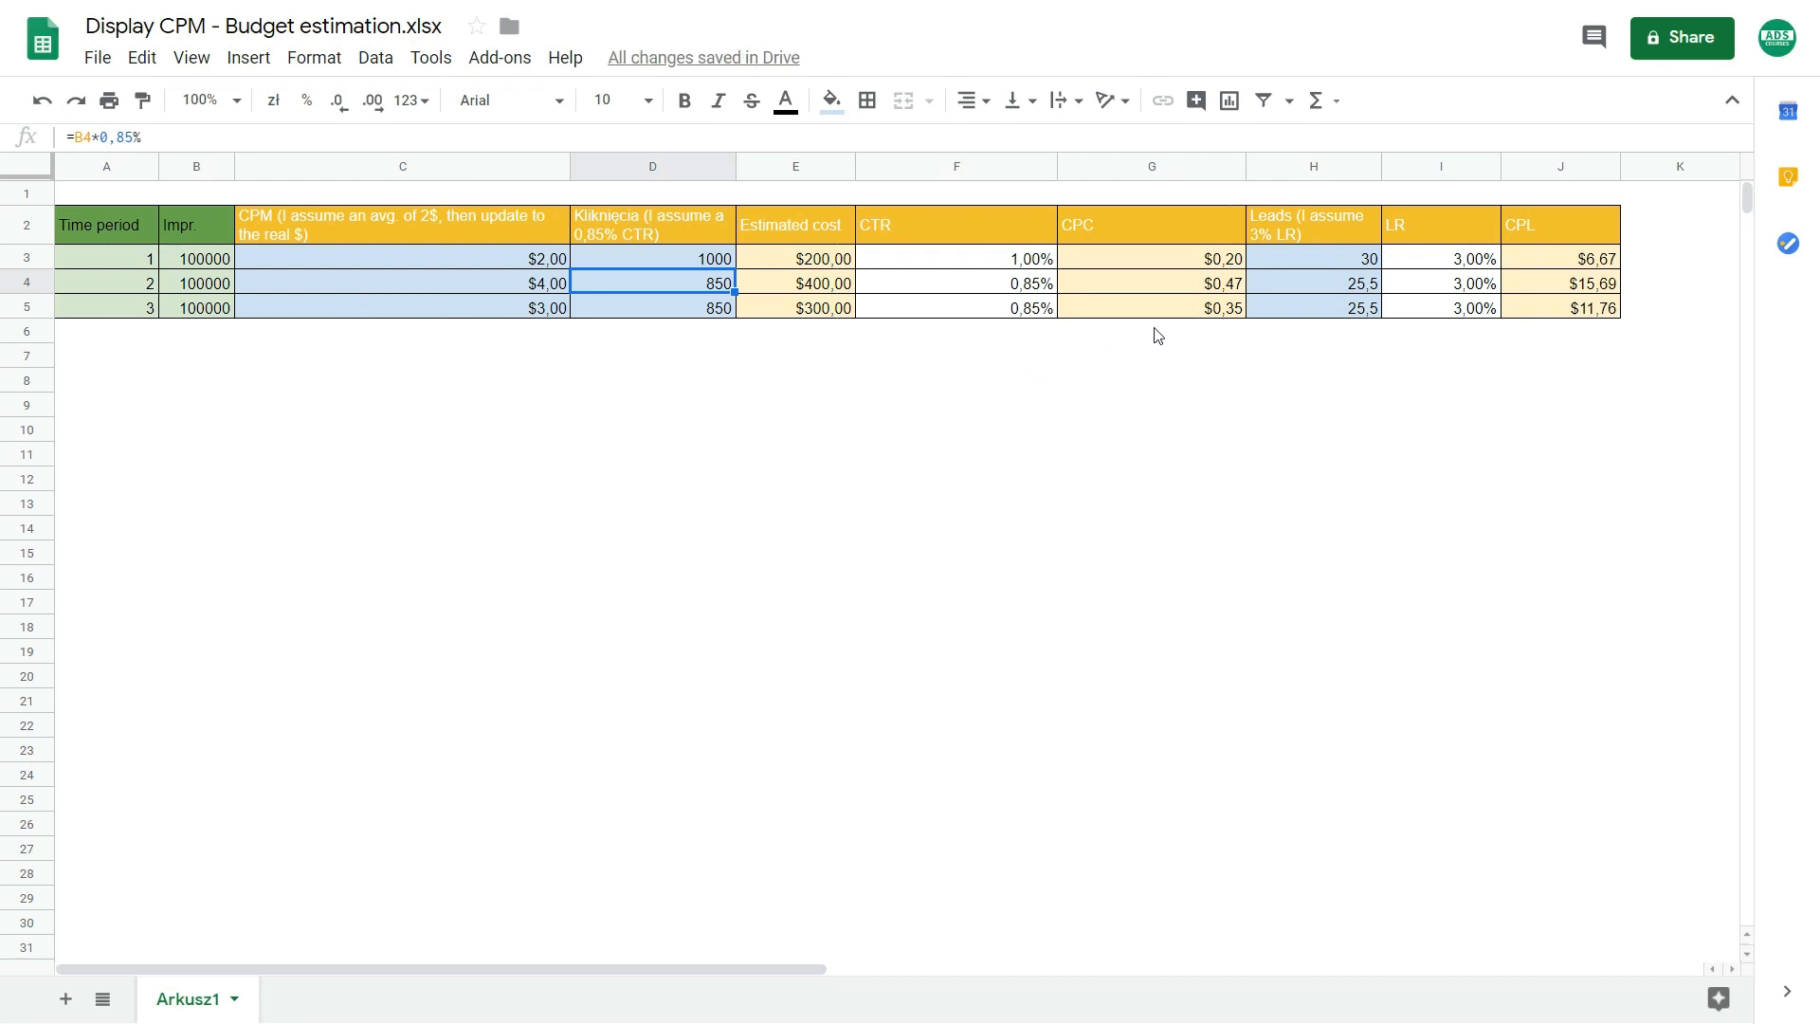
left_click(1558, 258)
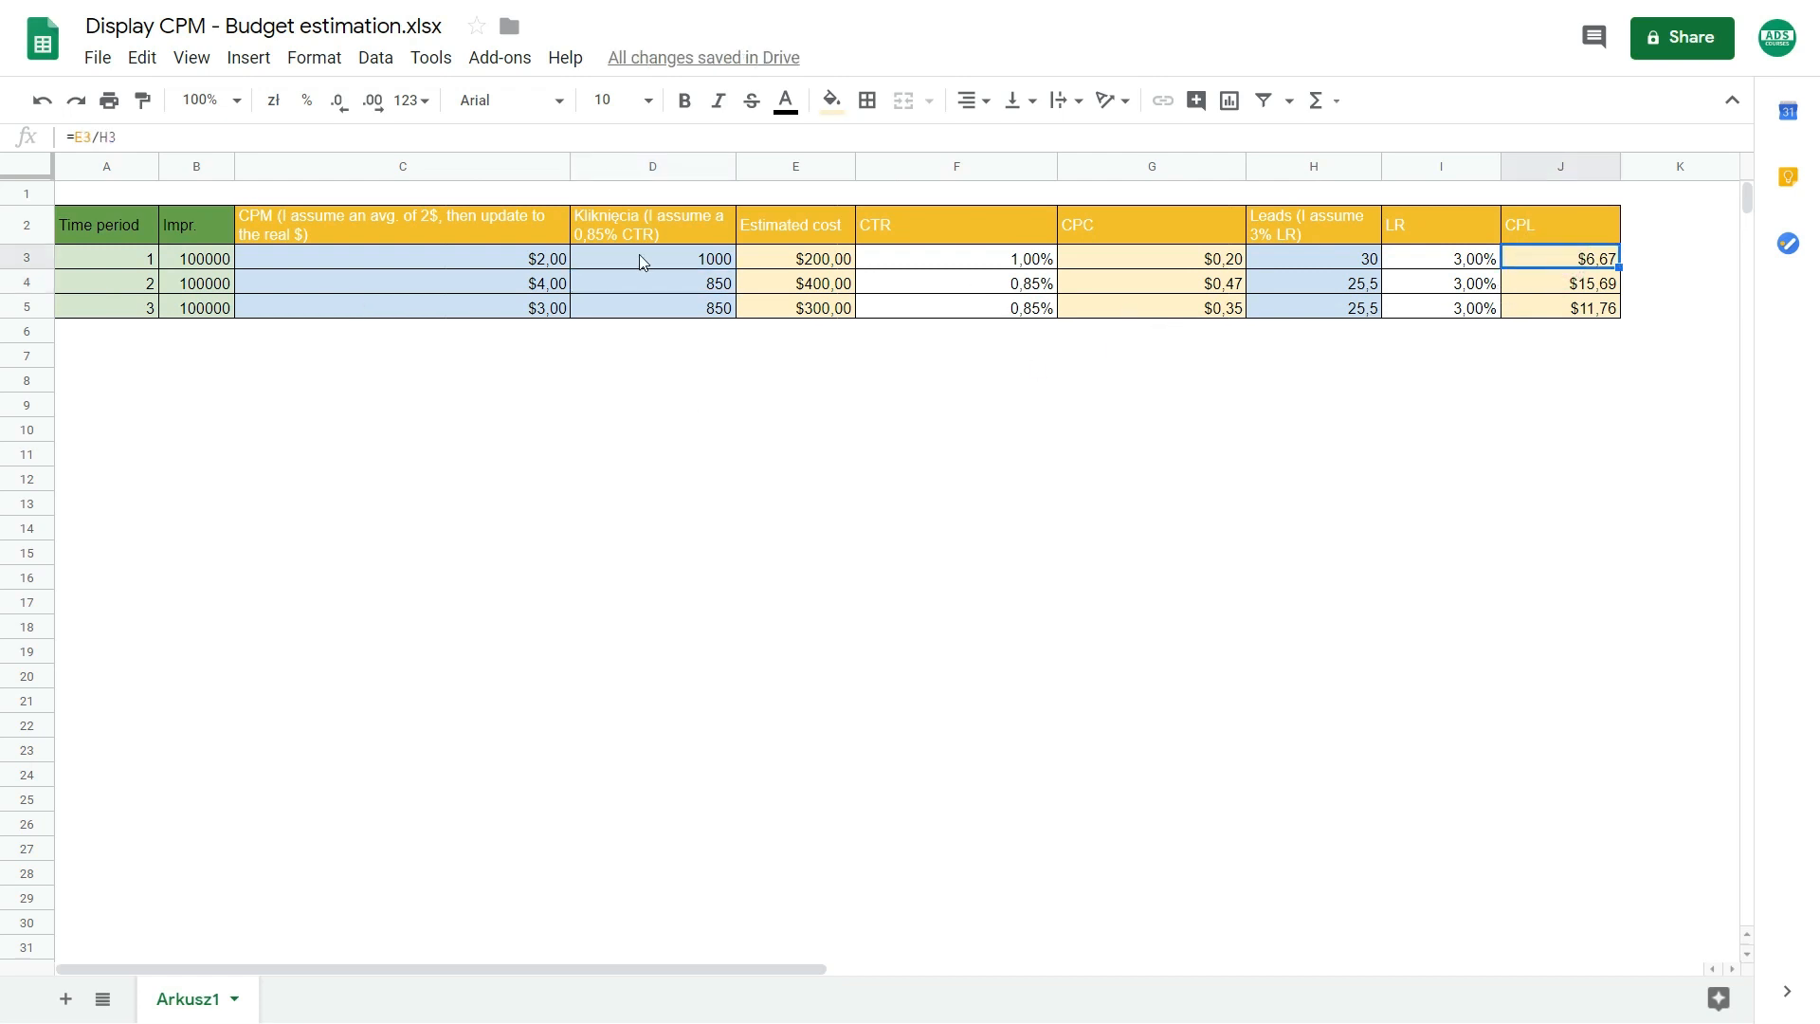
left_click(402, 285)
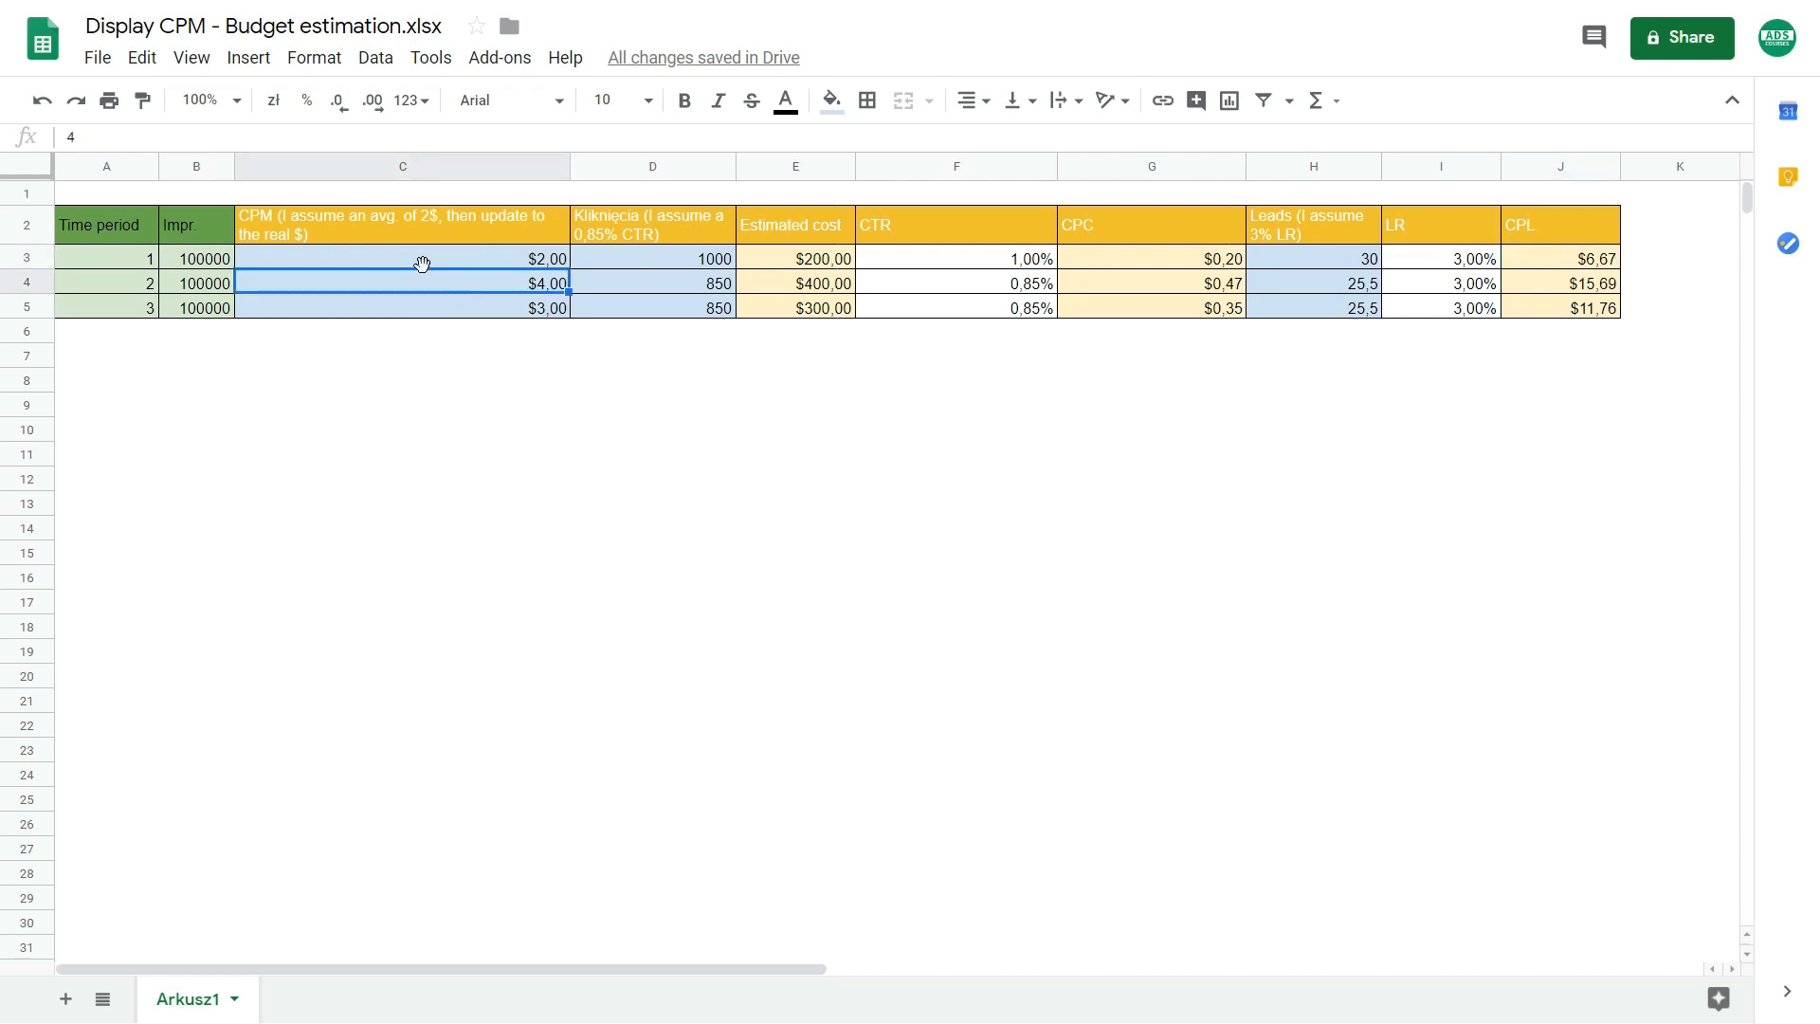
left_click(652, 258)
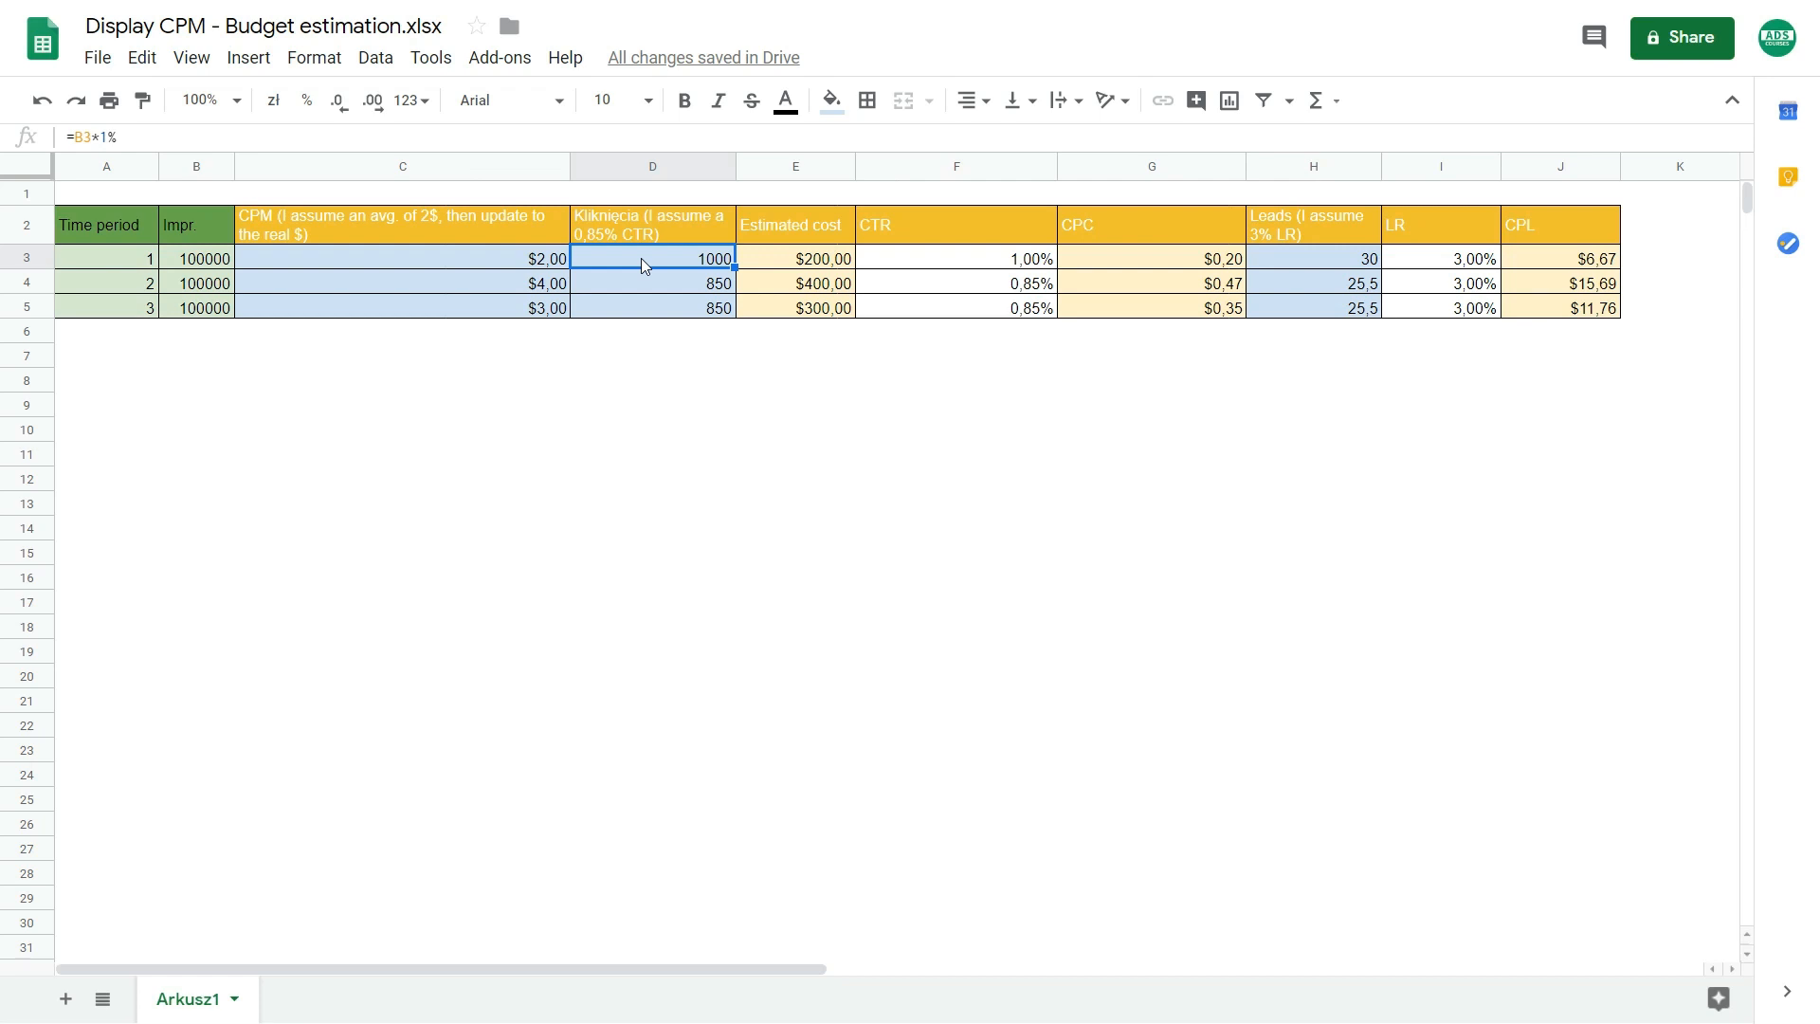
mouse_move(1281, 269)
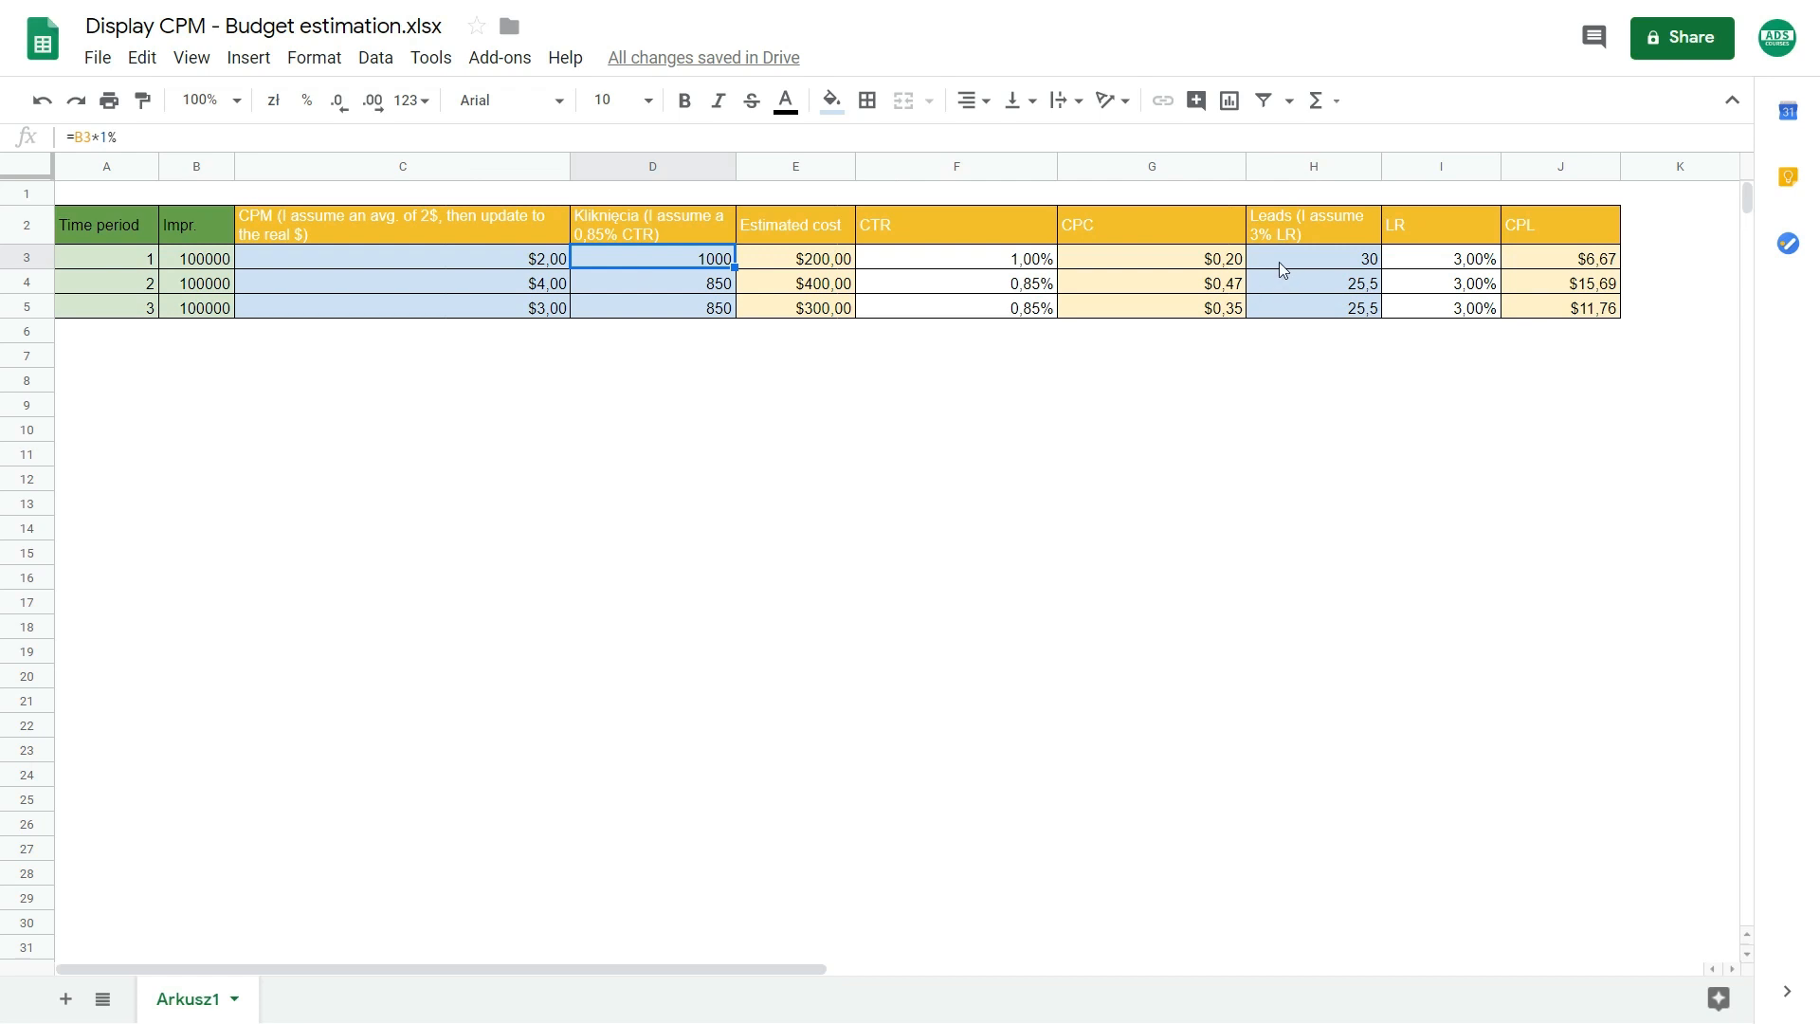
Change period 1 leads to =D3*0.05, yielding 50 leads at a $4.00 cost per lead
left_click(1312, 258)
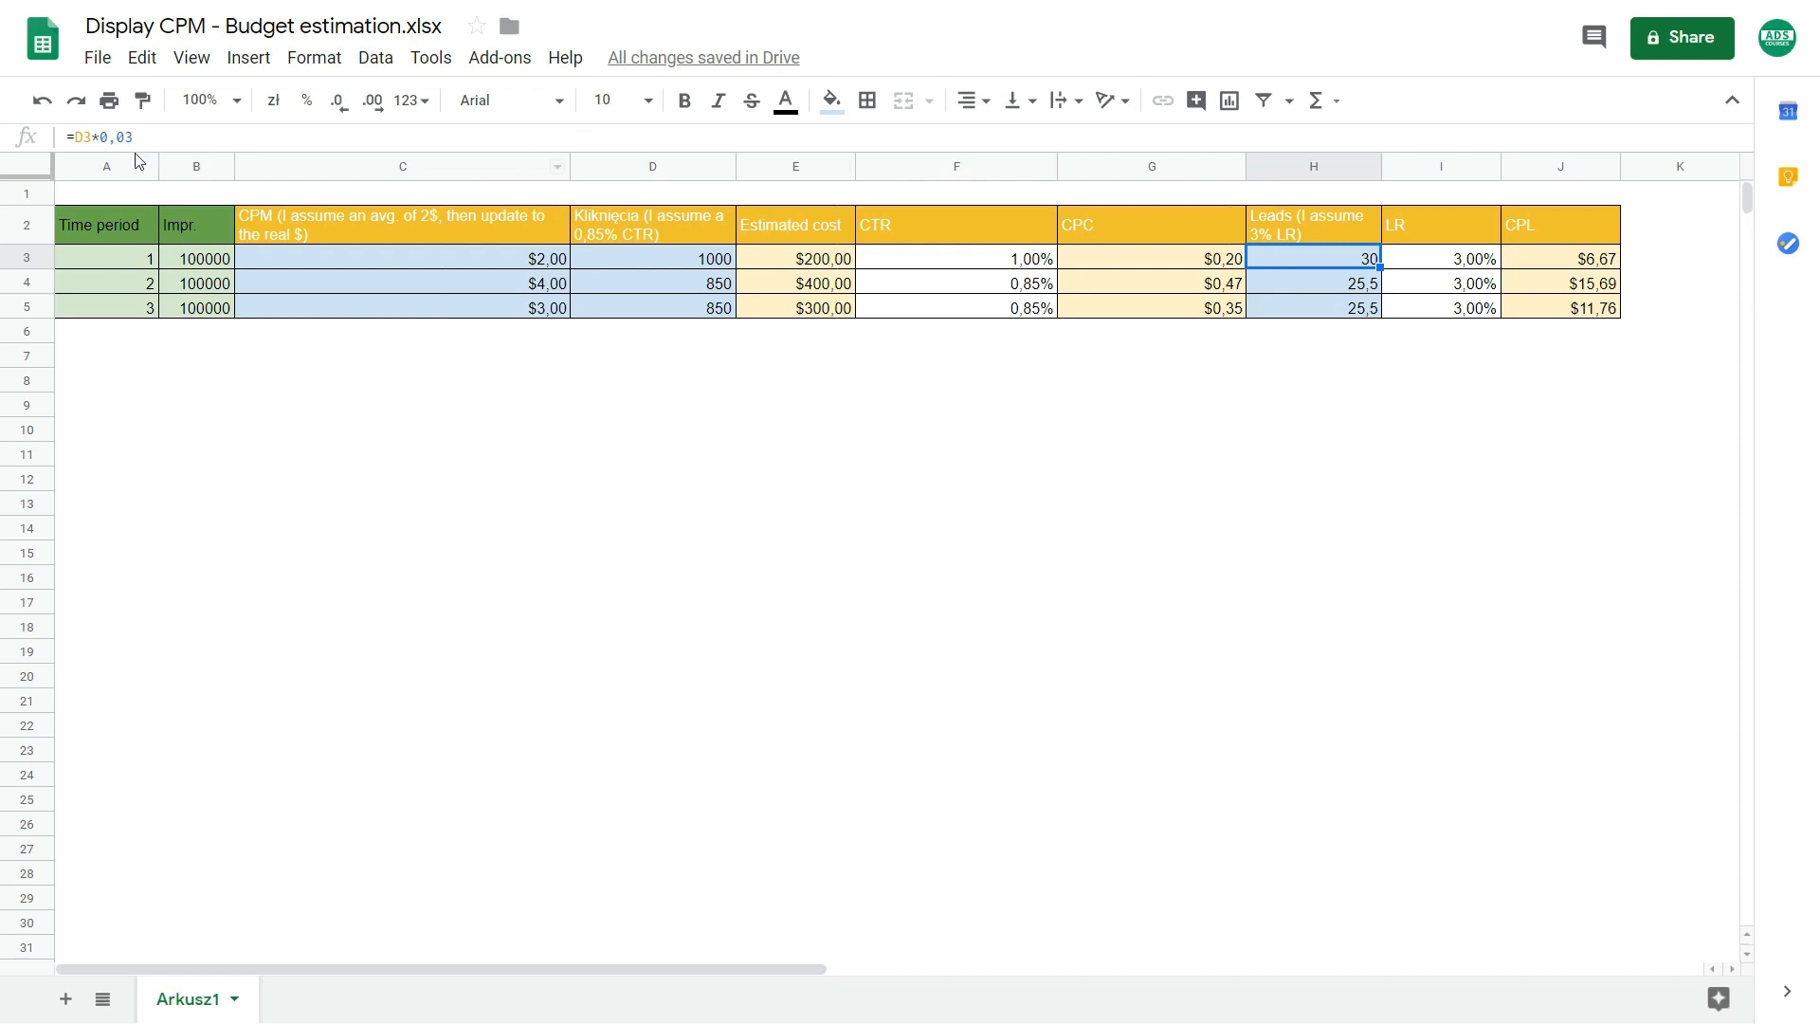
key("Enter")
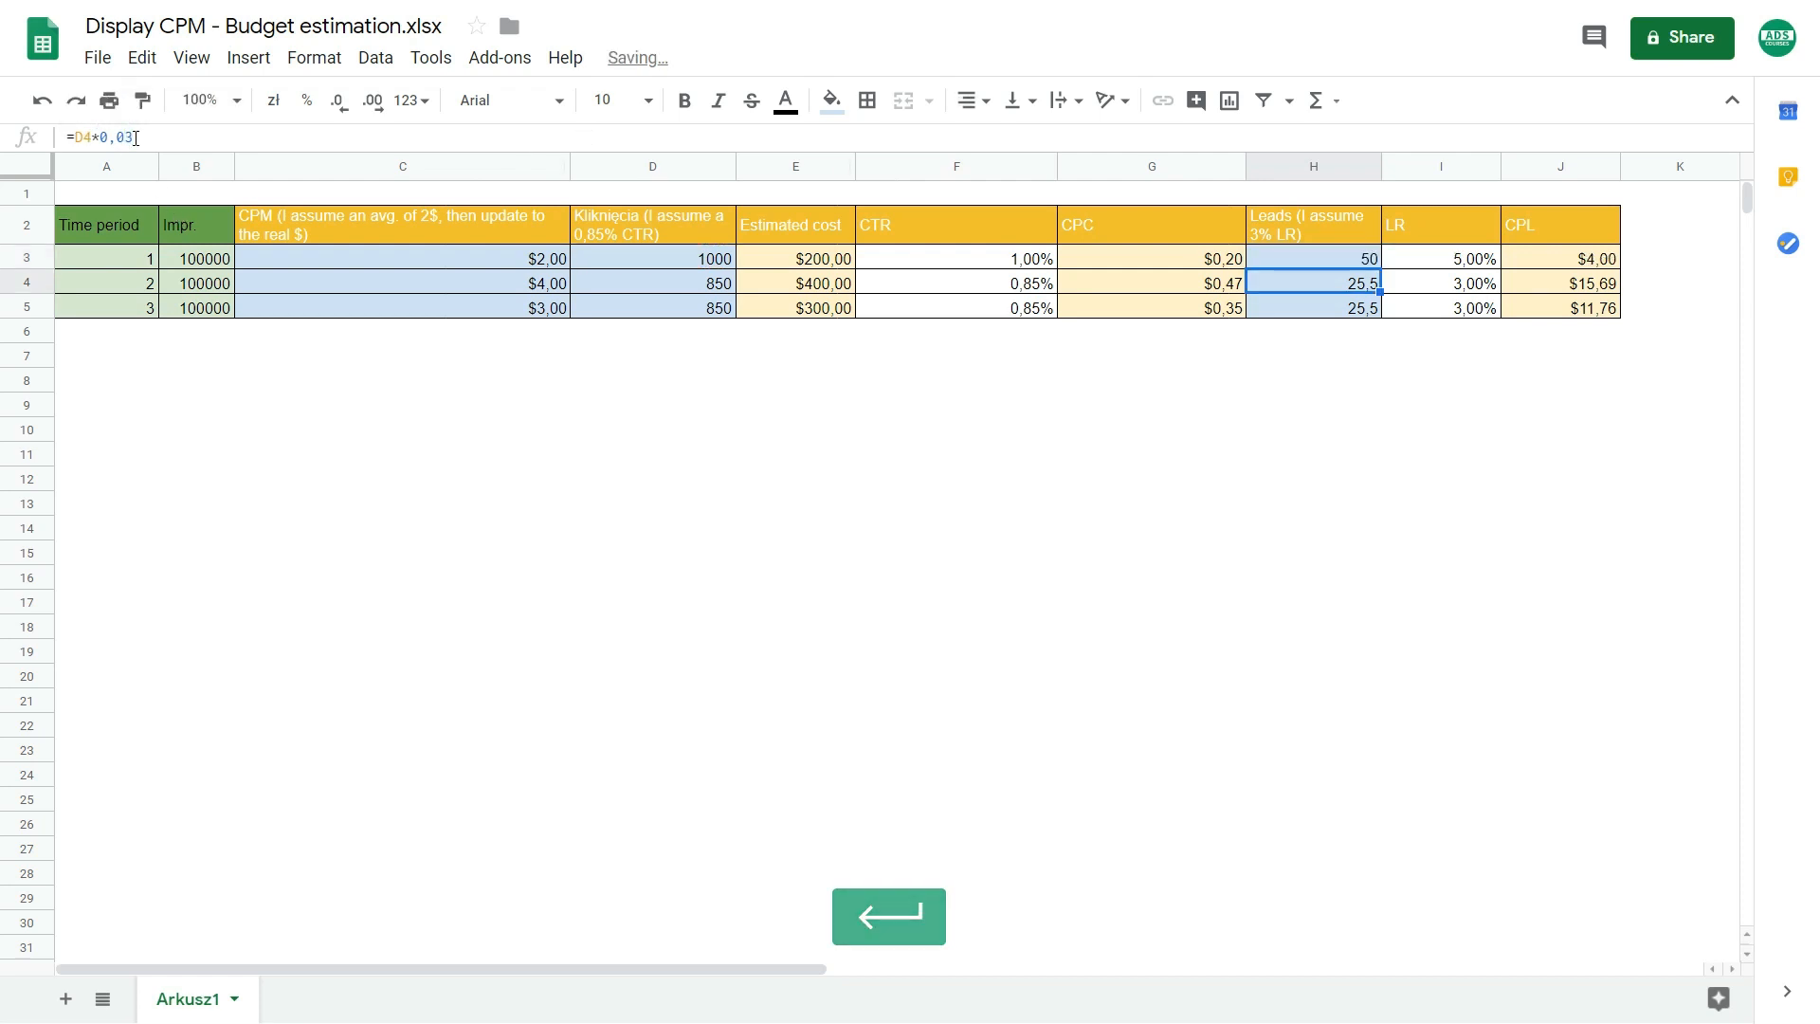
left_click(1561, 257)
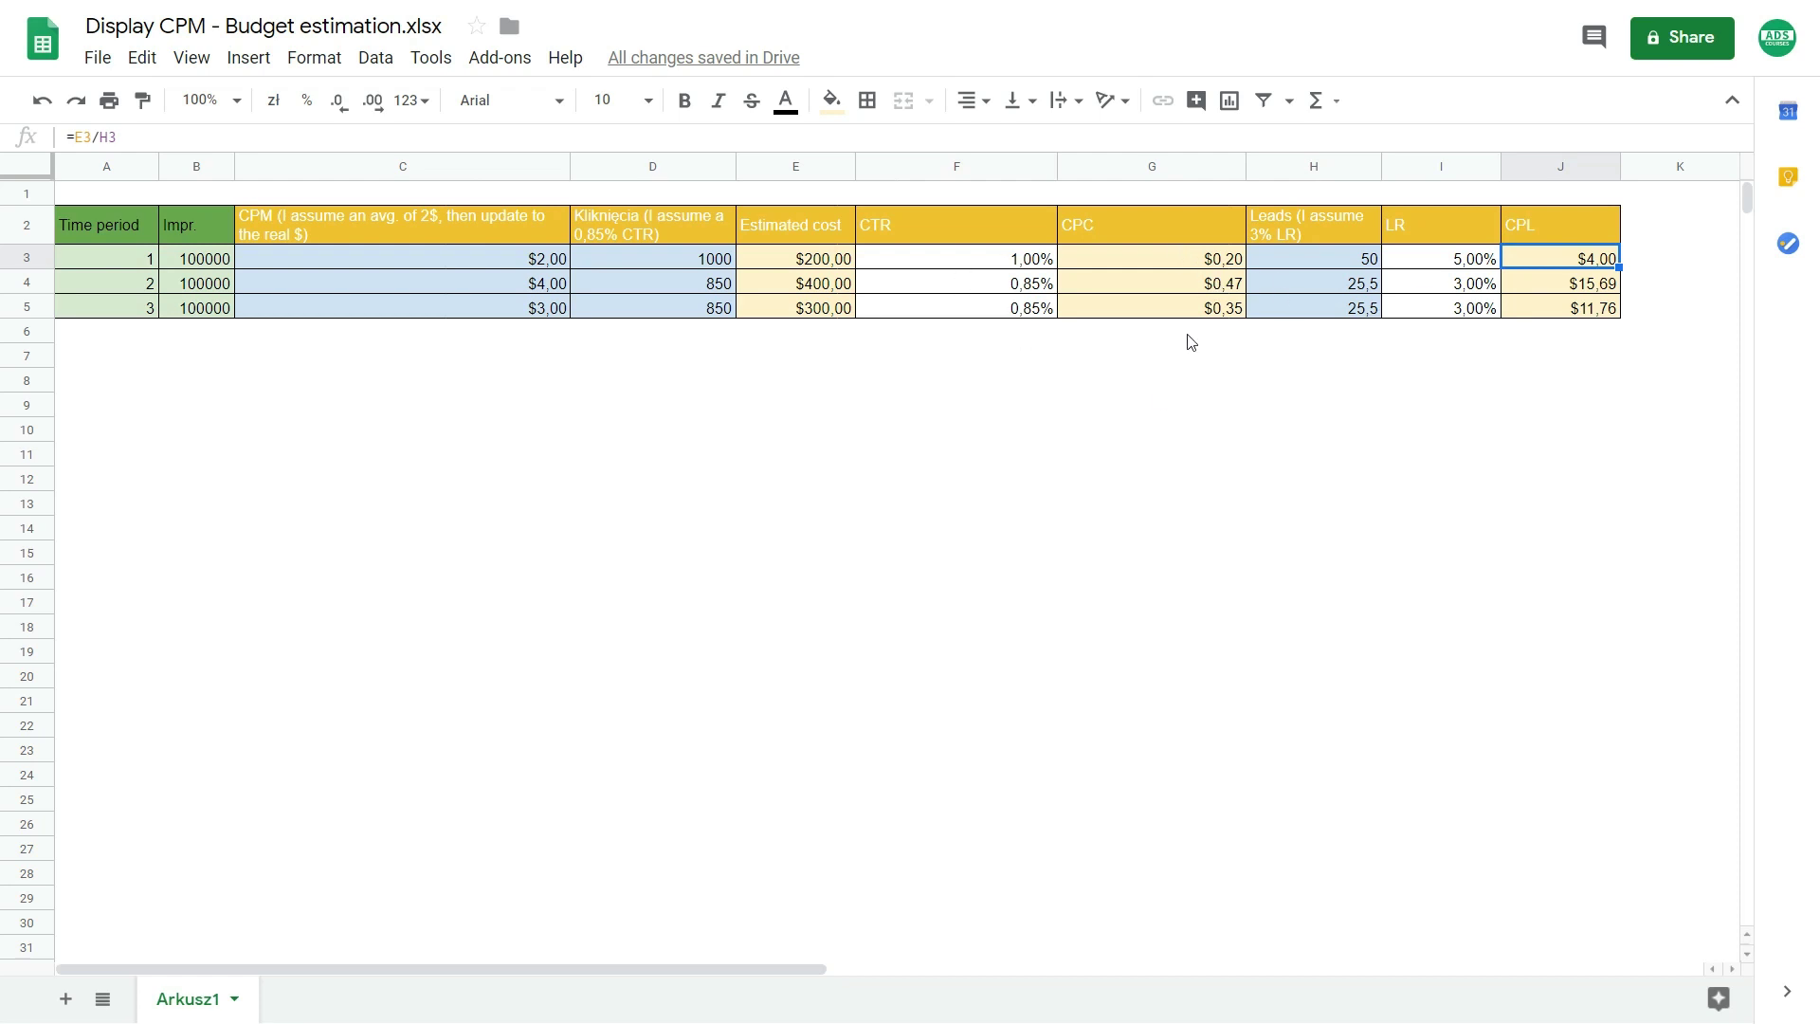
left_click(1312, 258)
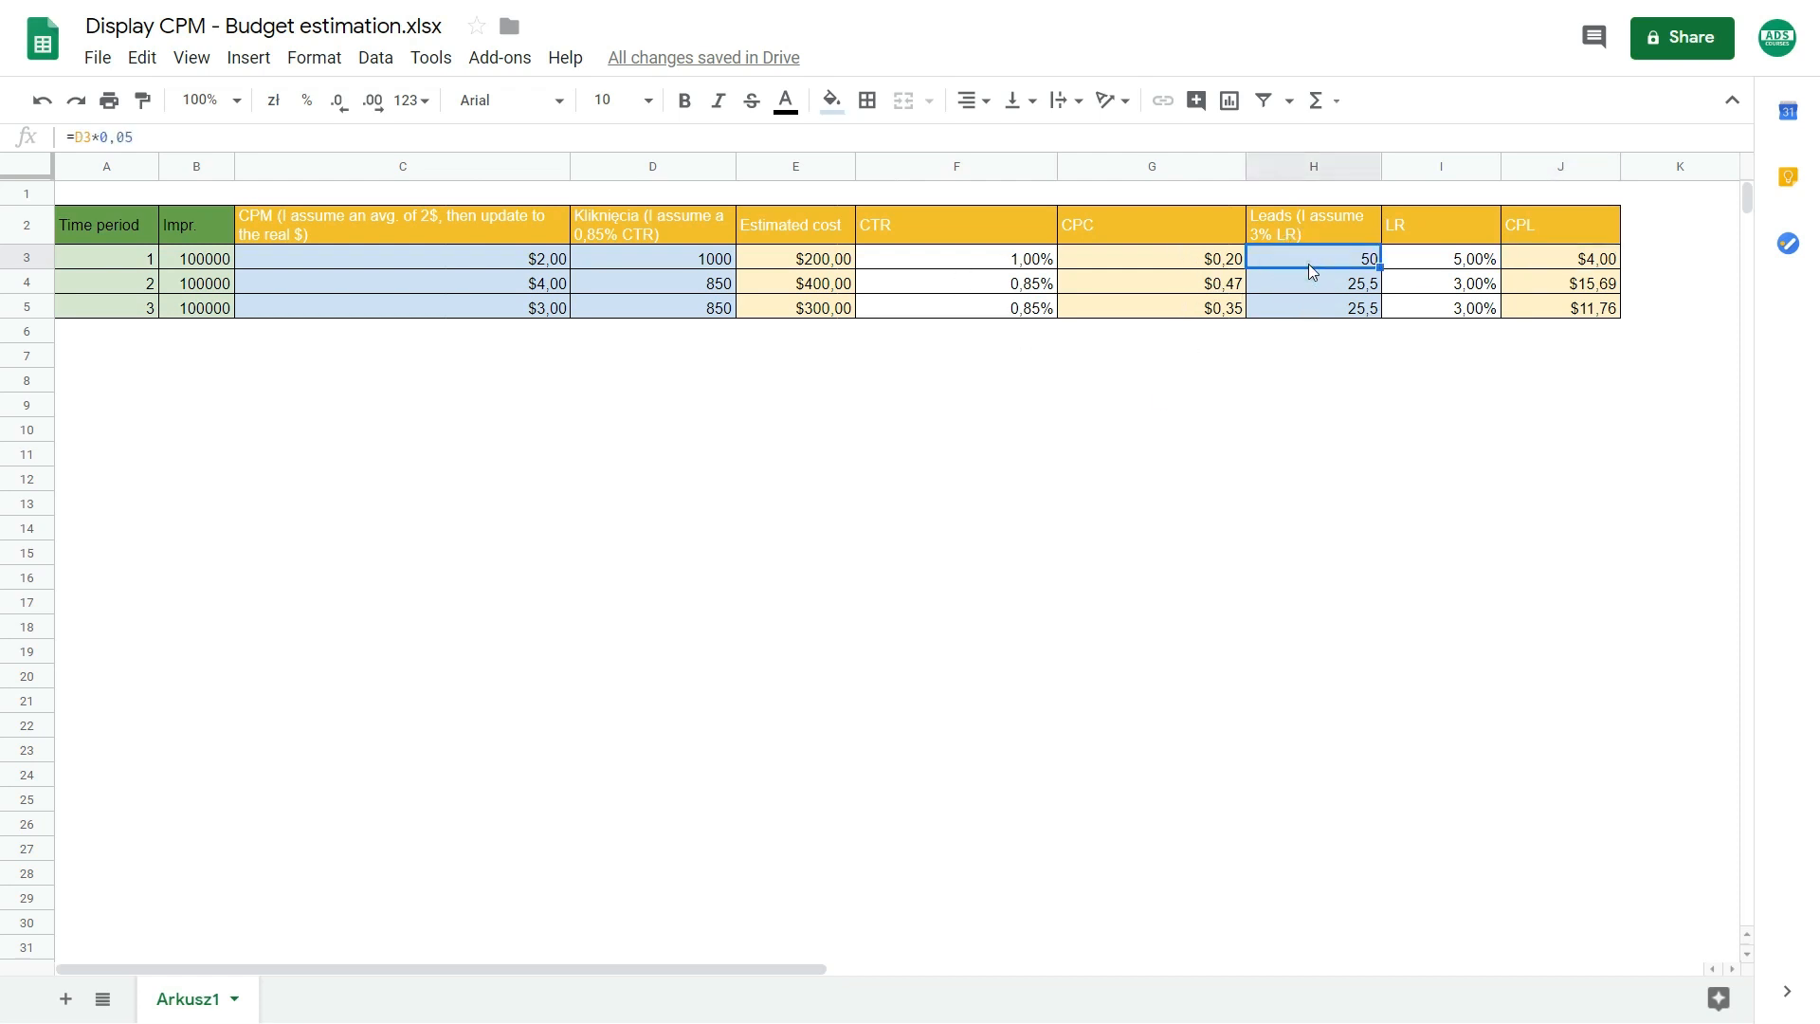
left_click(652, 258)
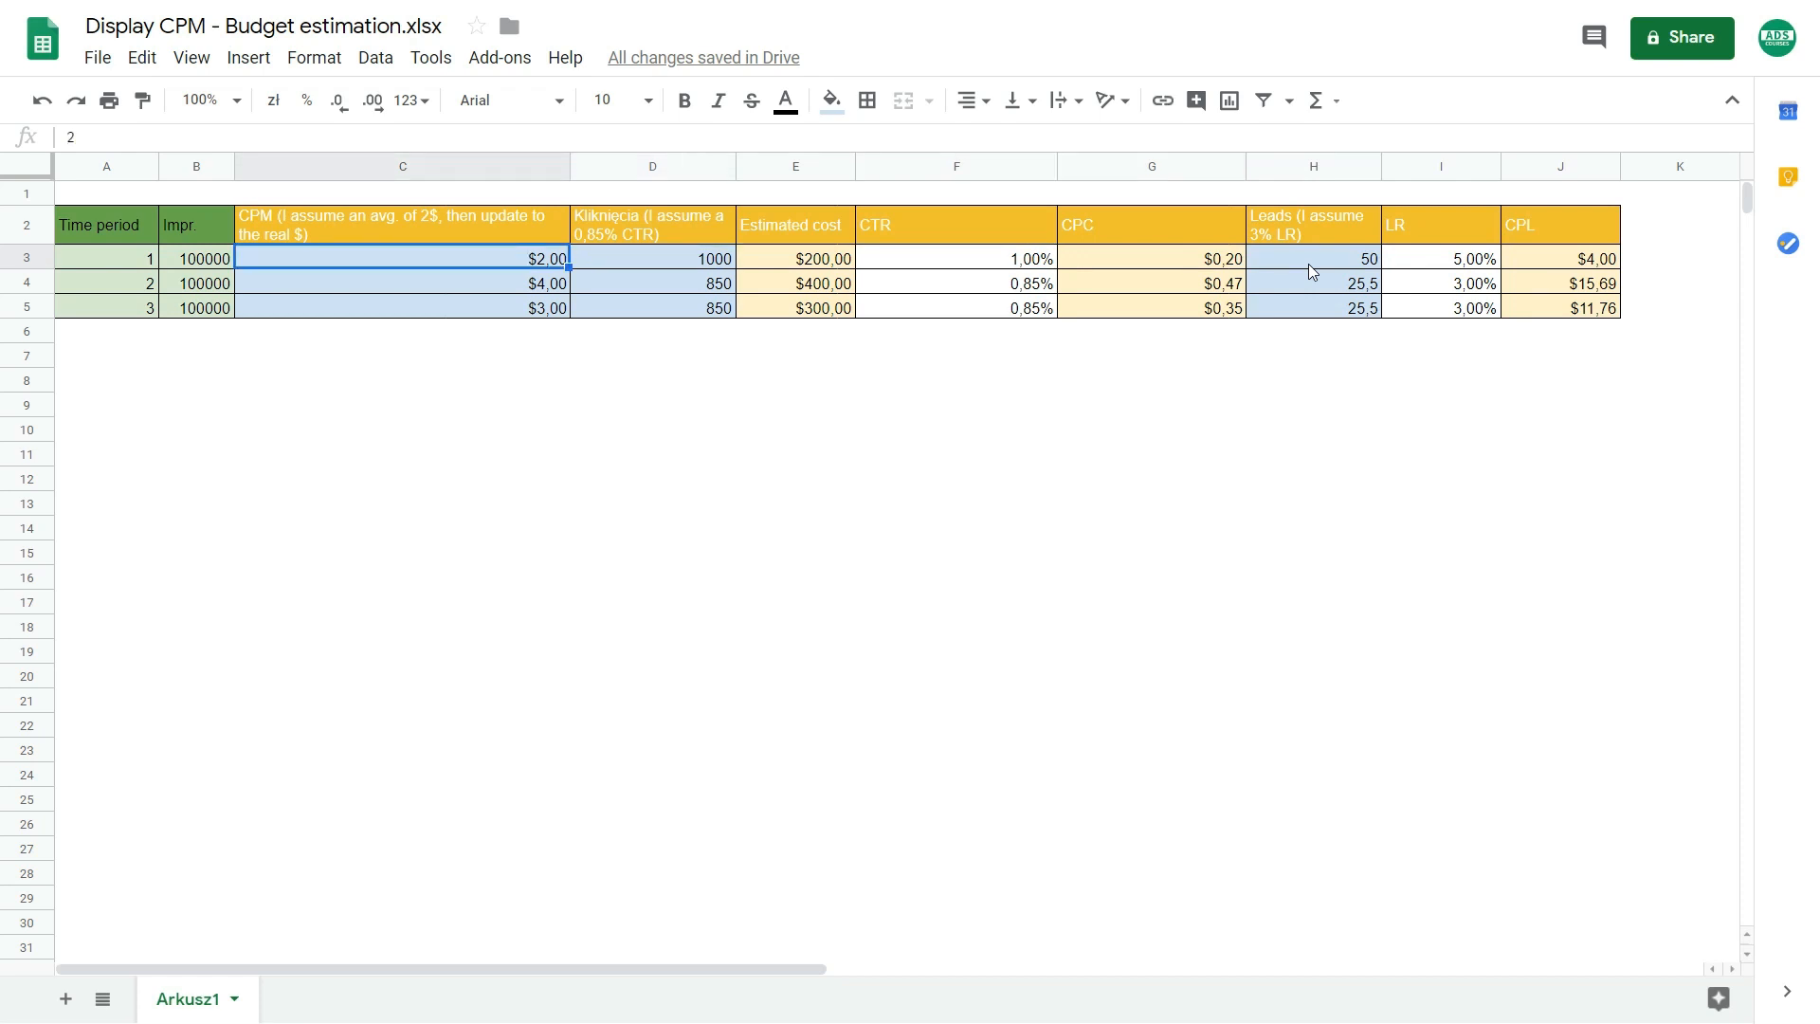
left_click(1560, 258)
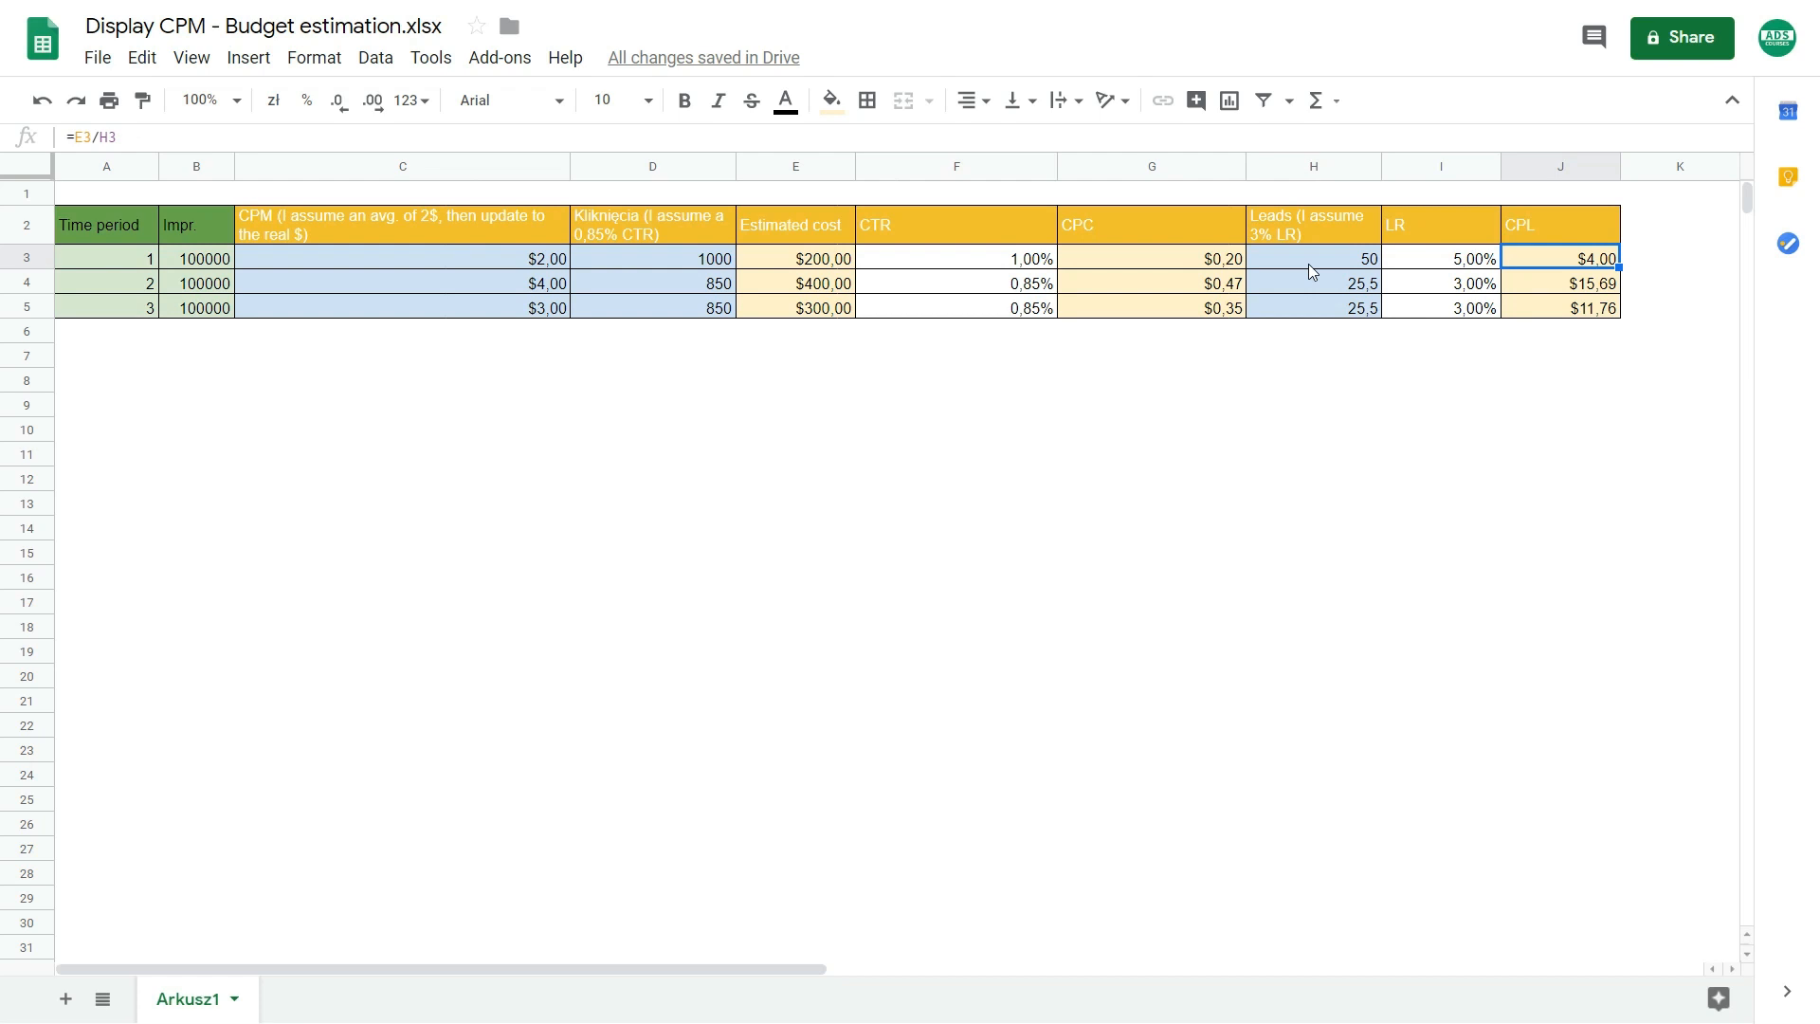
mouse_move(1228, 467)
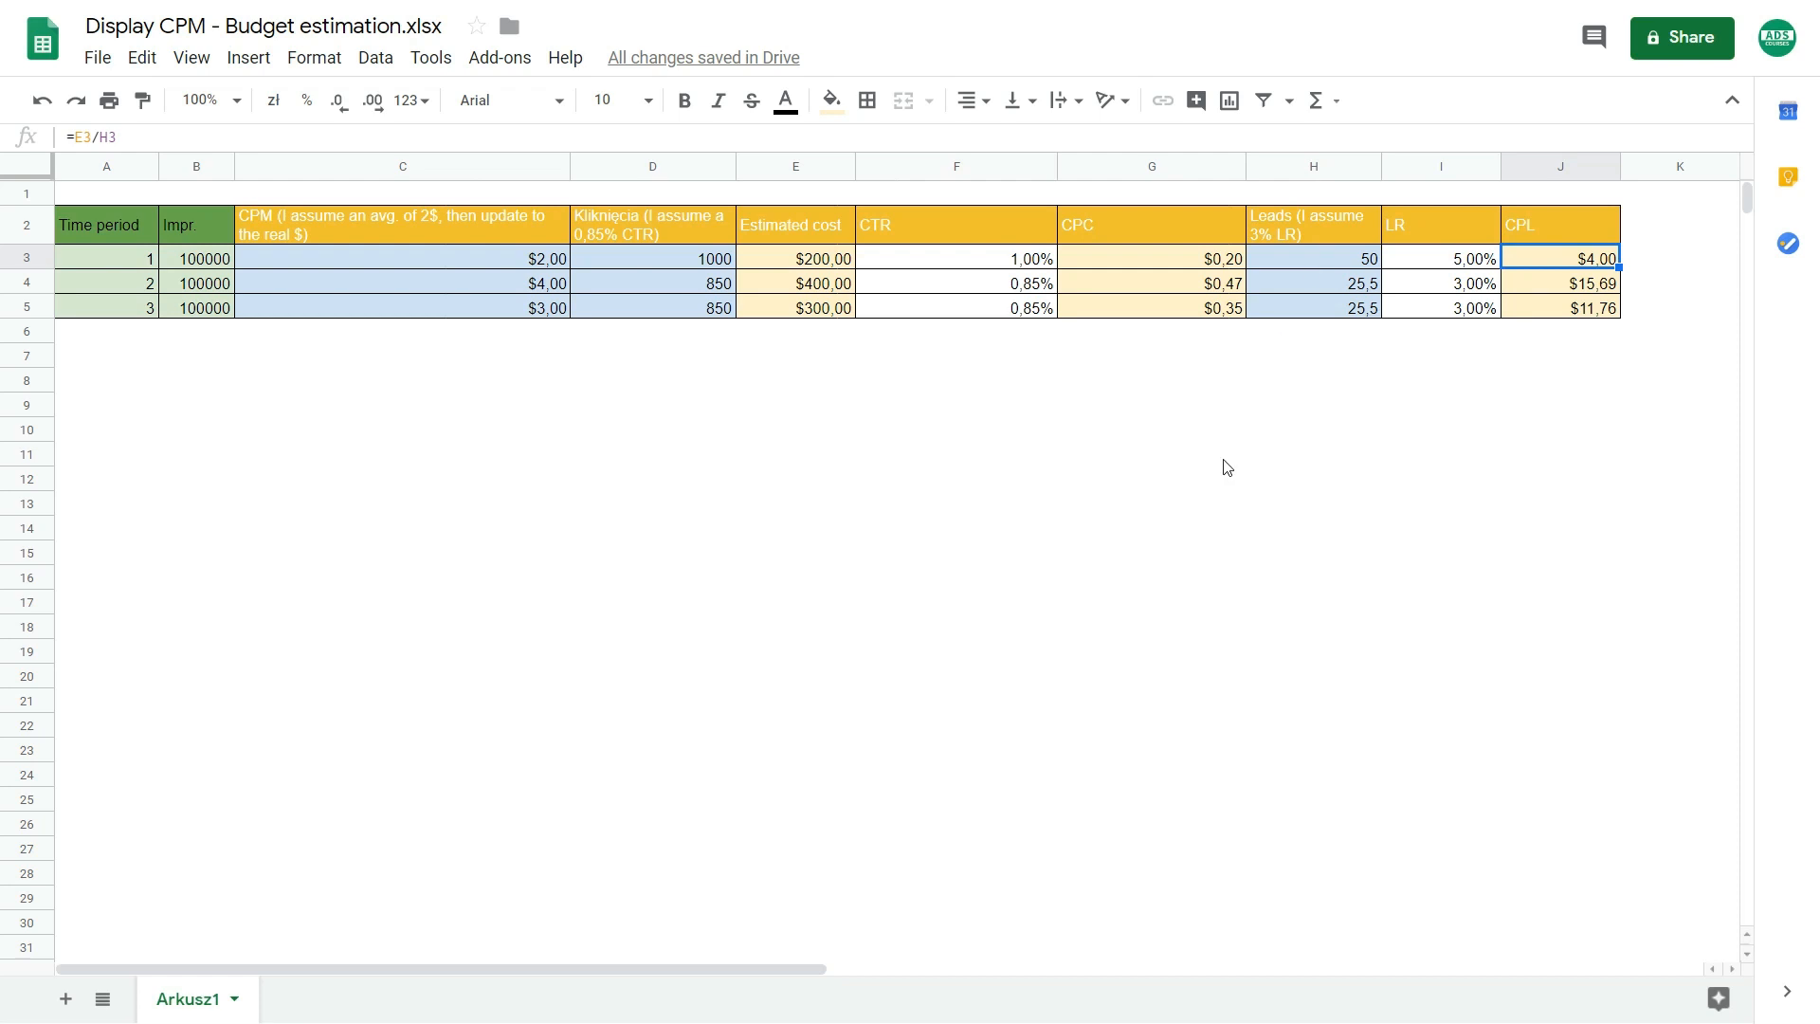
left_click(1149, 456)
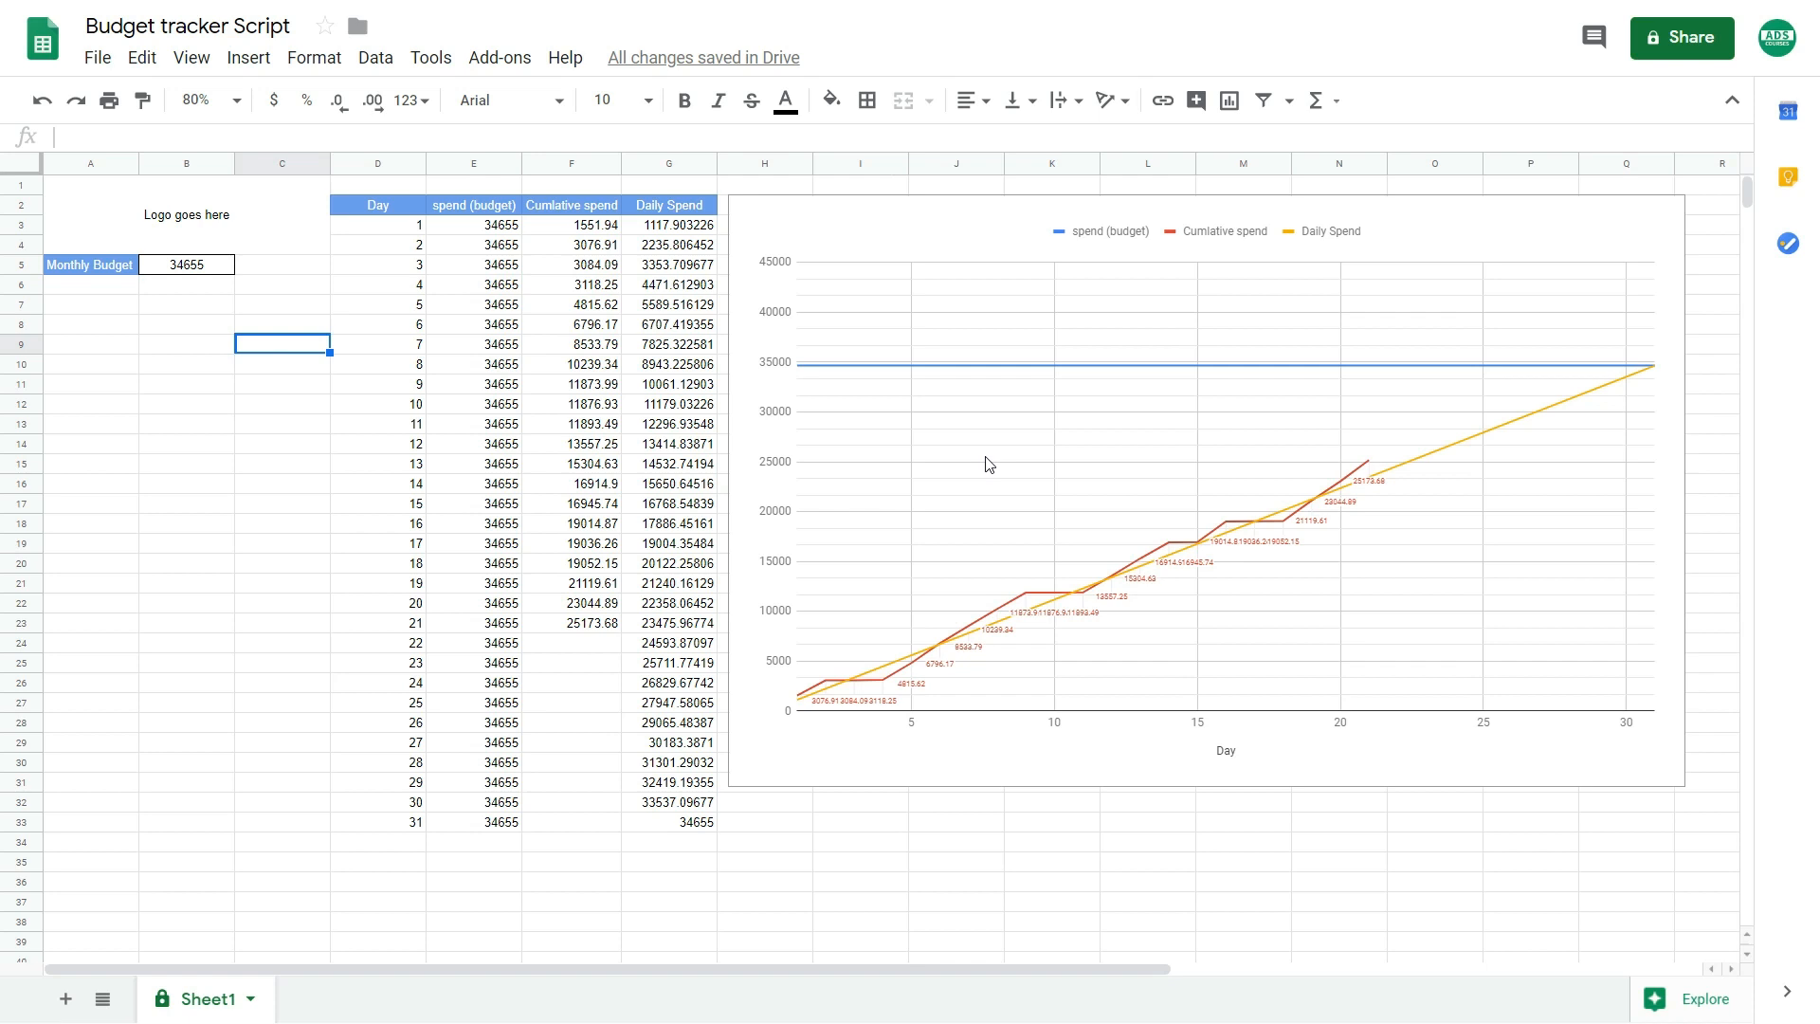
mouse_move(908, 654)
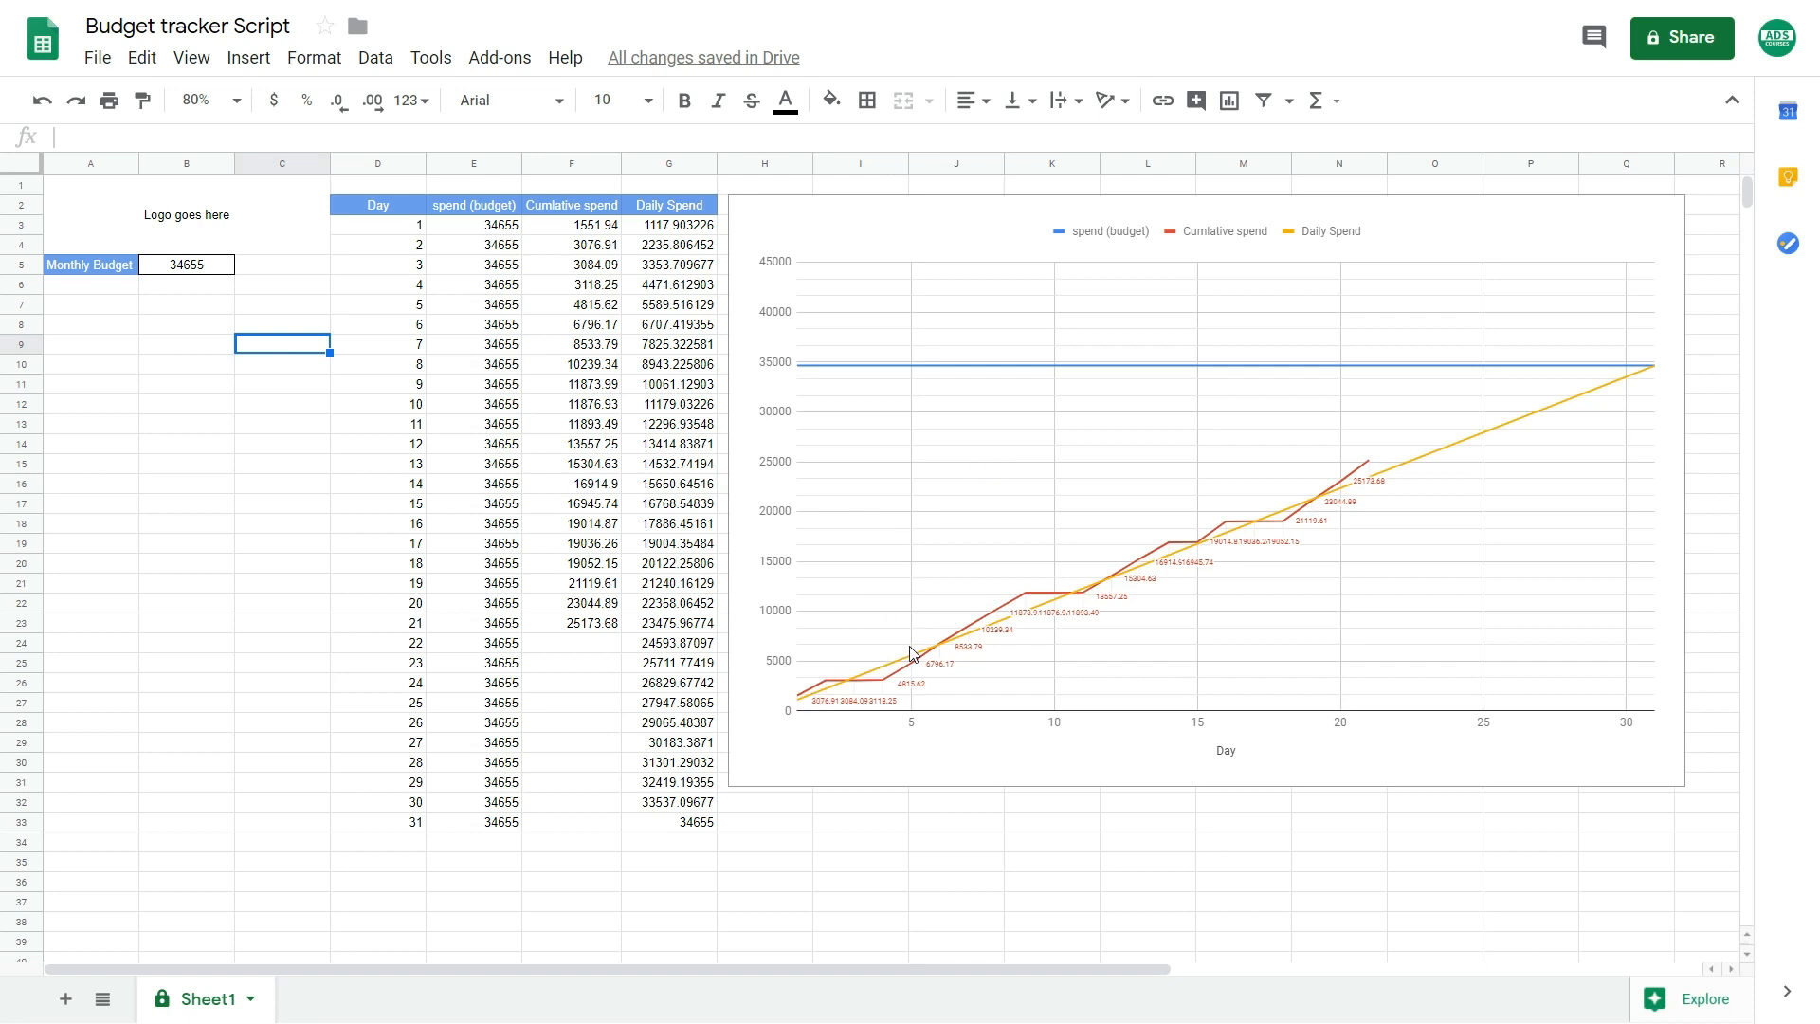
mouse_move(1267, 500)
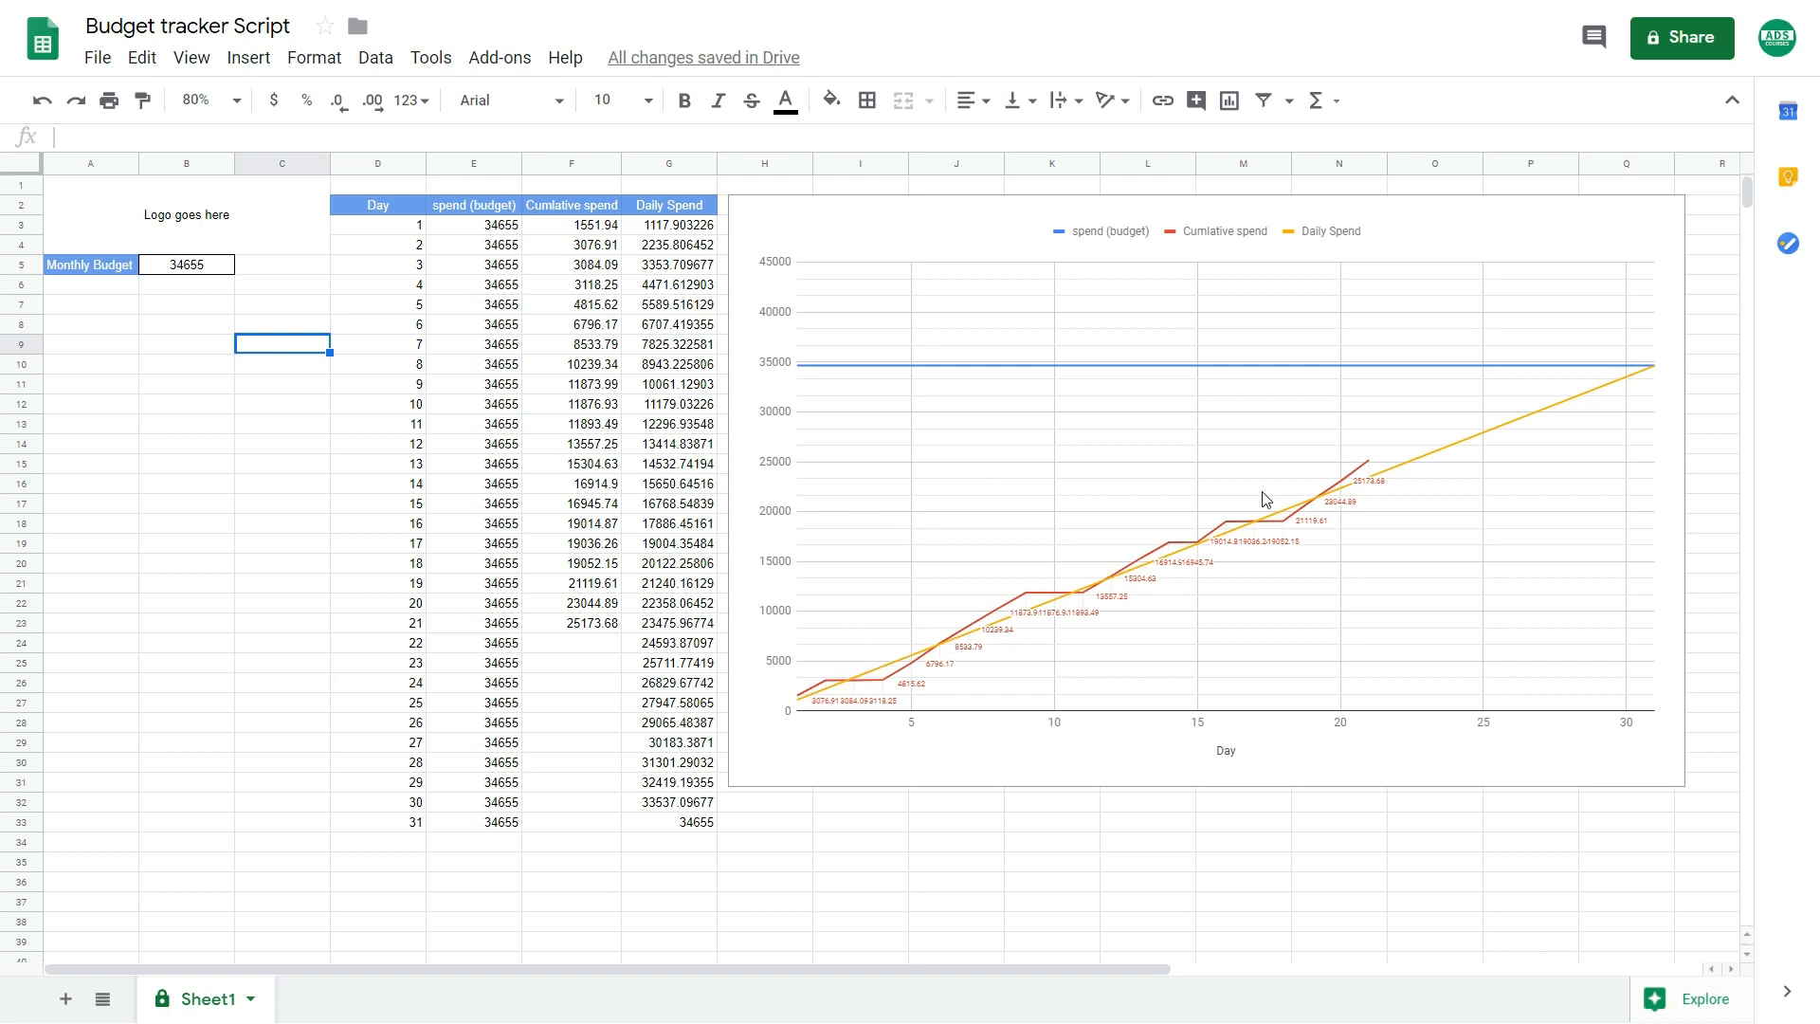
mouse_move(872, 696)
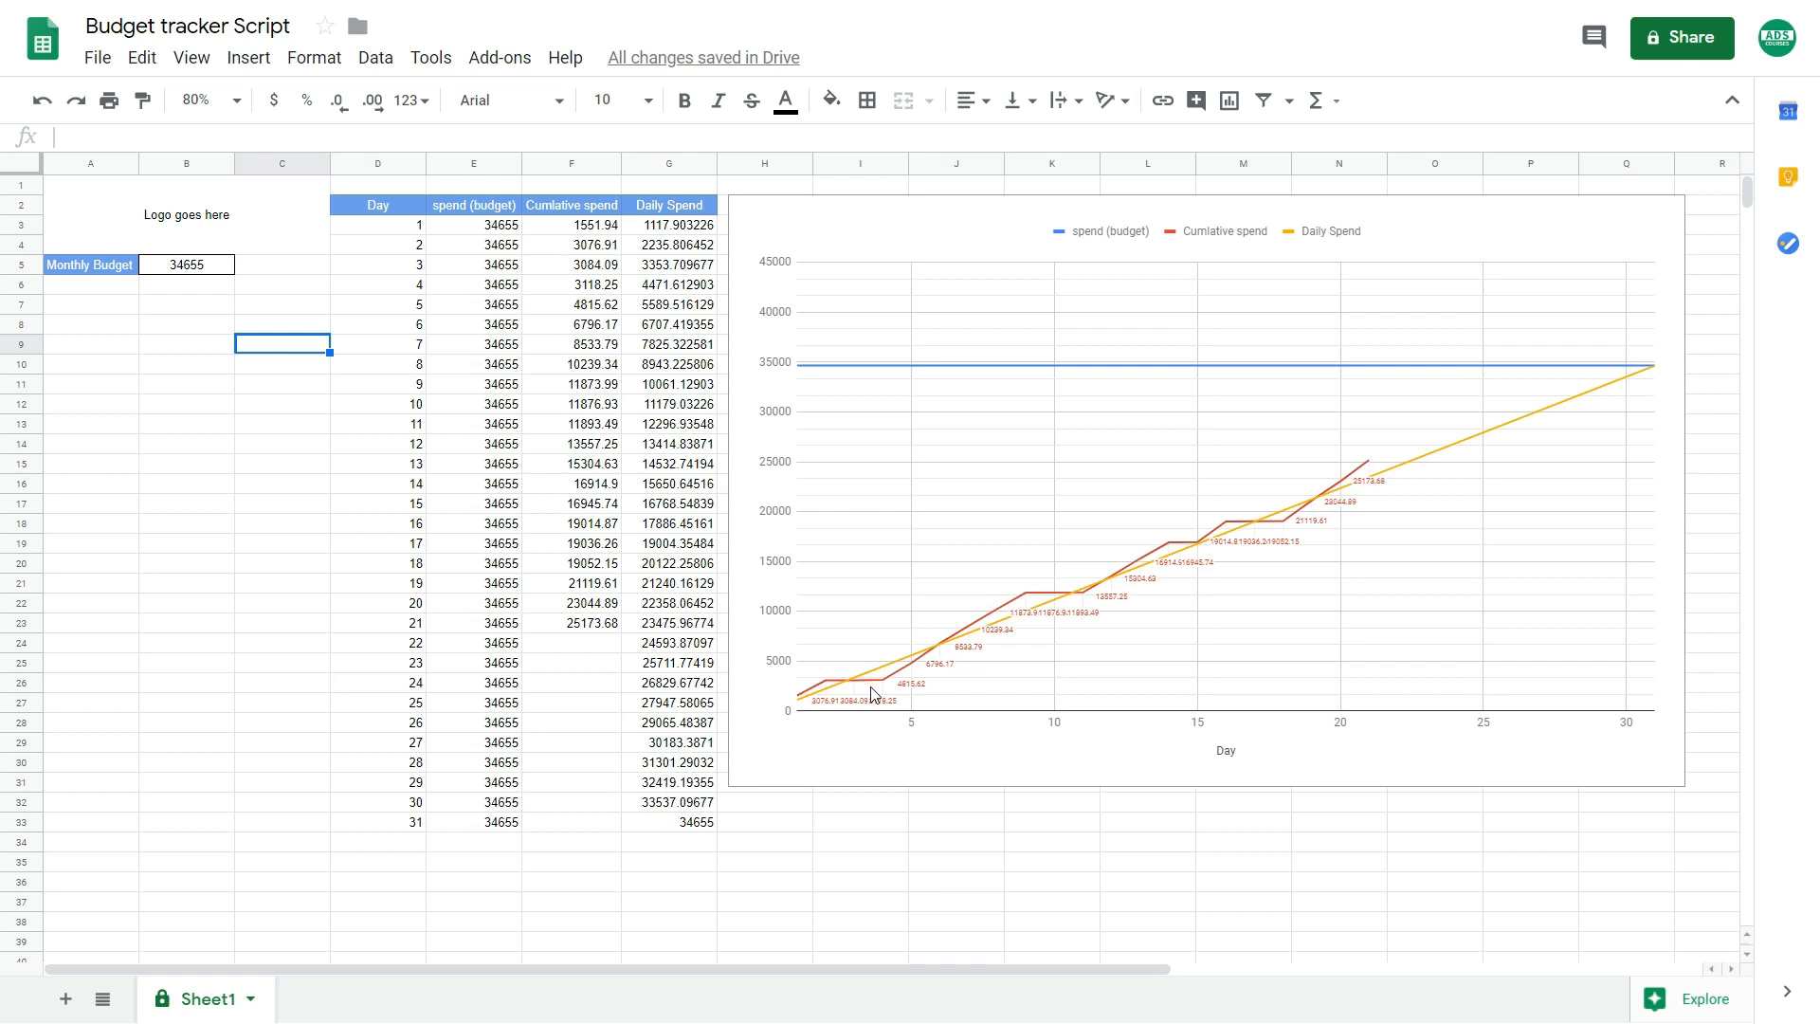
mouse_move(1399, 468)
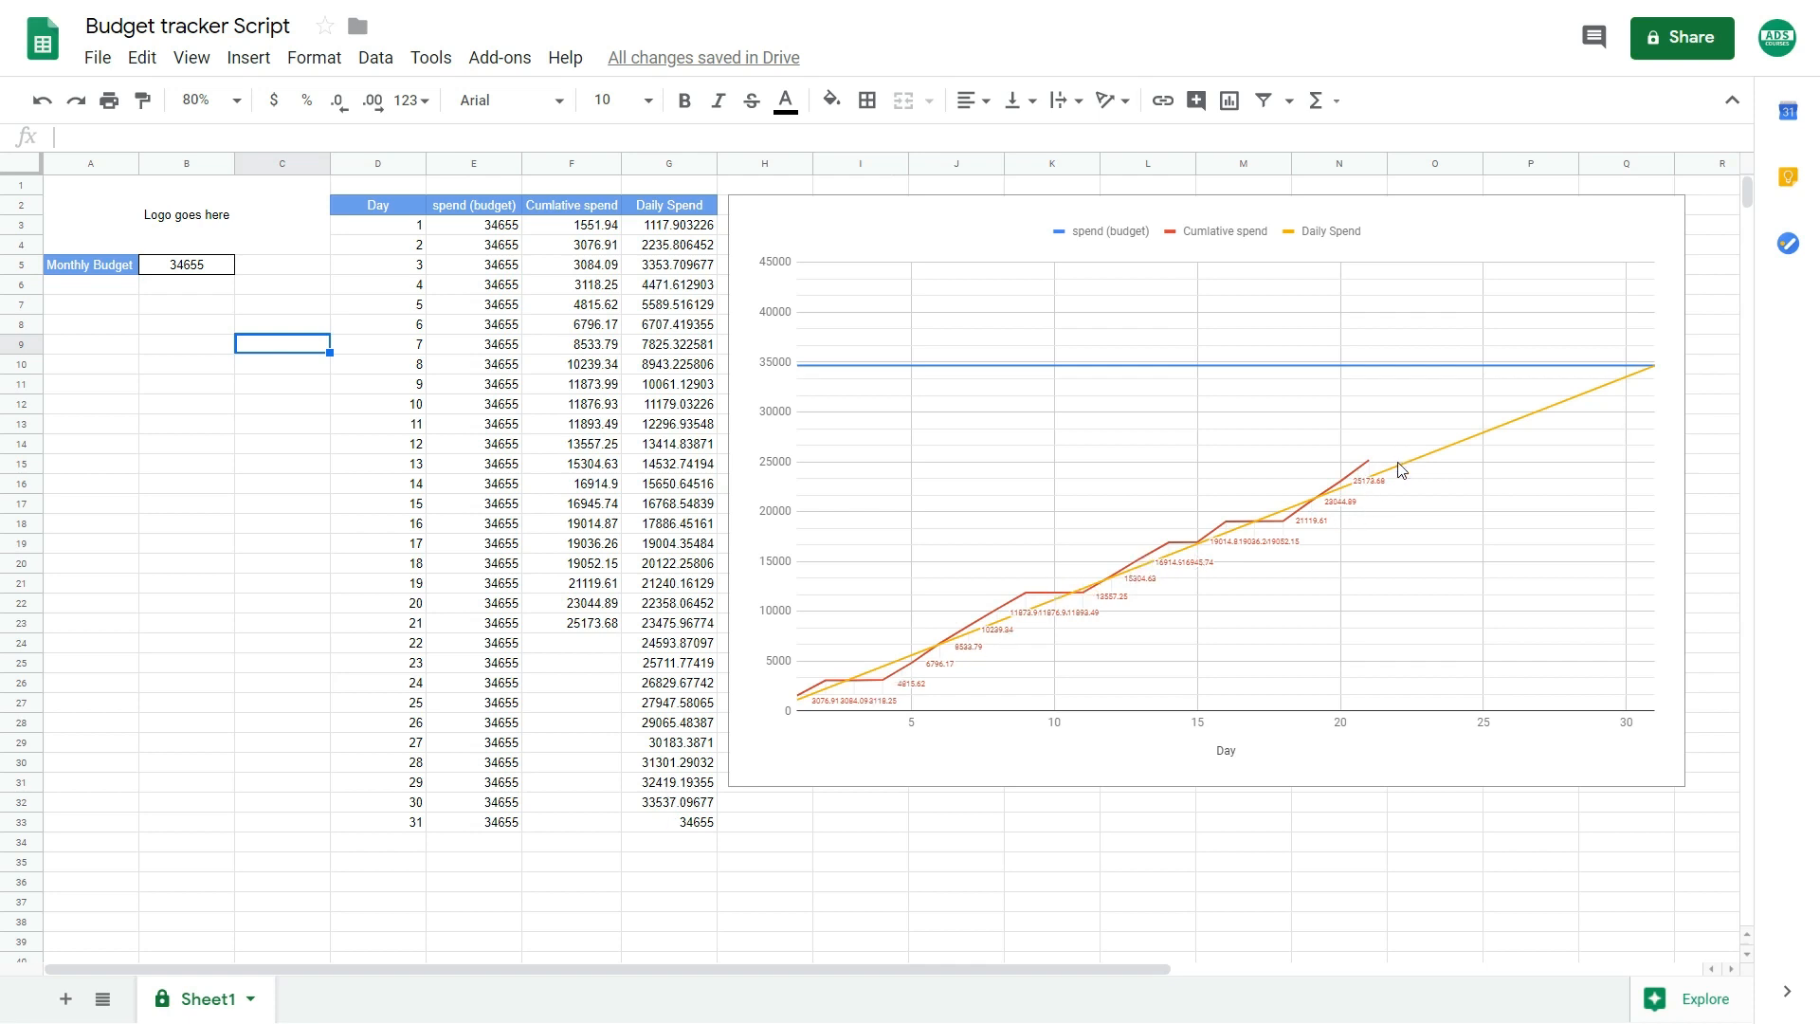
mouse_move(1395, 476)
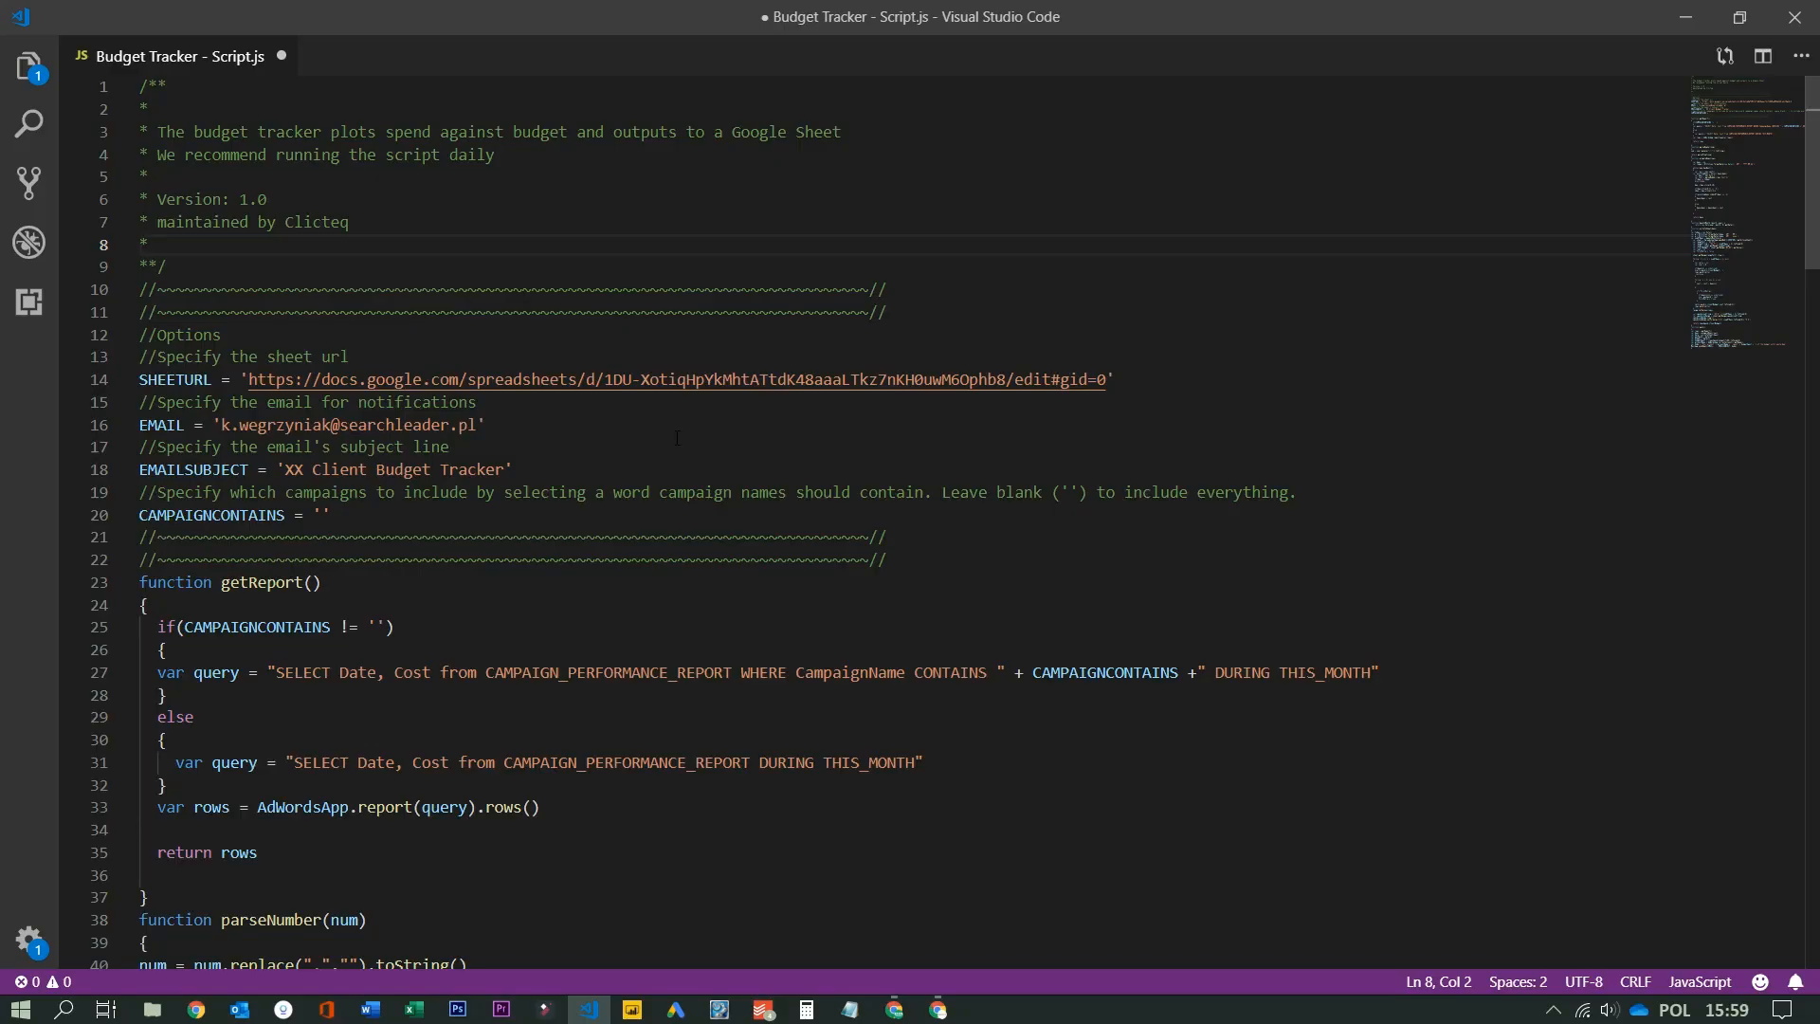
mouse_move(667, 443)
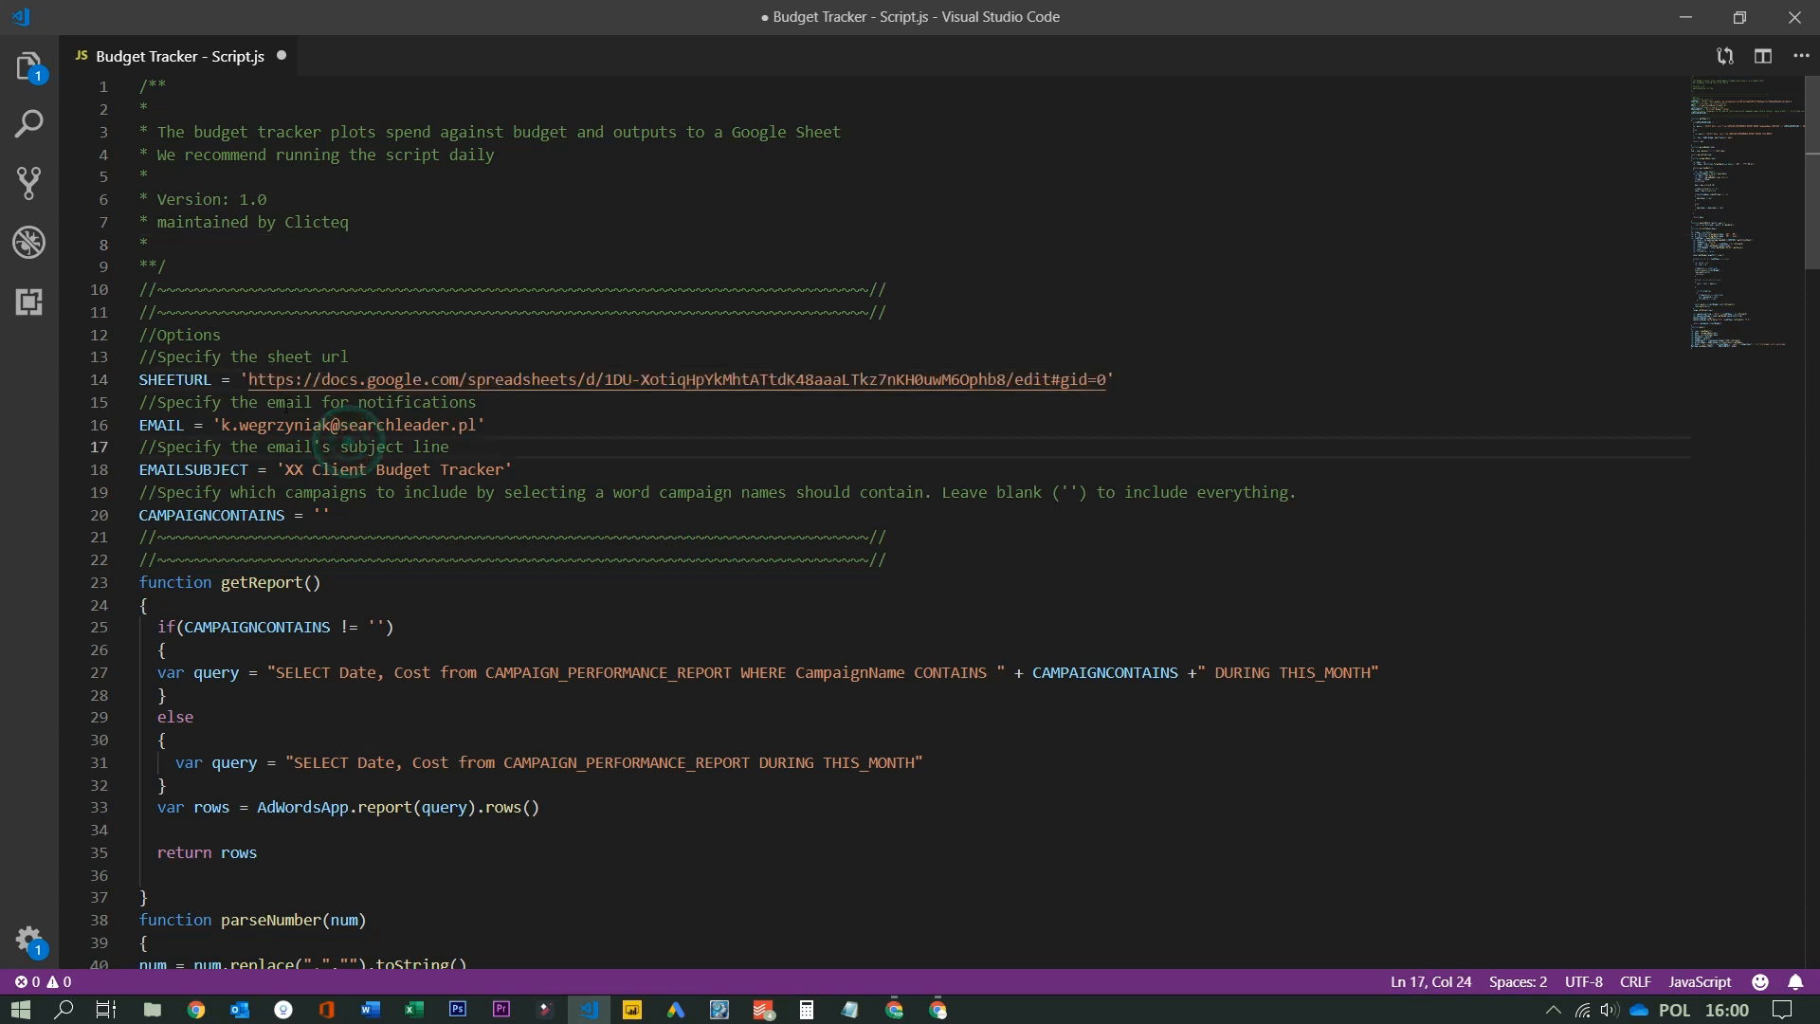
mouse_move(349, 446)
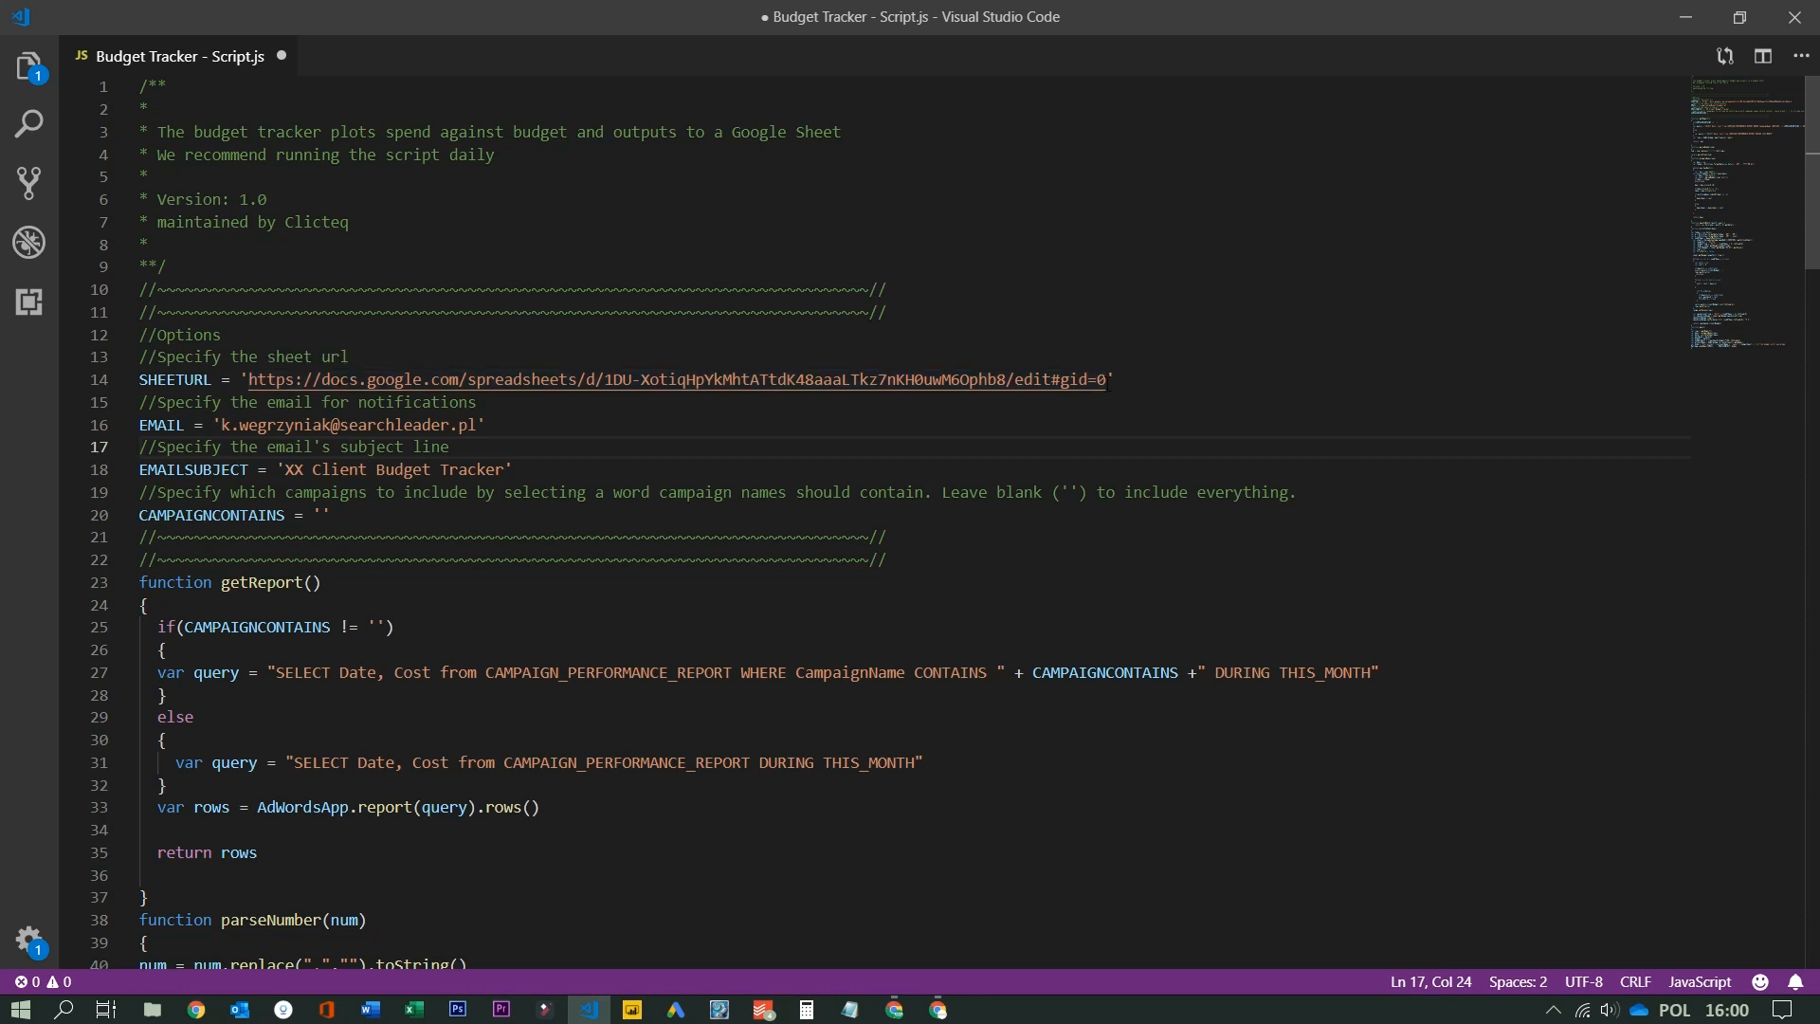
left_click_drag(252, 379, 1105, 379)
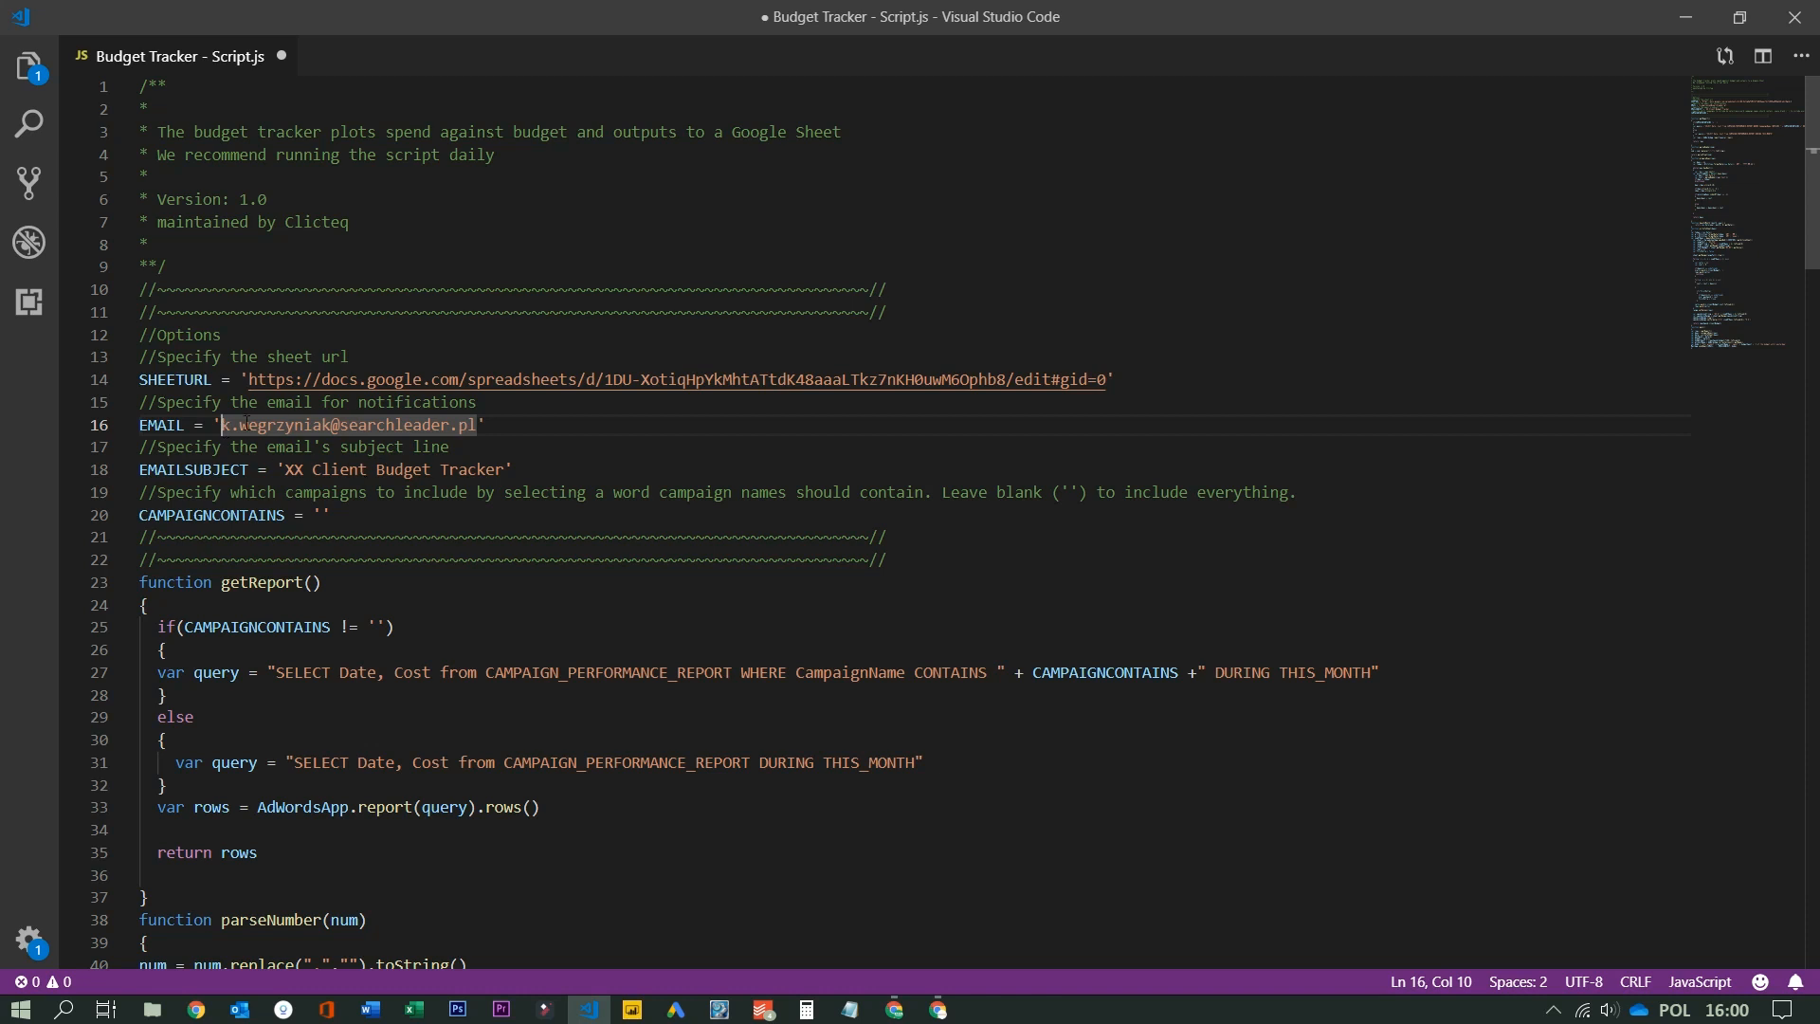
left_click_drag(220, 423, 476, 423)
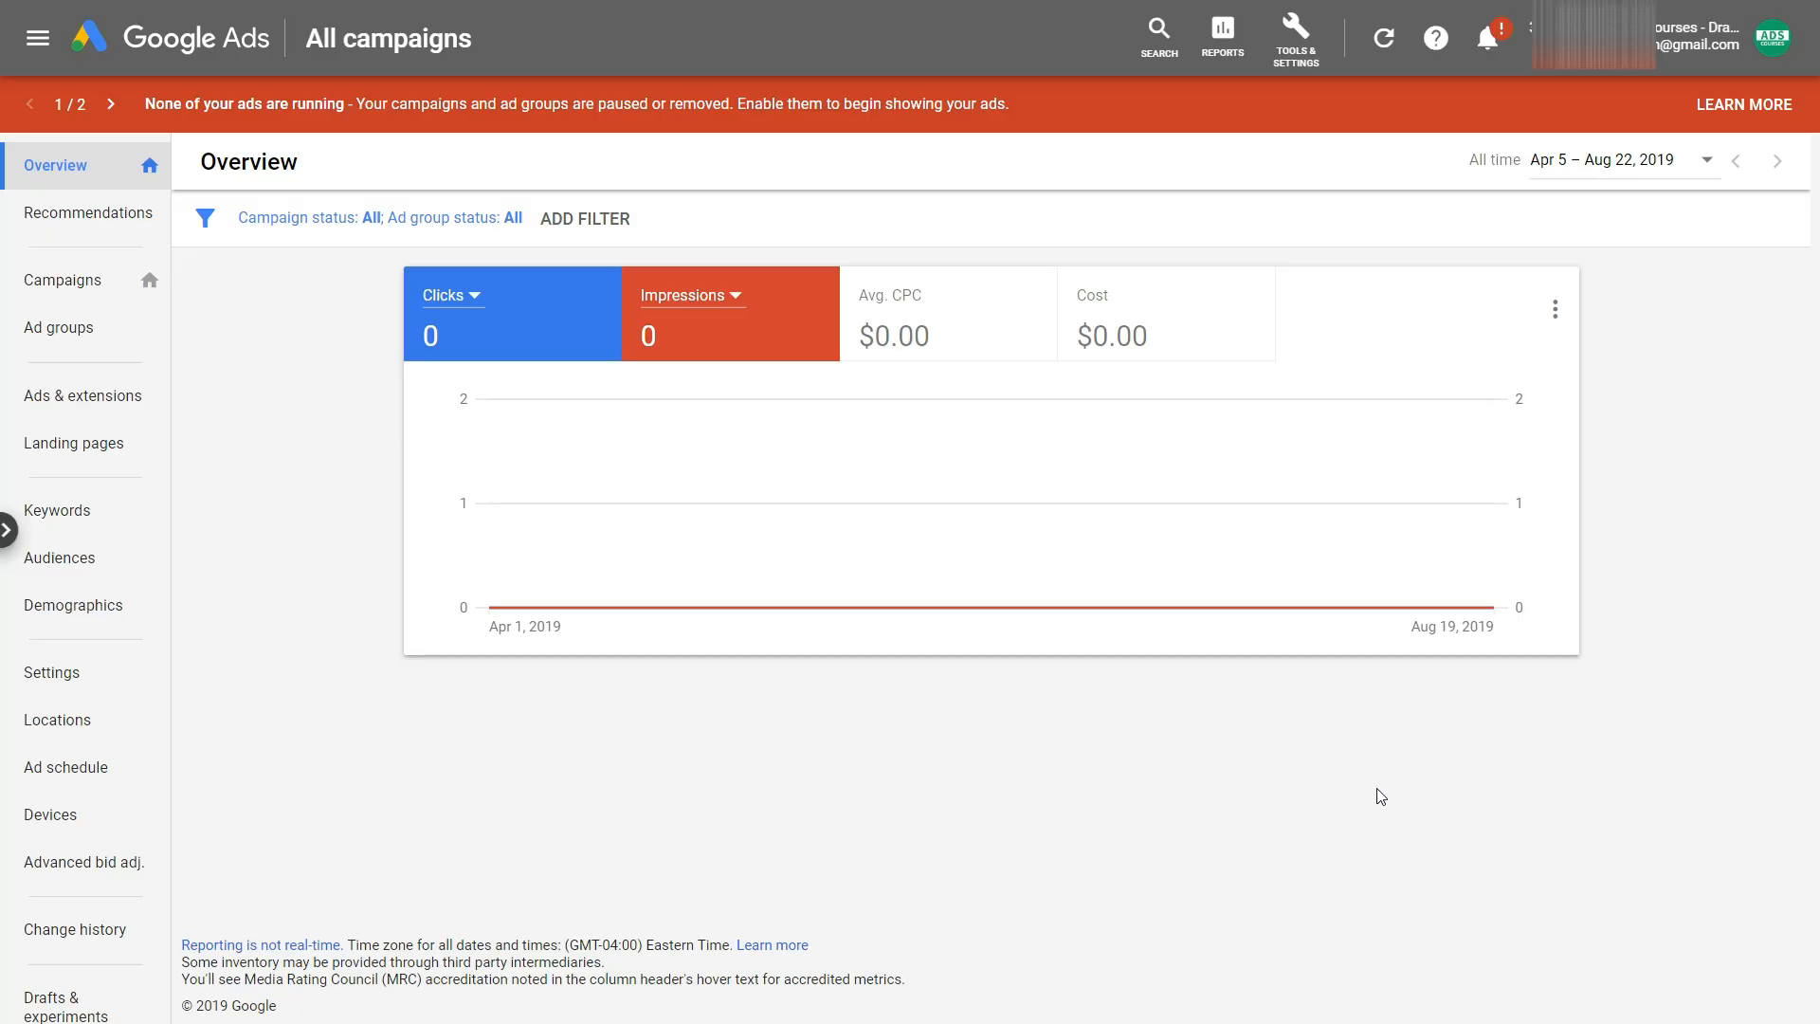
Go to Bulk Actions > Scripts via Tools & Settings and create a new script
left_click(1295, 28)
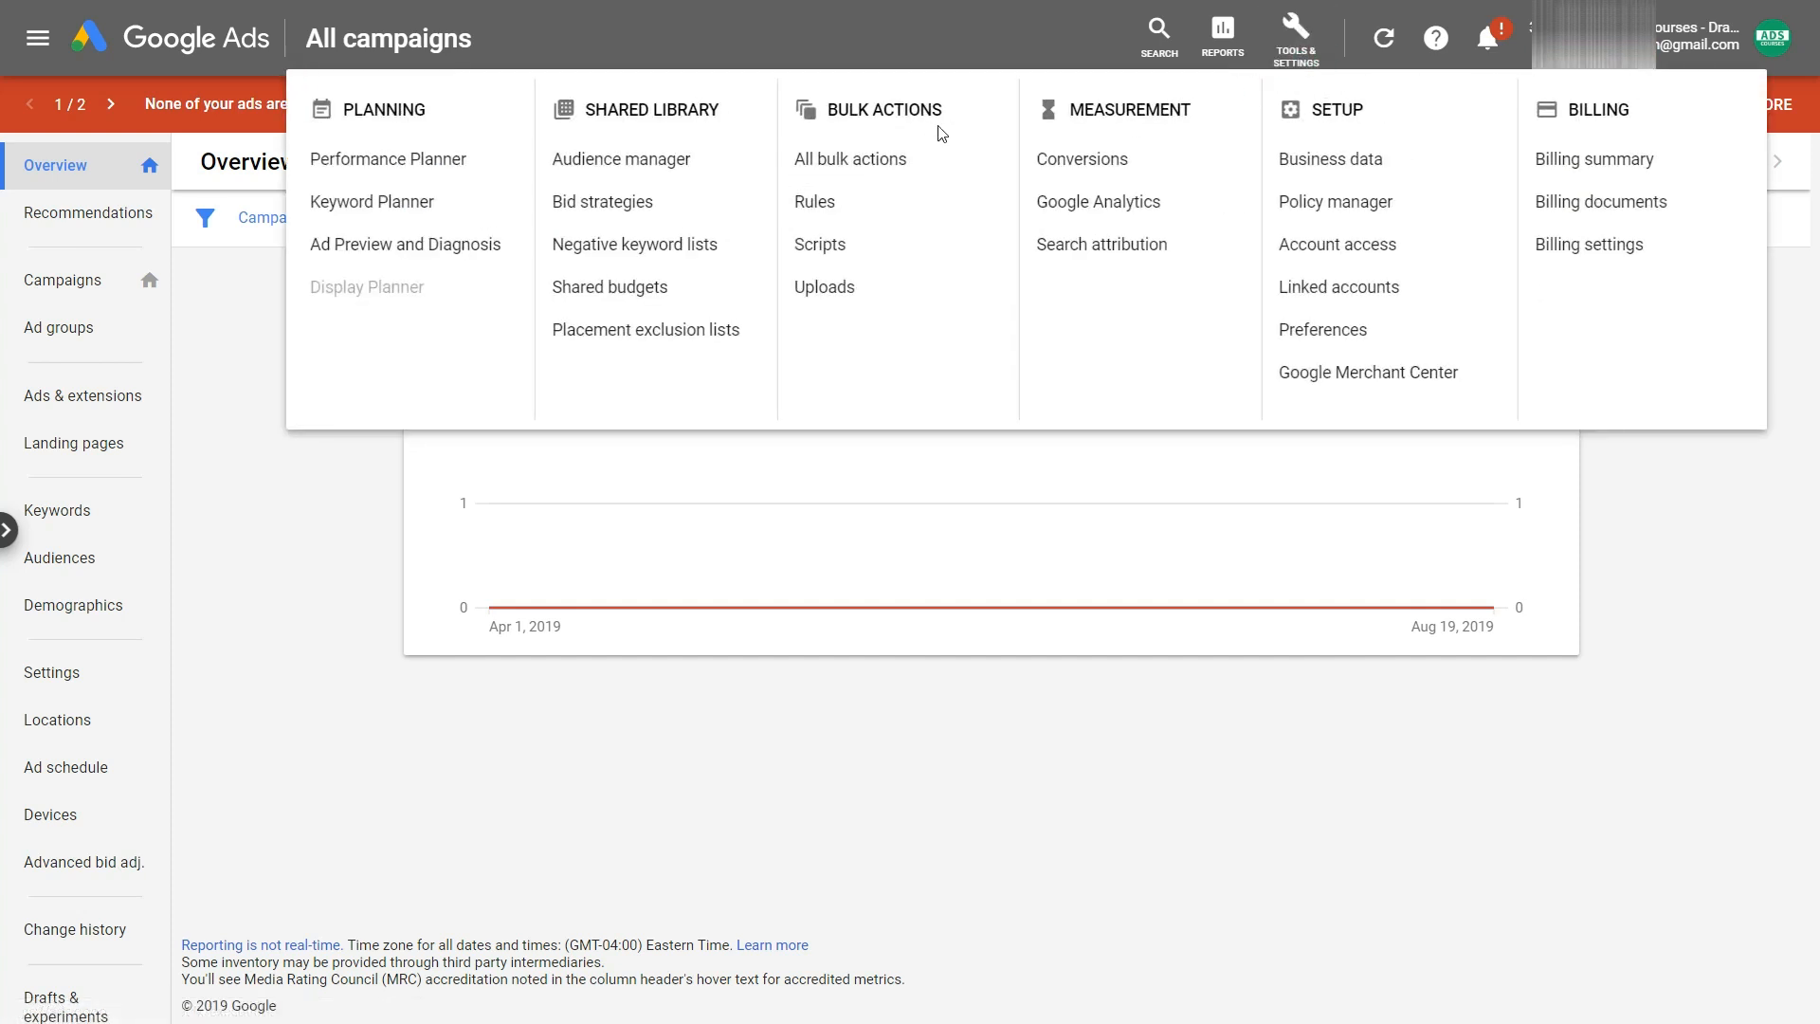
left_click(819, 244)
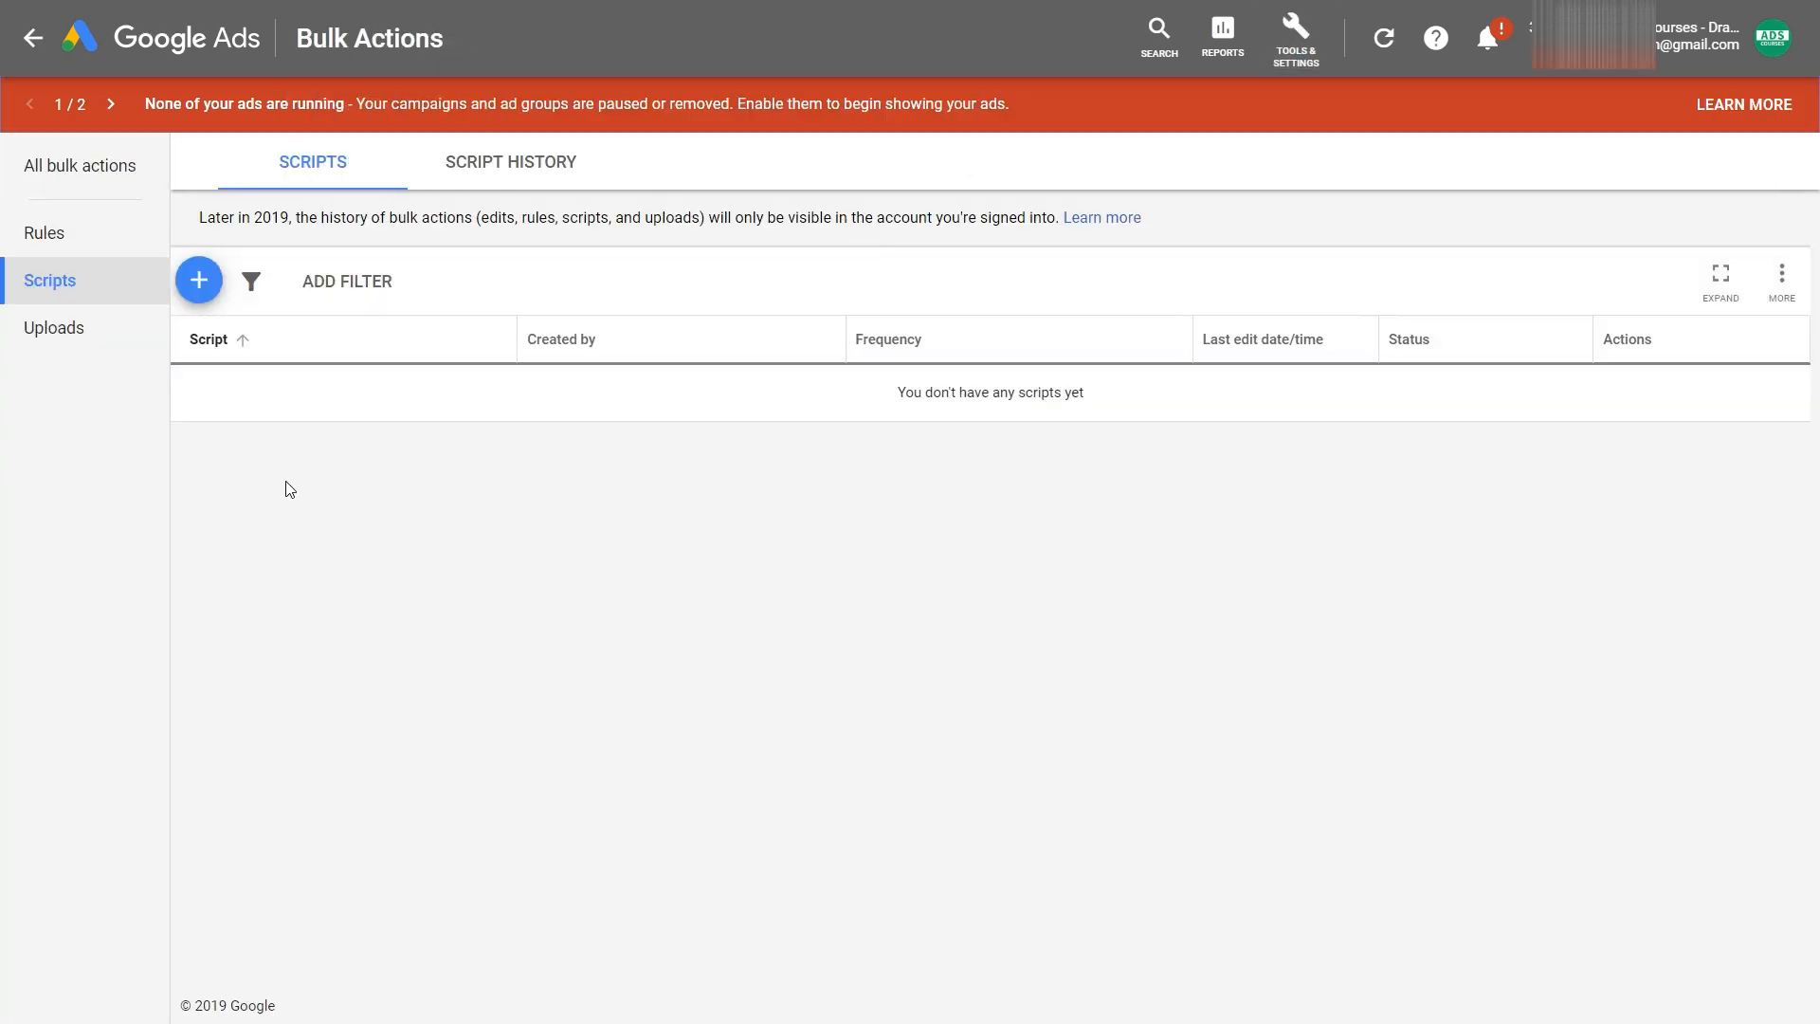
left_click(197, 281)
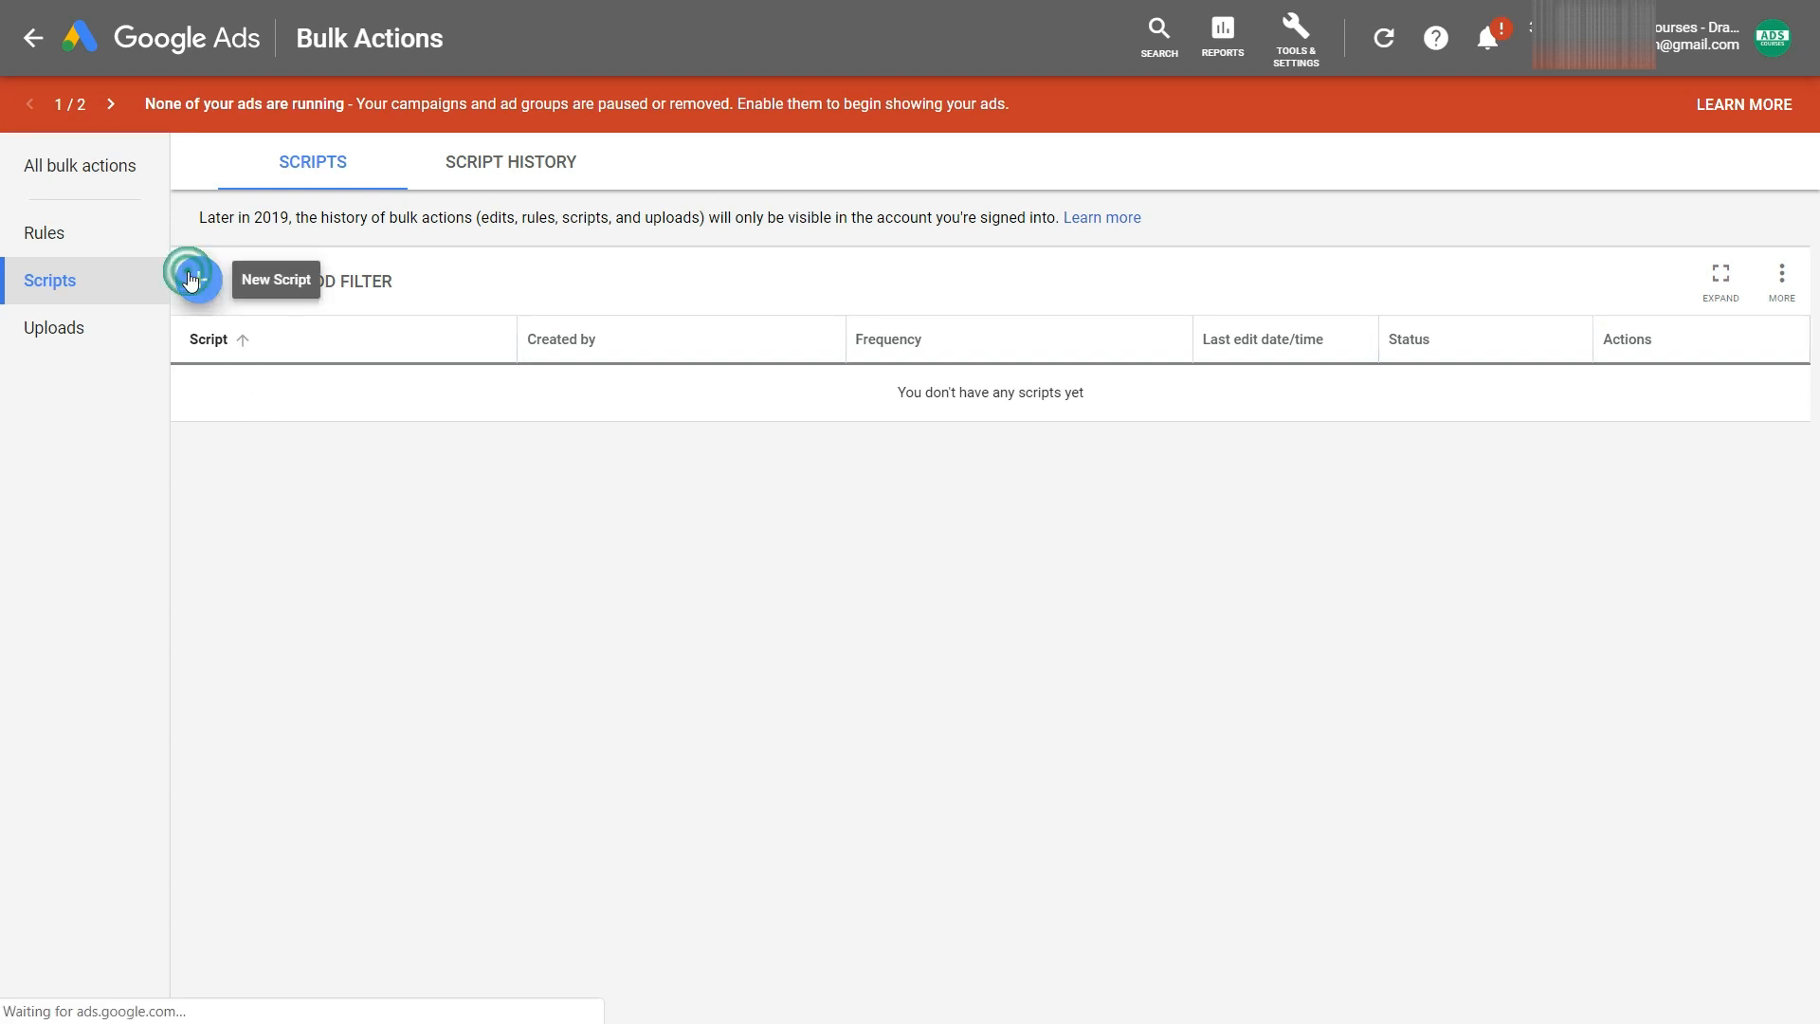
left_click(190, 280)
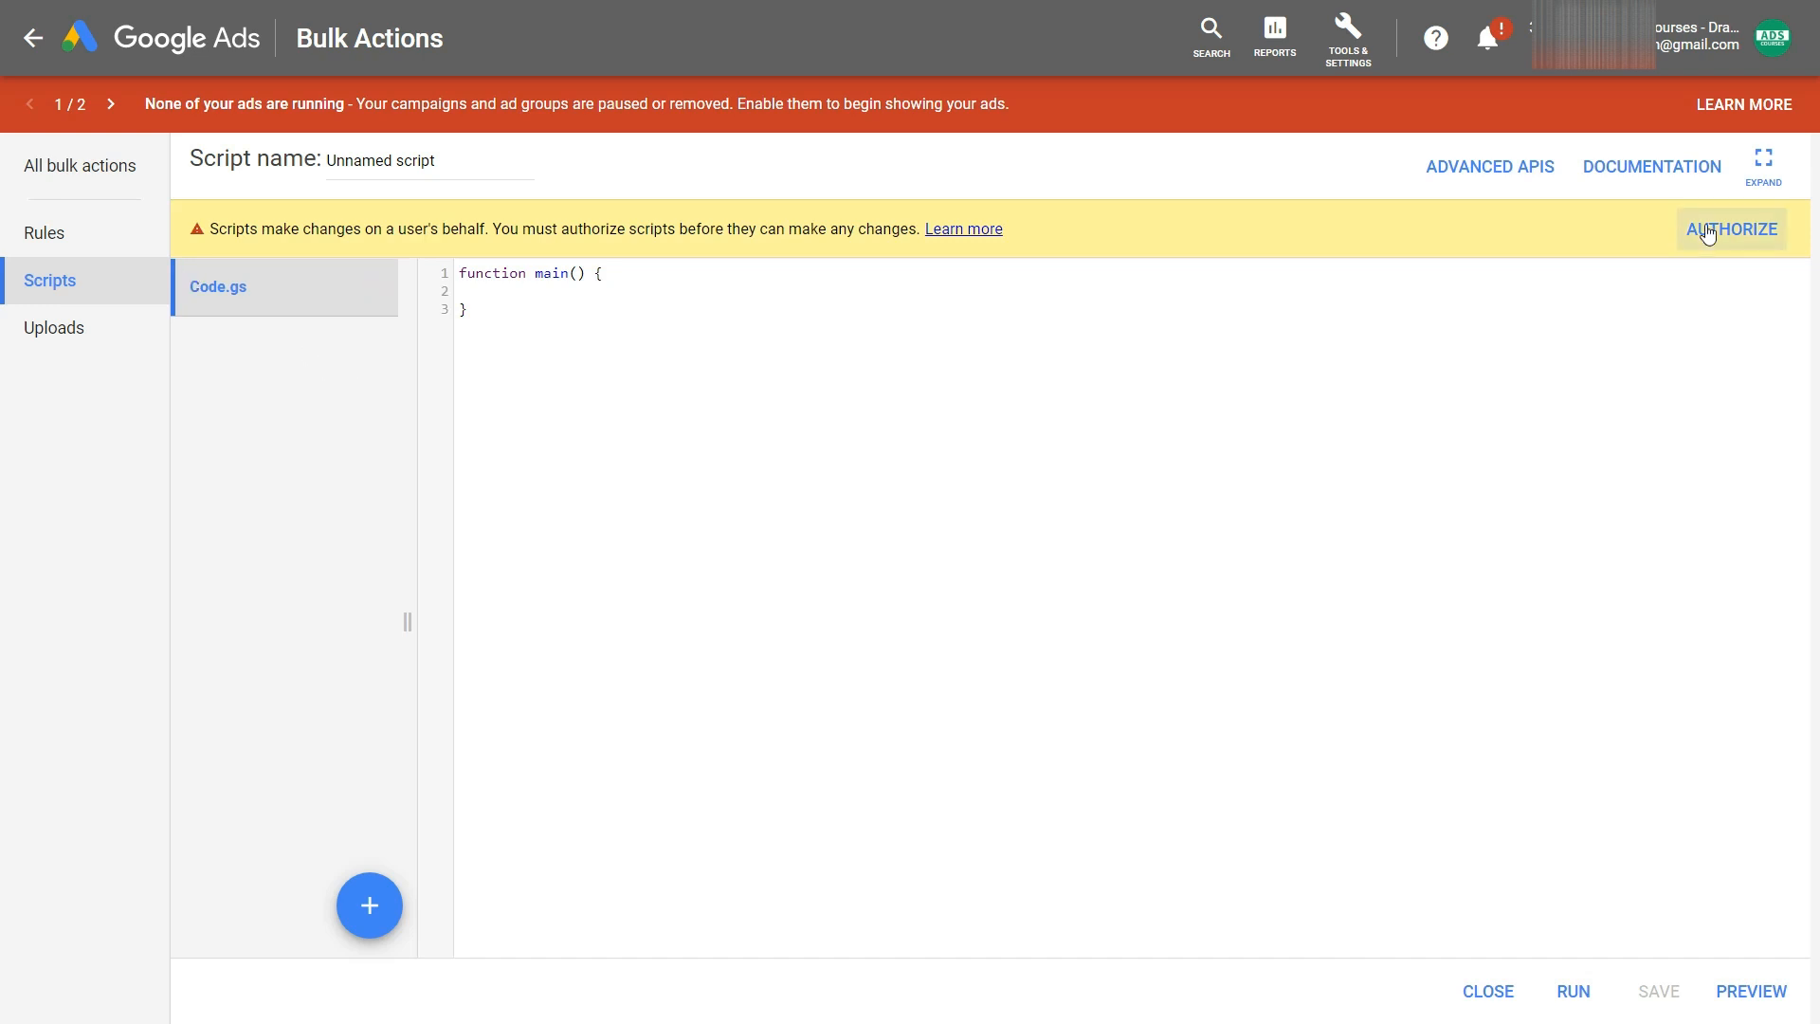
Authorize the new script with the Google account, allowing it to manage campaigns
left_click(1733, 228)
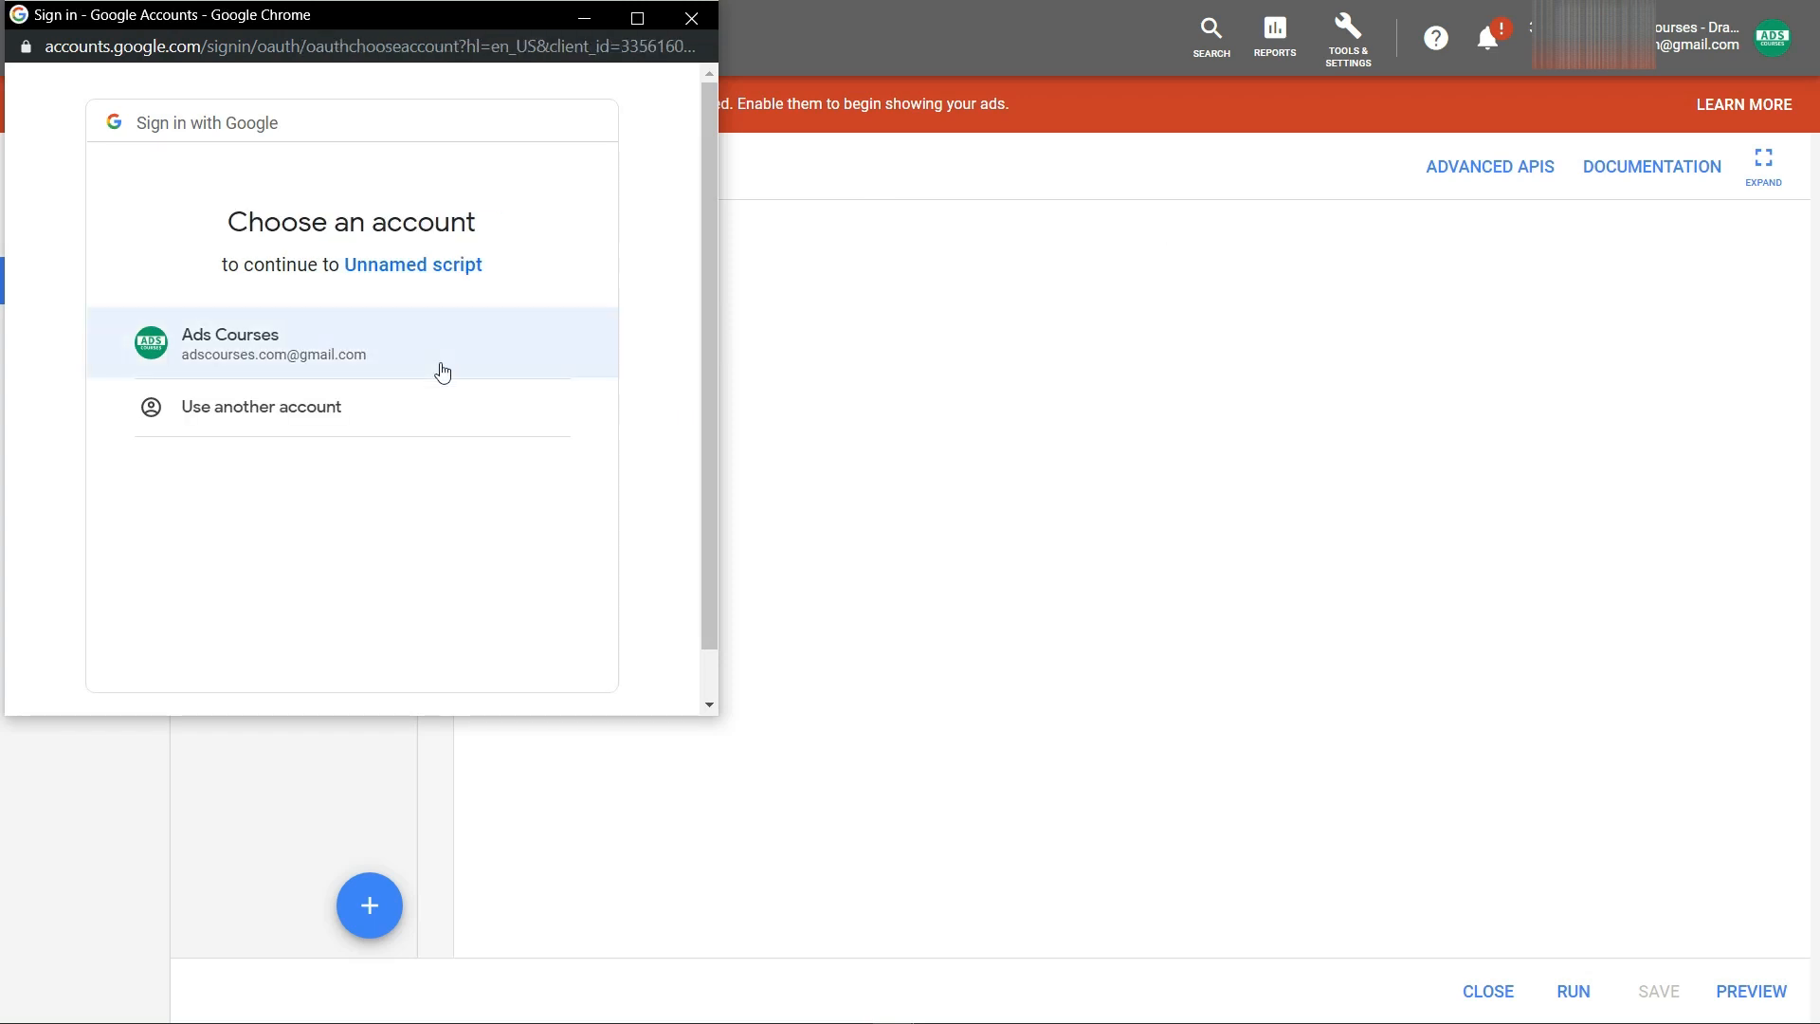
left_click(273, 343)
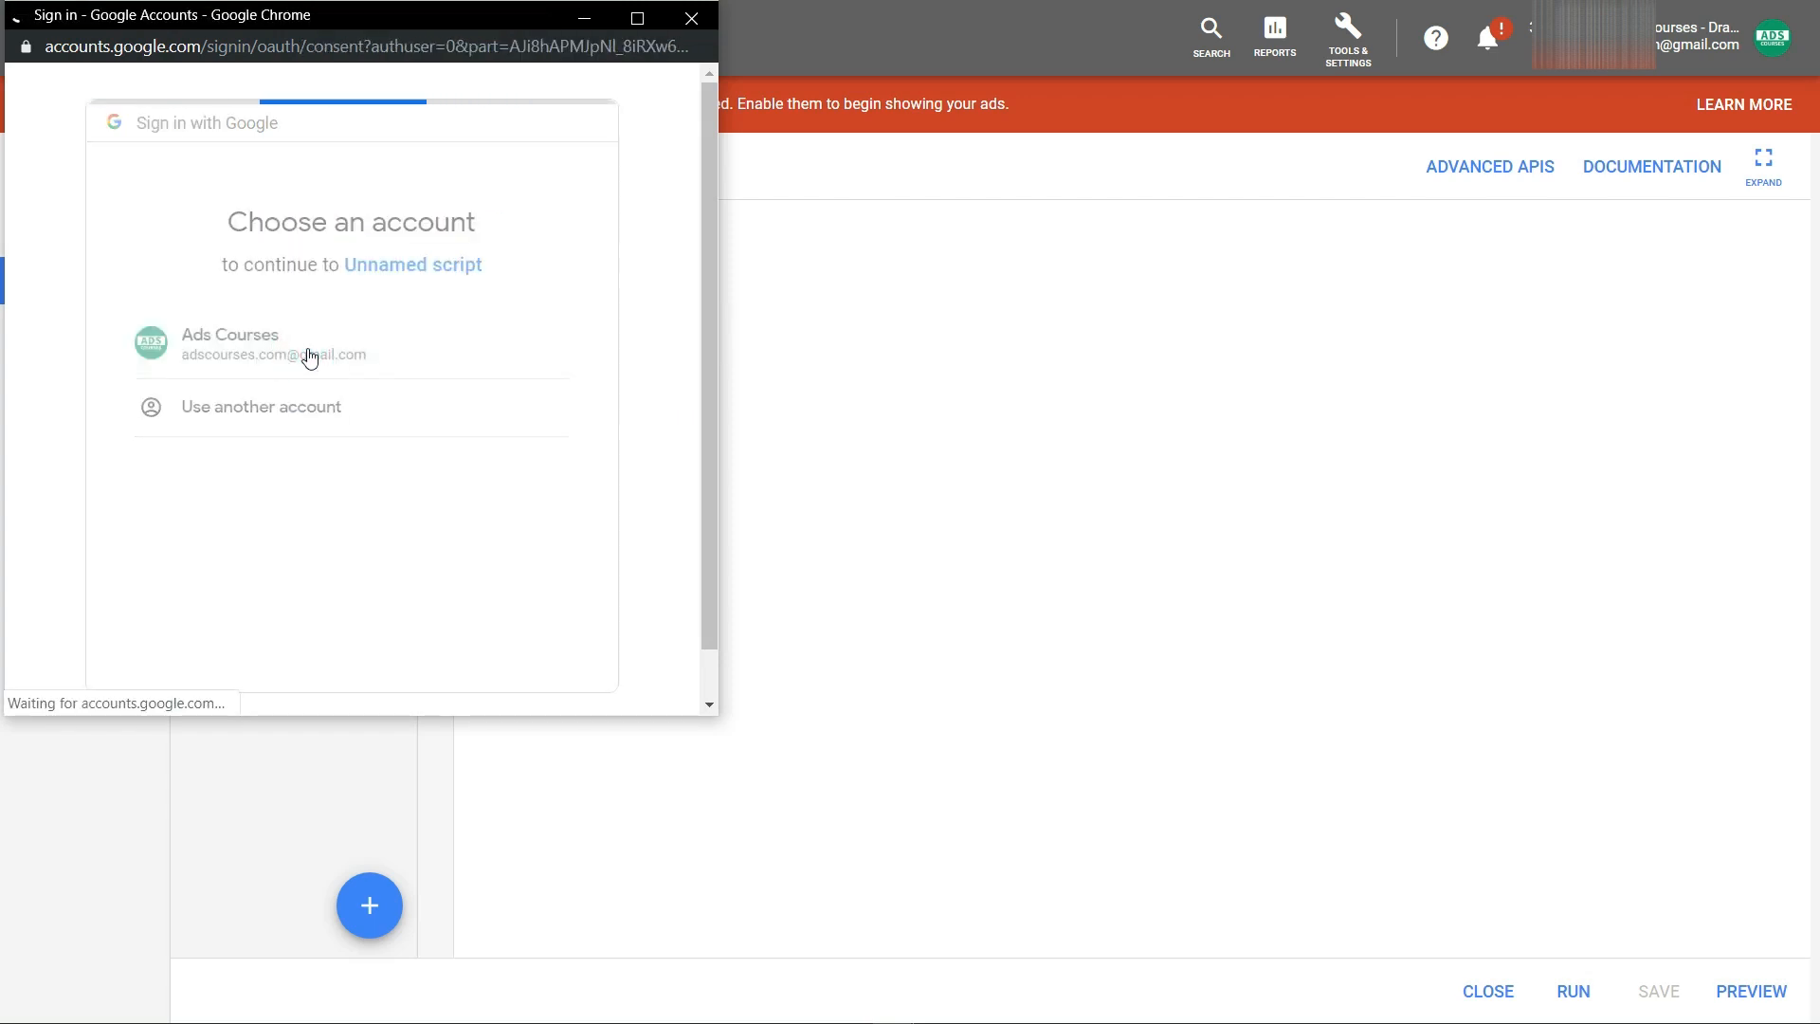
left_click(273, 343)
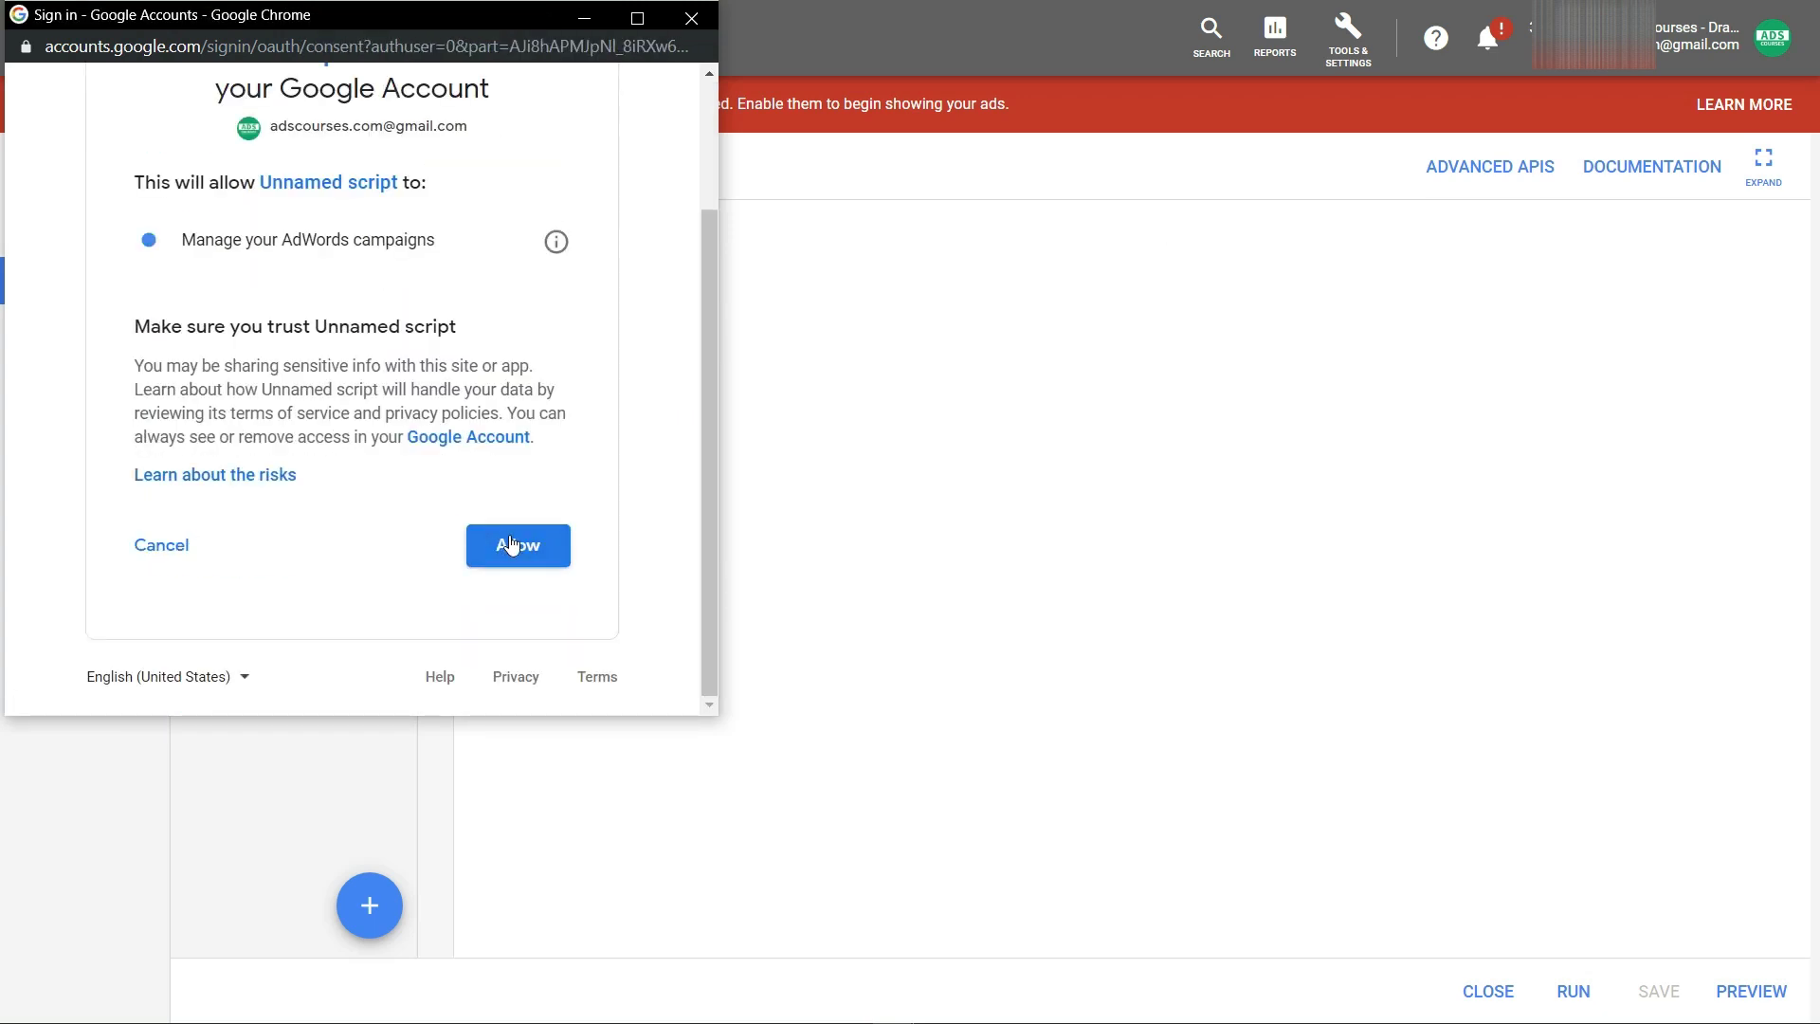
left_click(518, 546)
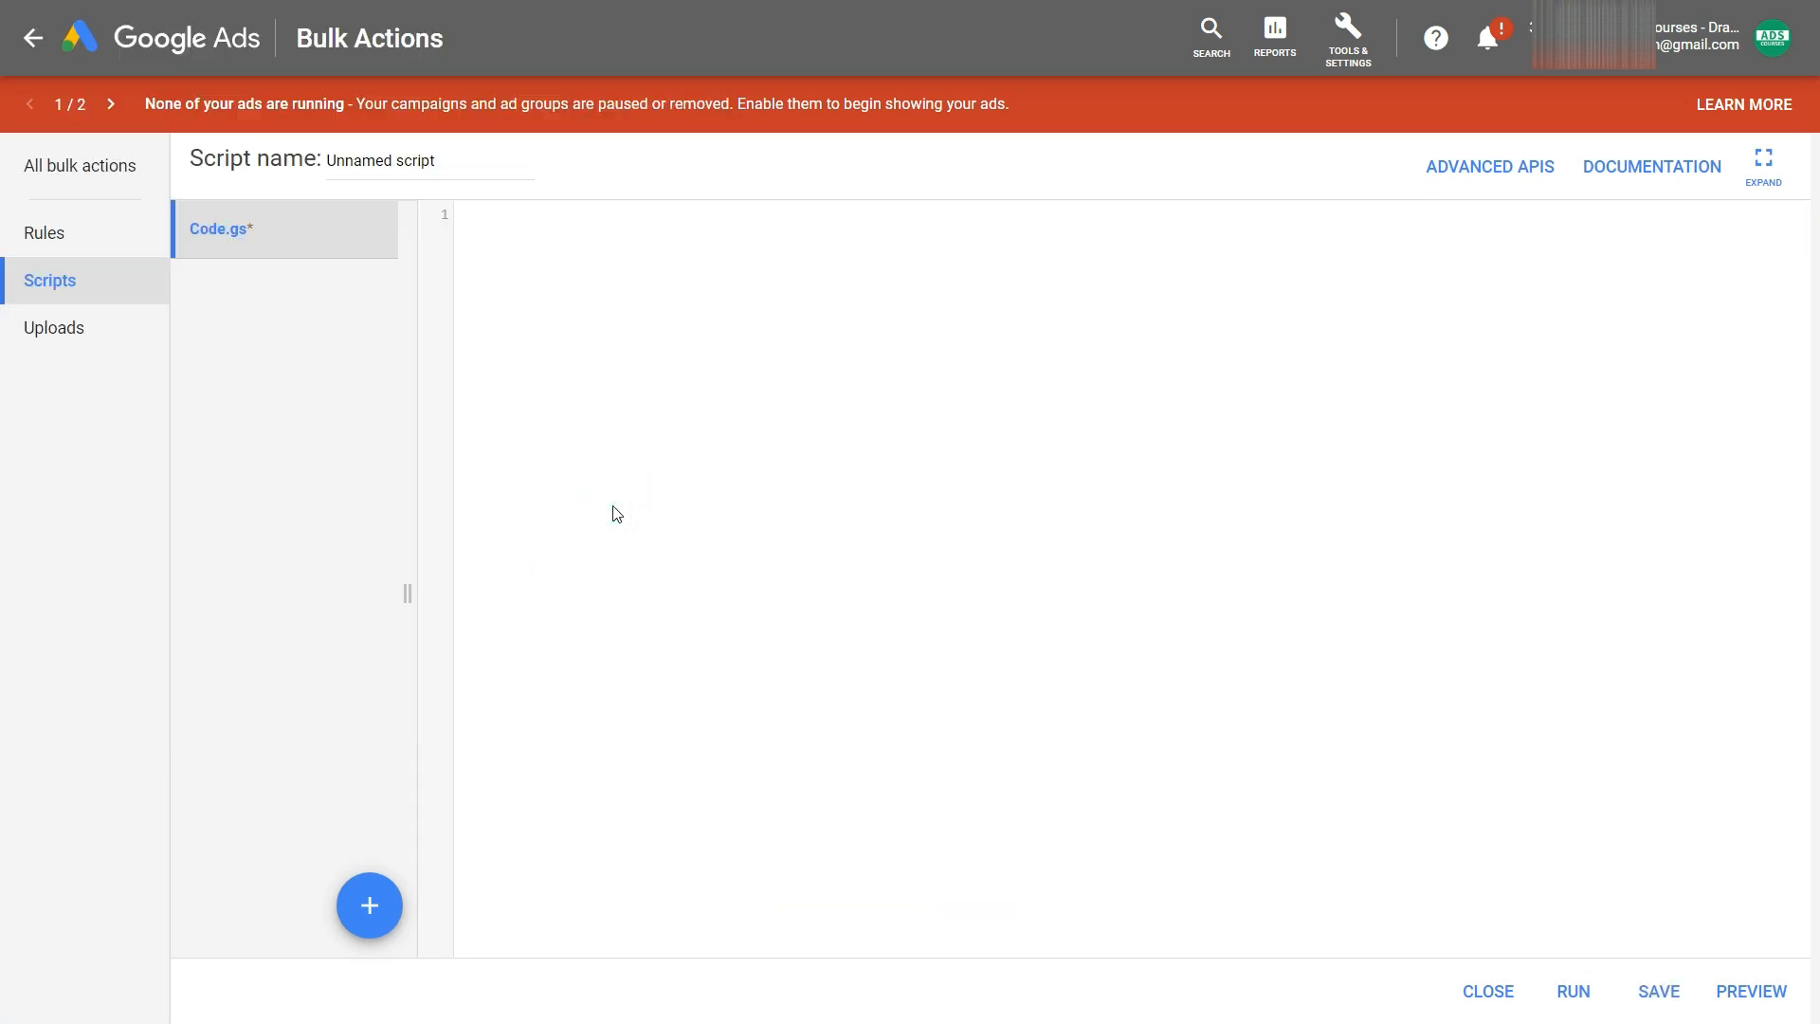
Paste the full budget tracker code into Code.gs
key("Ctrl")
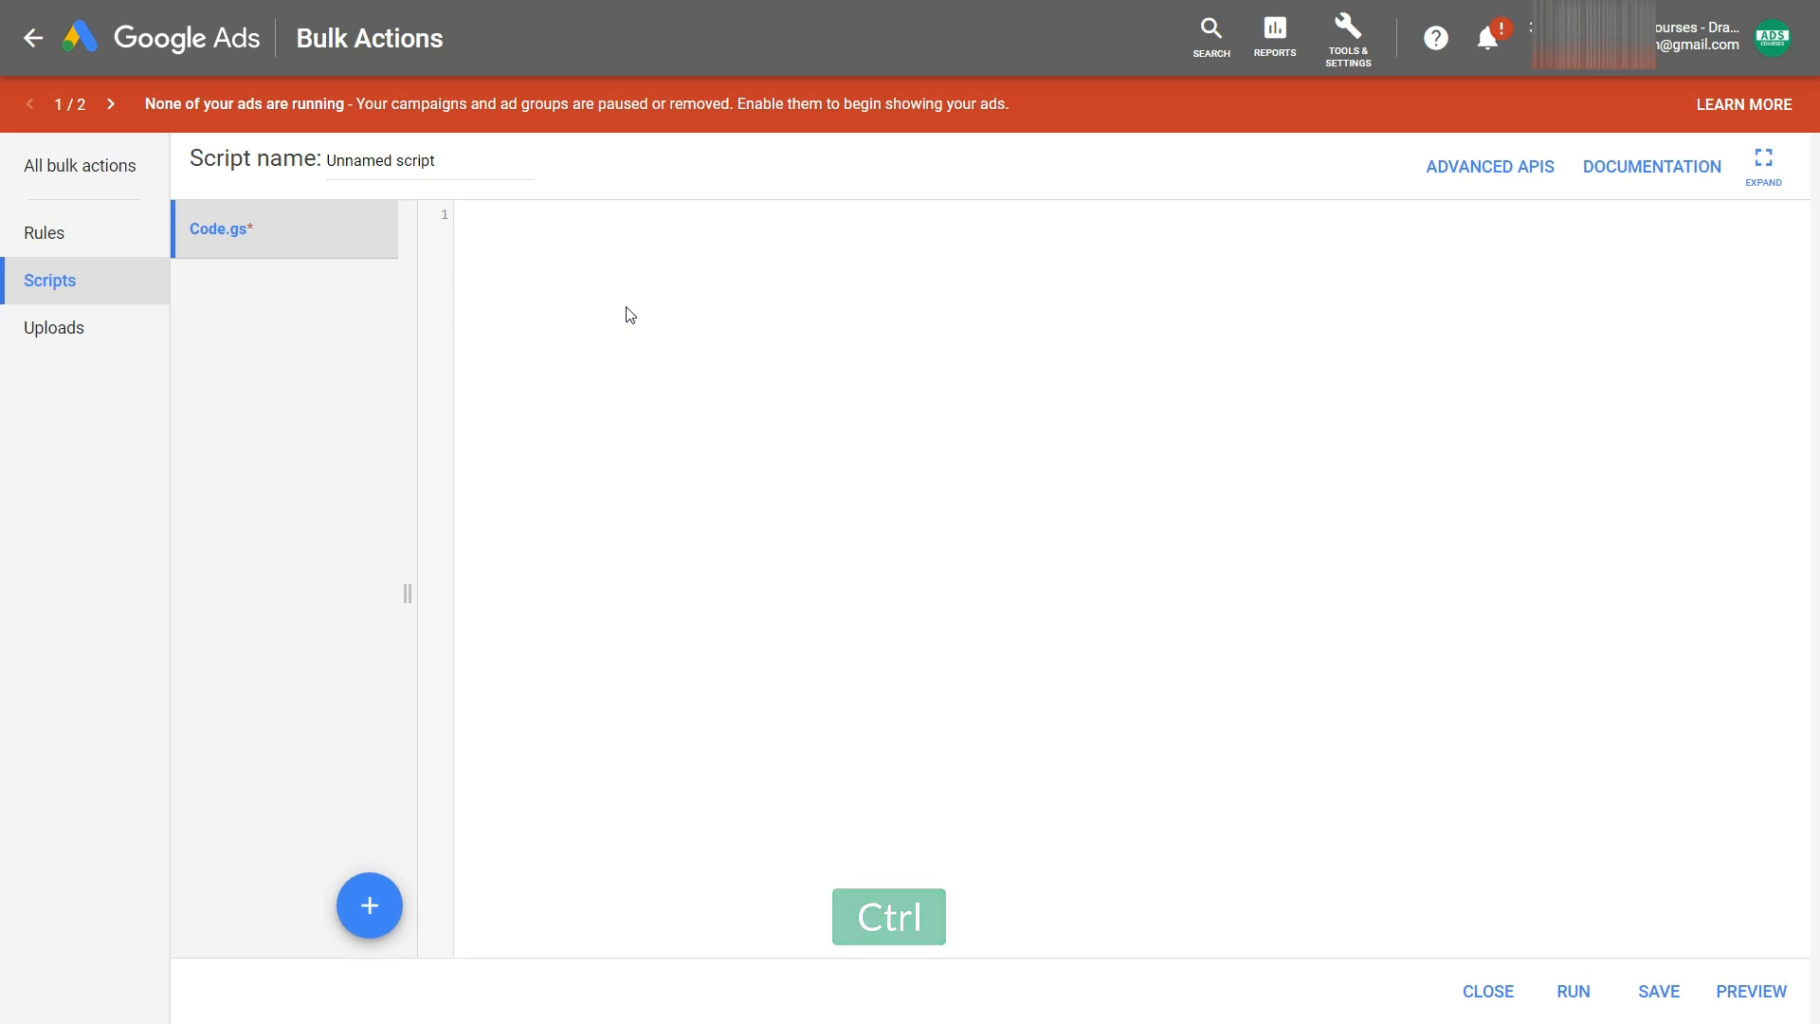
key("ctrl+v")
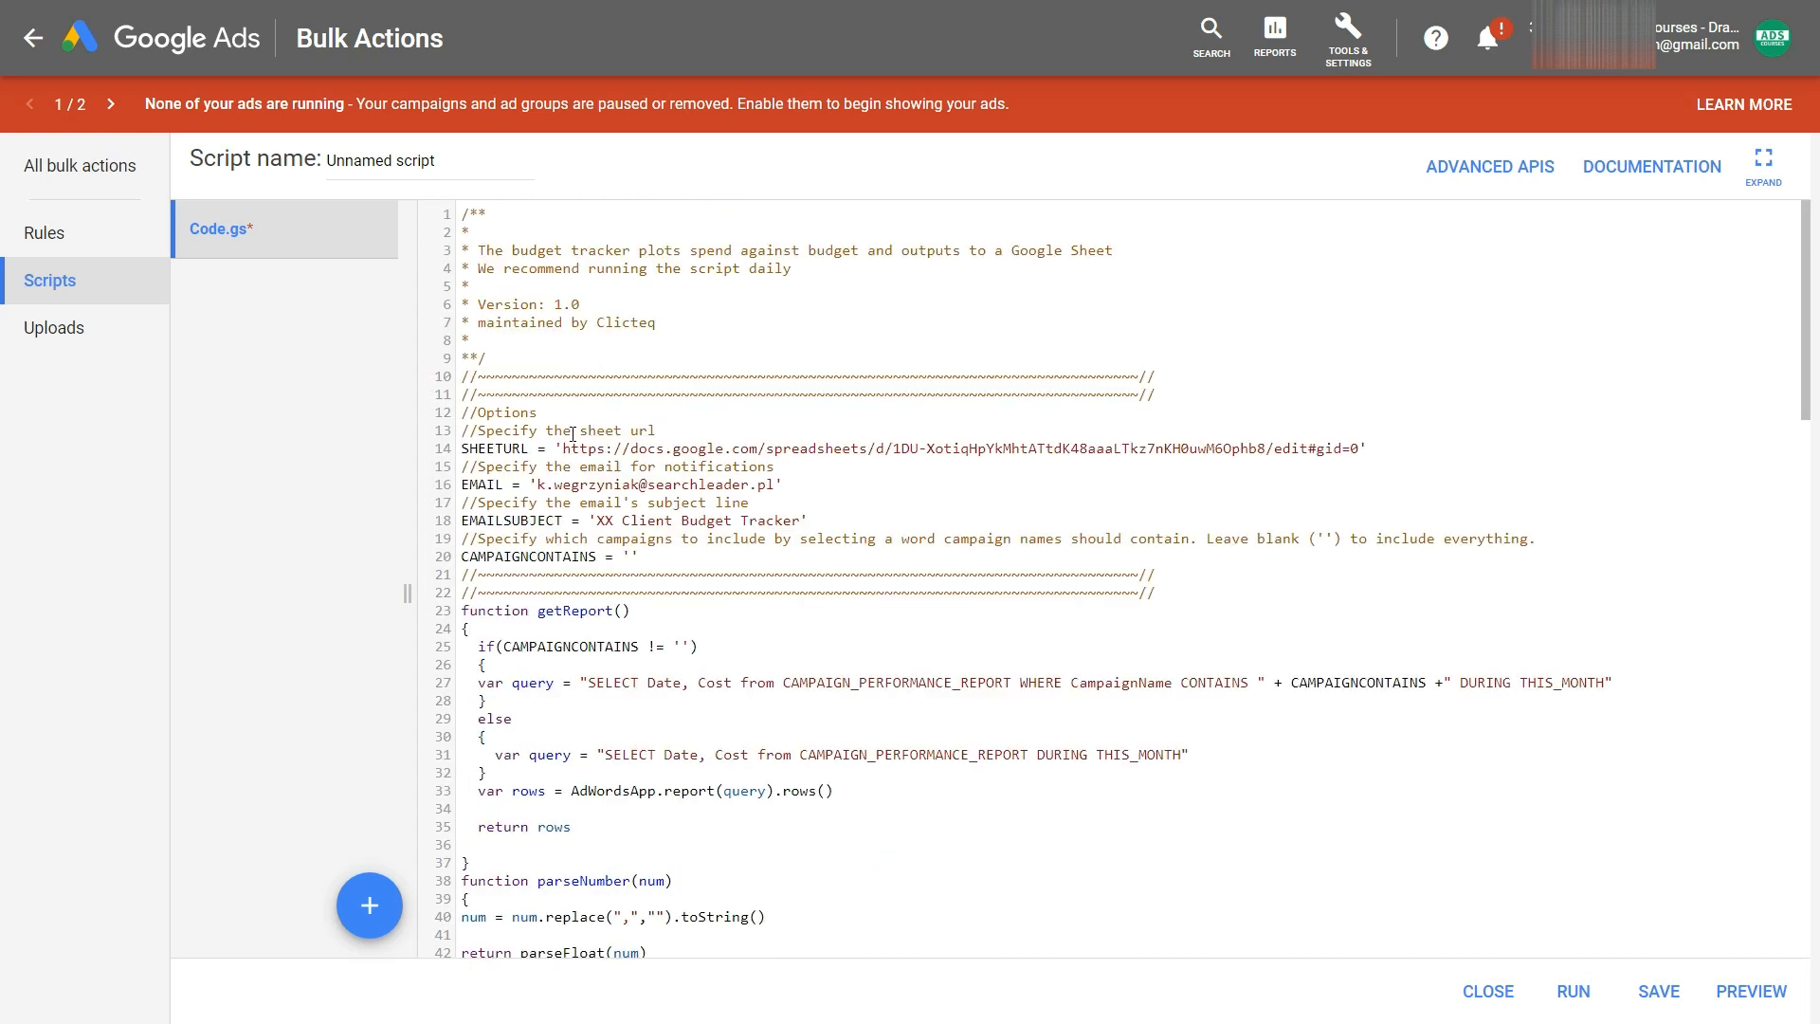
mouse_move(701, 448)
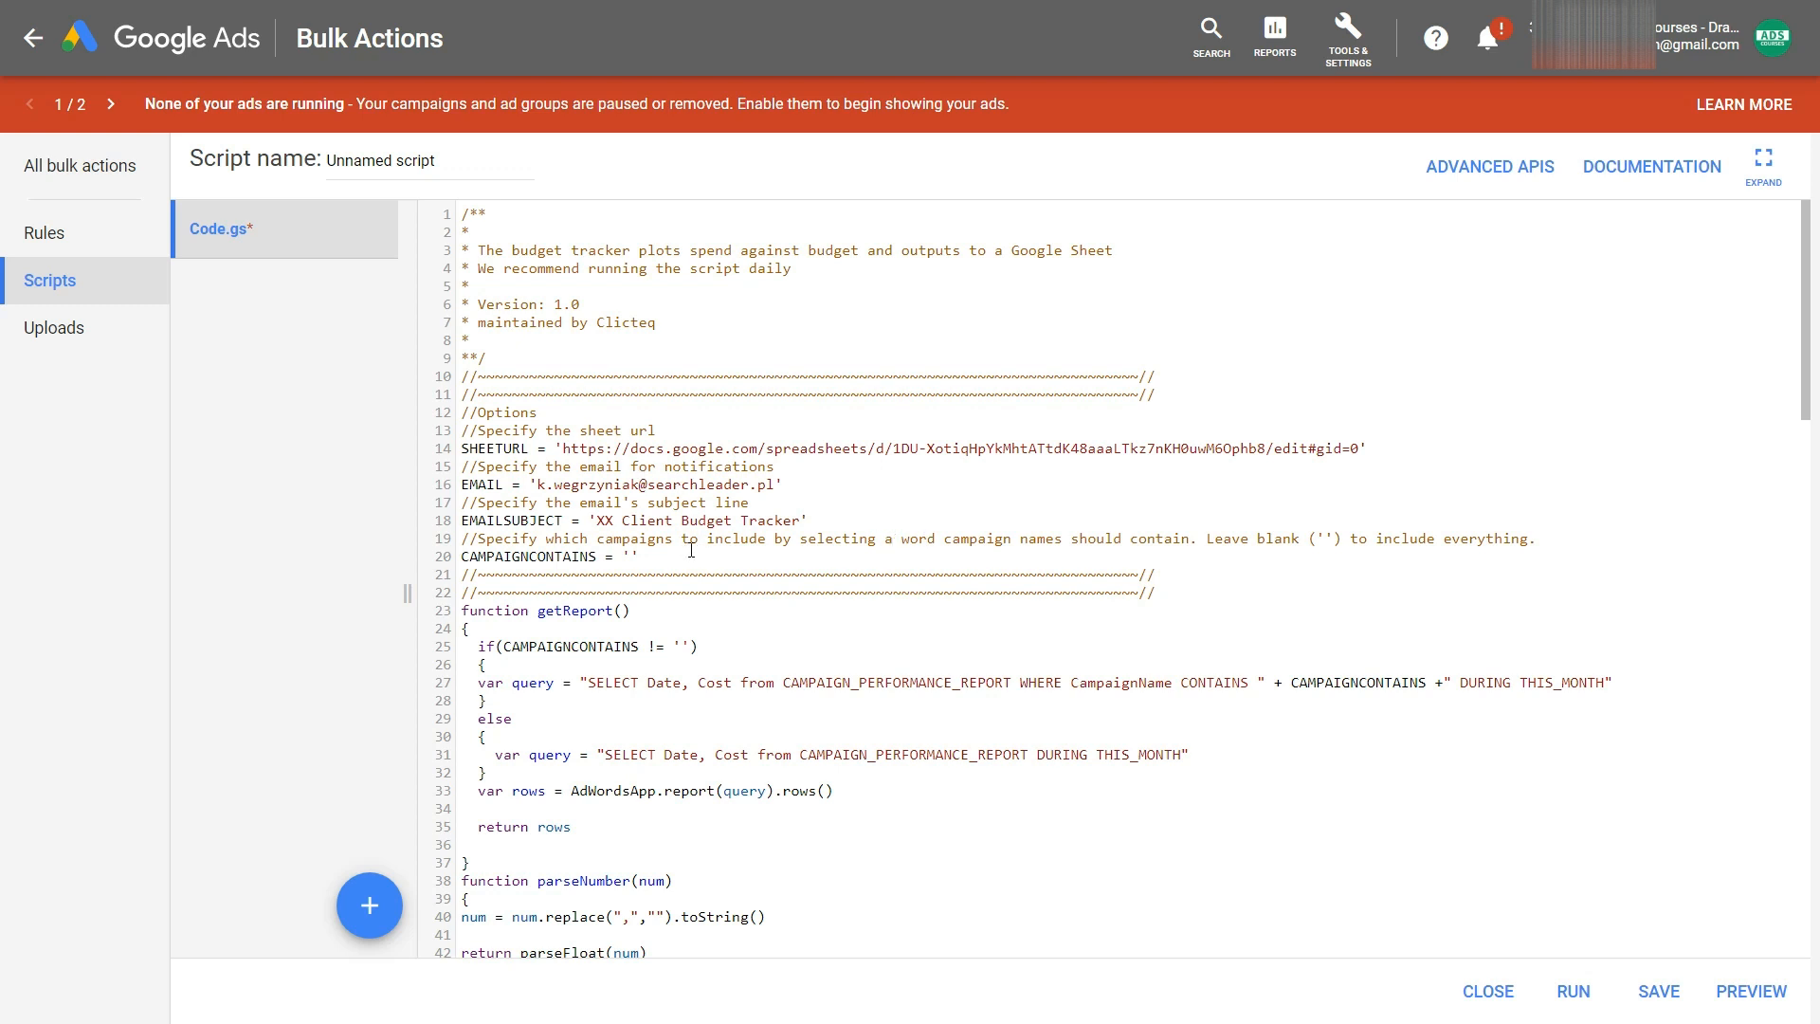
mouse_move(1564, 872)
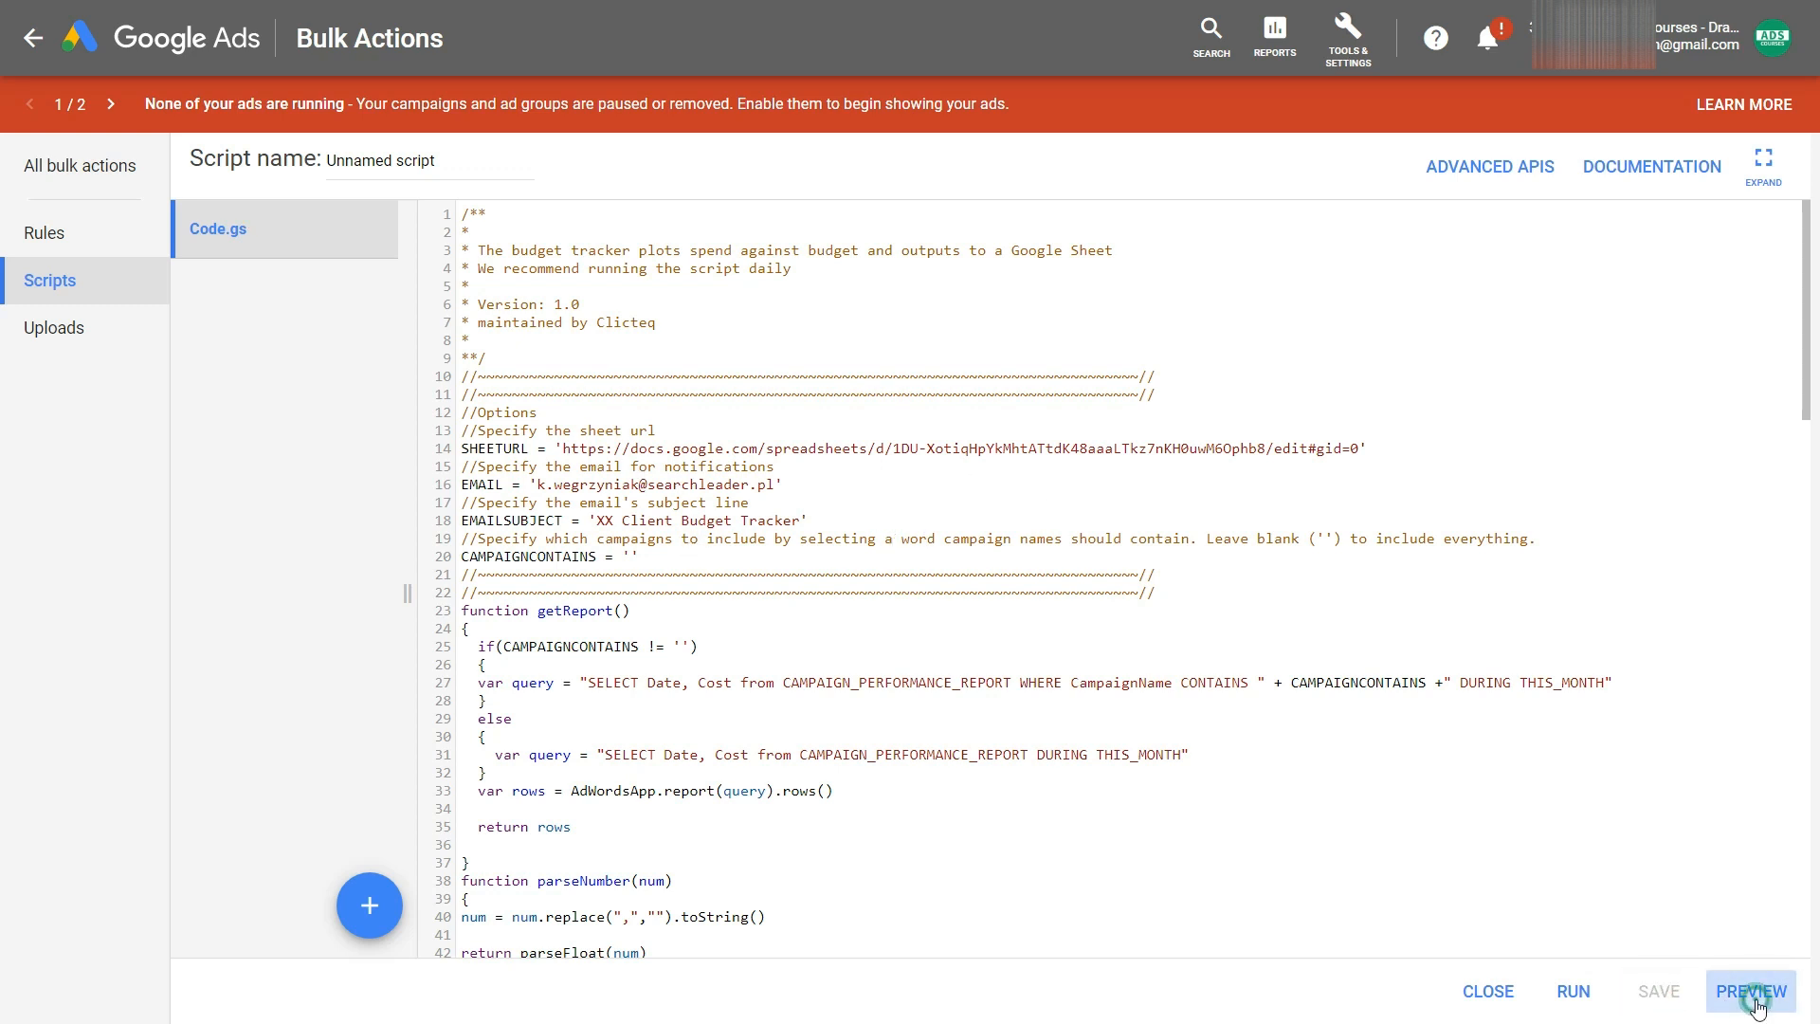
Preview the script and authorize spreadsheet, campaign and email access for the account
left_click(1752, 990)
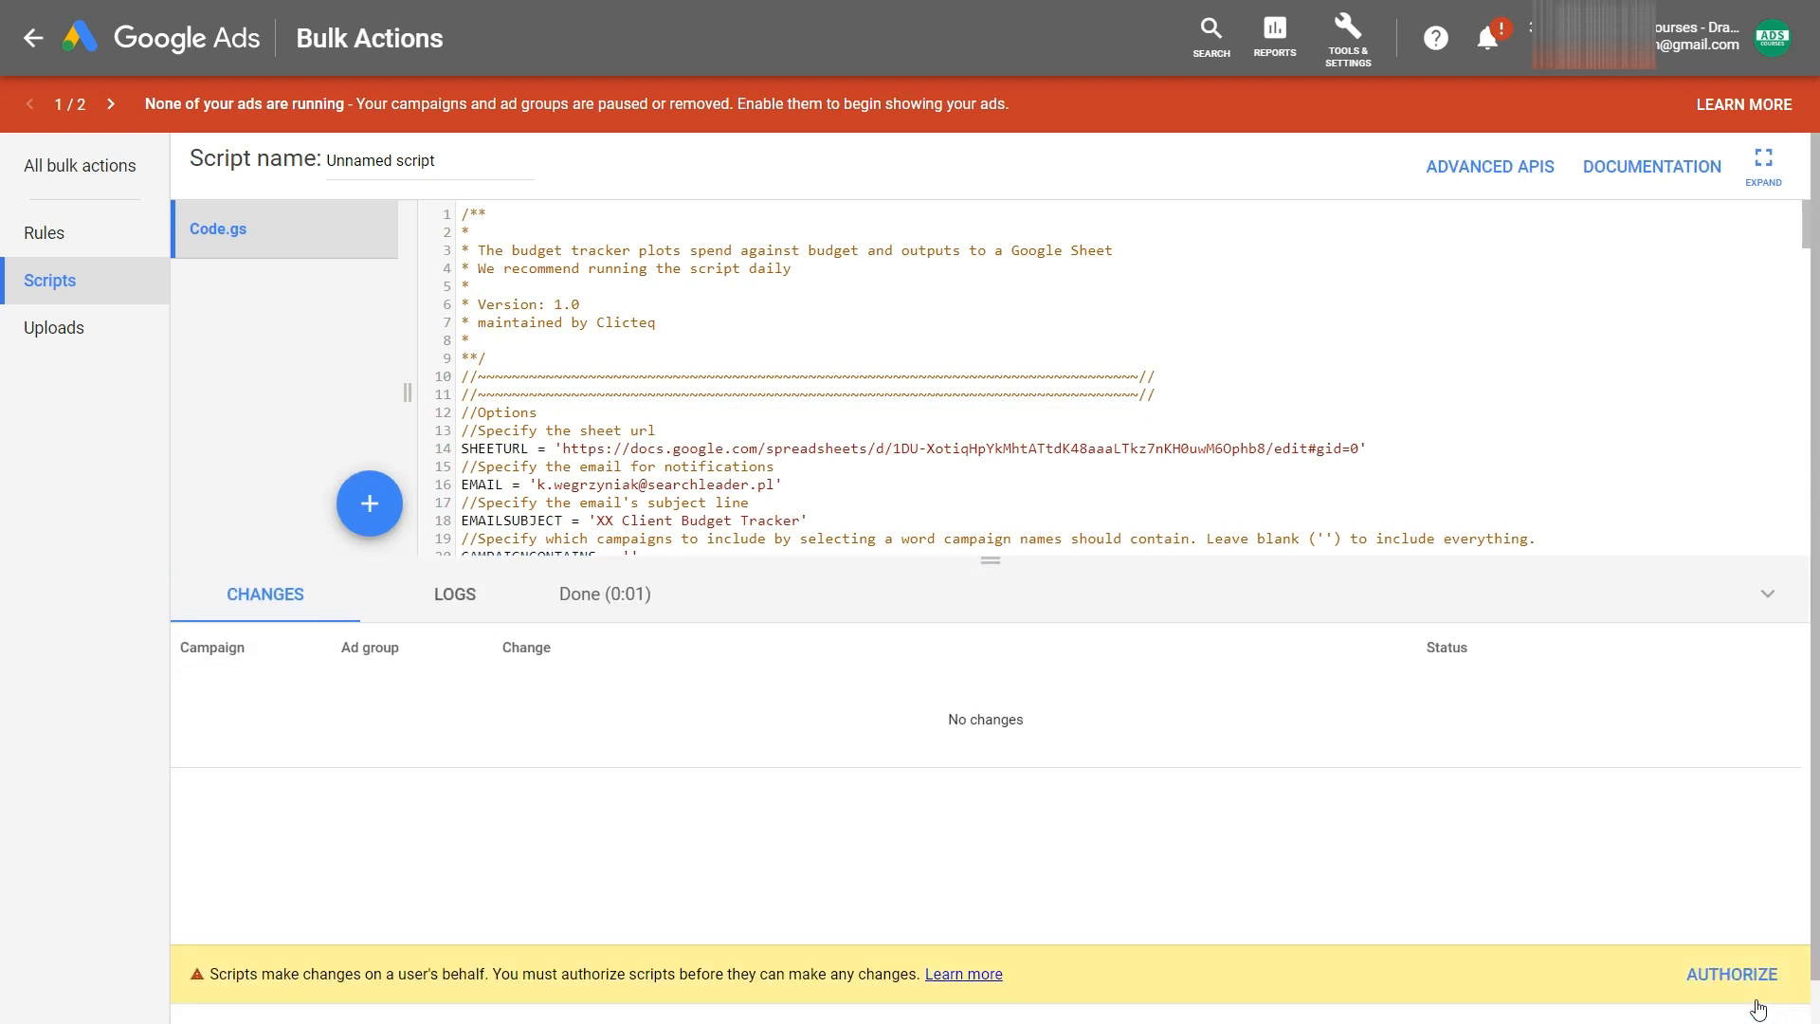
mouse_move(1628, 987)
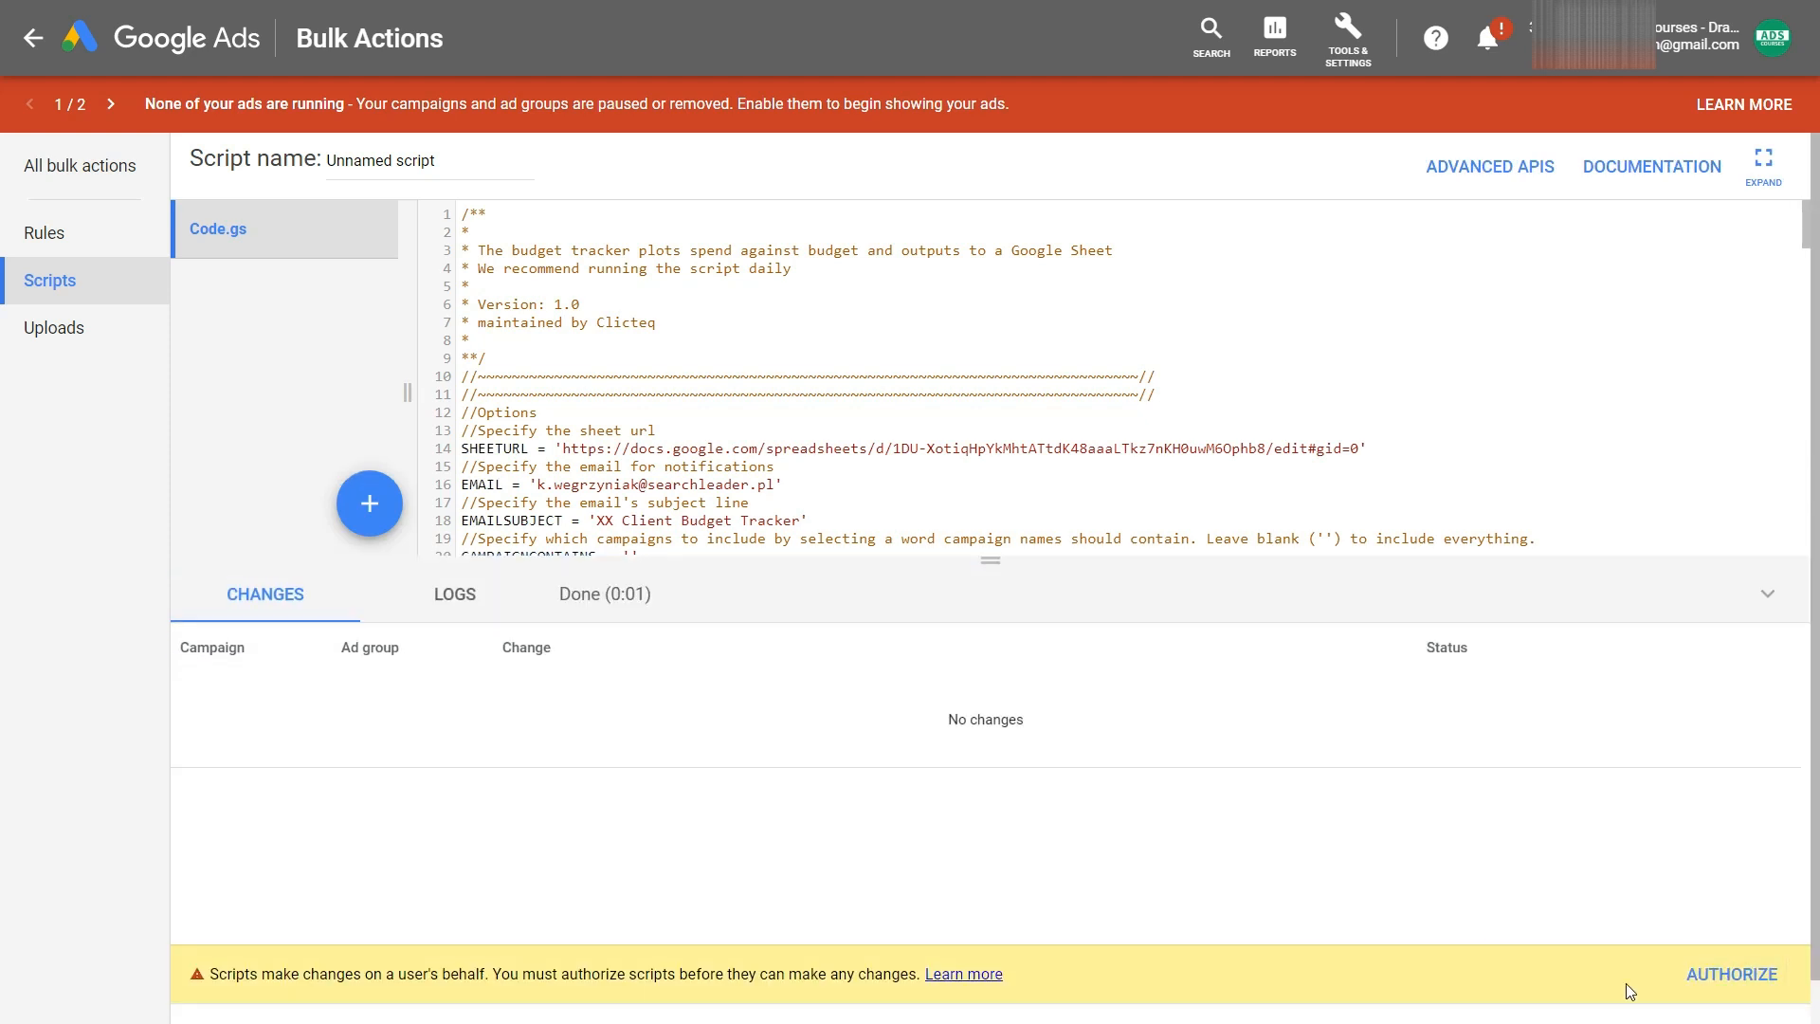
left_click(1733, 974)
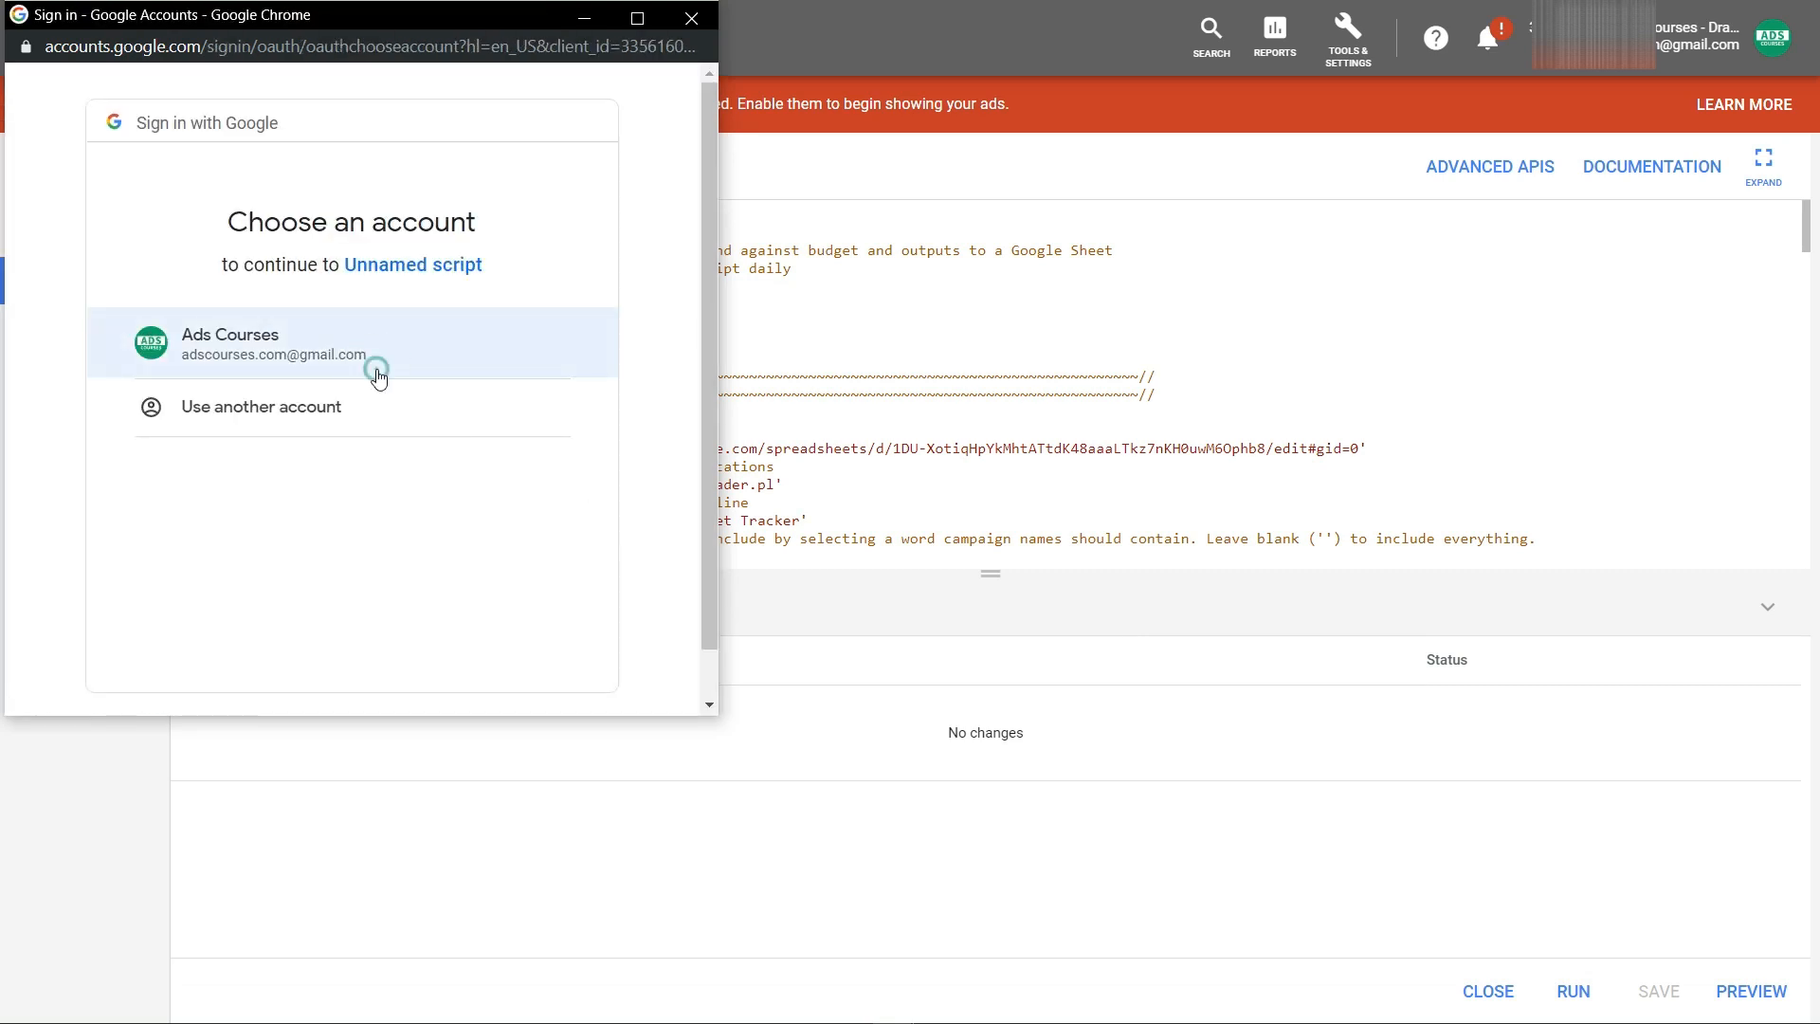
left_click(277, 341)
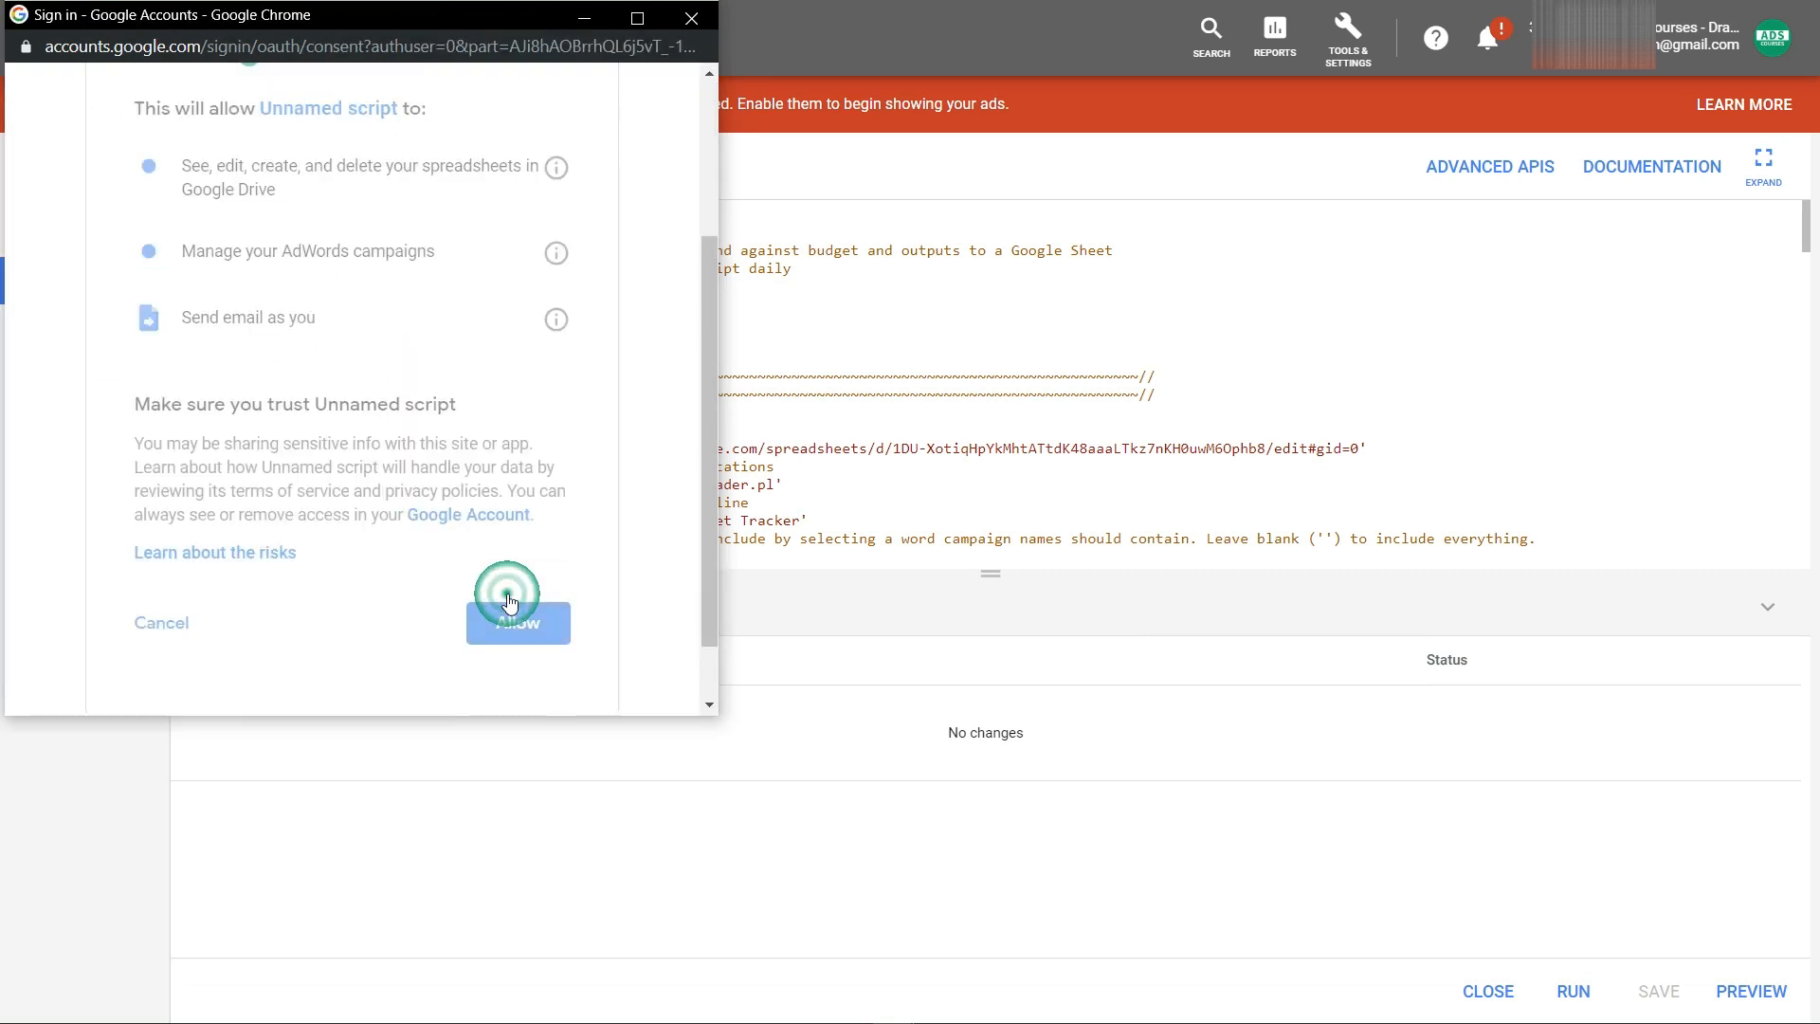
left_click(518, 621)
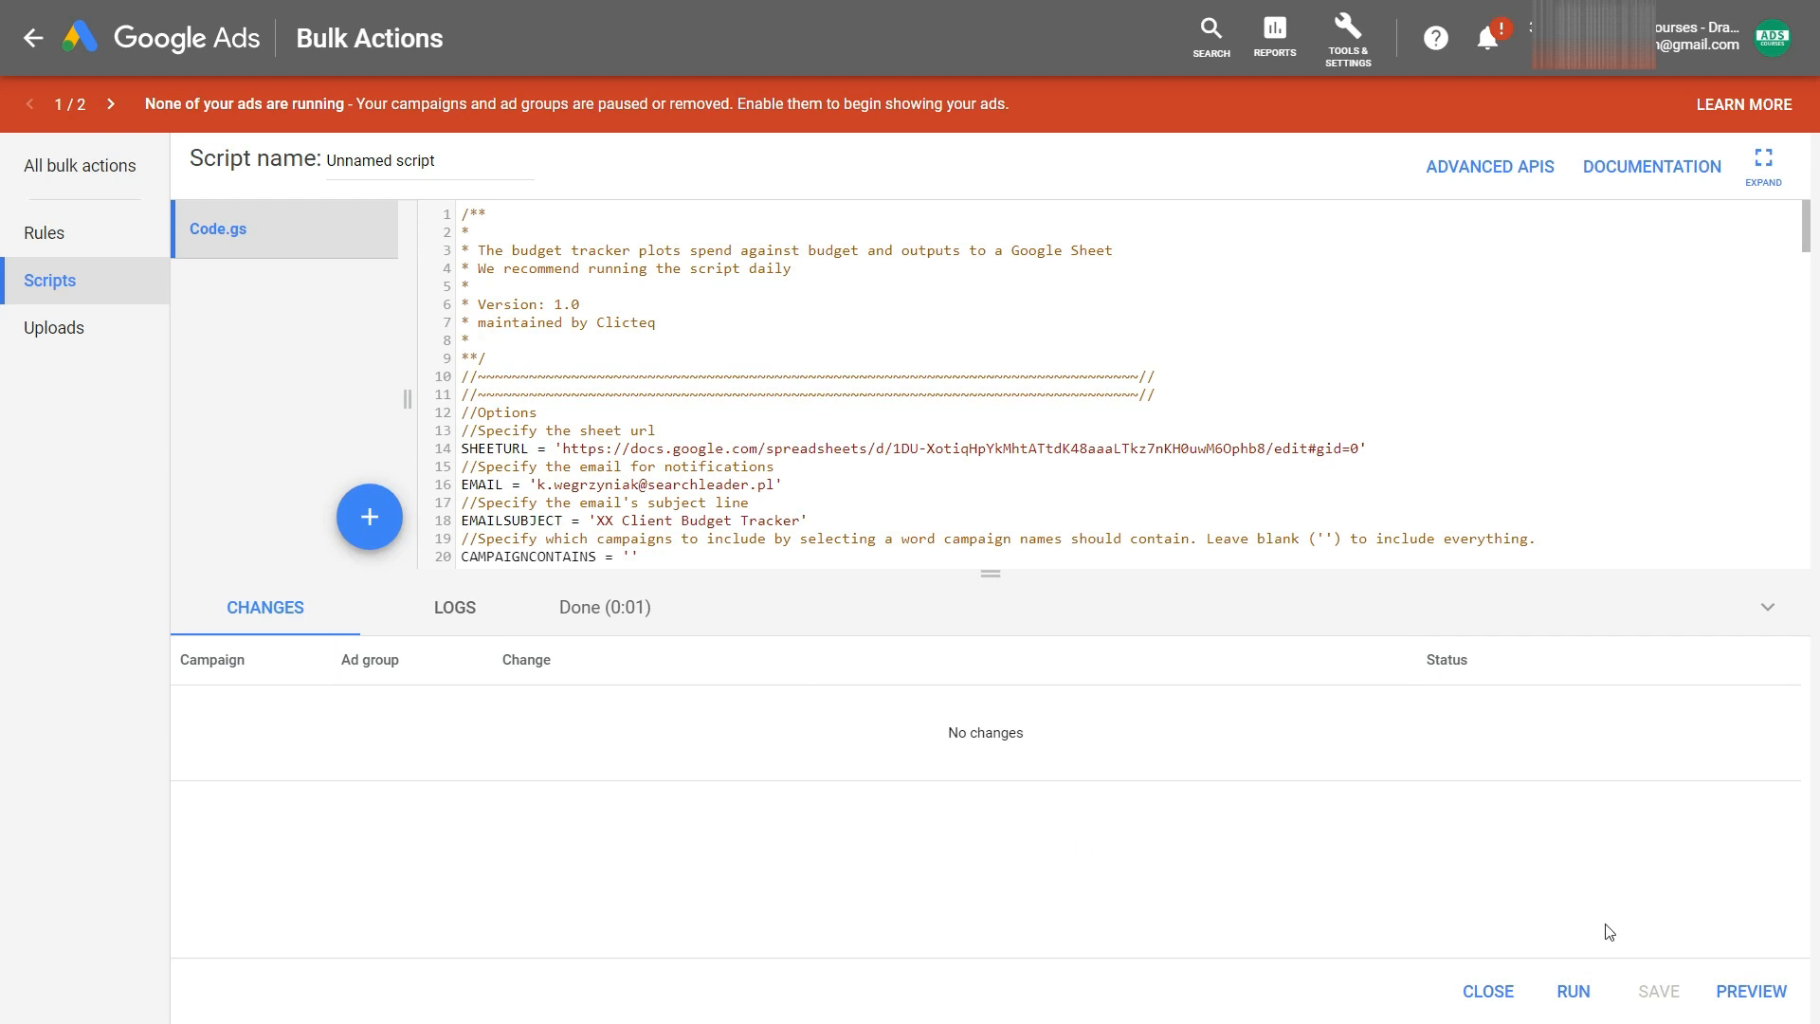
mouse_move(1574, 991)
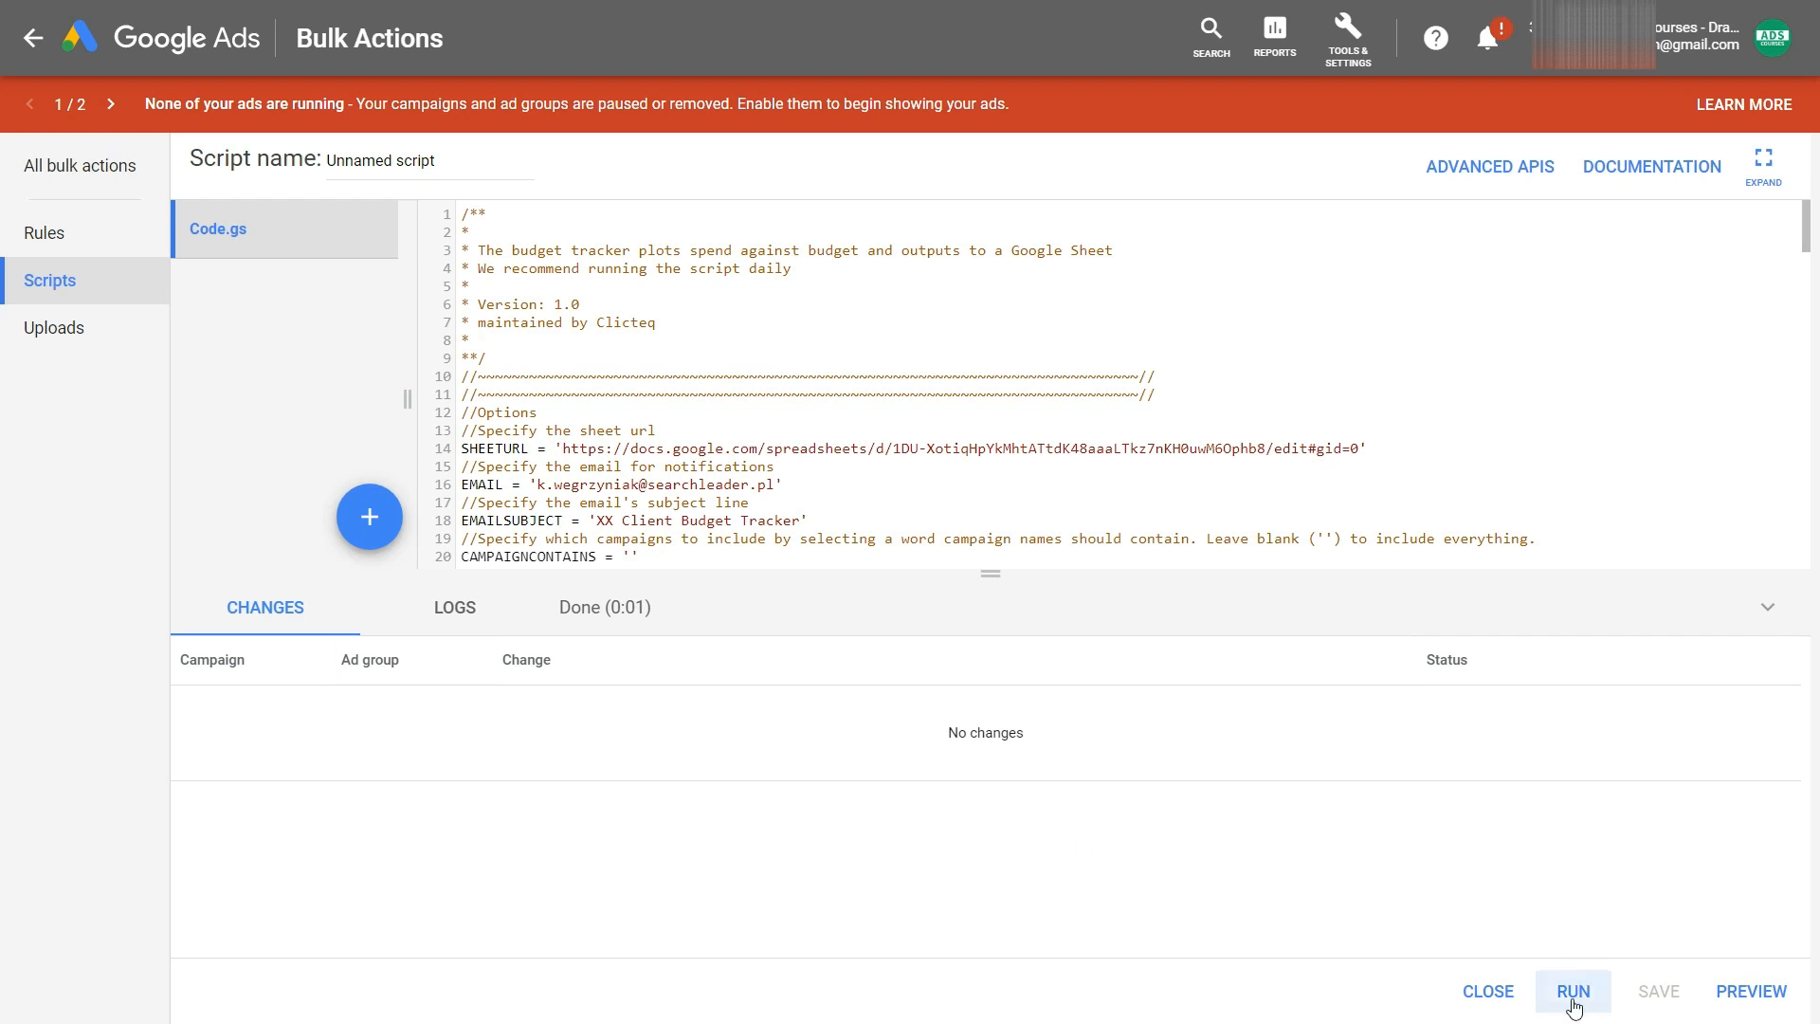
Run the budget tracker script without preview
left_click(1573, 992)
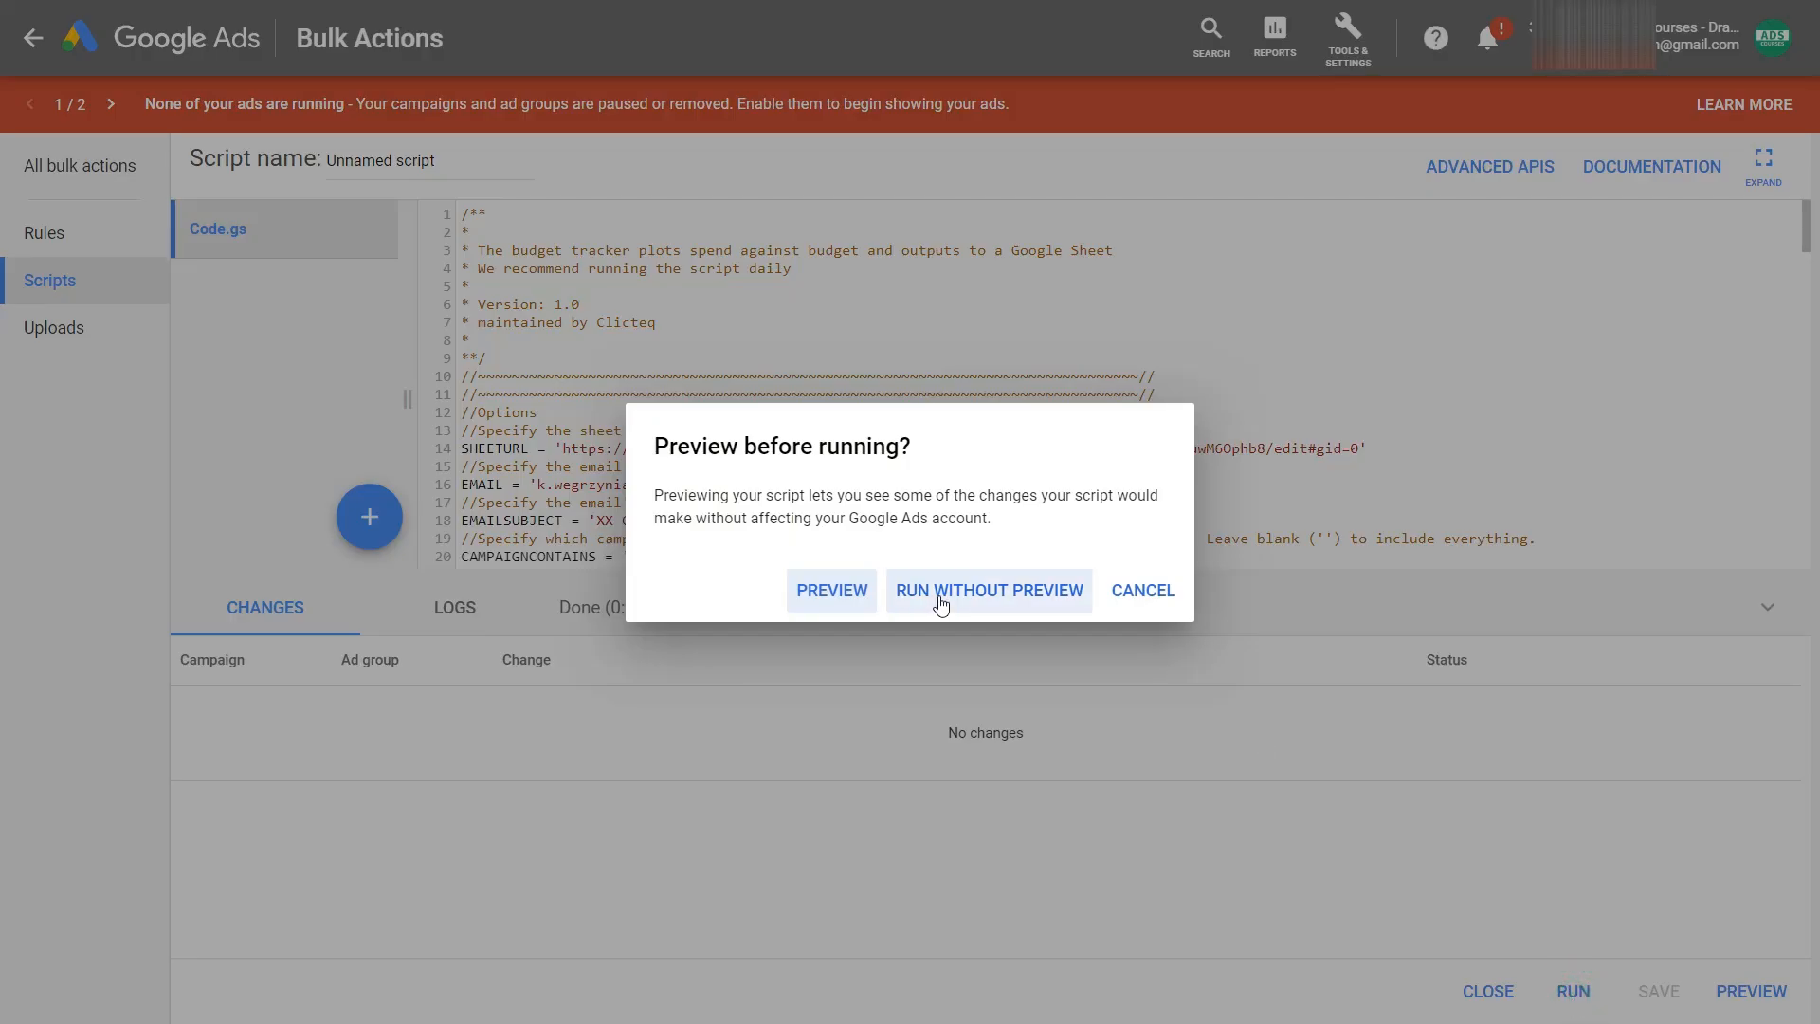
left_click(990, 592)
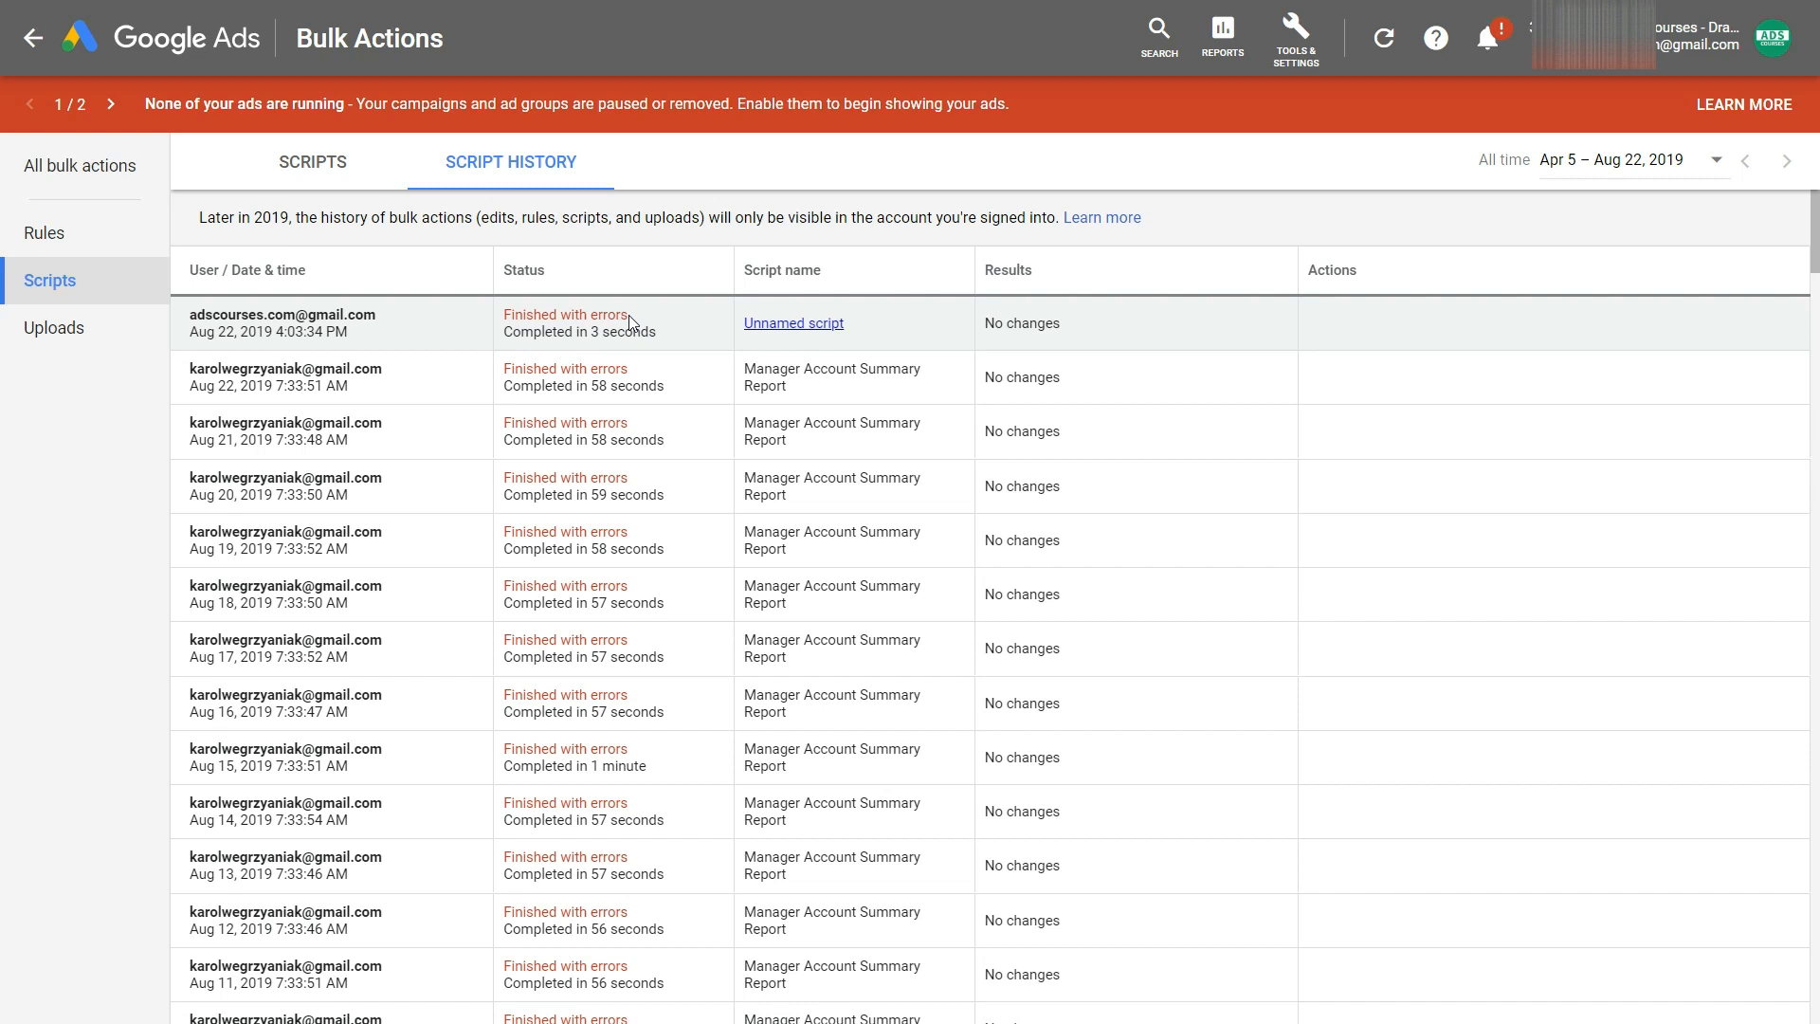
Rename the unnamed script to 'Budget tracker' in the scripts list
left_click(313, 161)
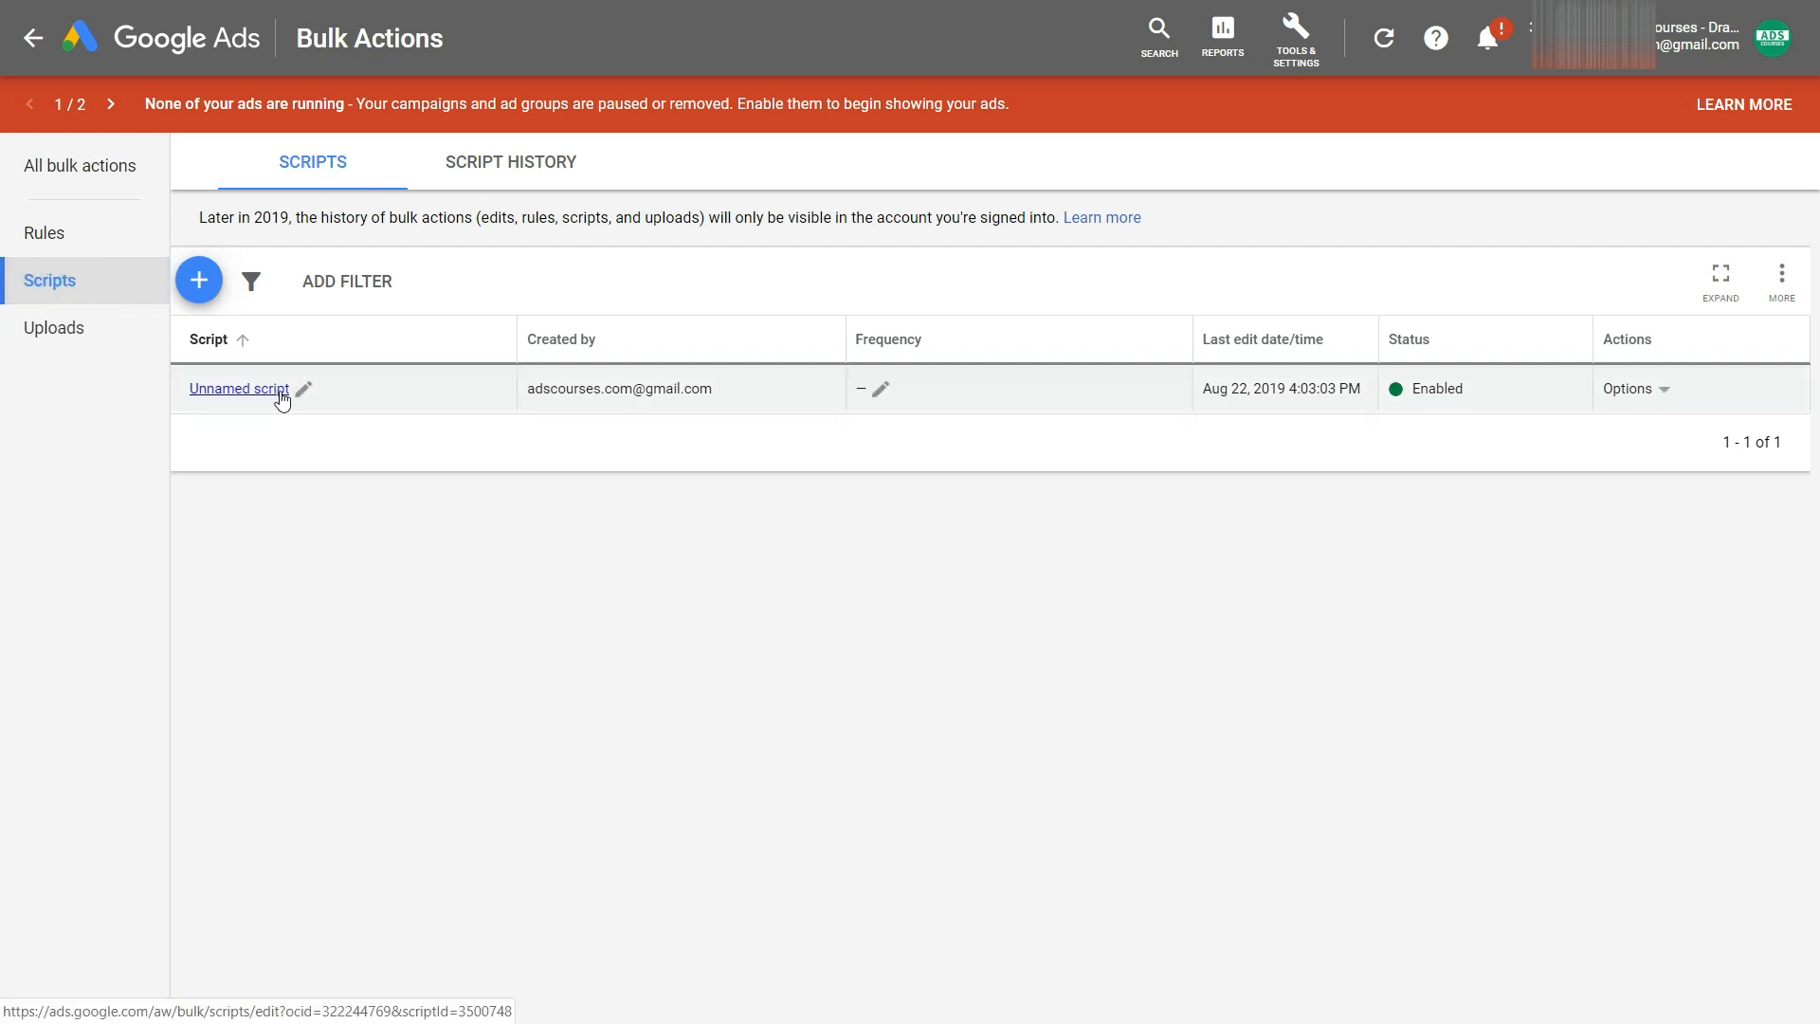
left_click(303, 389)
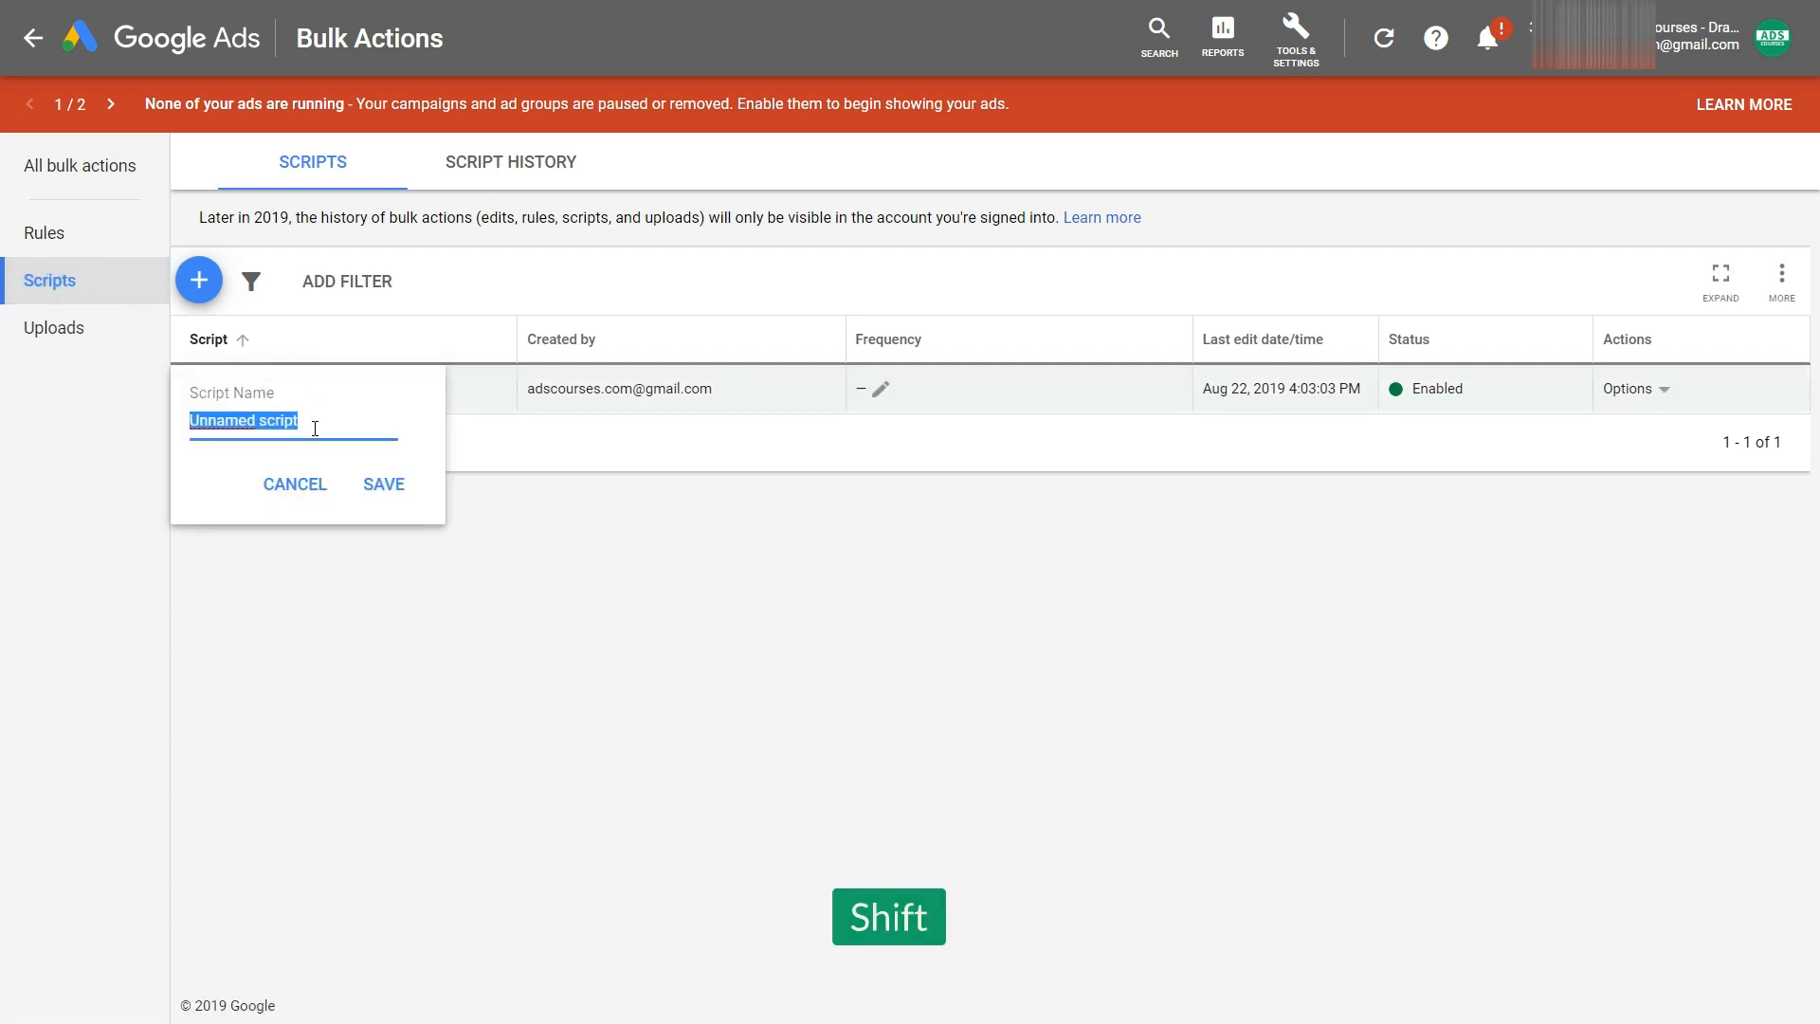
type("Budget tracker")
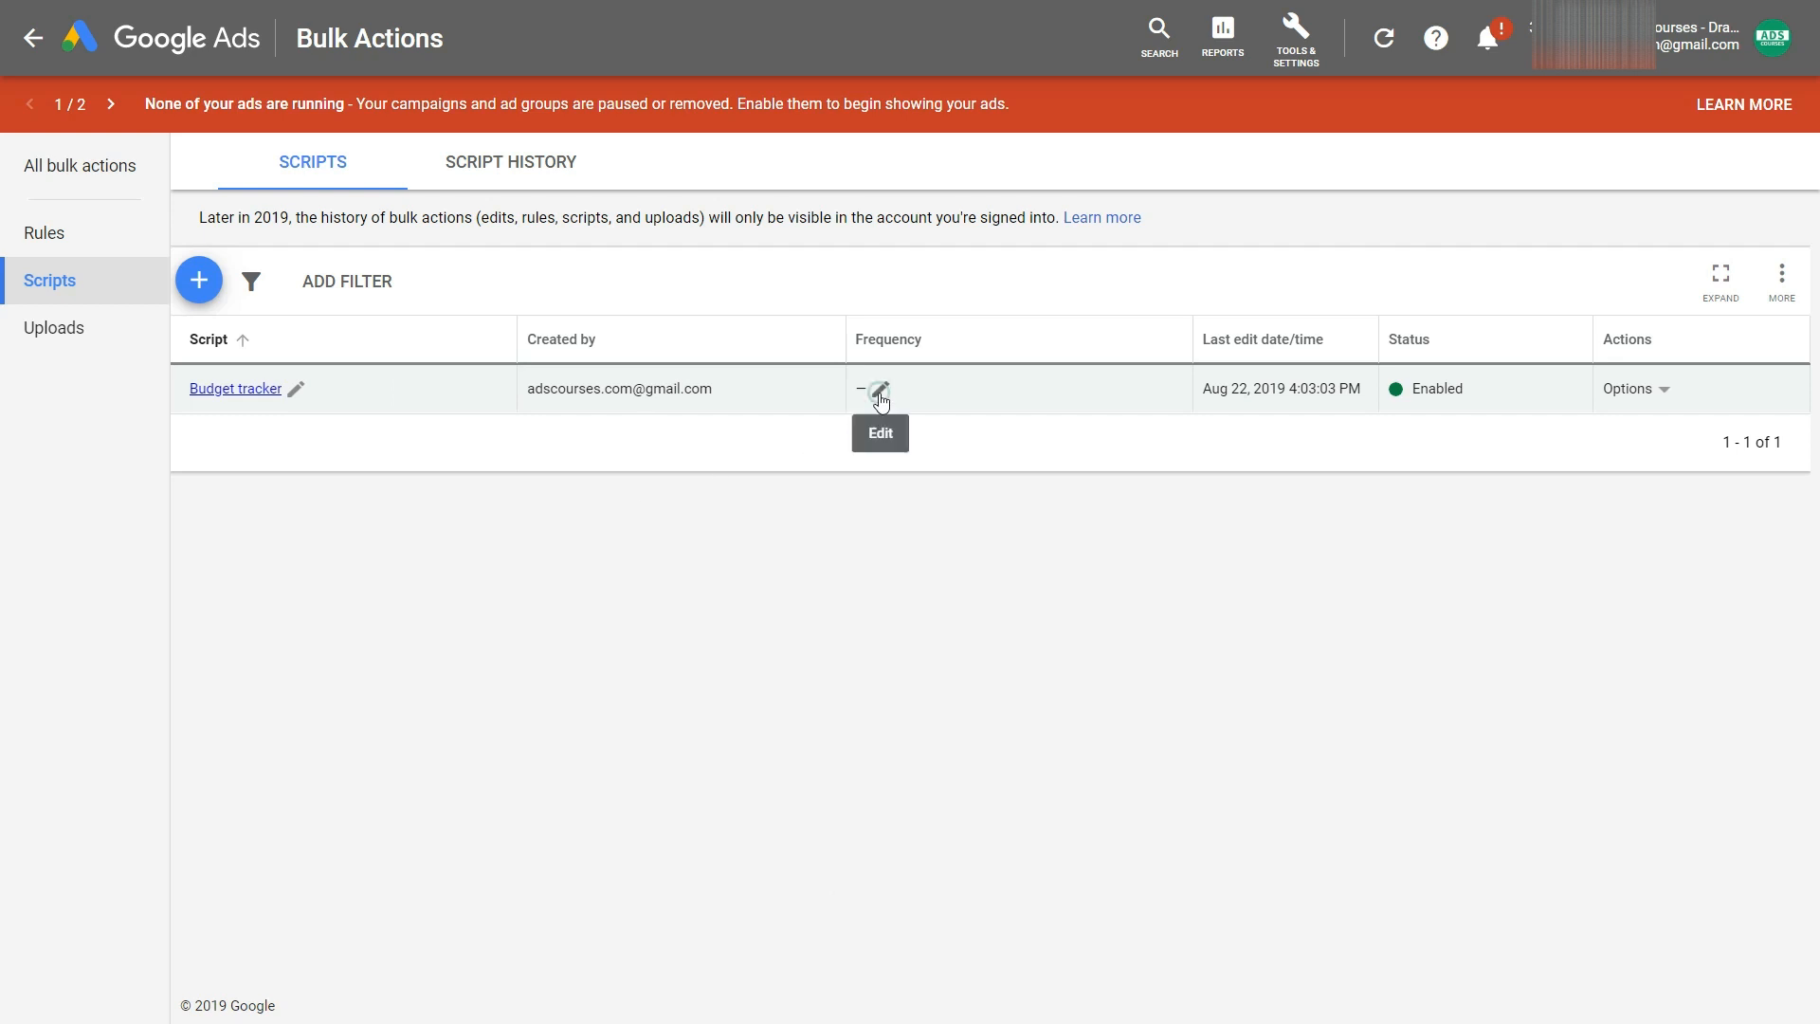
Set the script's frequency to Daily at a chosen hour
left_click(877, 391)
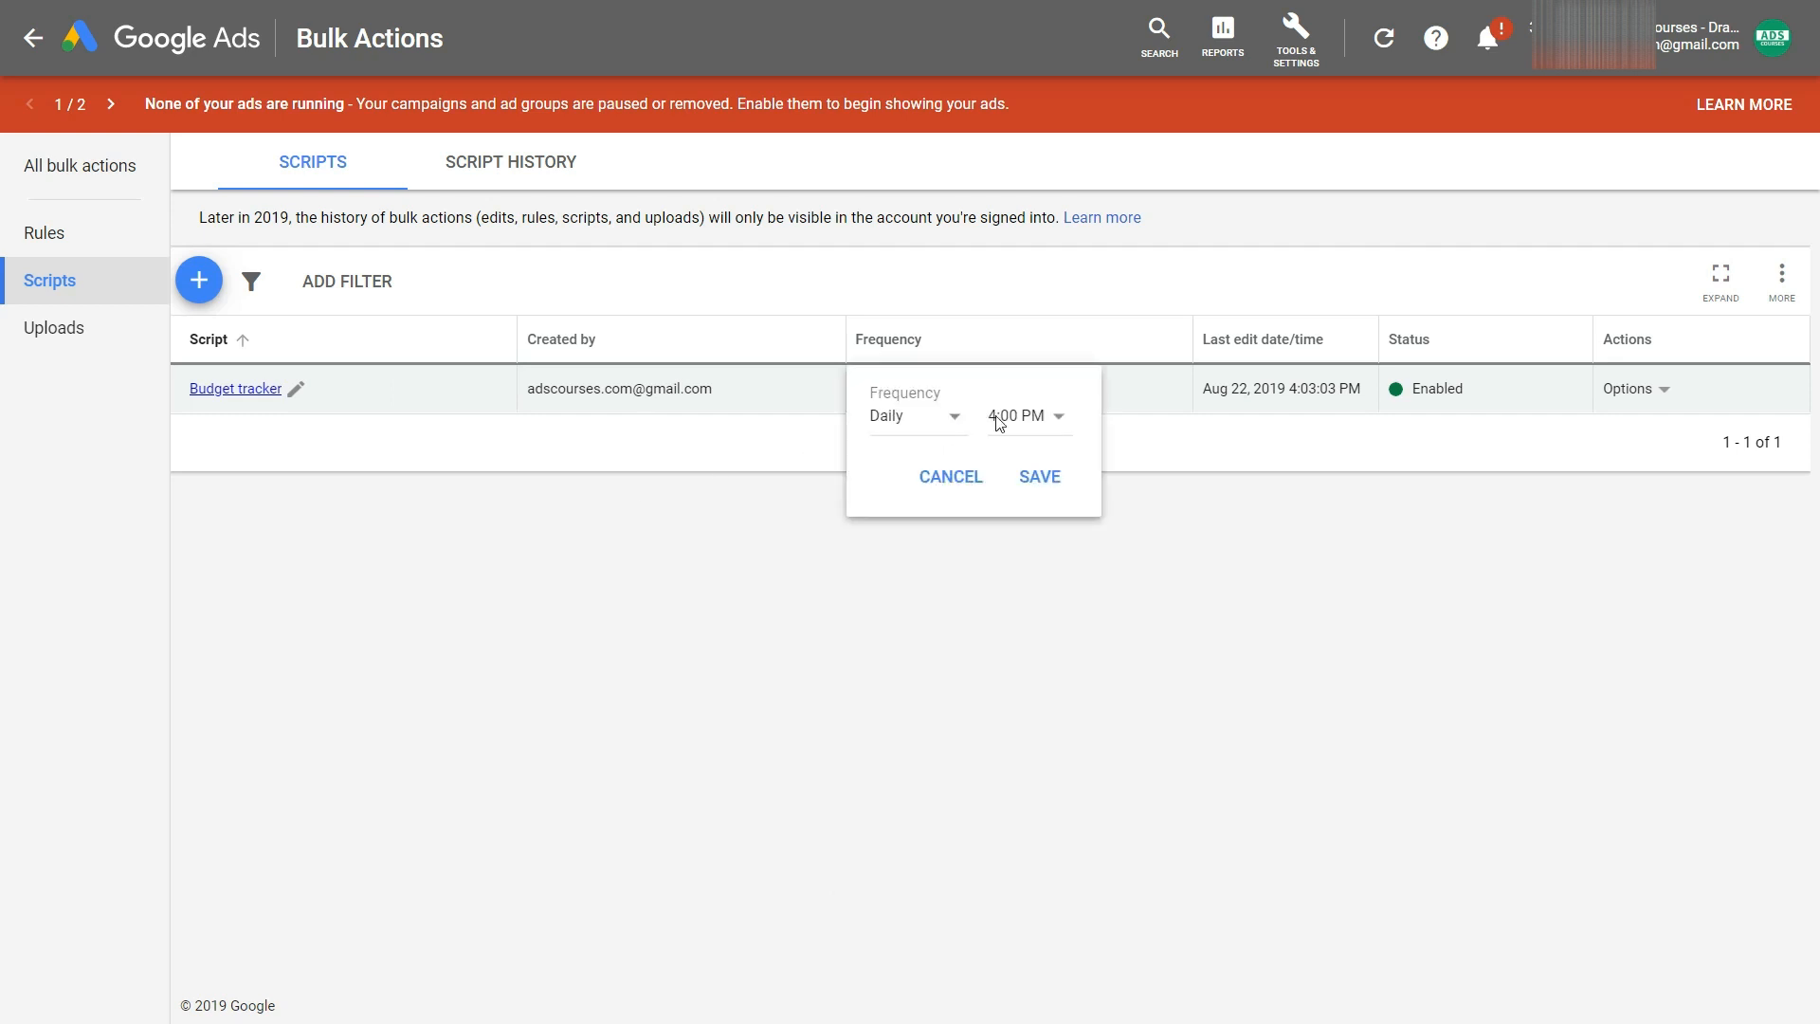
left_click(1029, 415)
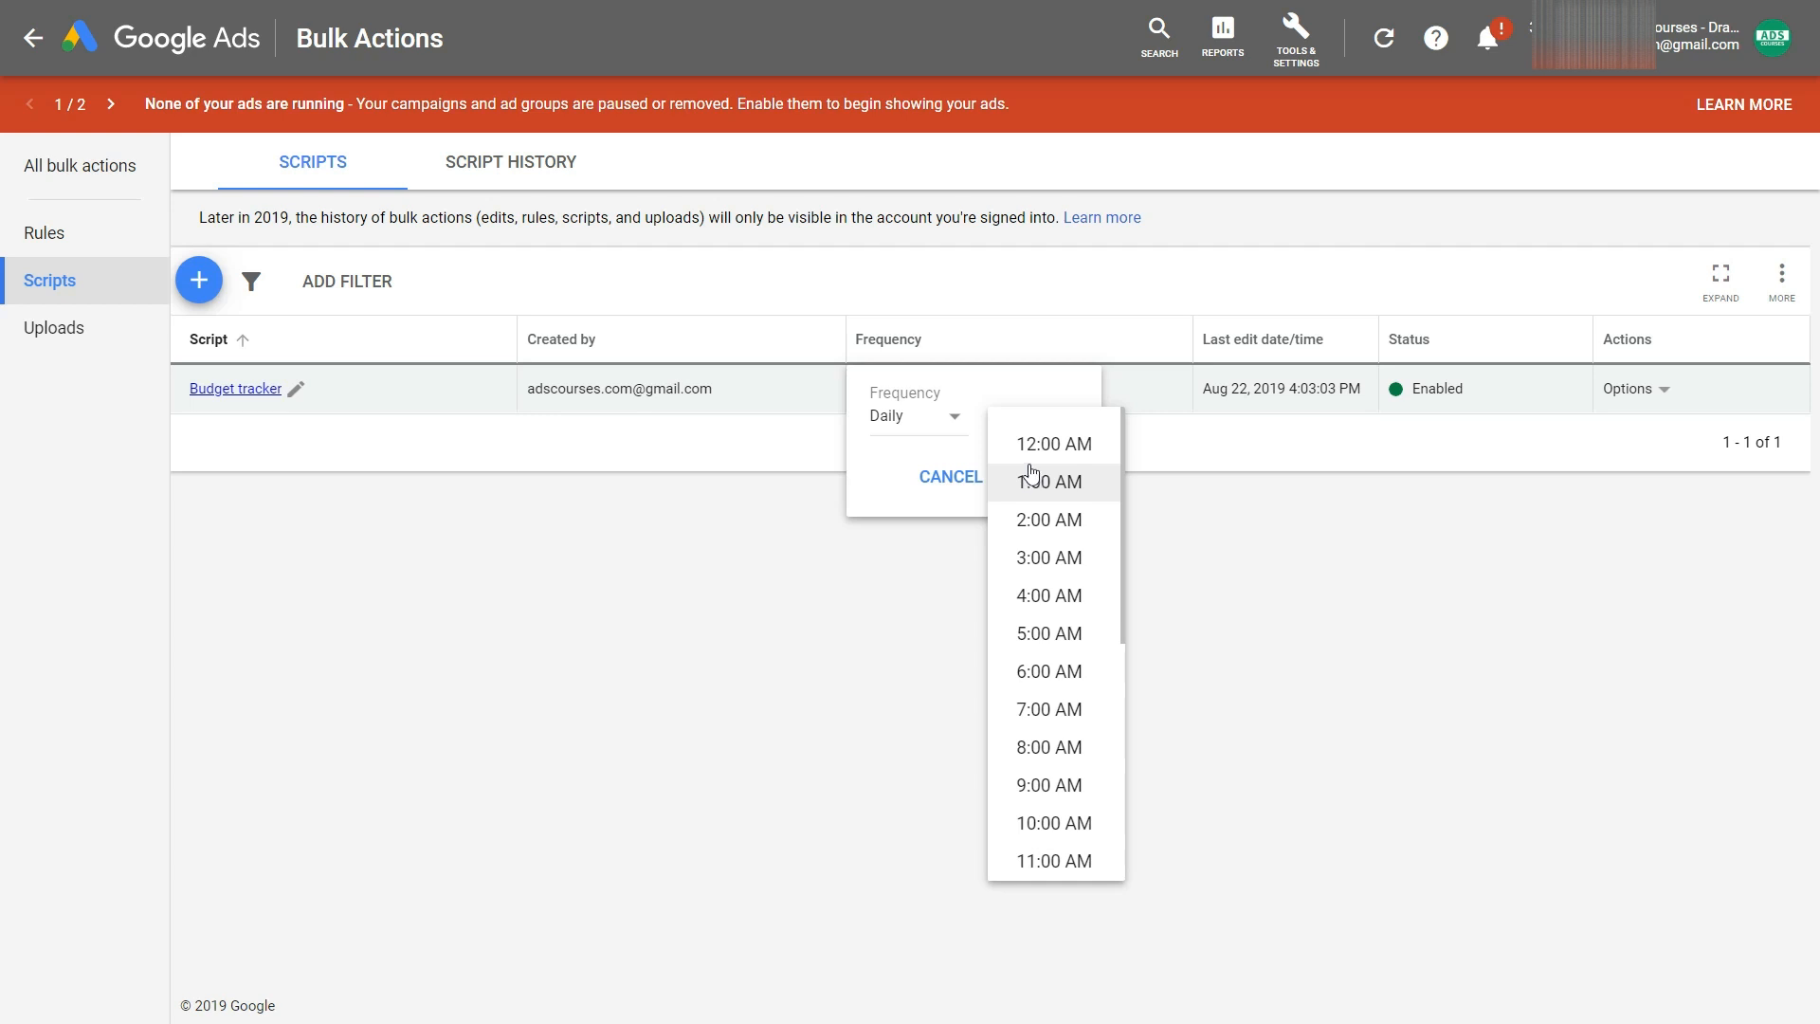
left_click(1054, 444)
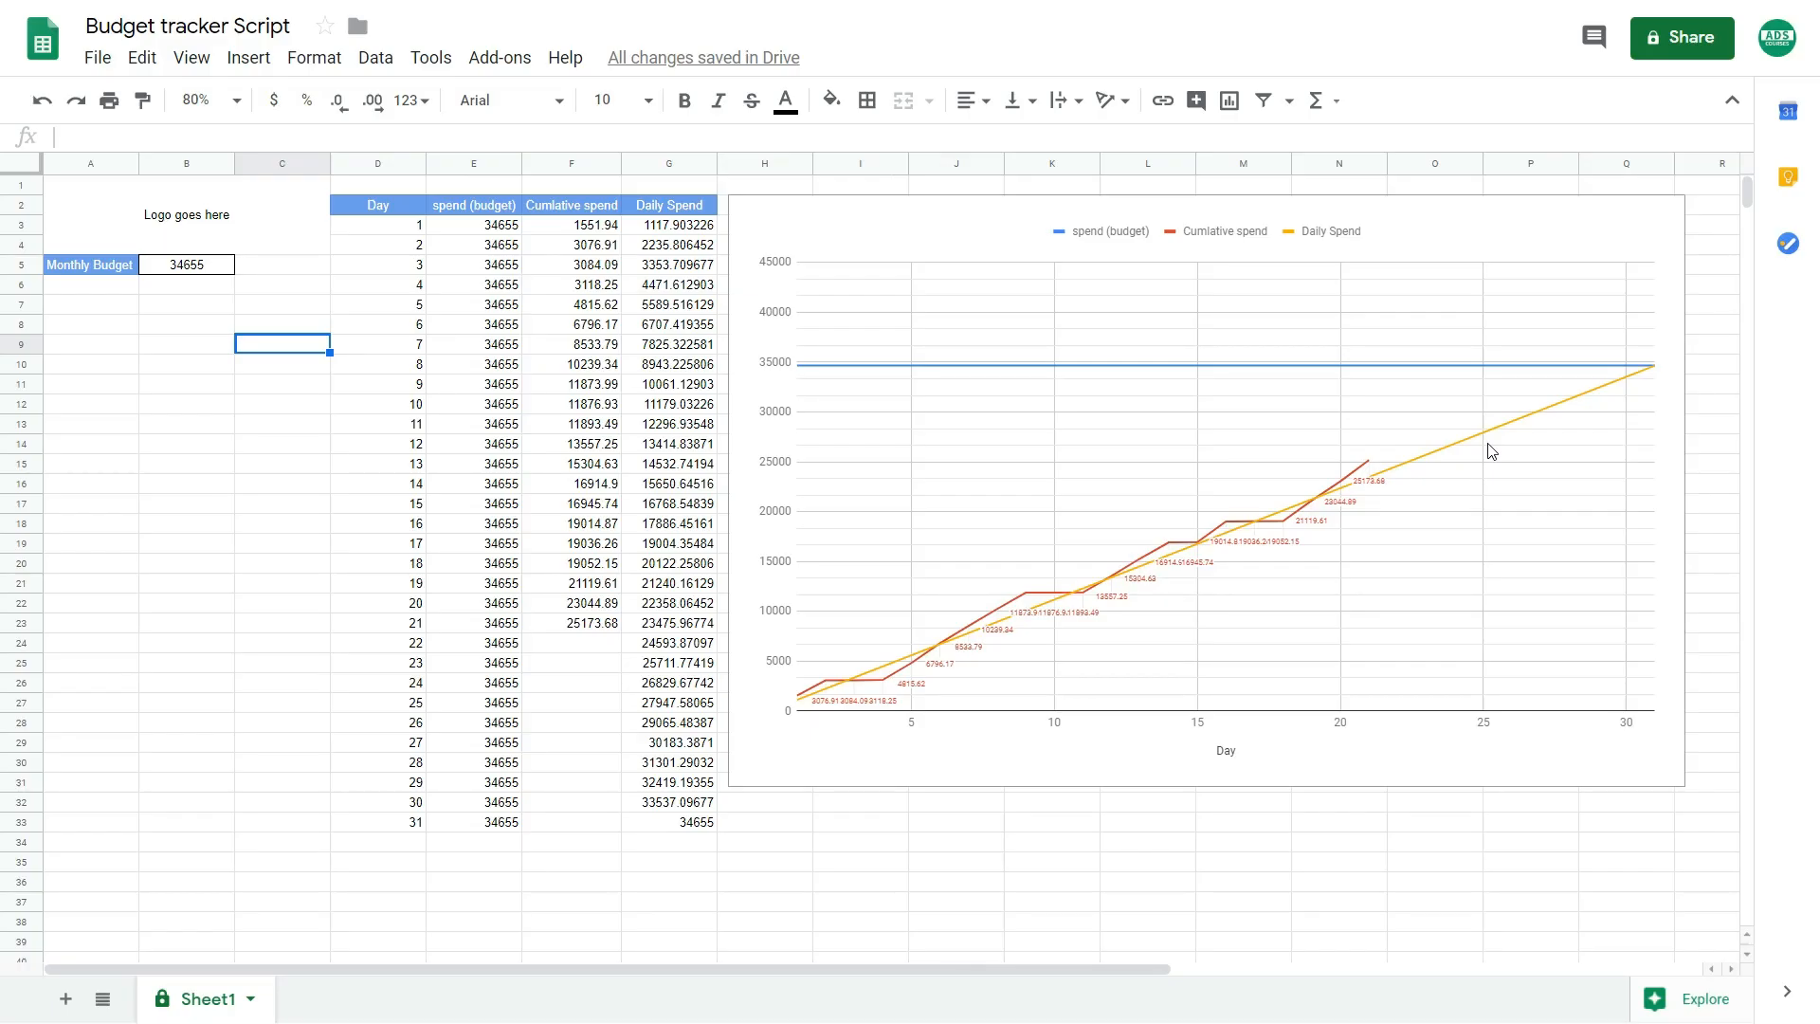
mouse_move(1204, 519)
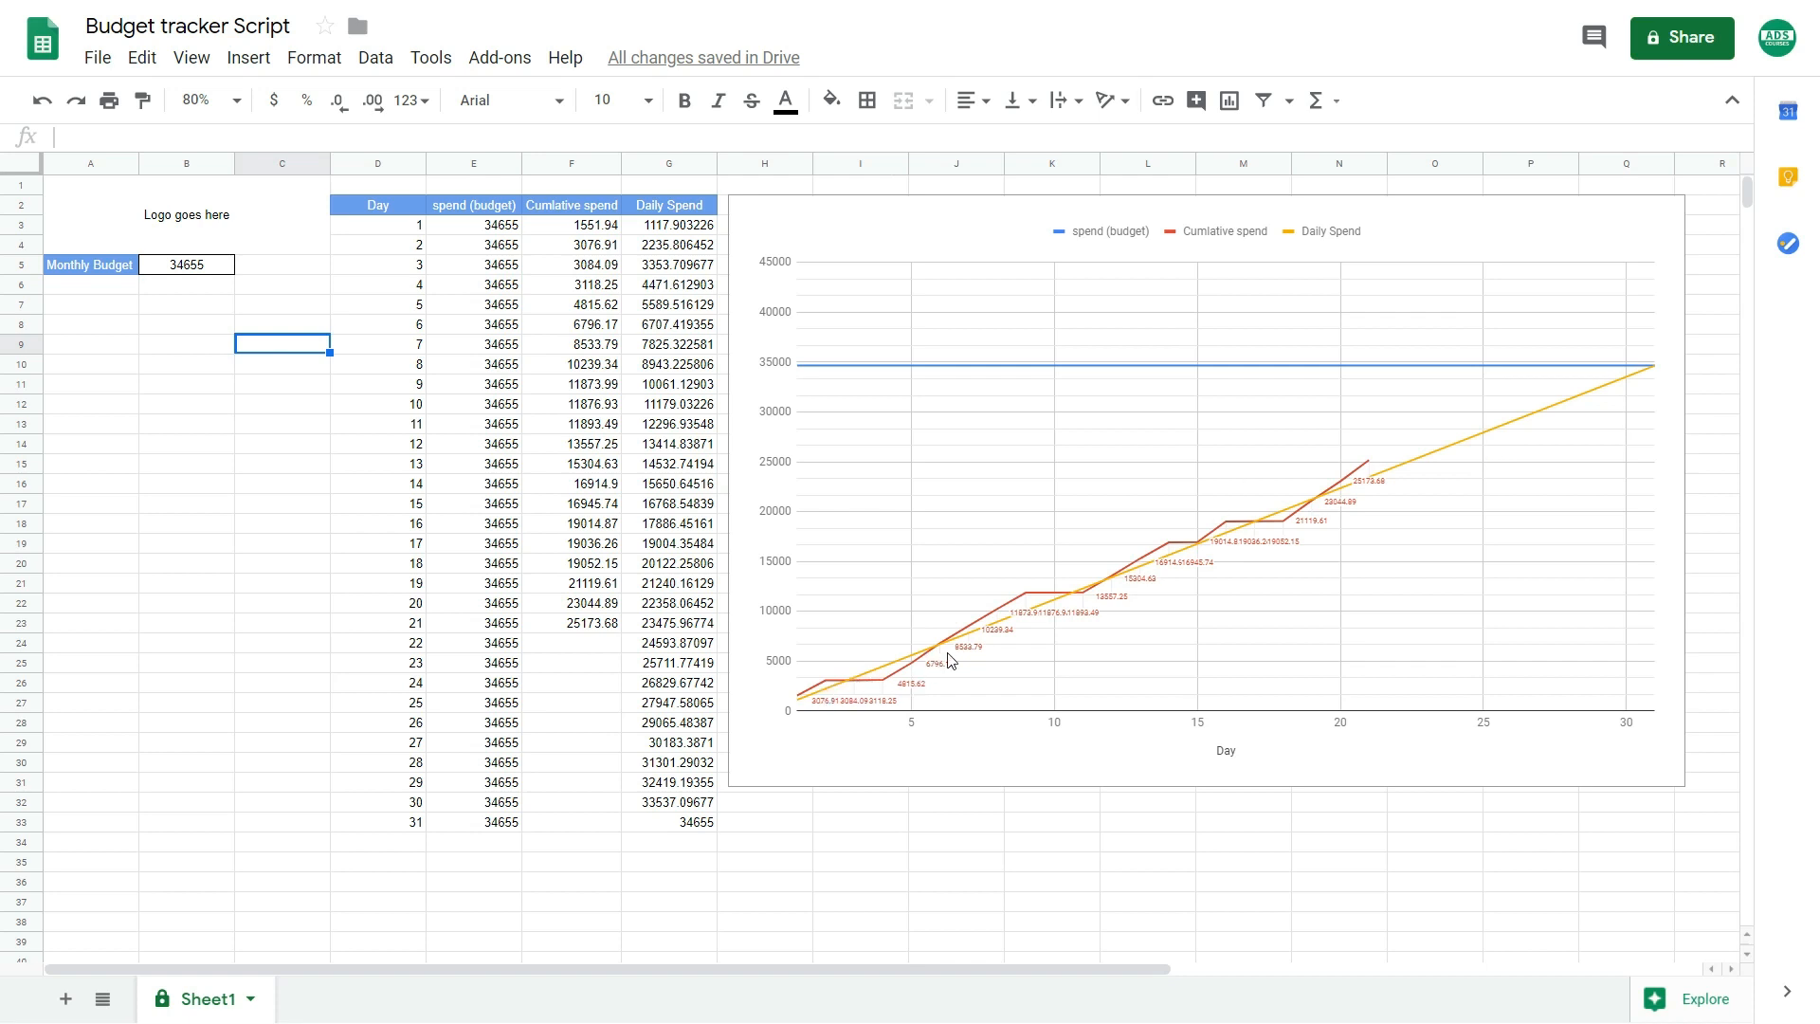
mouse_move(830, 665)
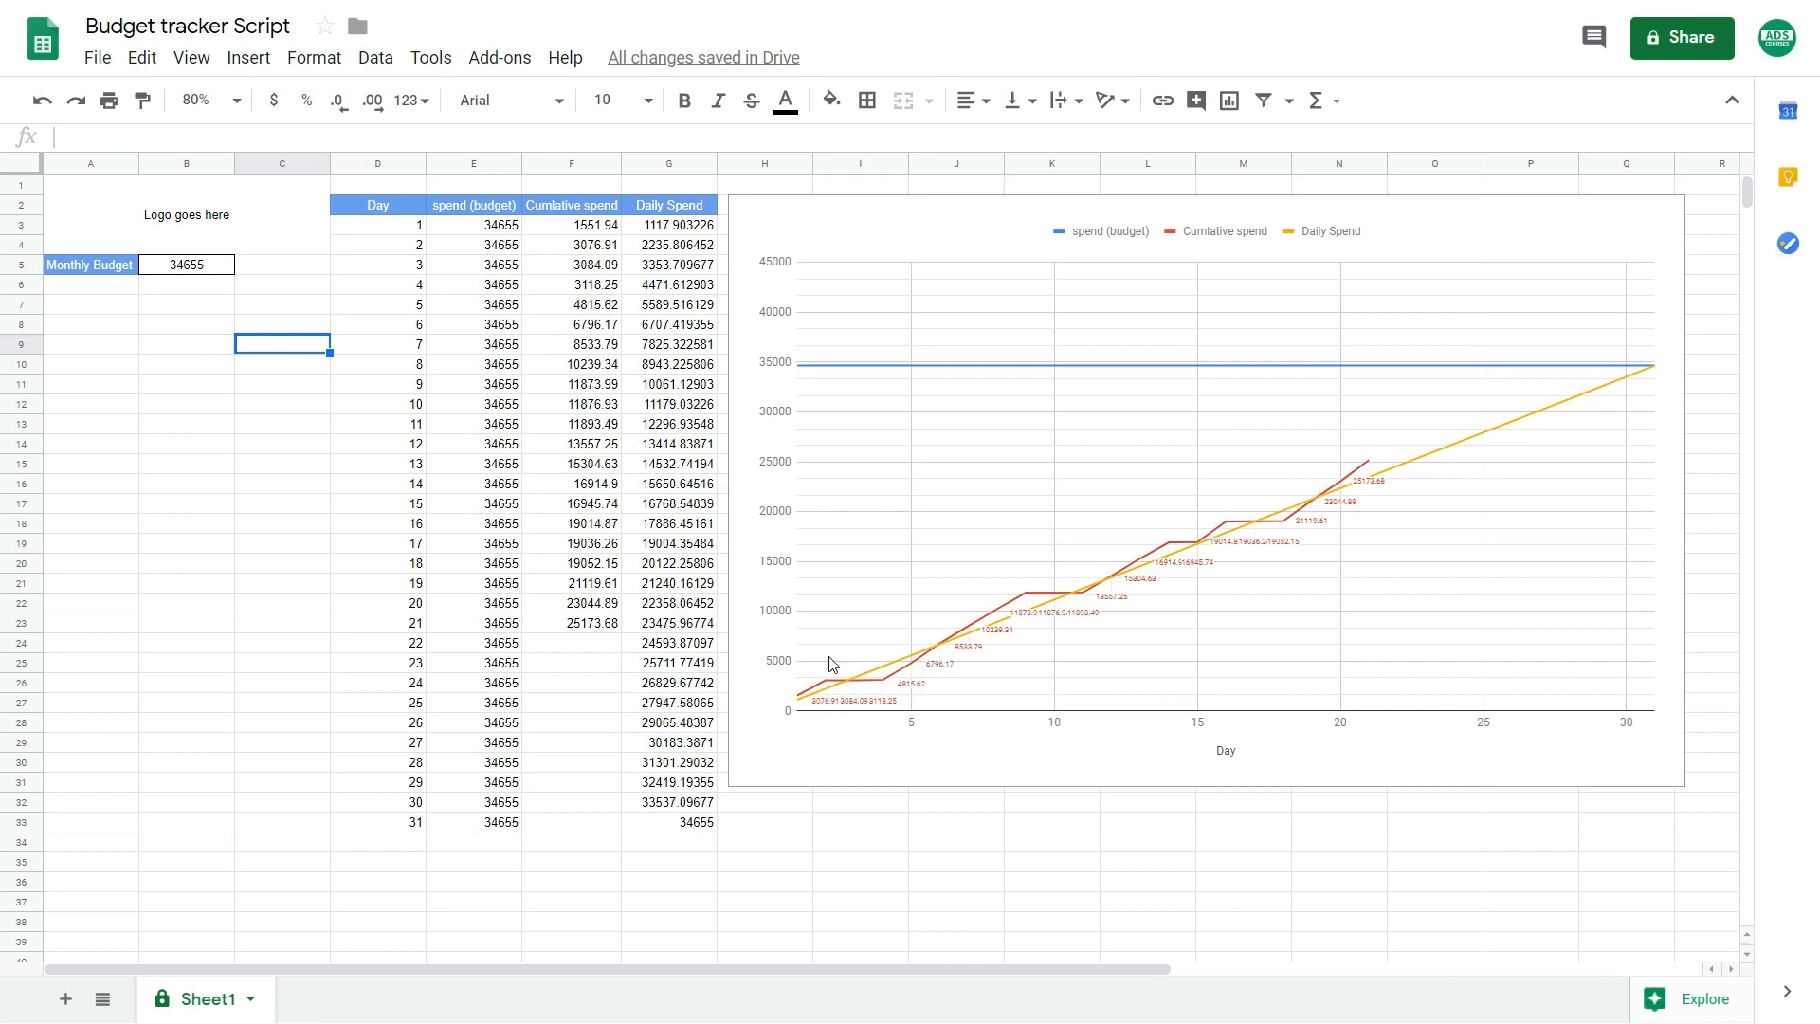
mouse_move(1033, 614)
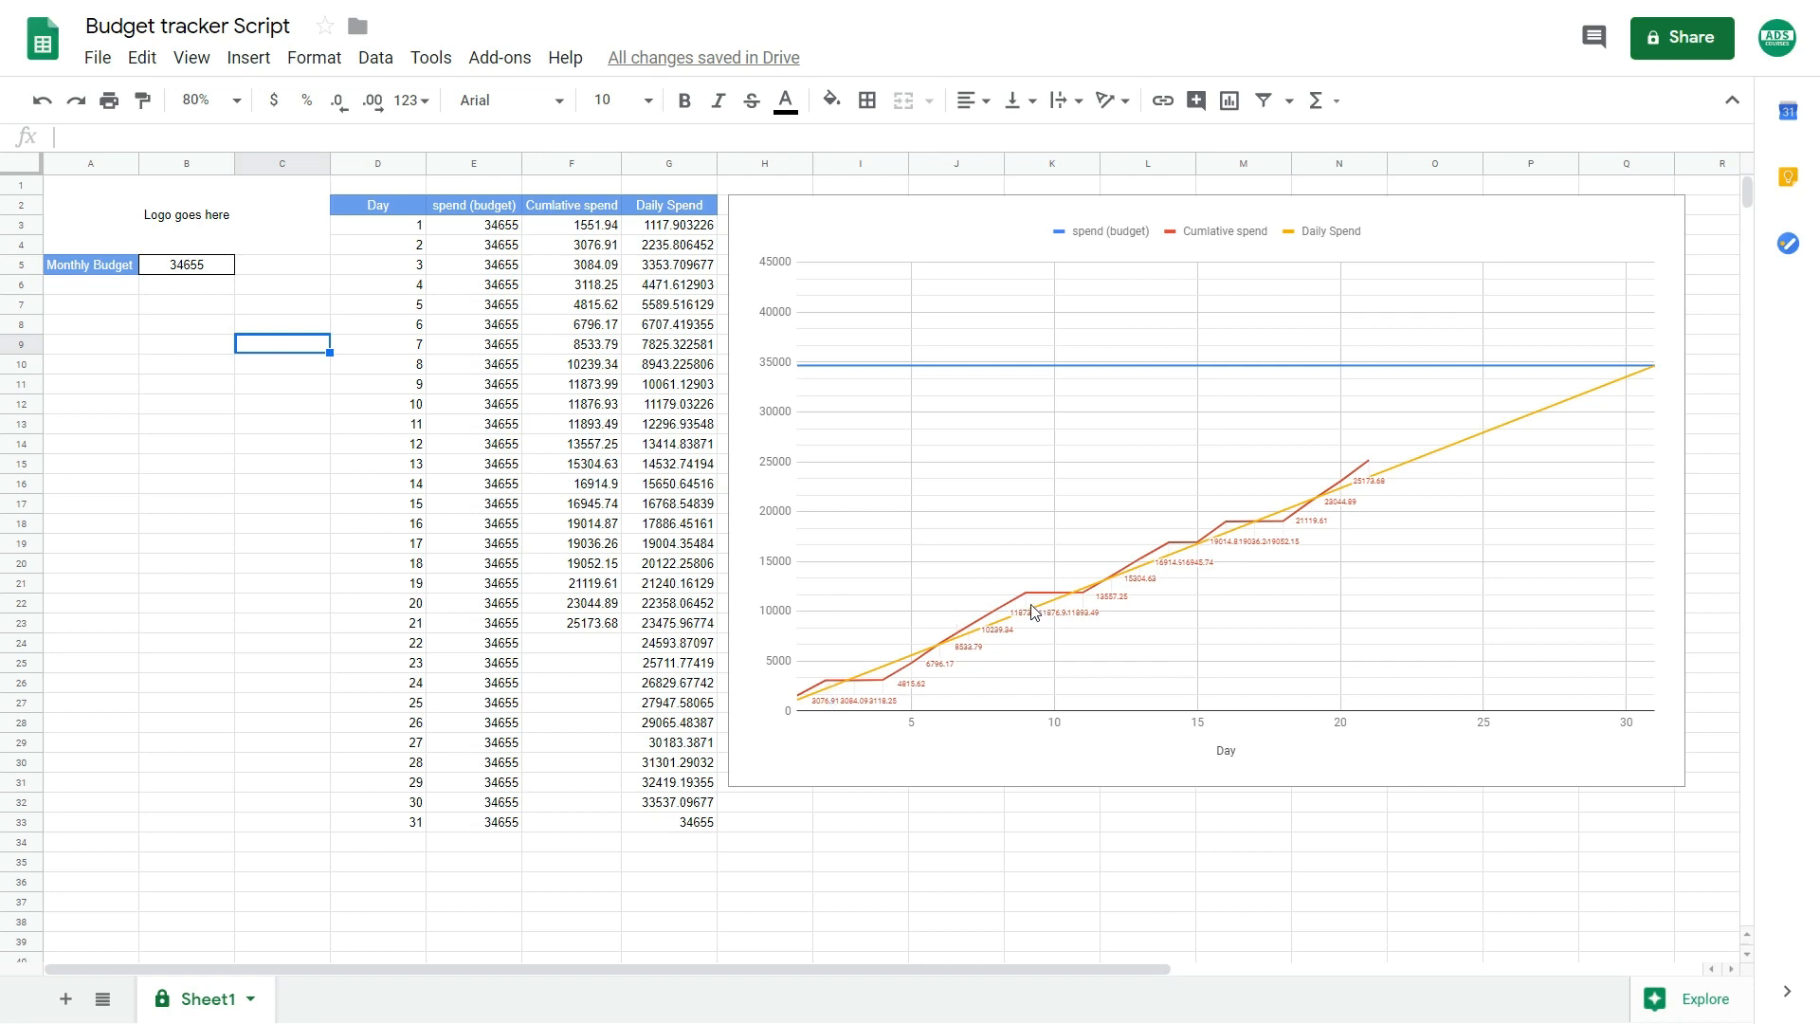
mouse_move(1338, 489)
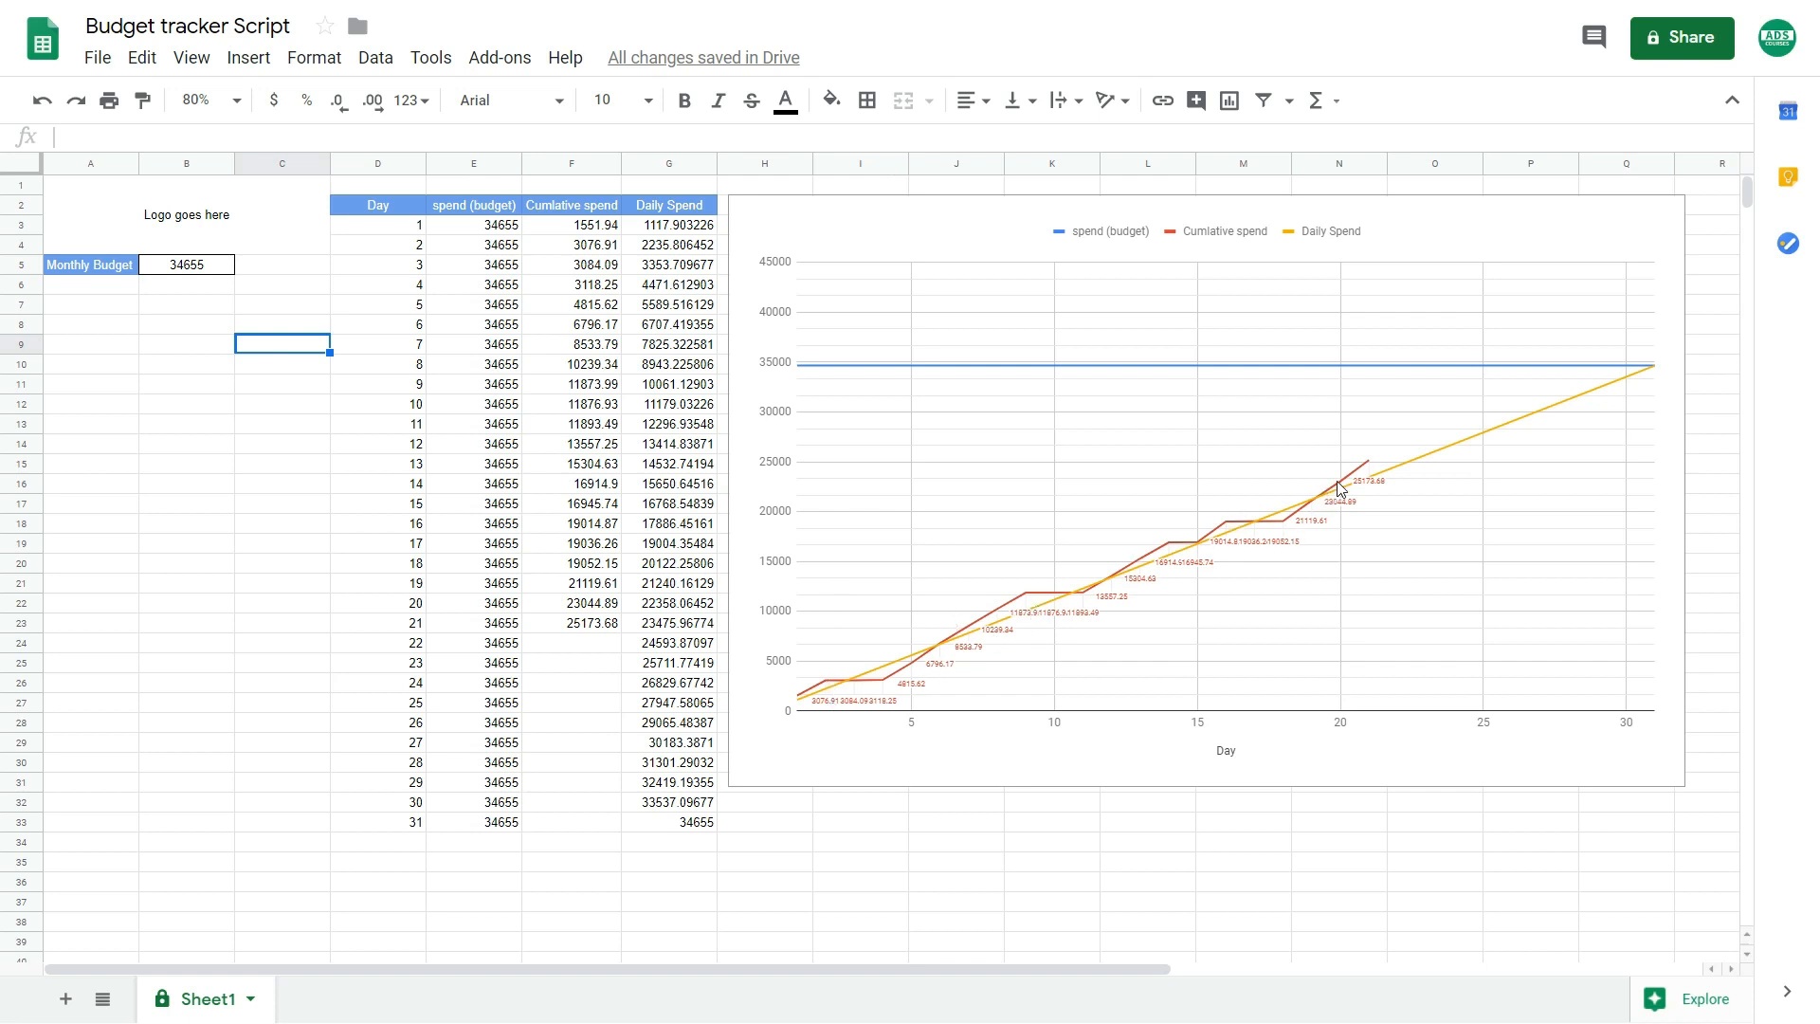
left_click(185, 265)
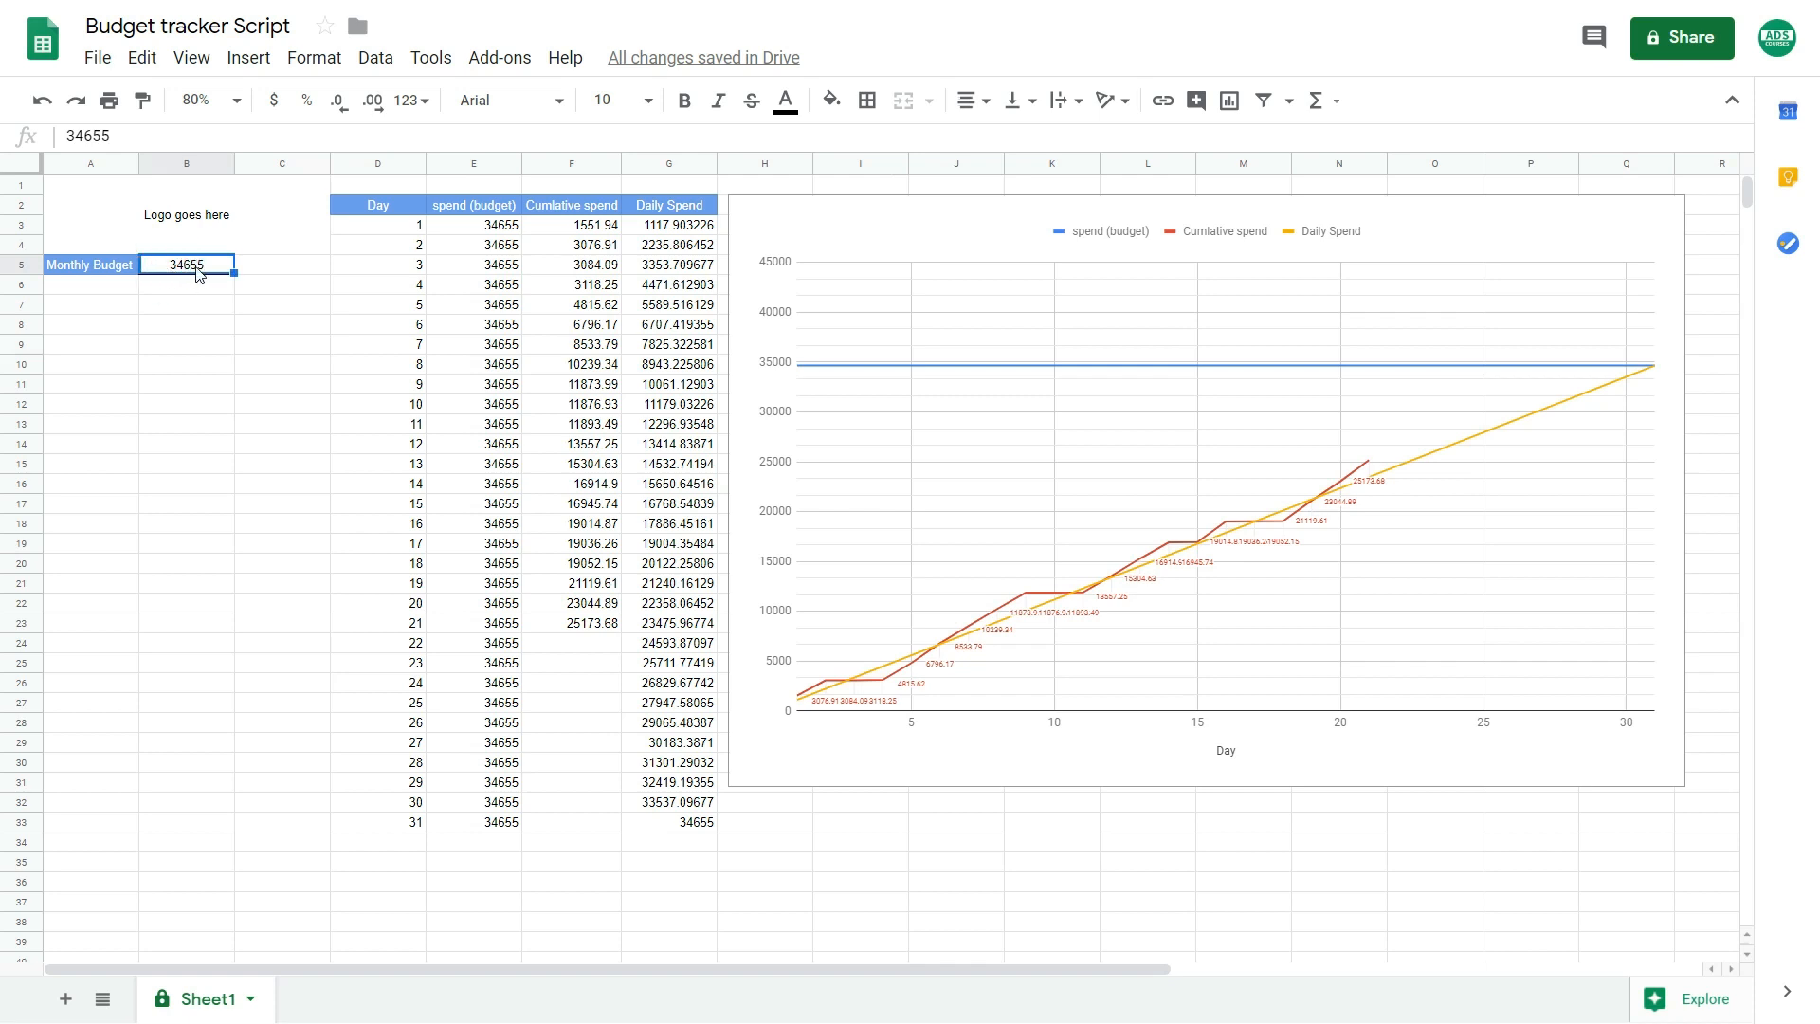
left_click(185, 214)
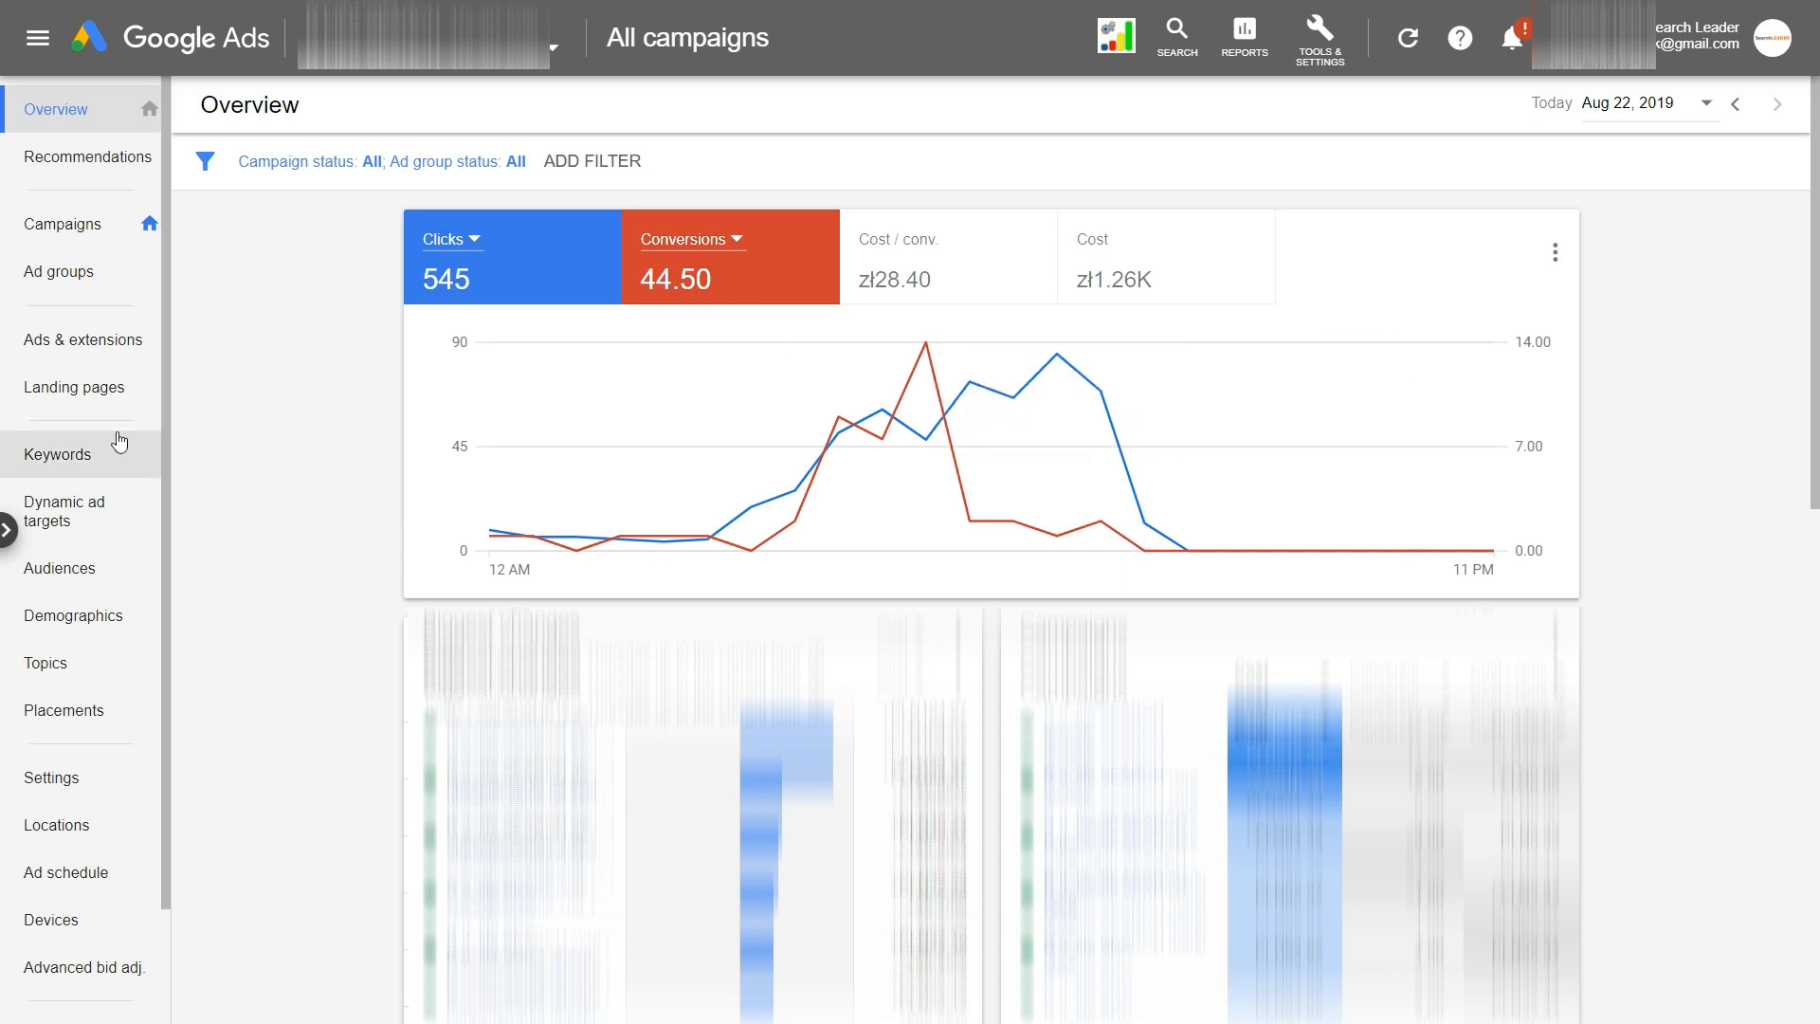
mouse_move(232, 406)
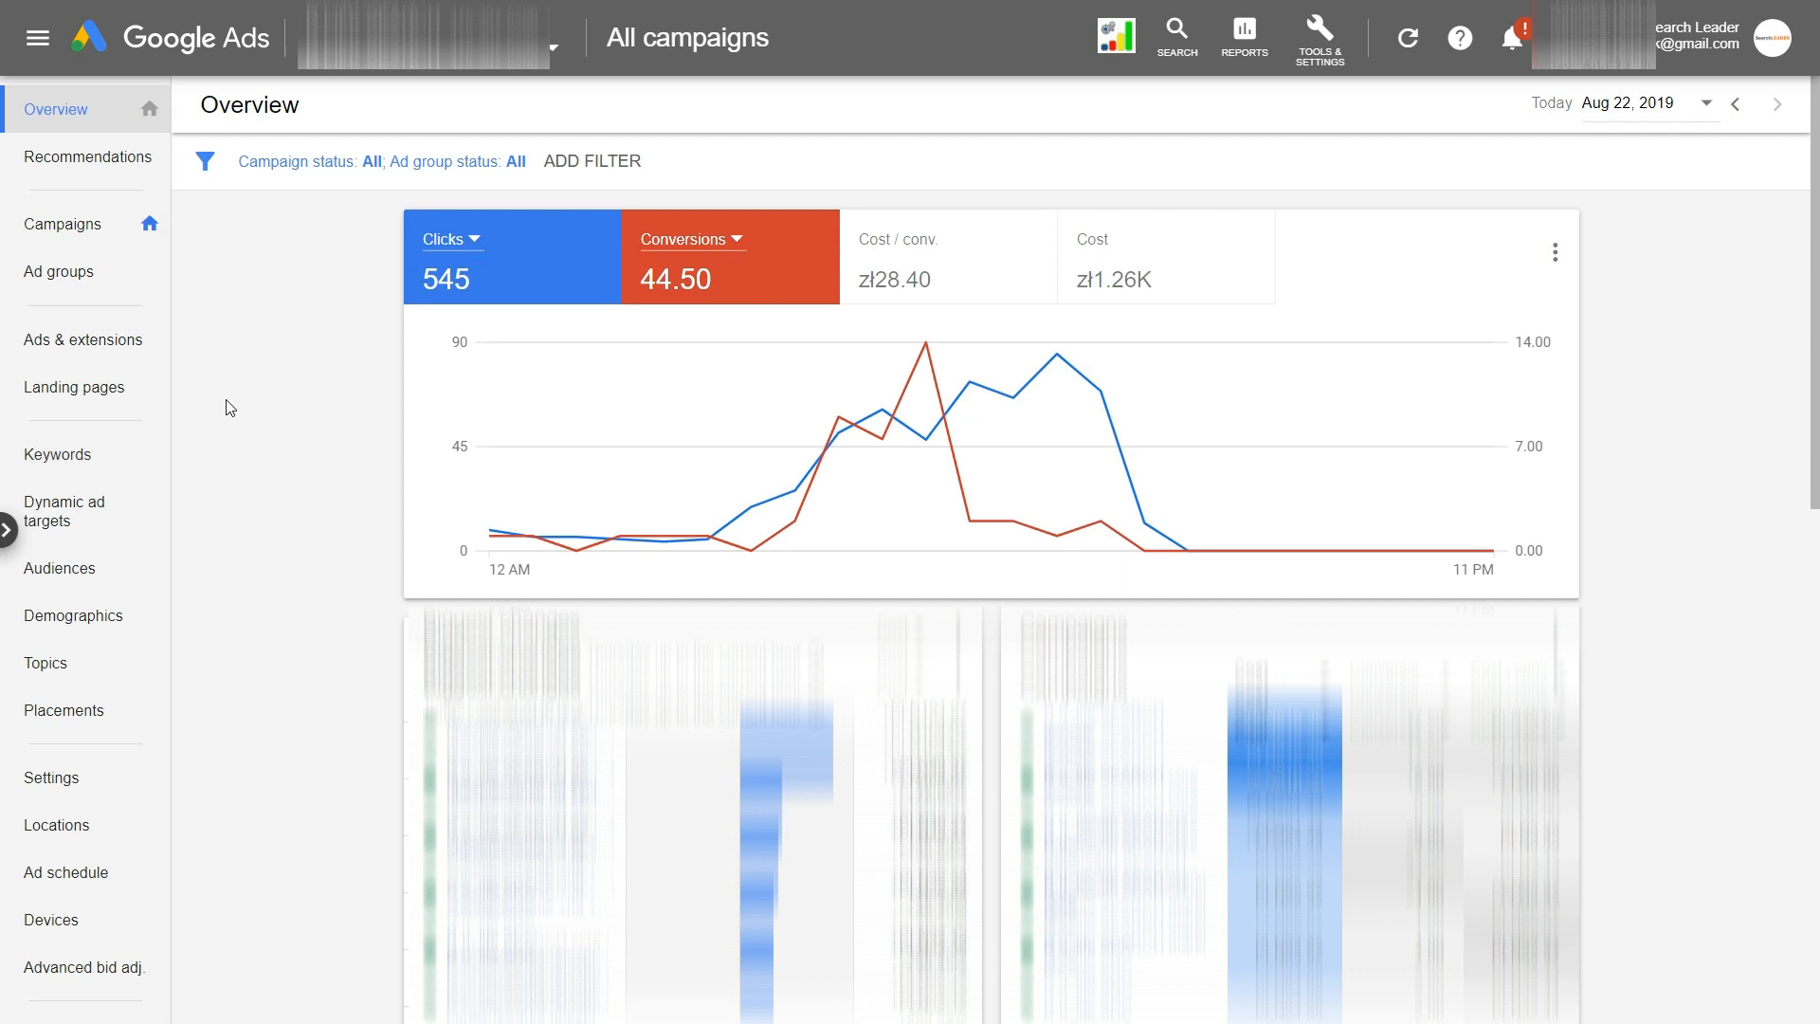
mouse_move(86, 455)
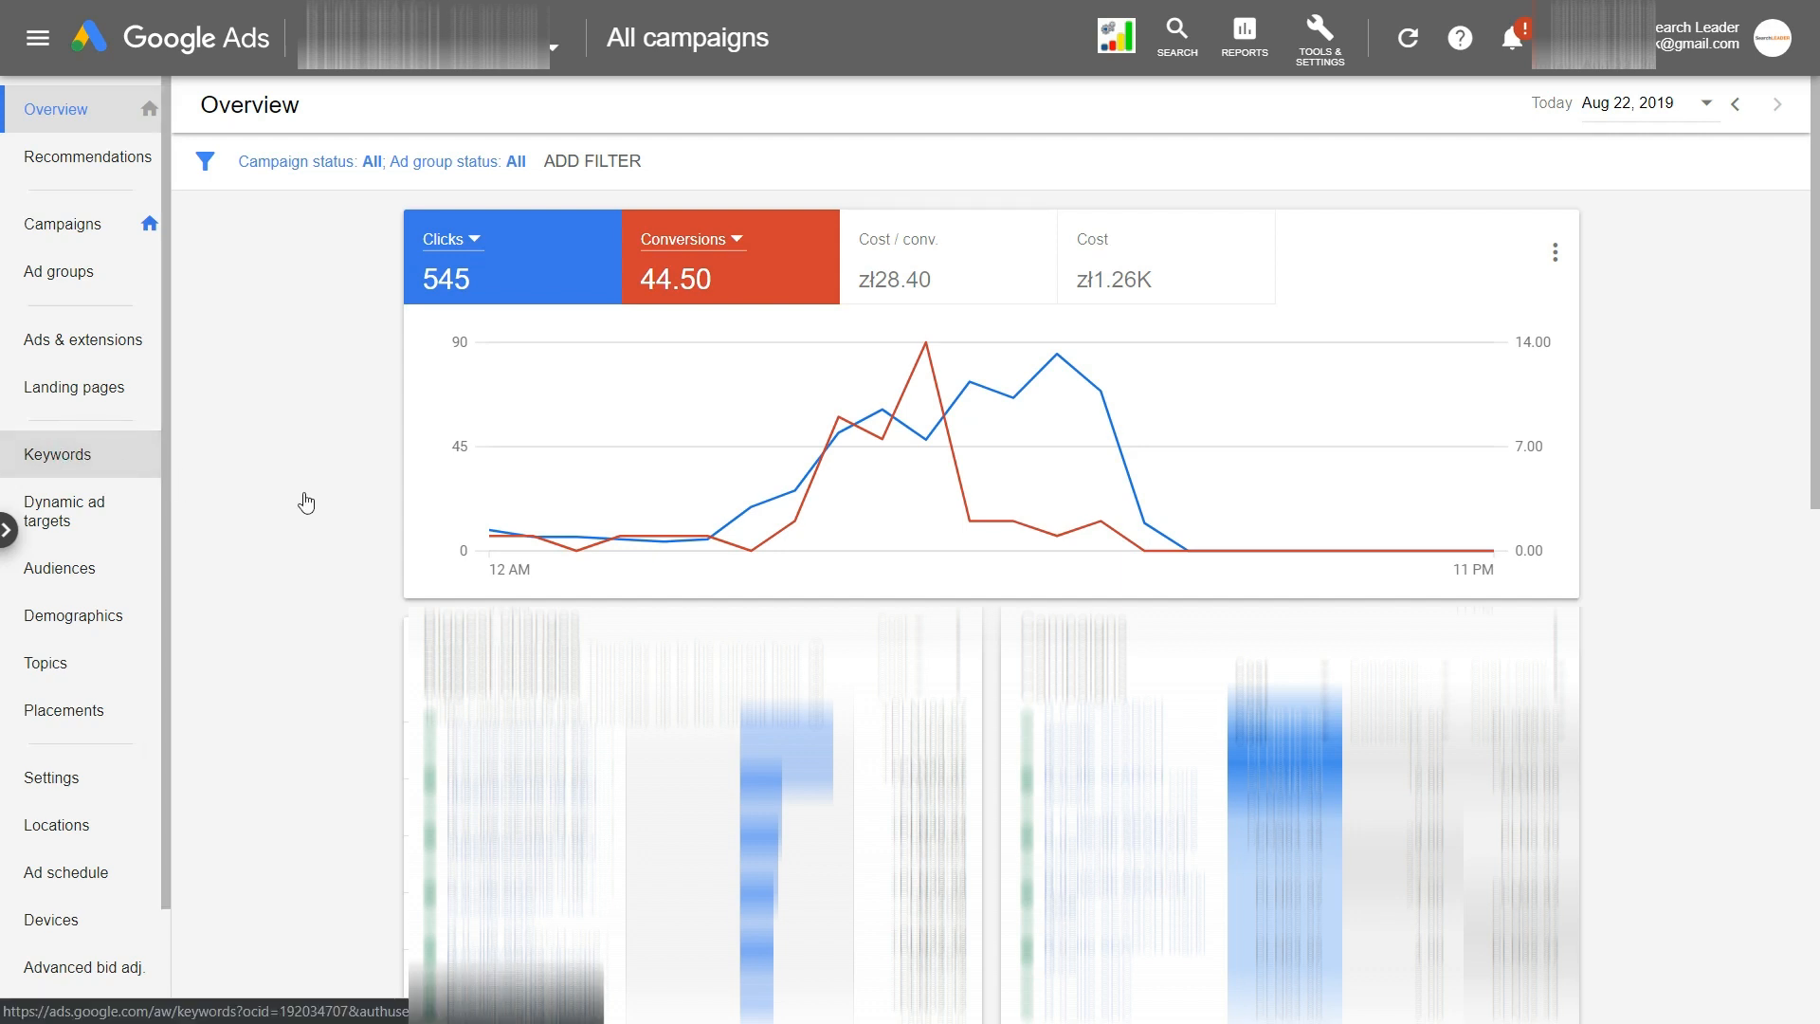
Show the Search terms report with the Campaign type filter set to Search only
left_click(57, 455)
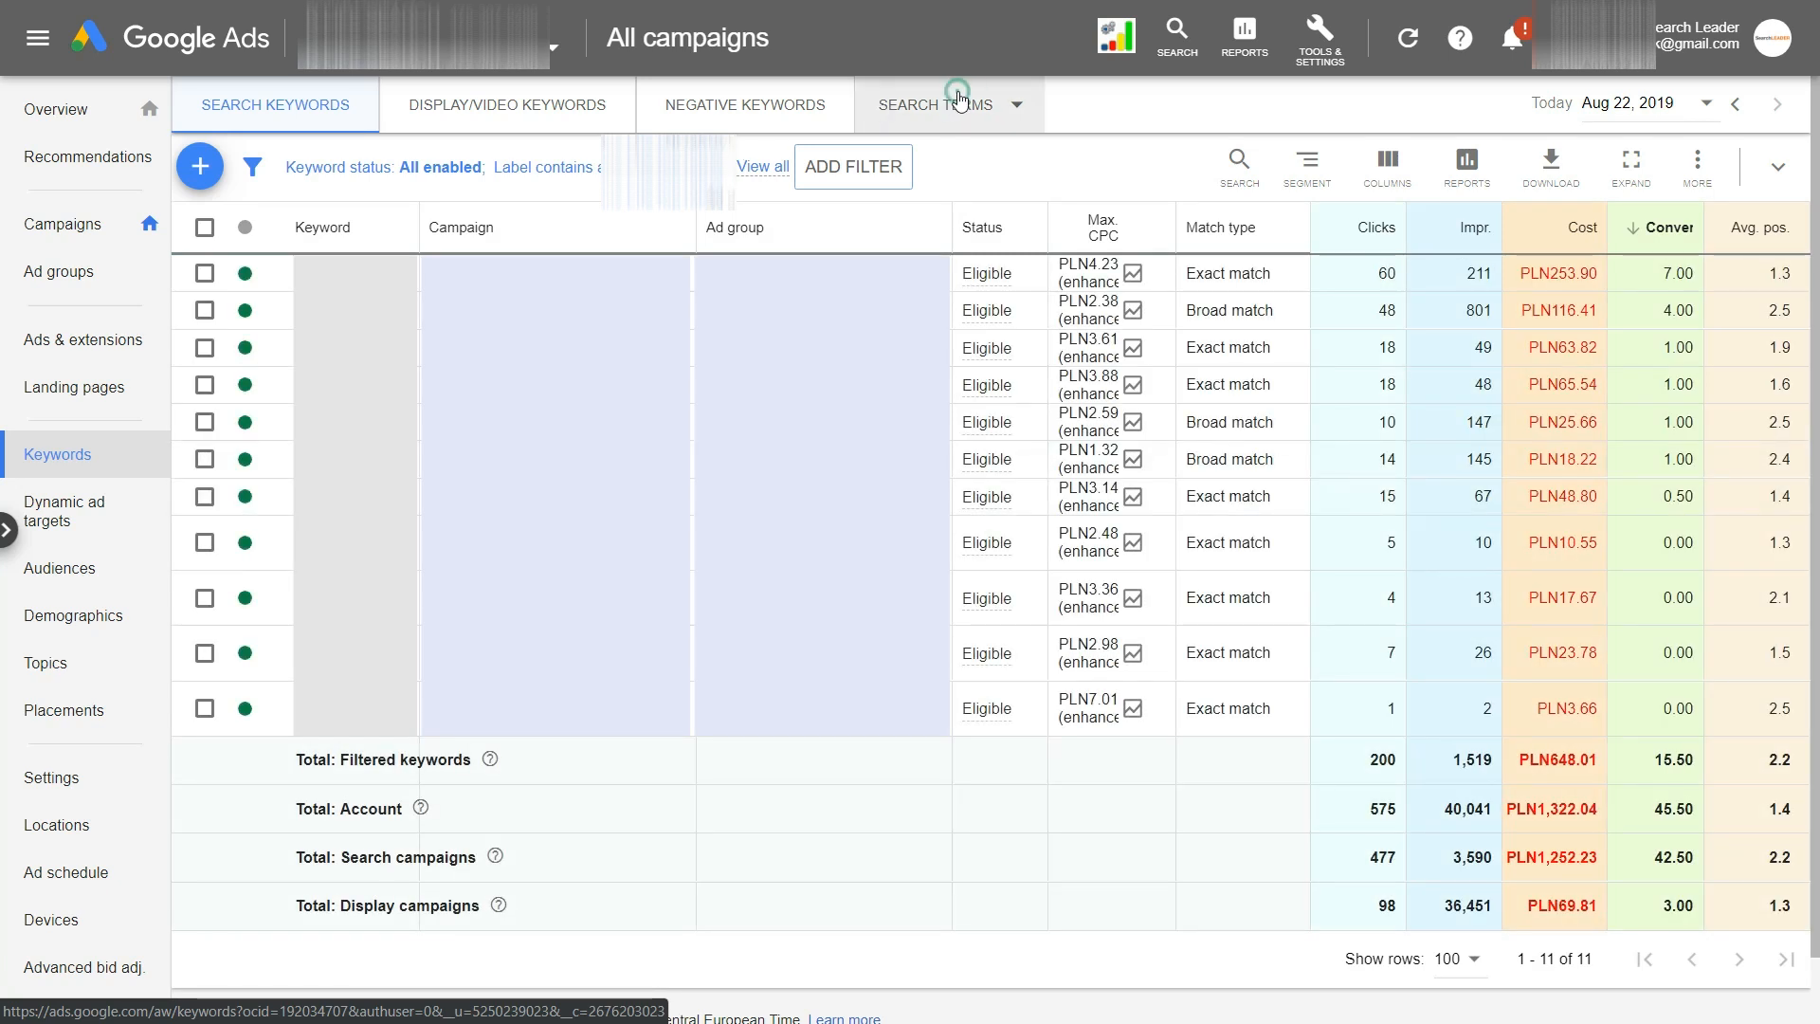
left_click(956, 105)
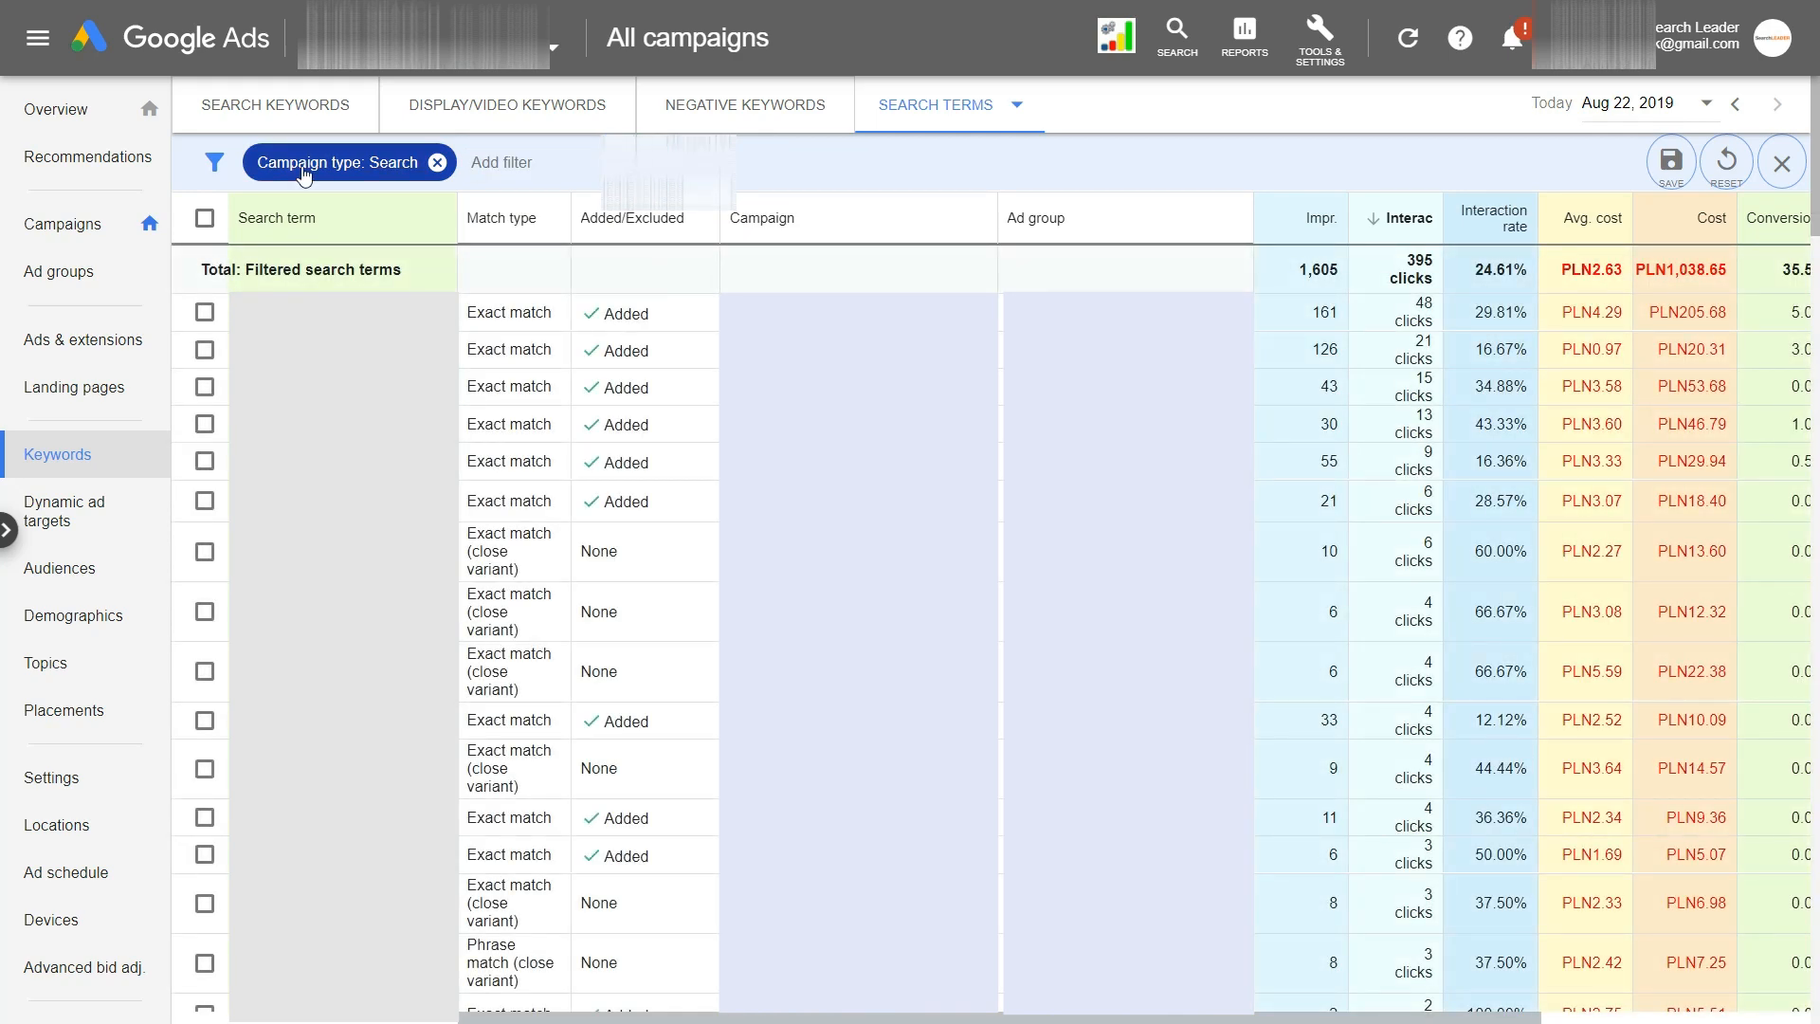
mouse_move(388, 178)
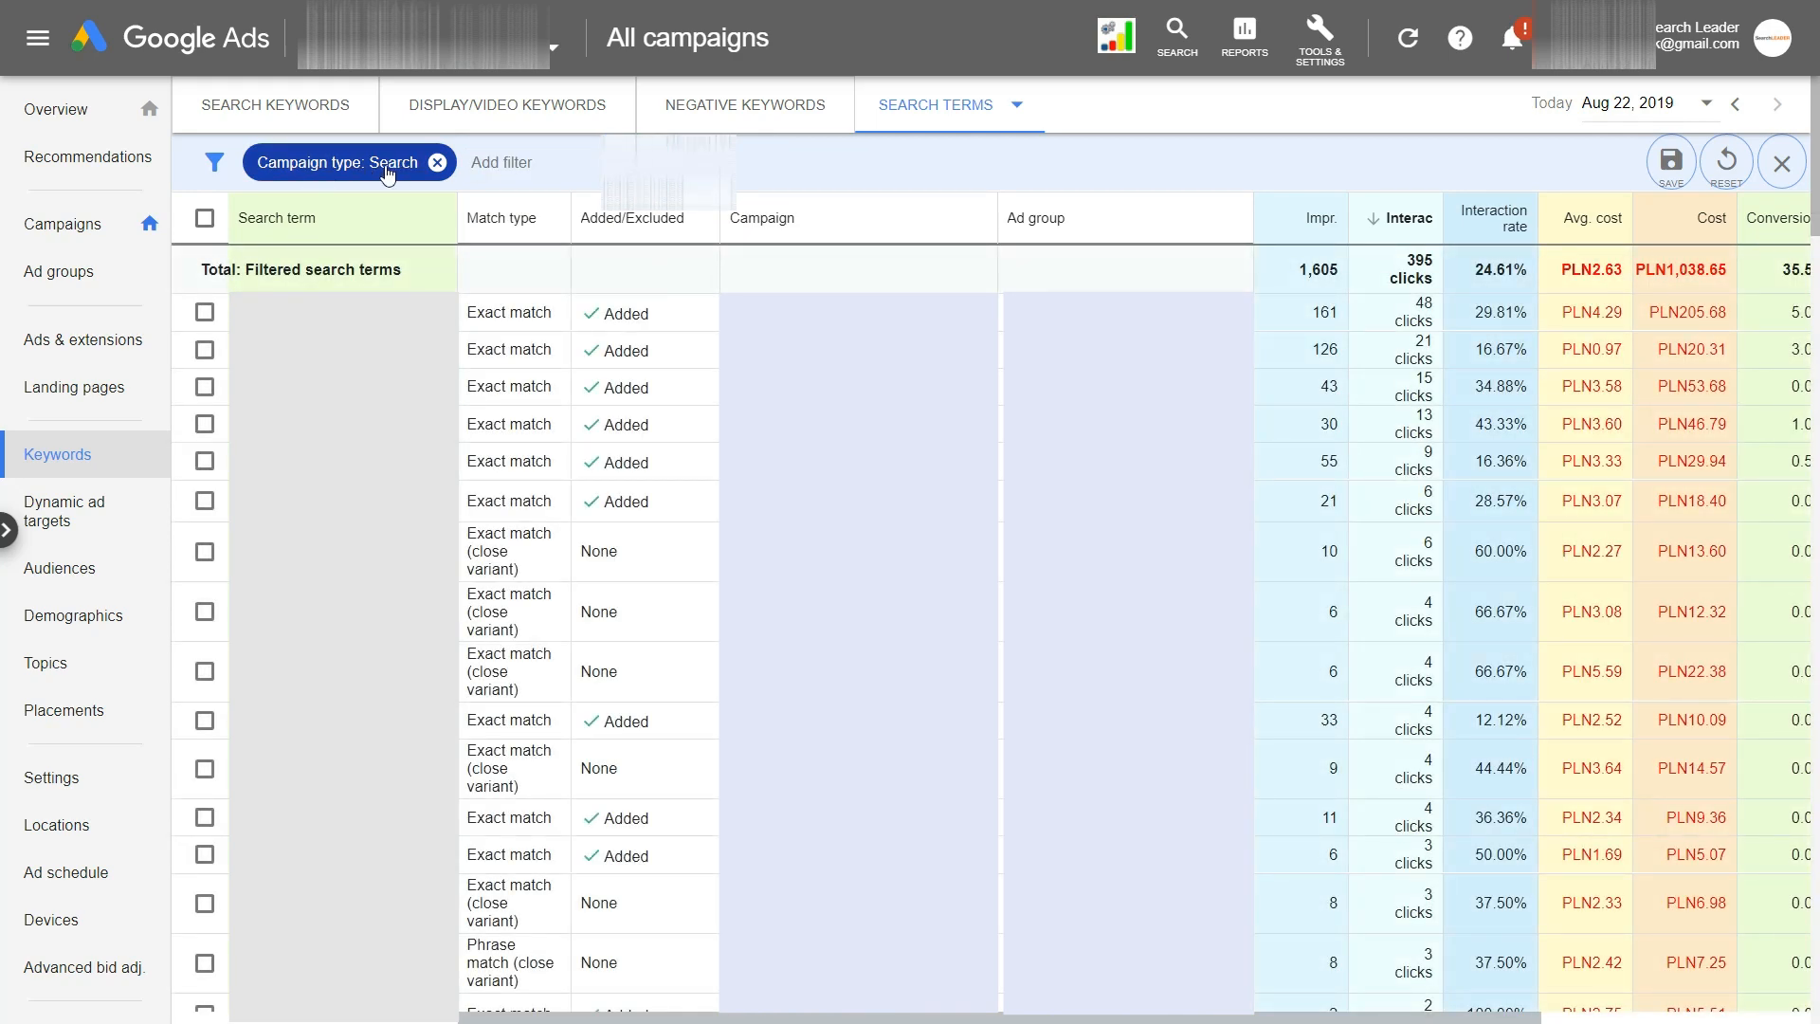
left_click(345, 163)
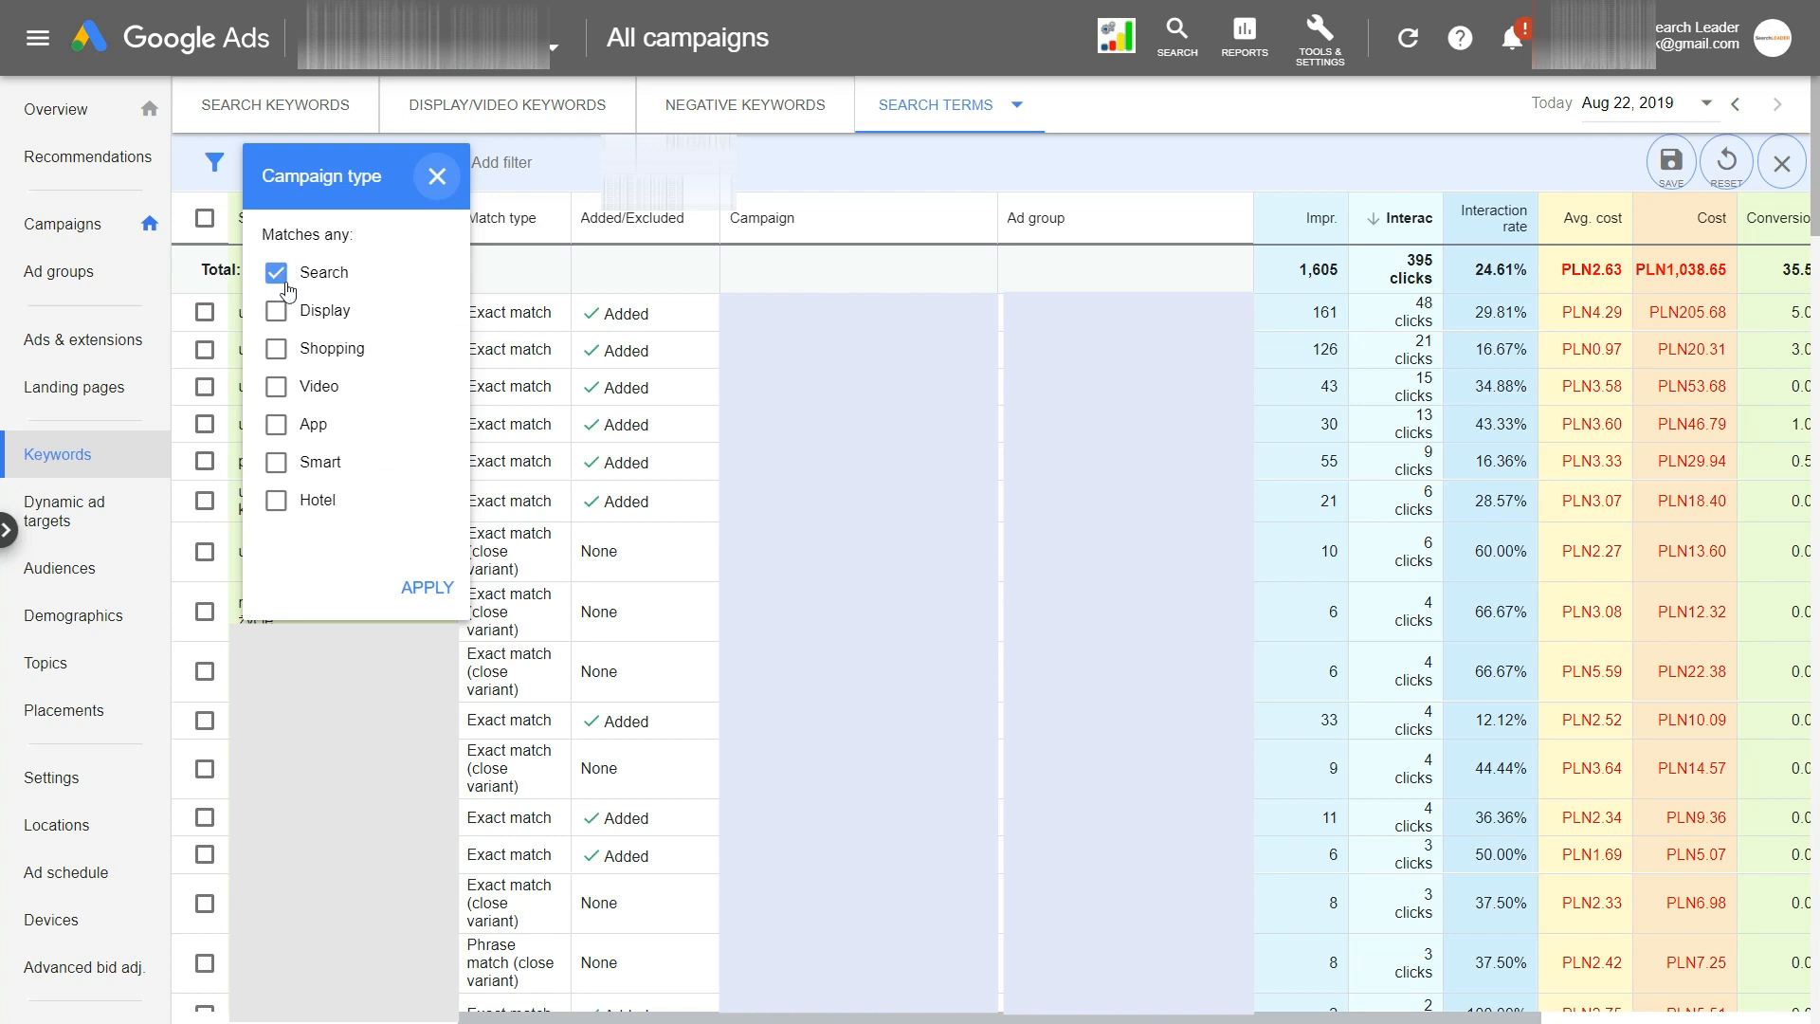
left_click(426, 588)
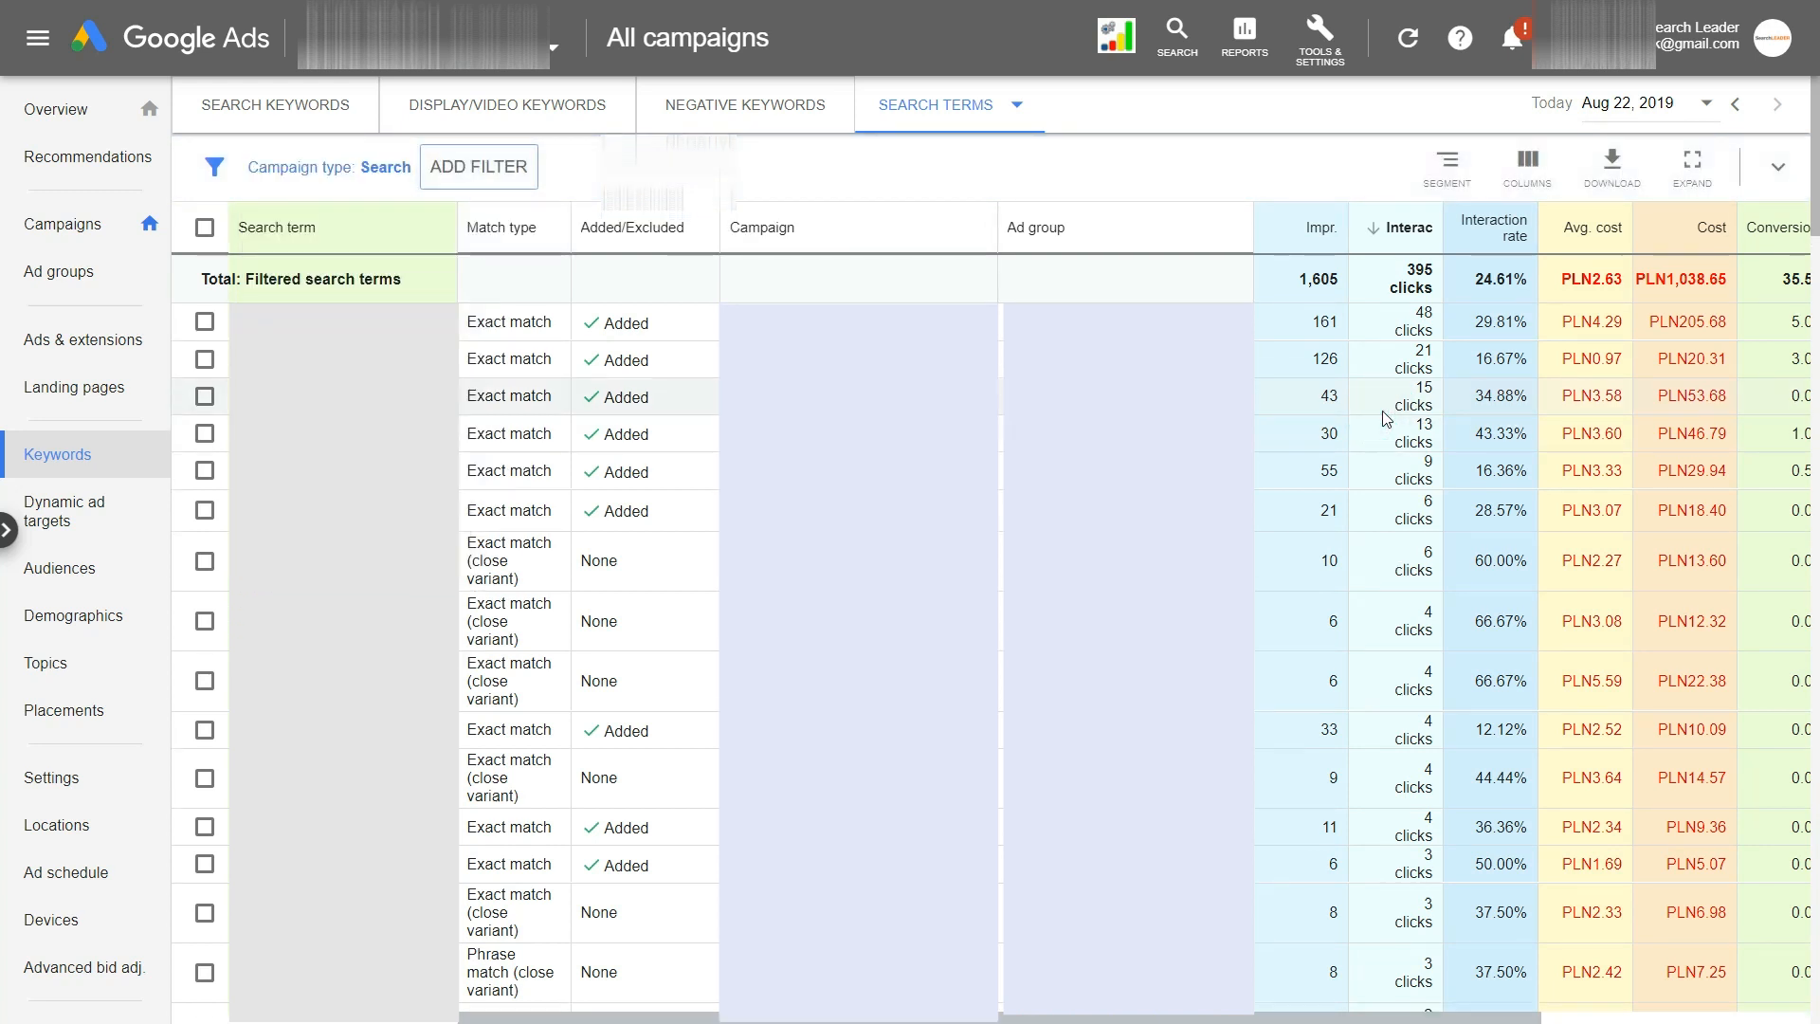
mouse_move(1448, 412)
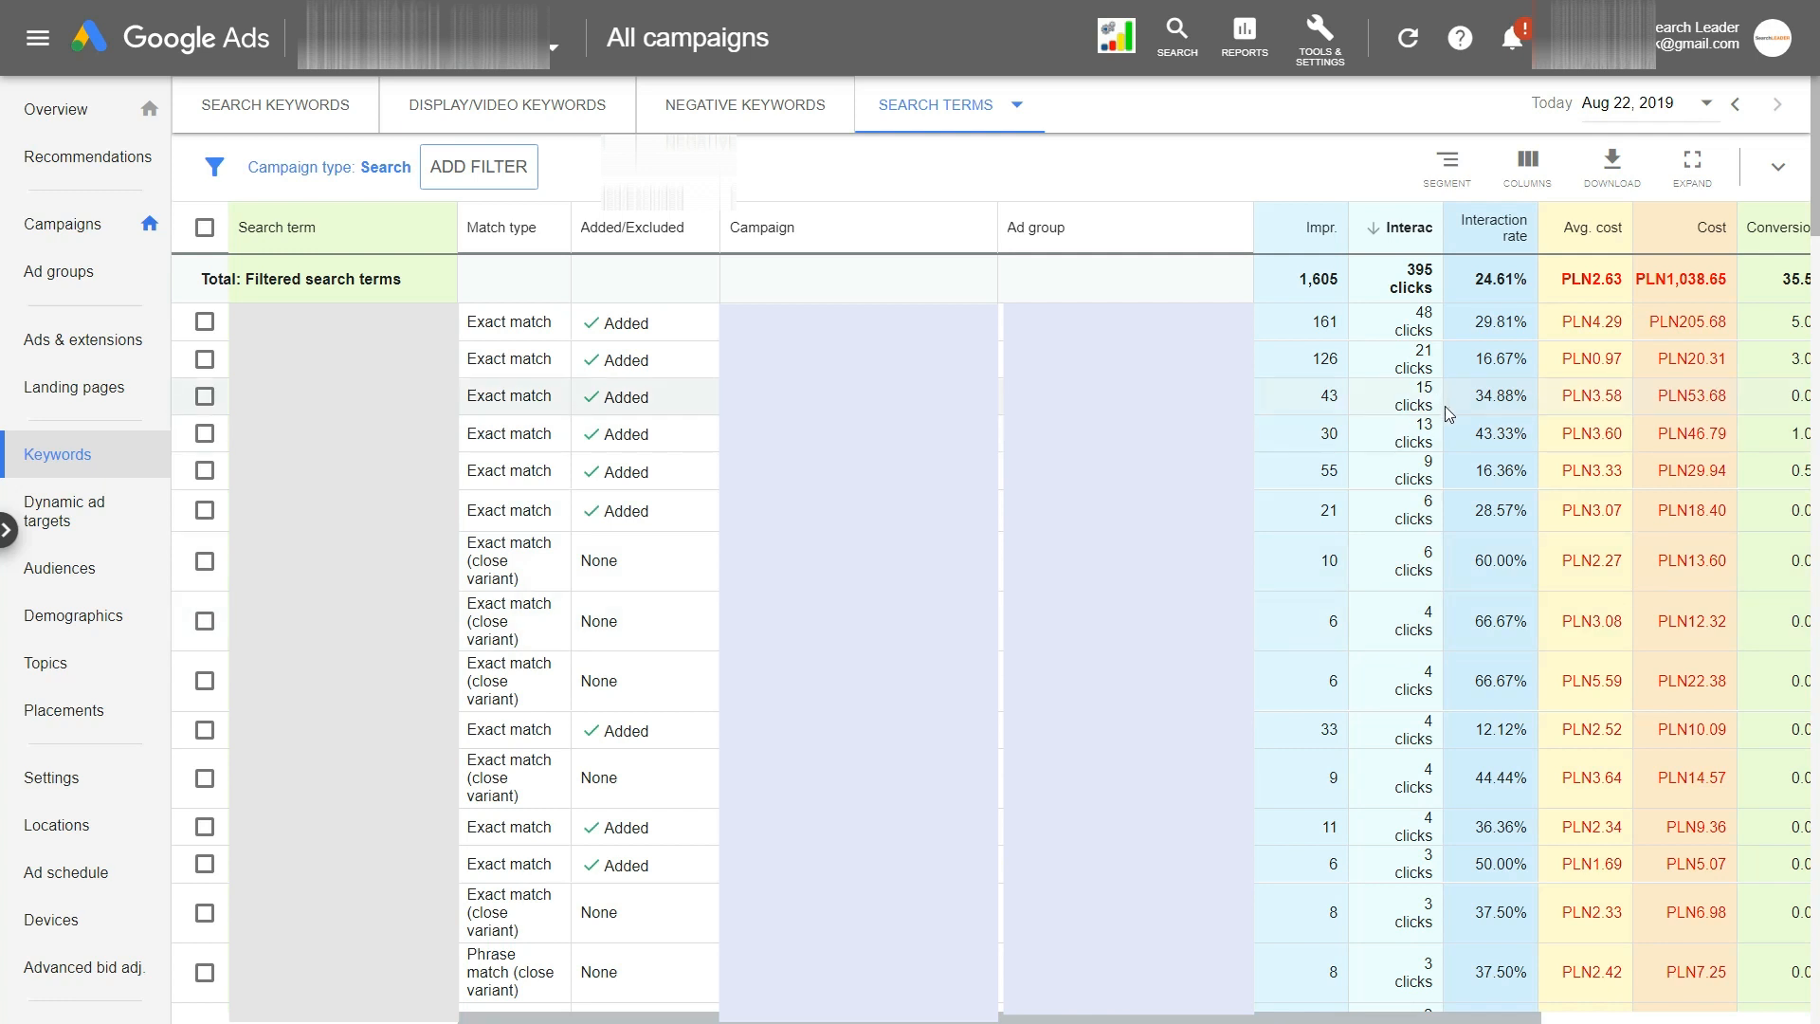
mouse_move(1477, 396)
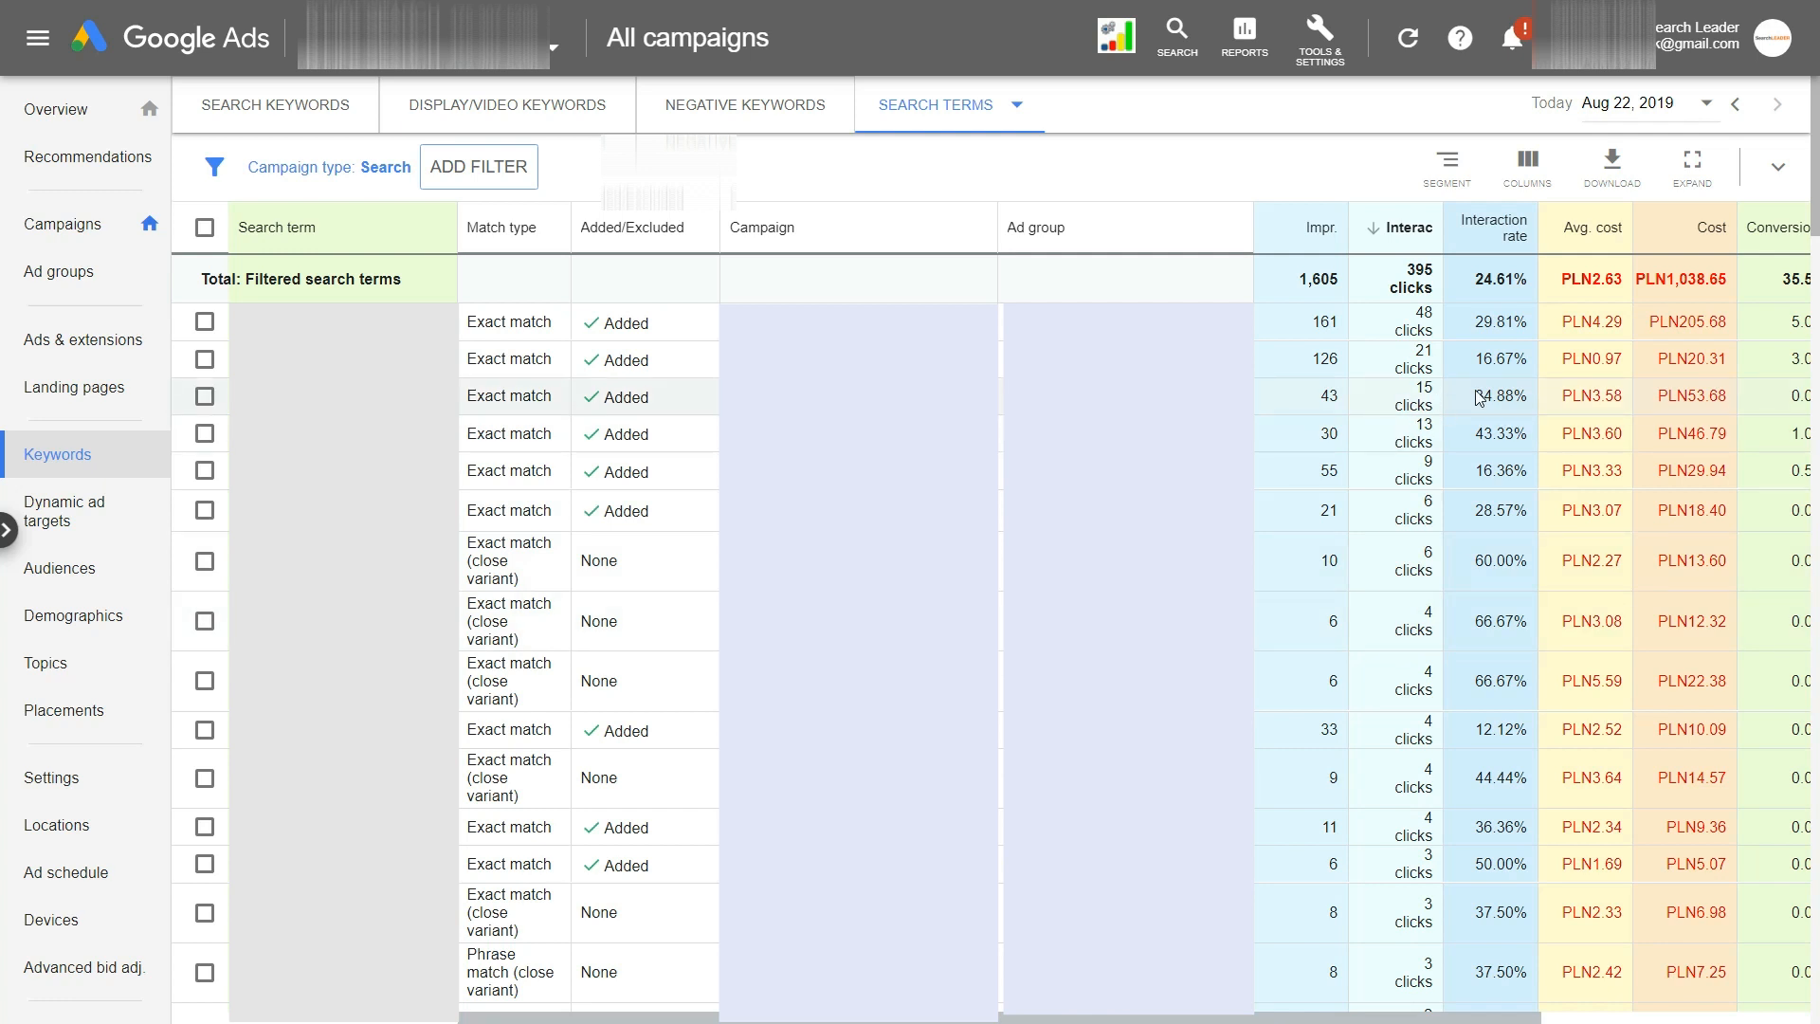
Apply a custom date range of May 1 to Aug 21, 2019 to the search terms report
left_click(1650, 114)
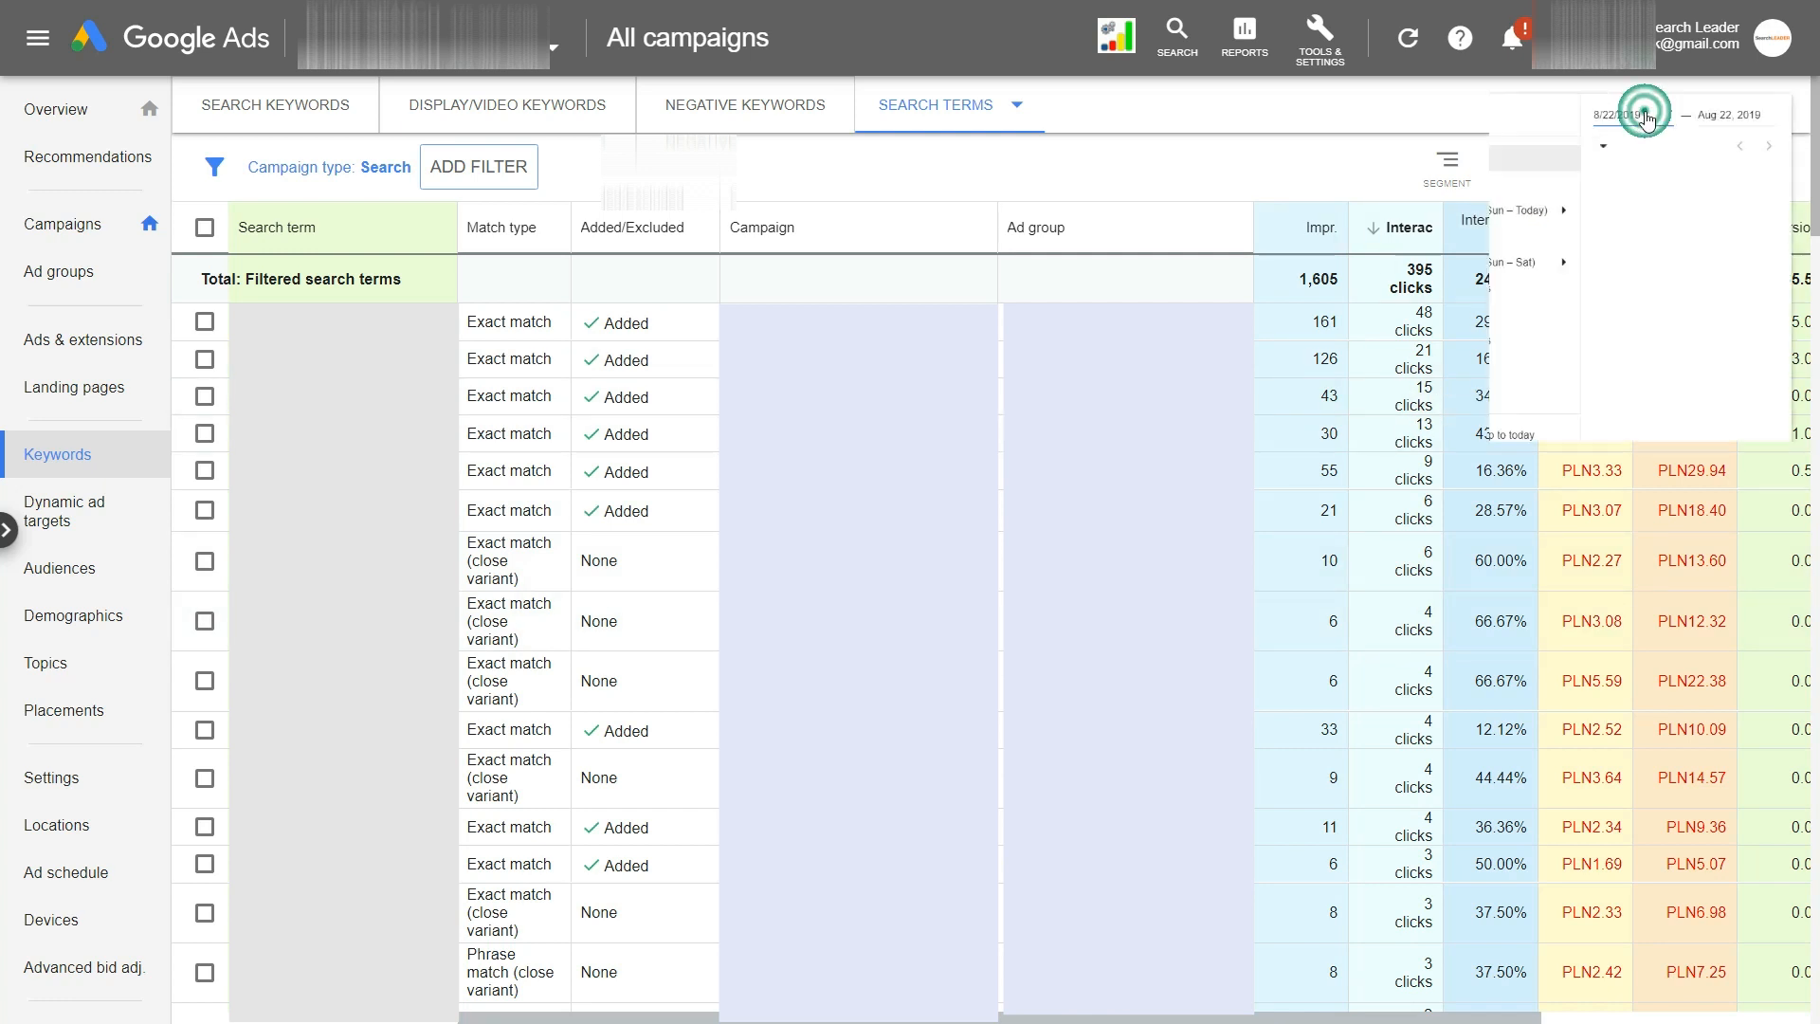
left_click(1644, 118)
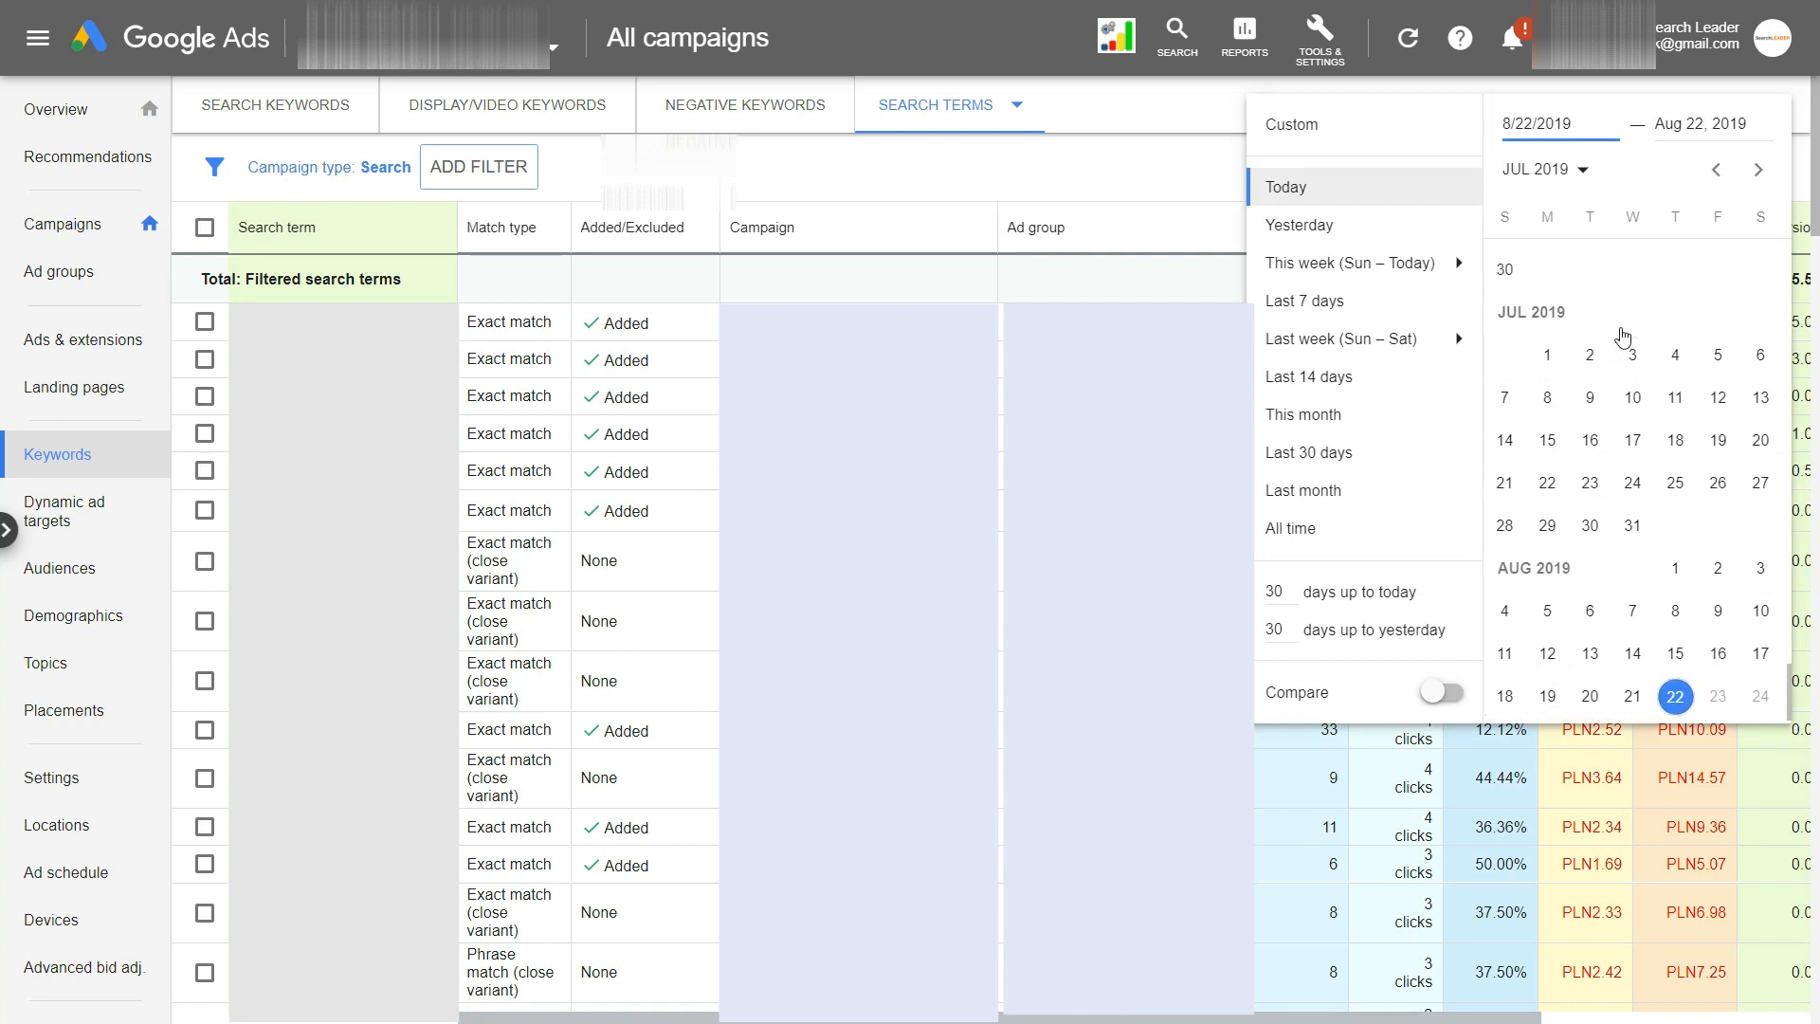
left_click(1718, 171)
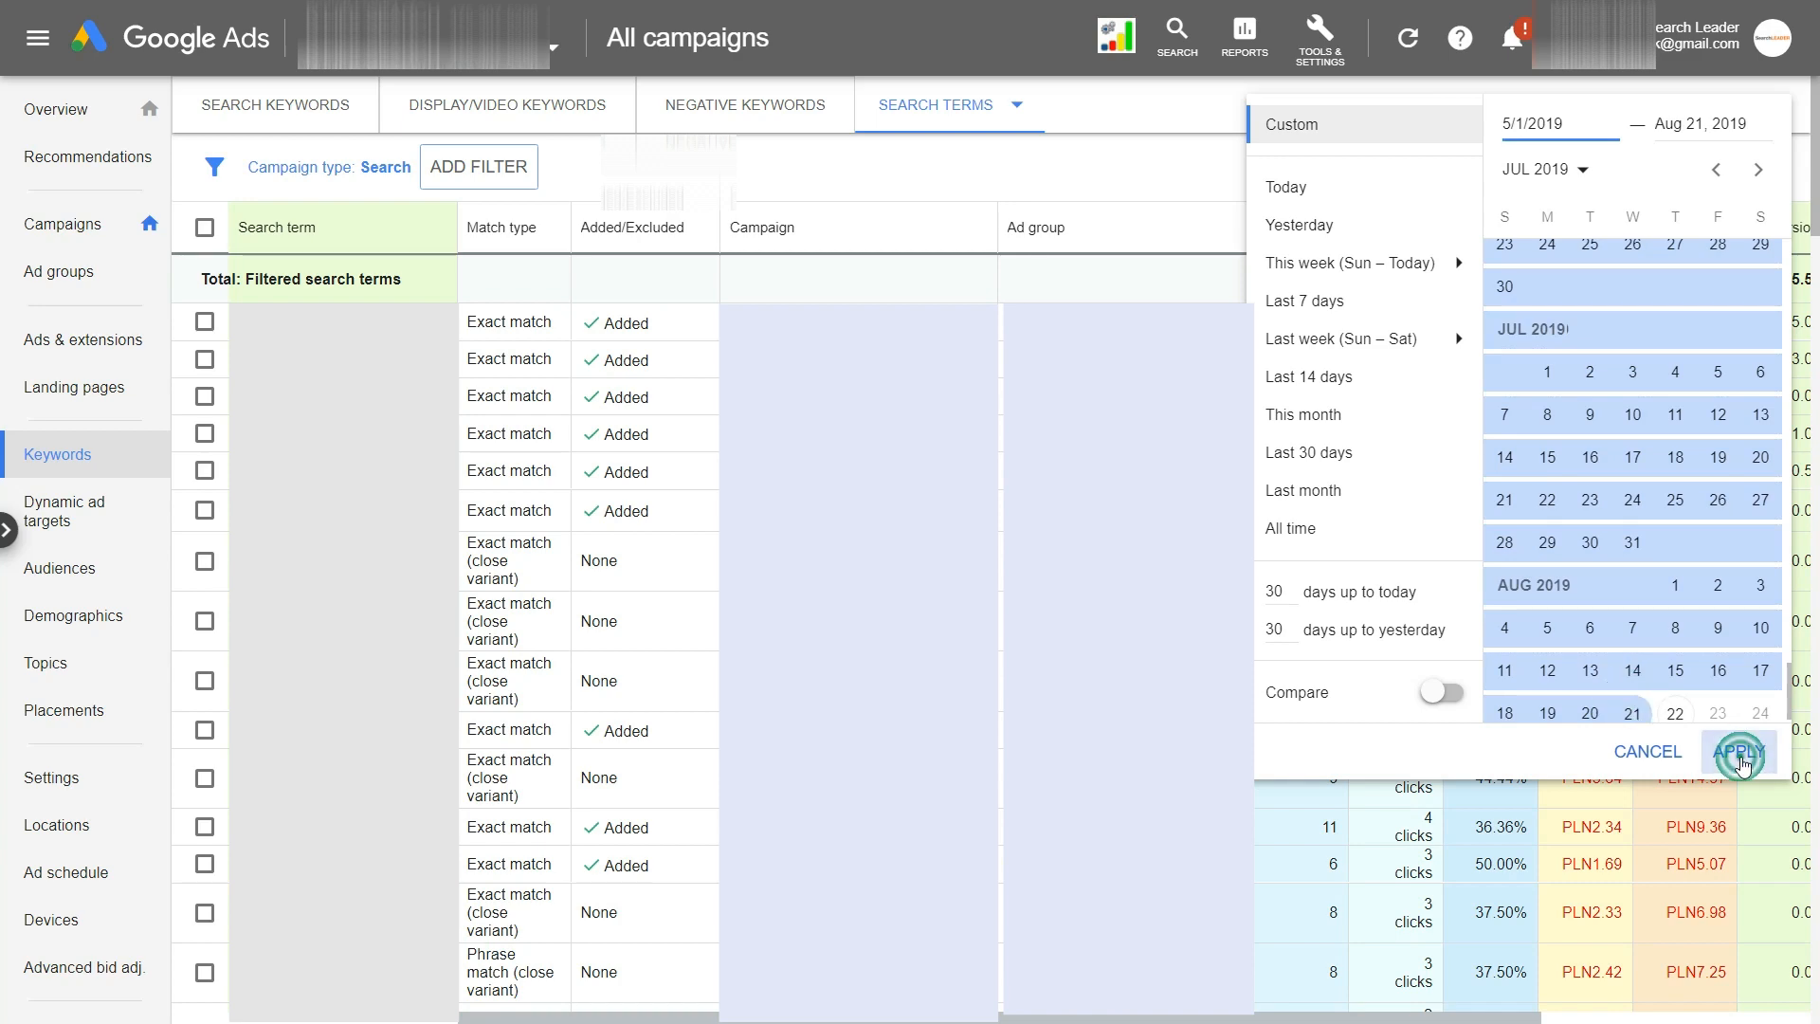
left_click(1731, 753)
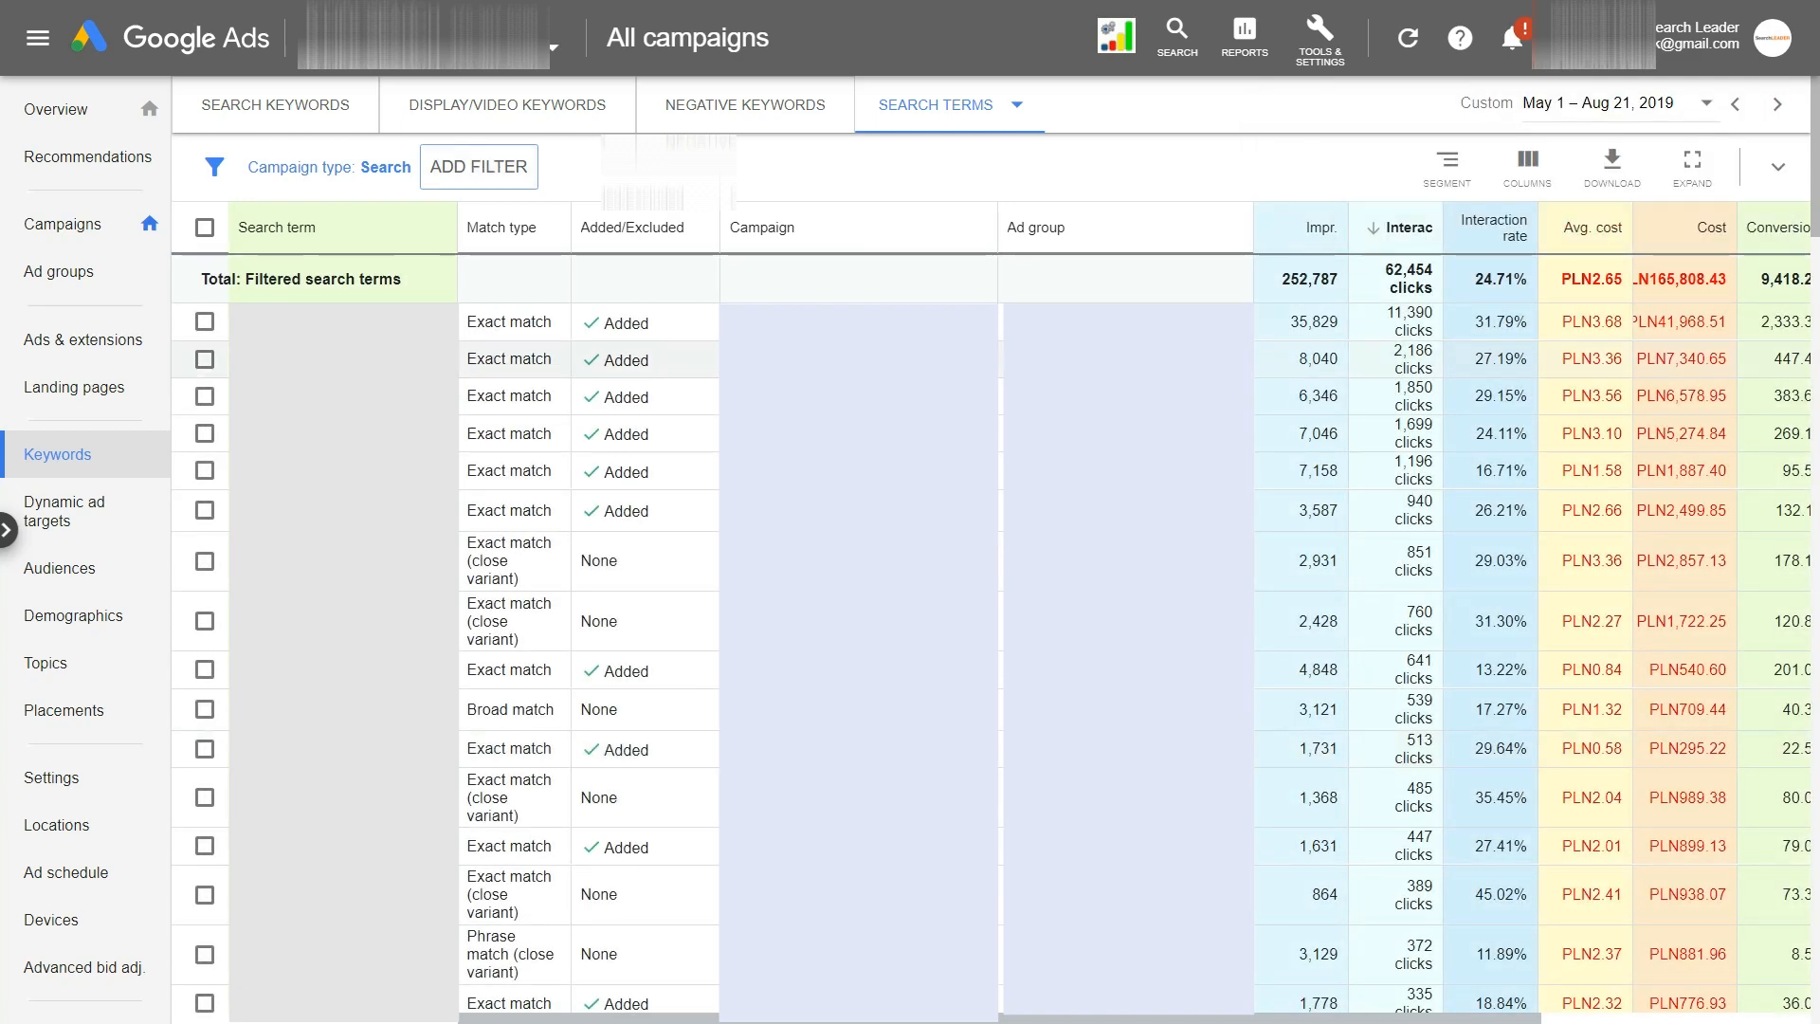
Add a Conversions filter with a first threshold attempt of 0,0 and apply it
left_click(480, 167)
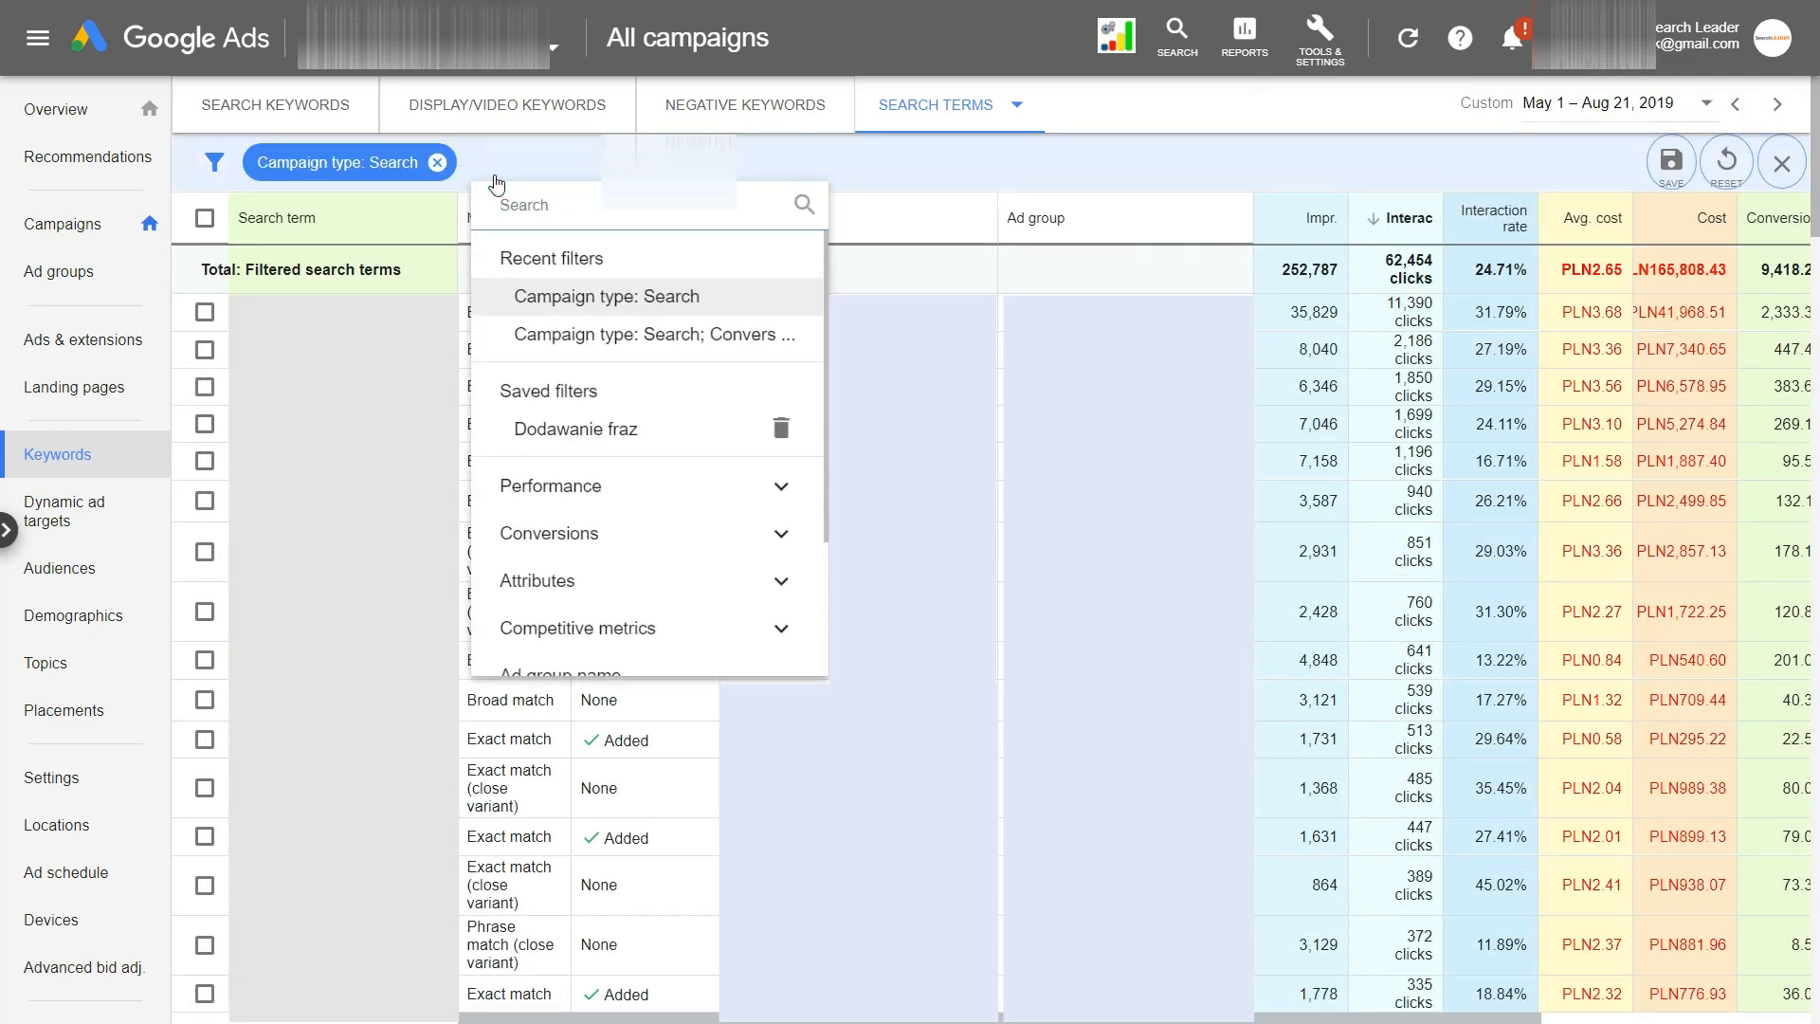
type("conve")
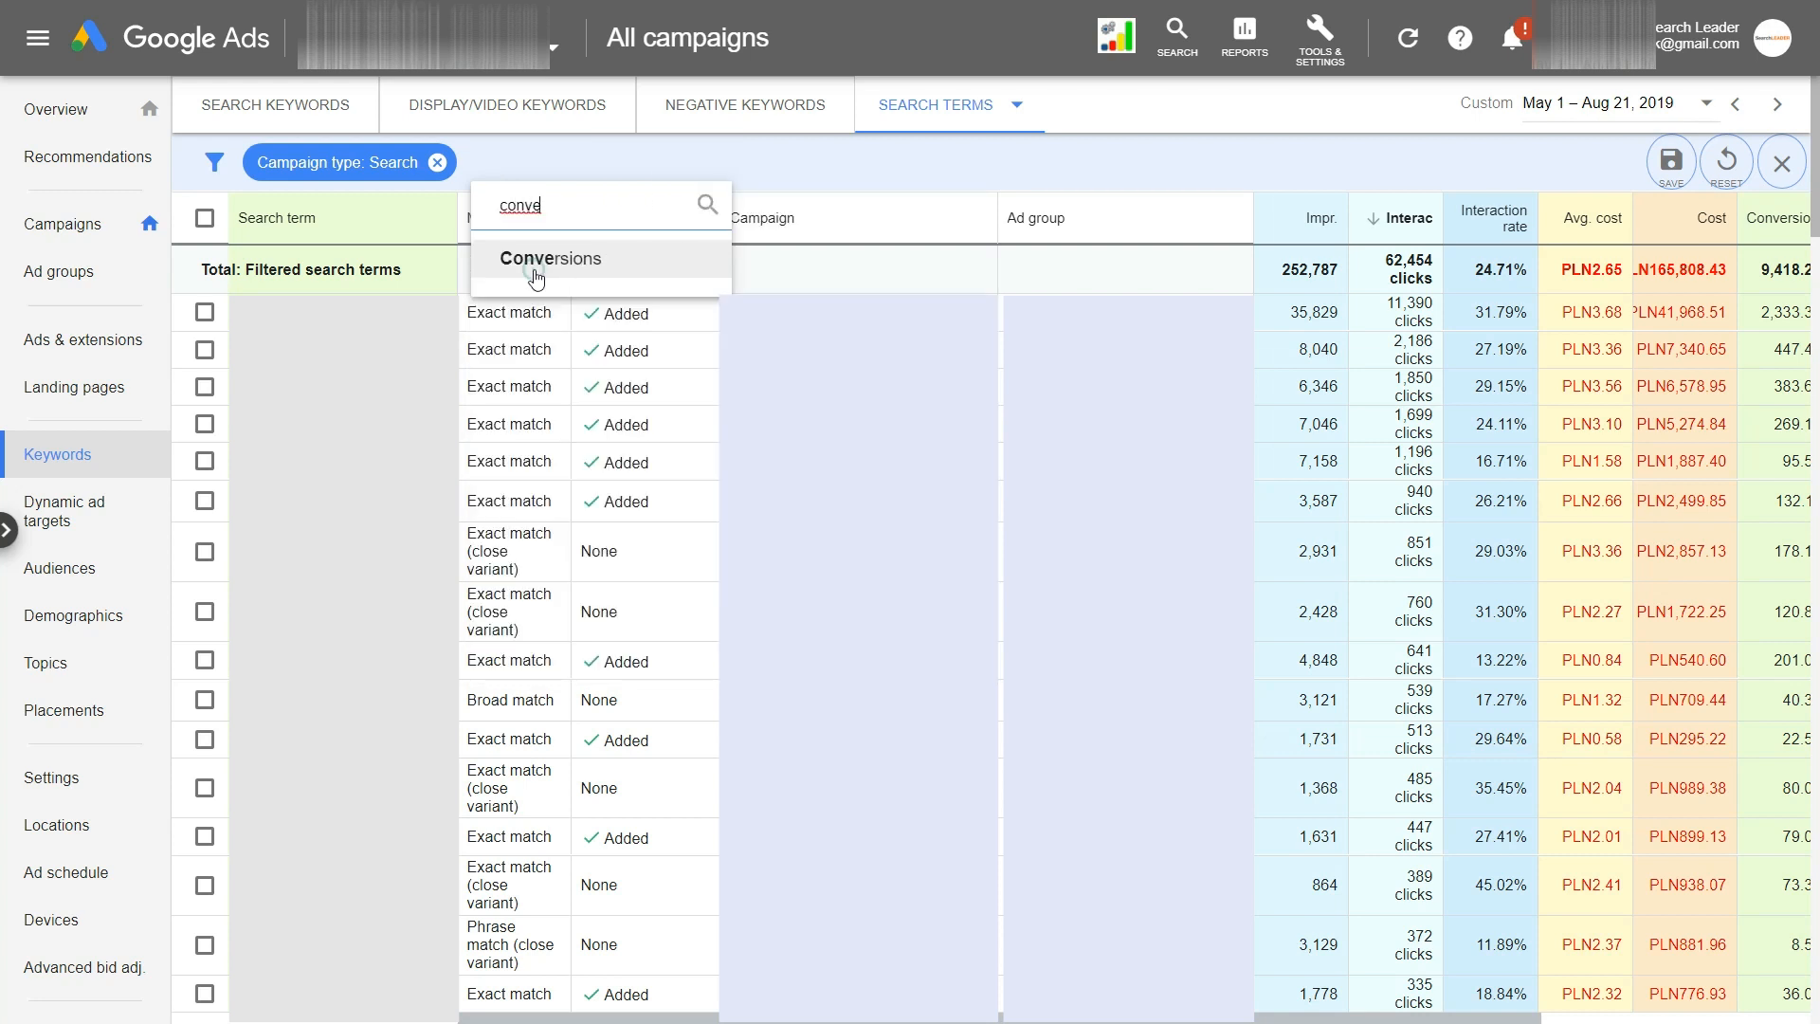
left_click(548, 258)
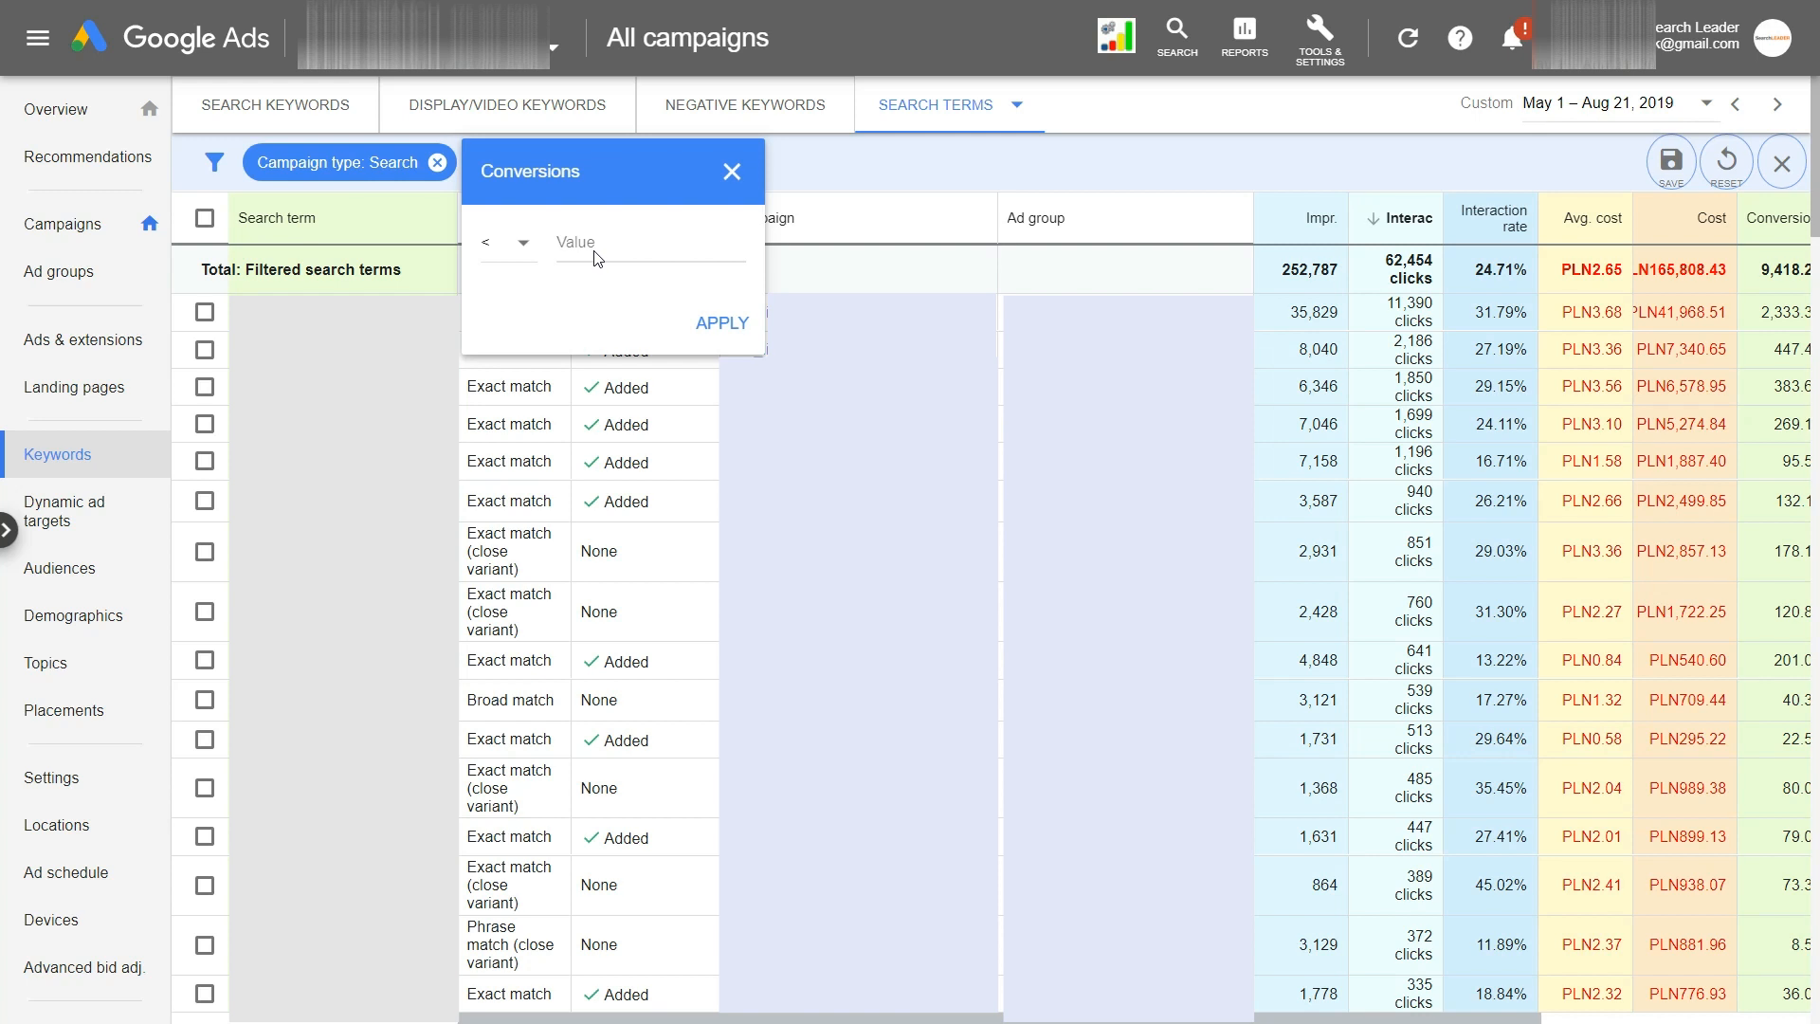
left_click(597, 254)
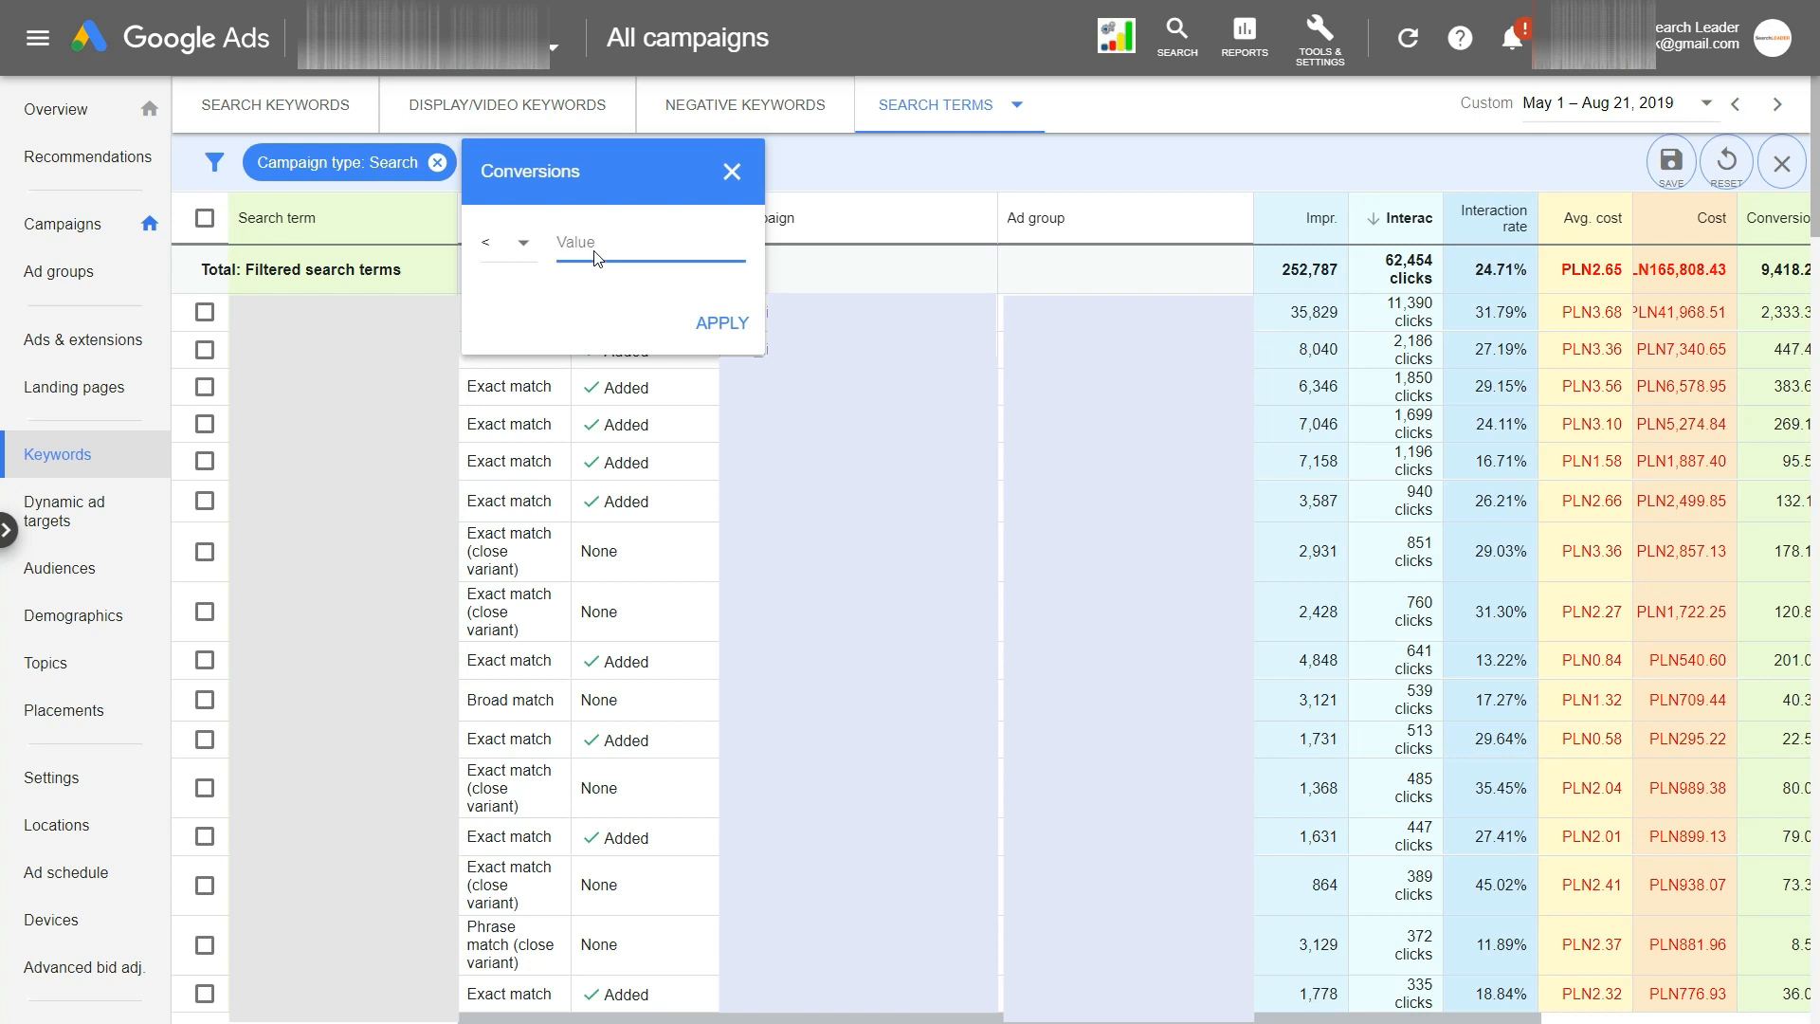
type("0,01")
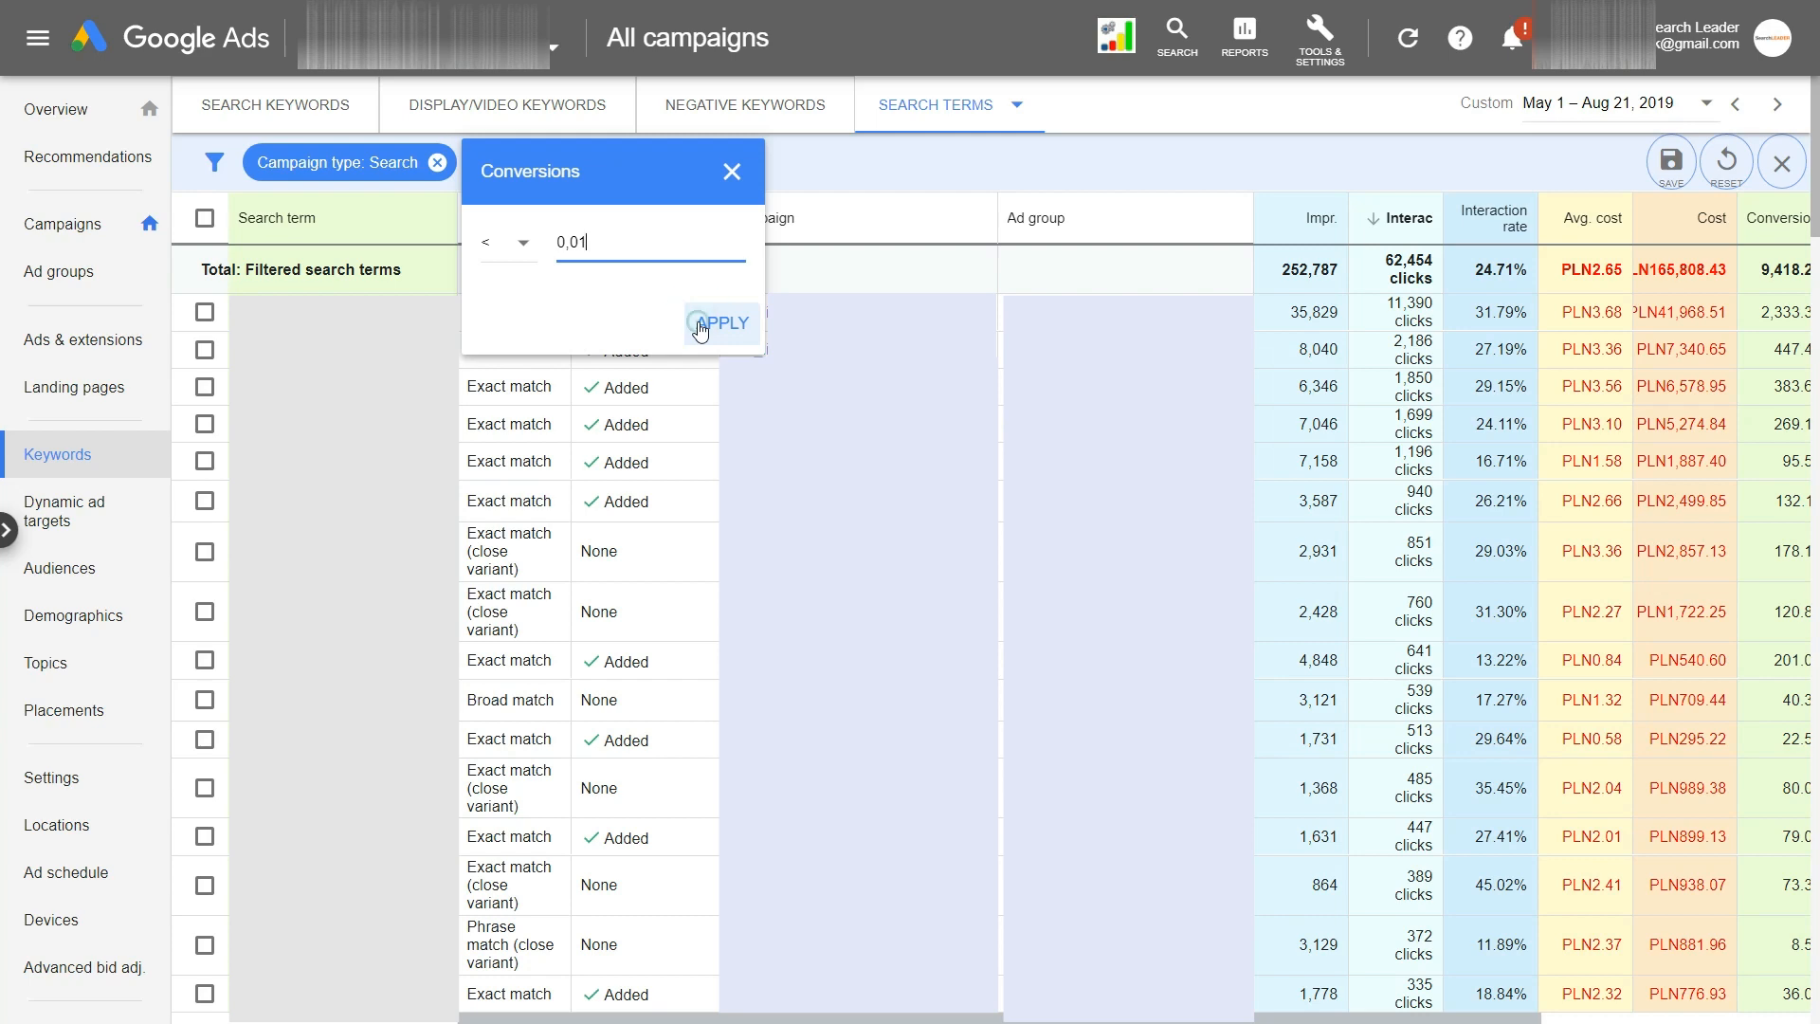
left_click(723, 322)
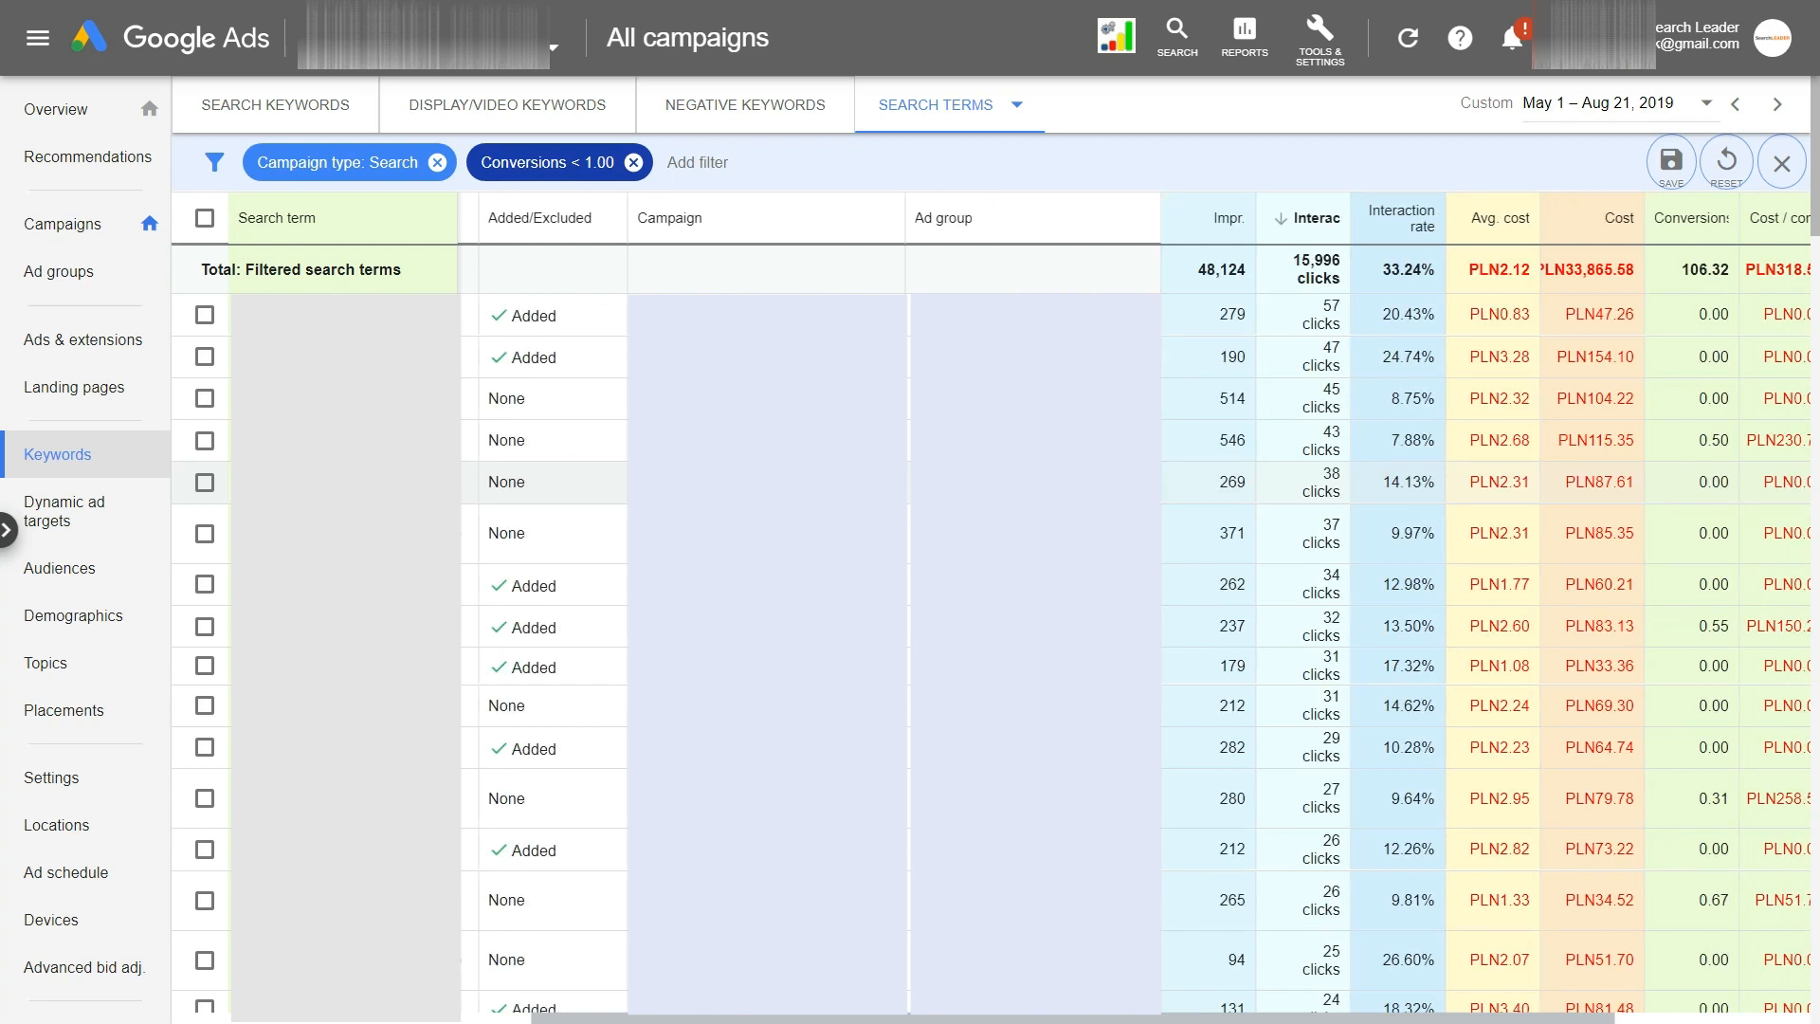
Correct the Conversions filter to below 0.01, leaving 15,352 clicks and PLN32,190.55 cost
left_click(546, 163)
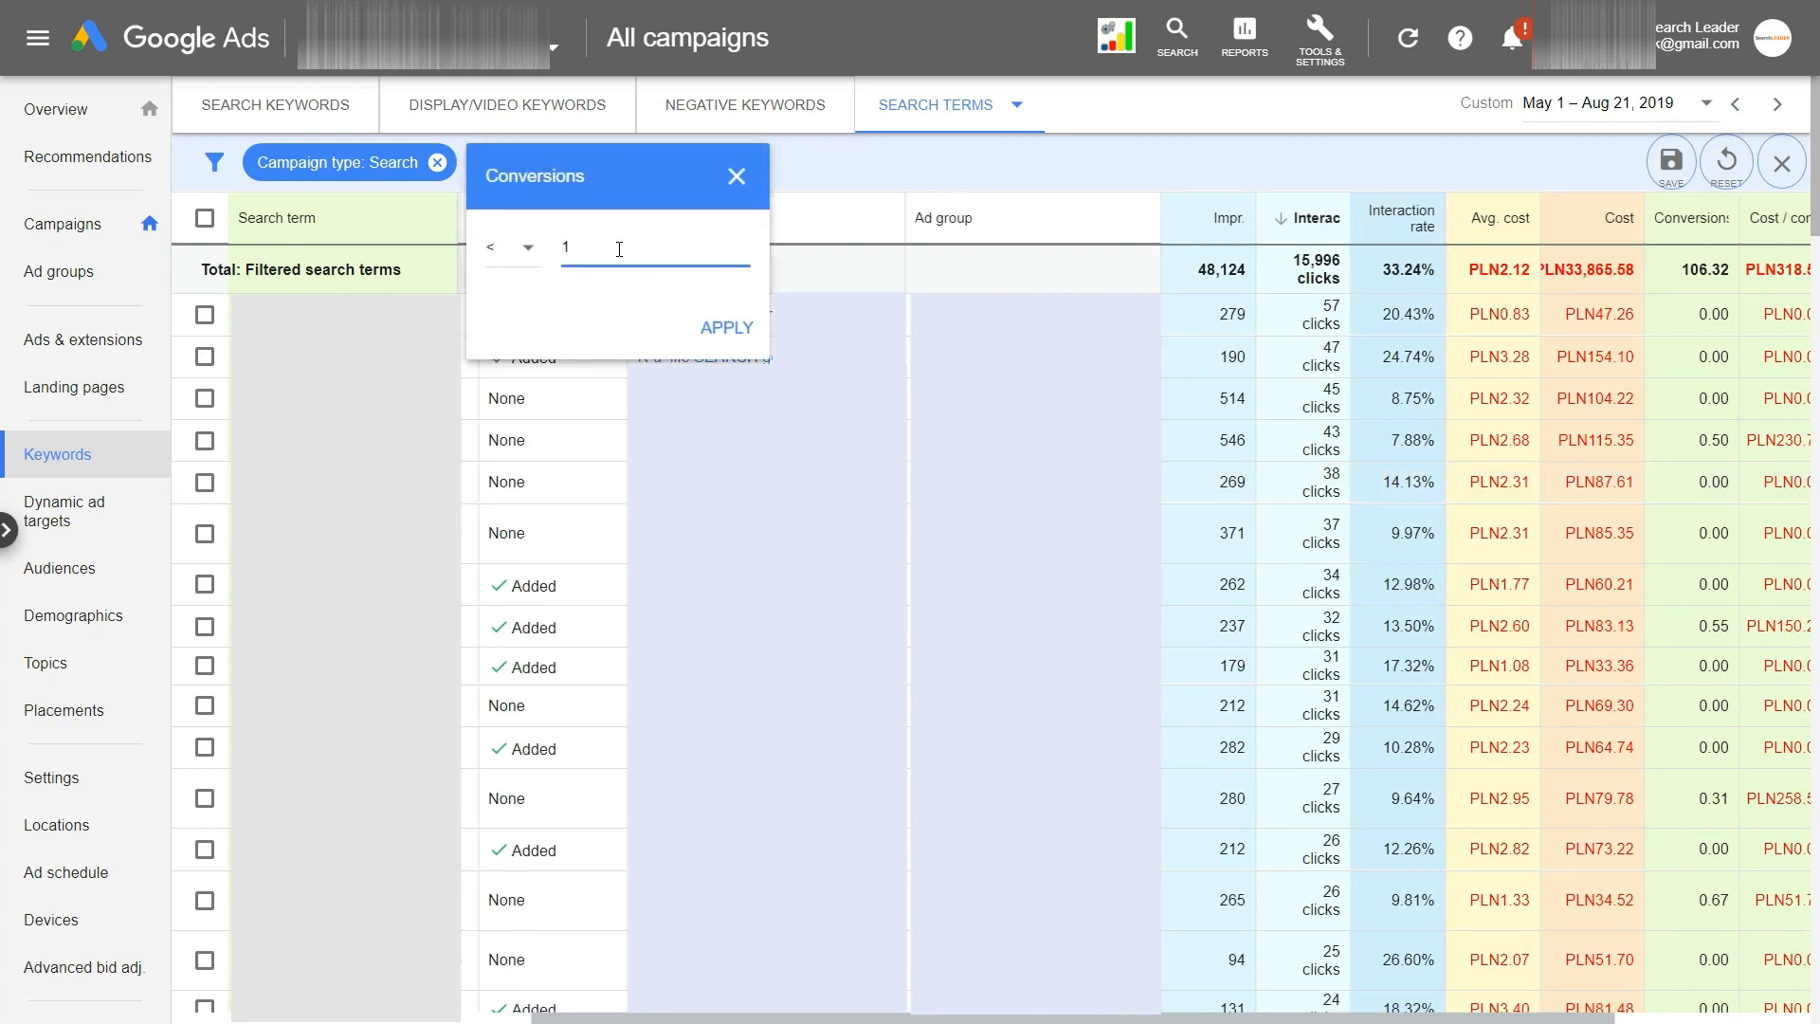
type("0.01")
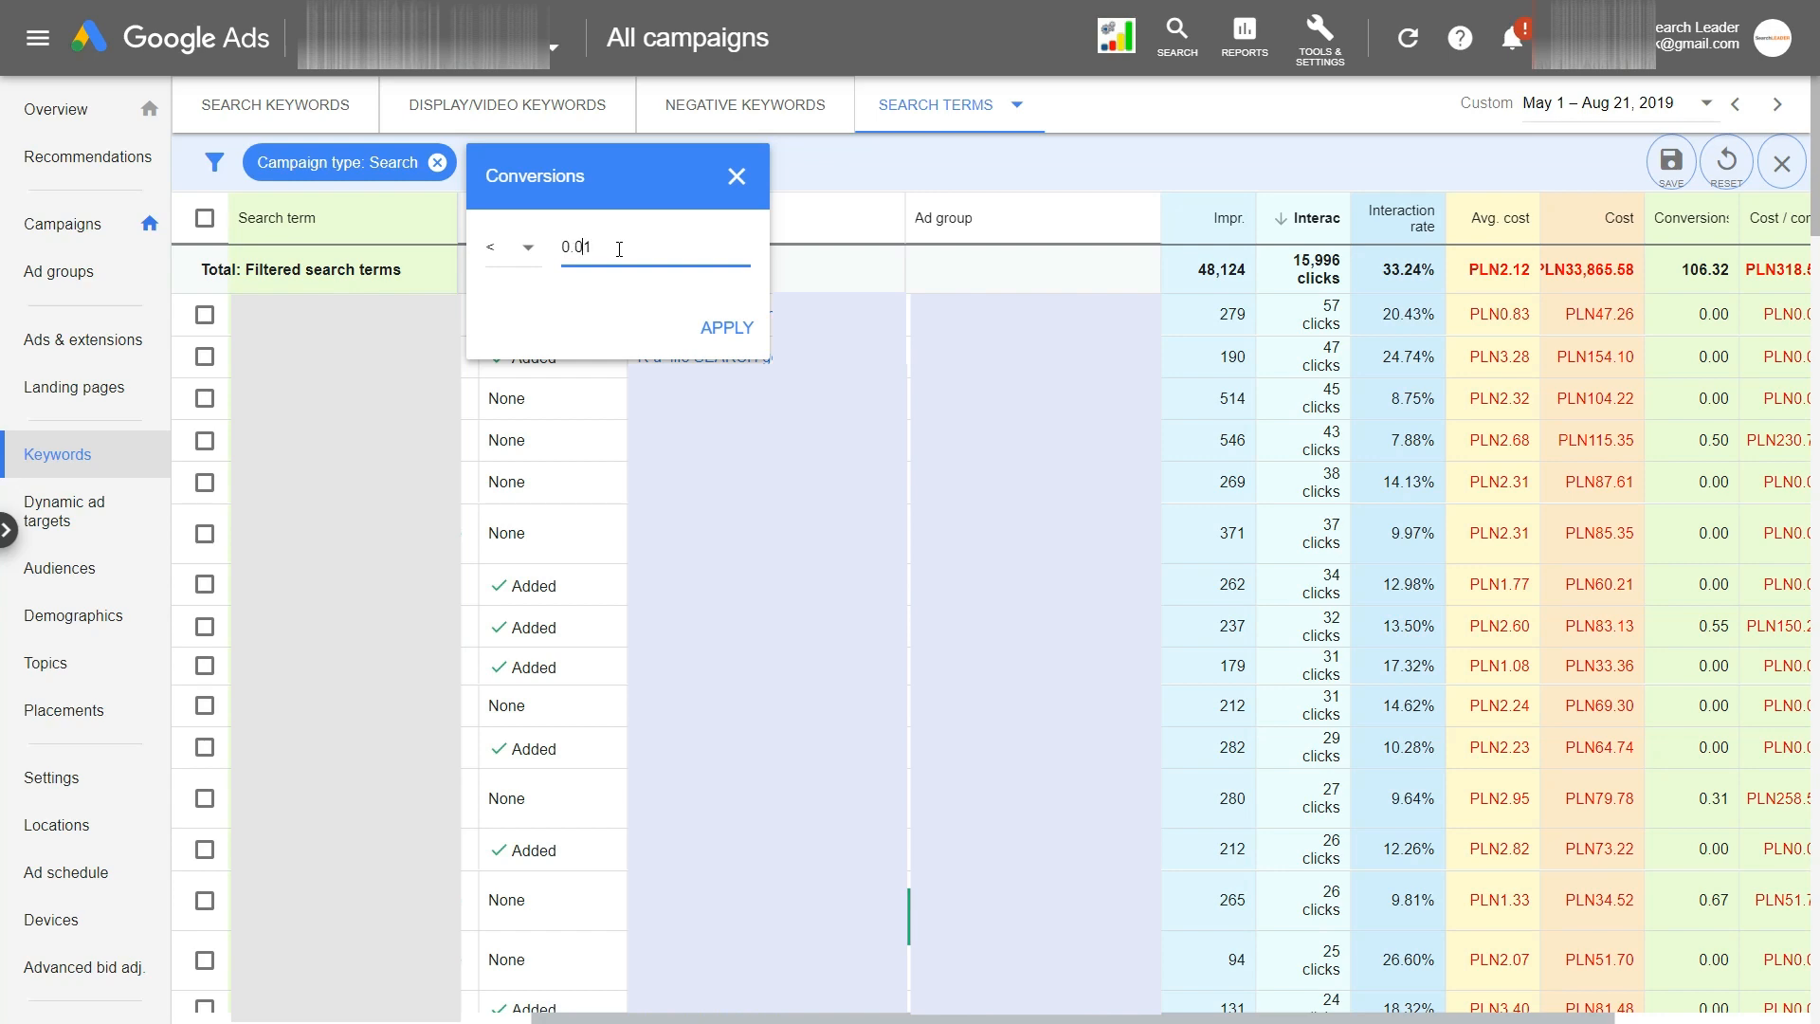
left_click(726, 326)
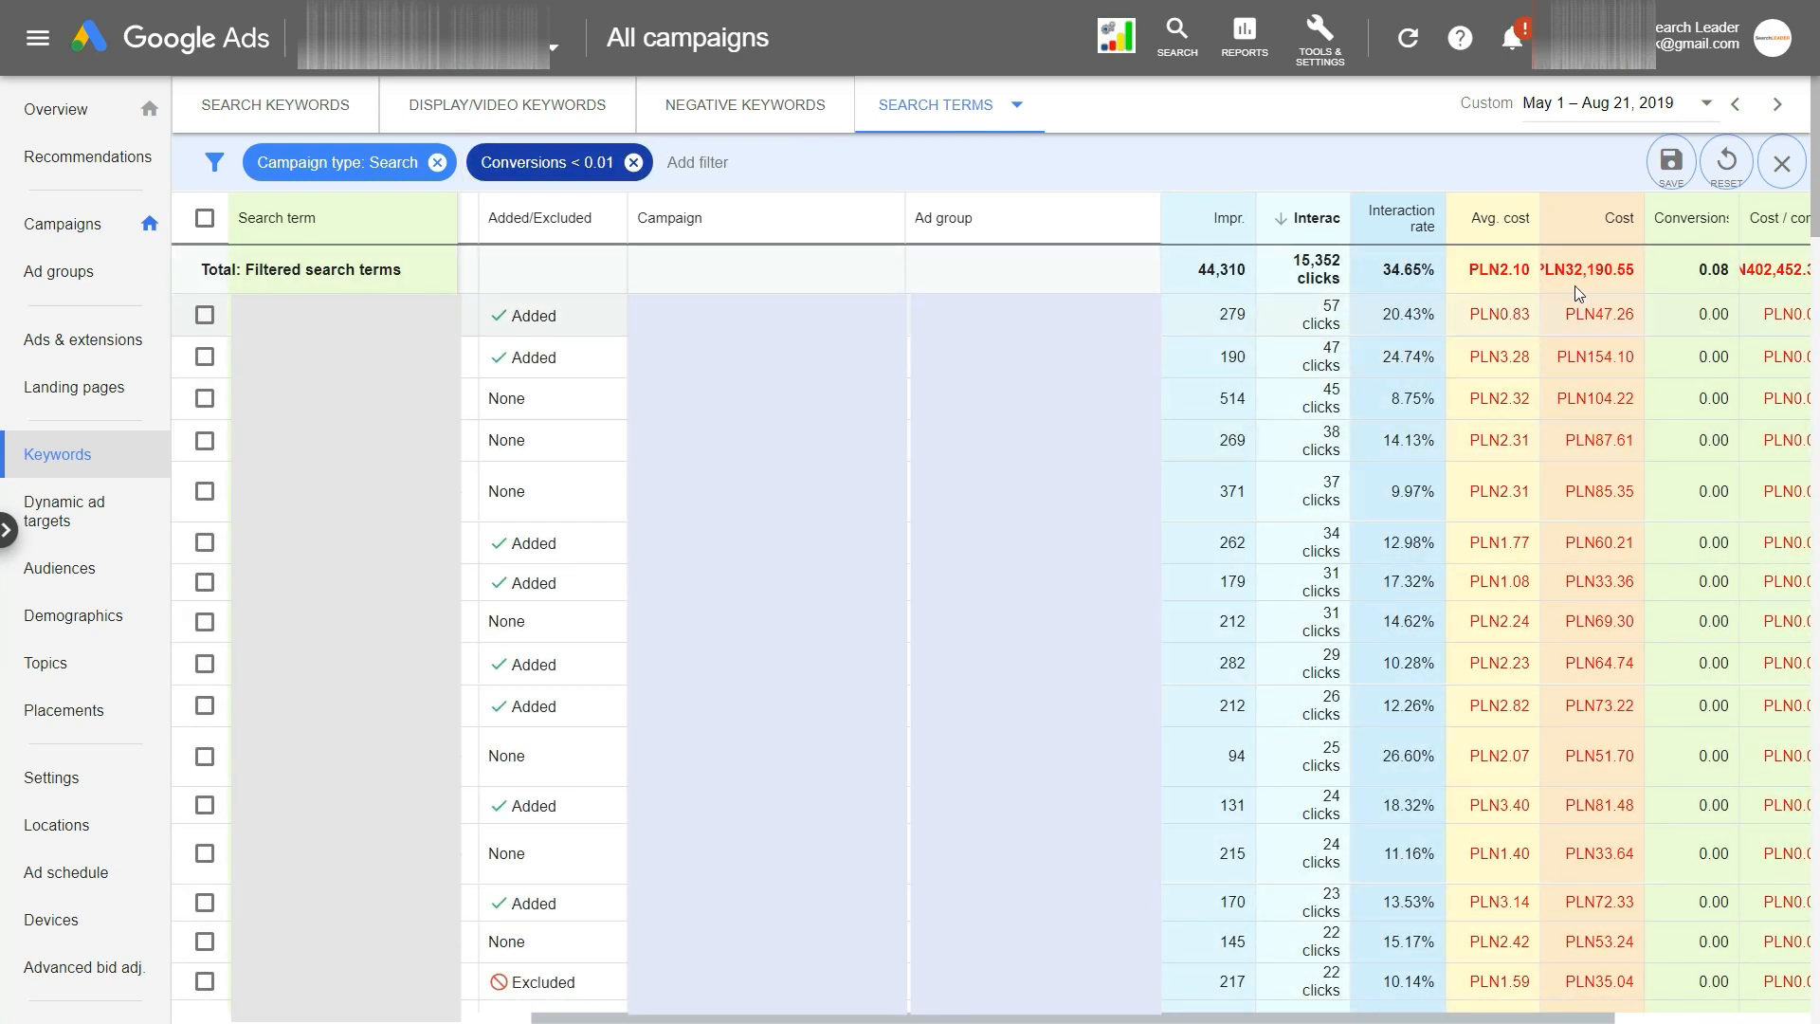
scroll("down", 3)
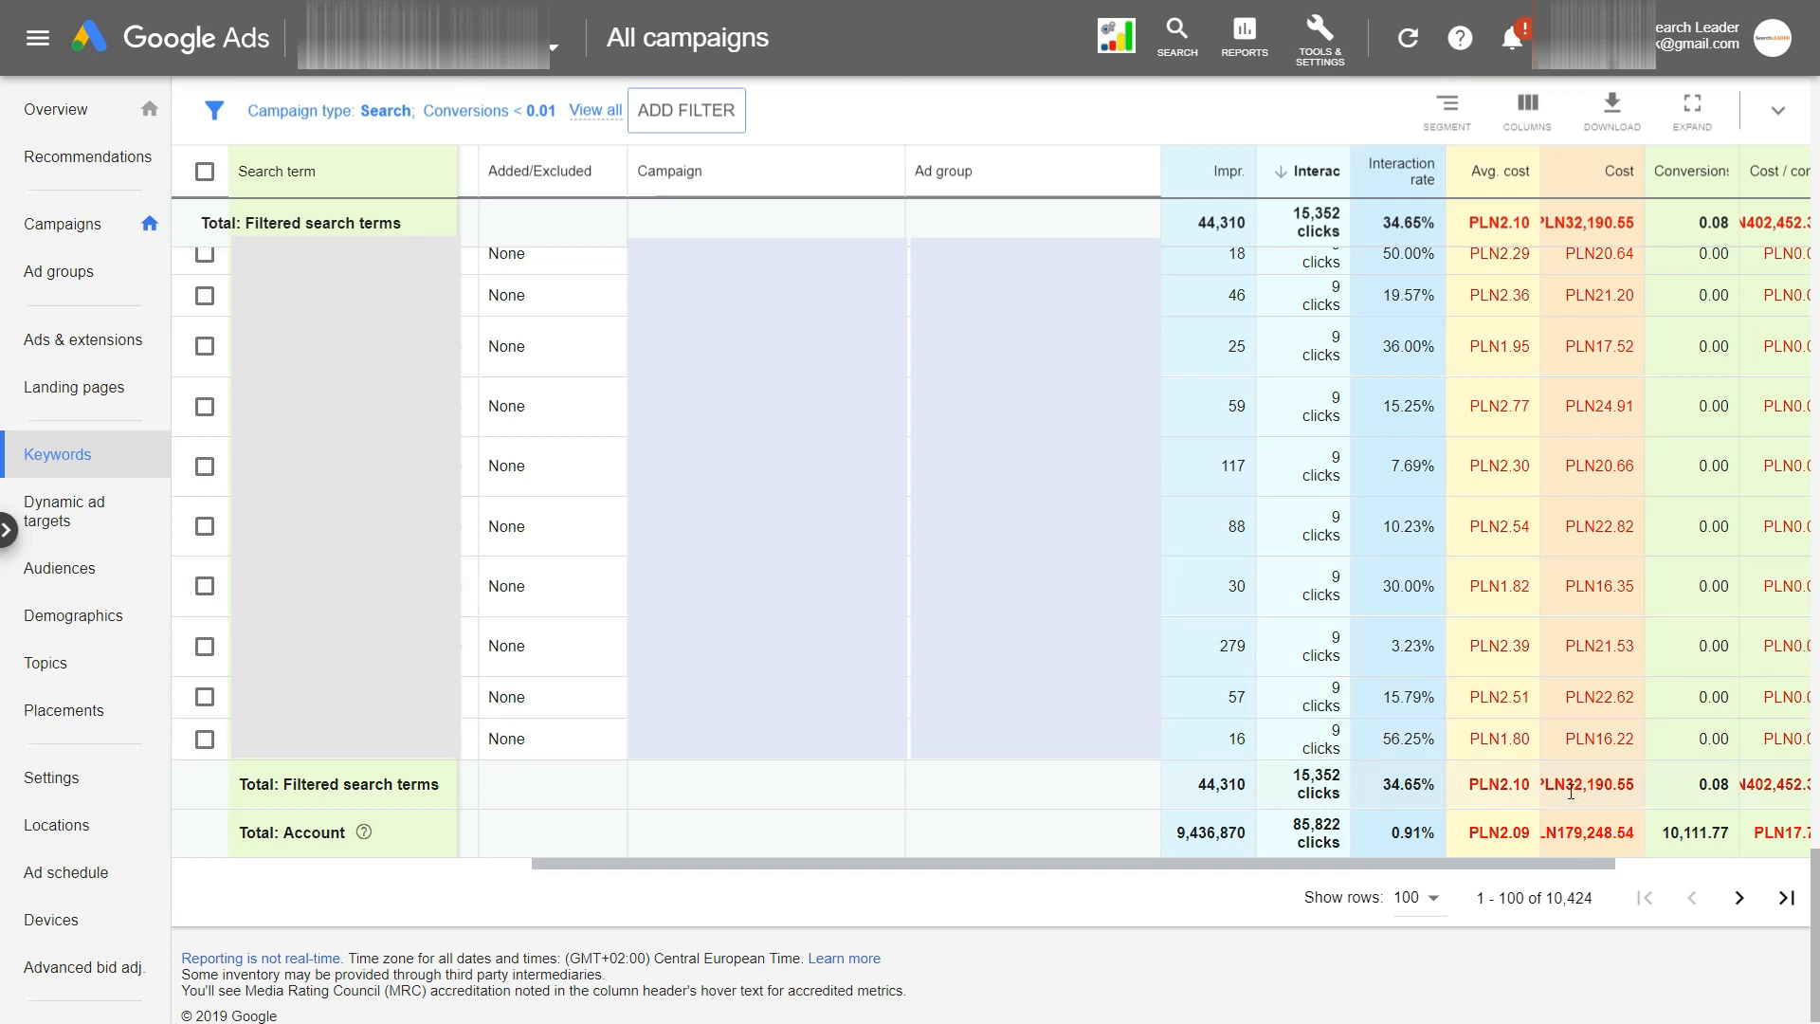
double_click(1591, 785)
type("32")
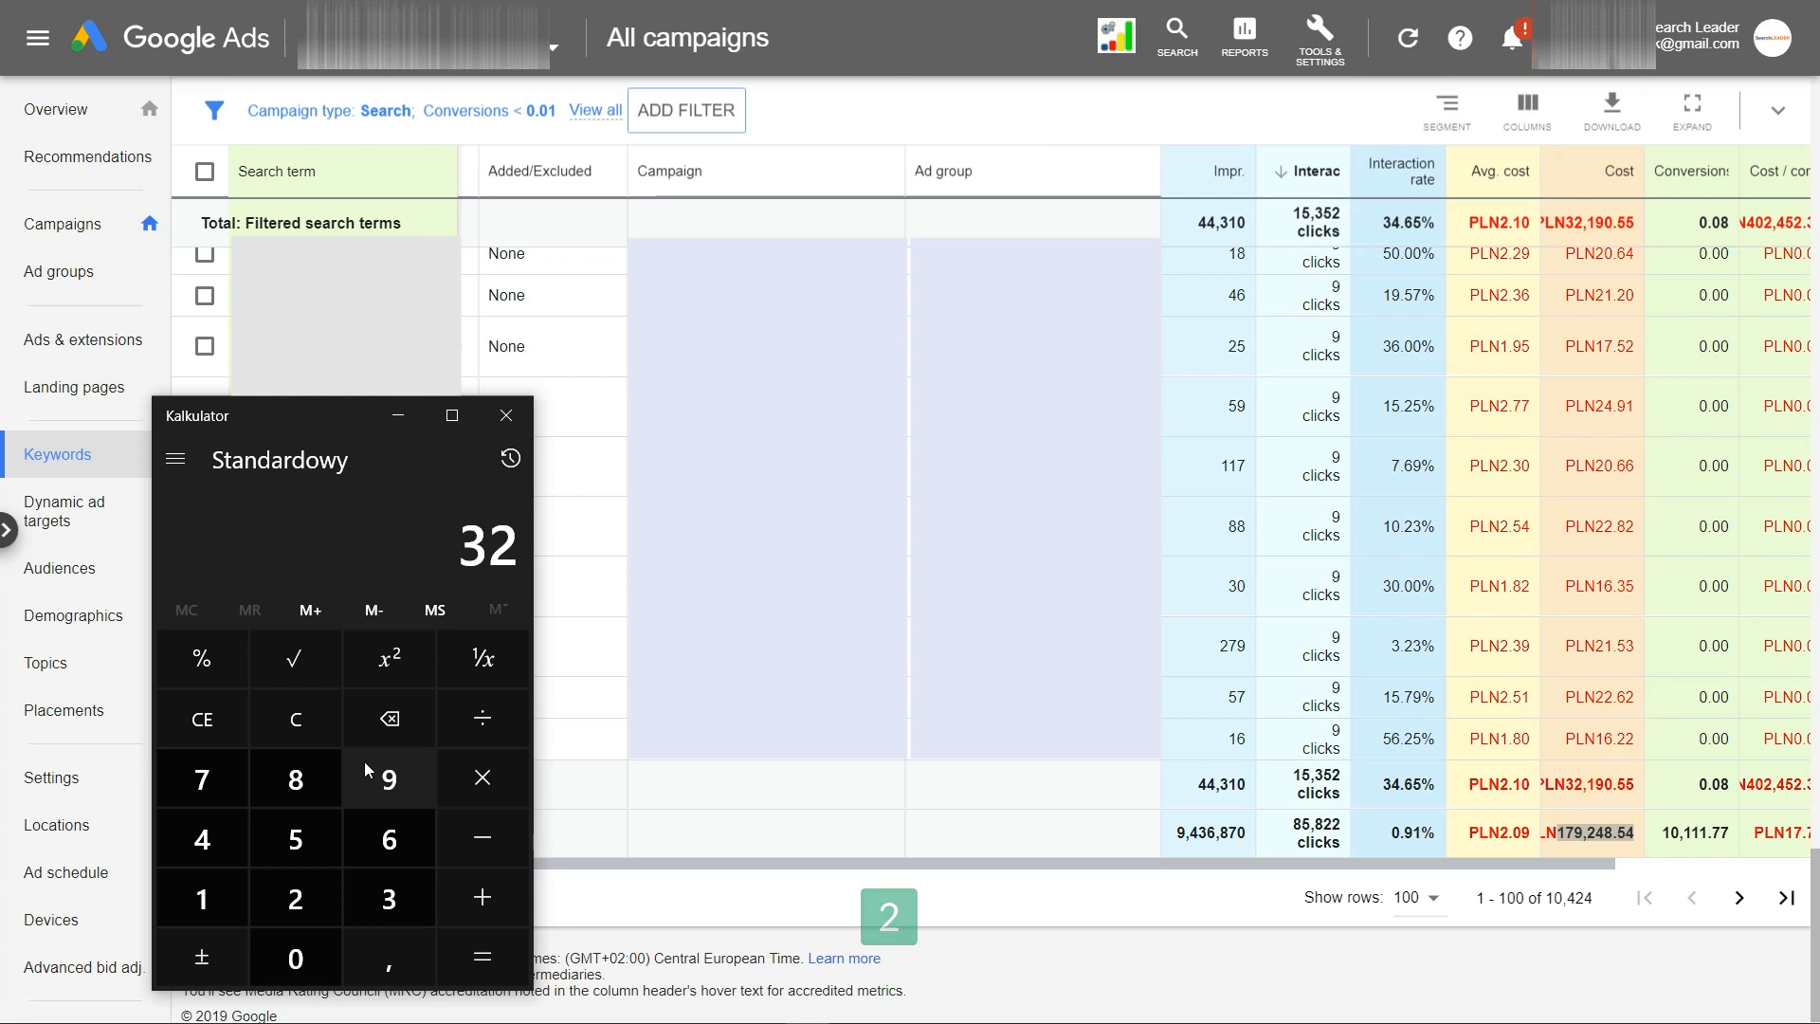
Divide the 32,190.55 zero-conversion cost, ready for the account total
left_click(481, 717)
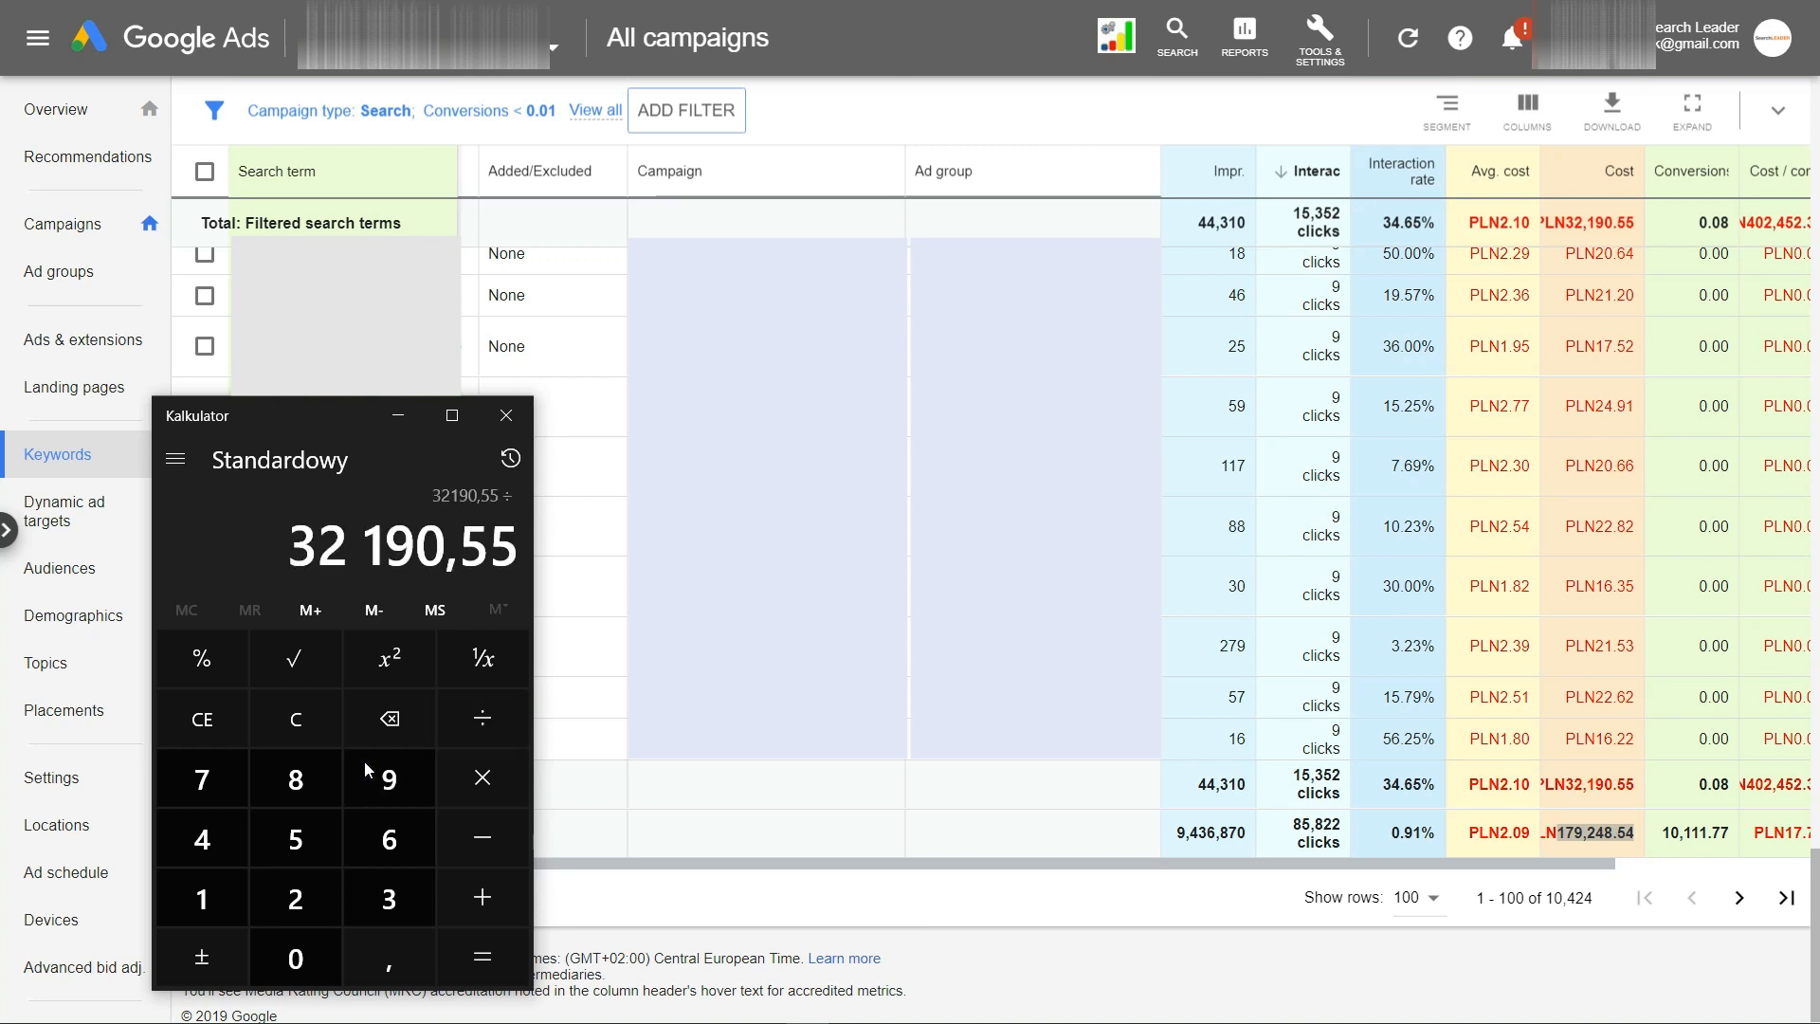